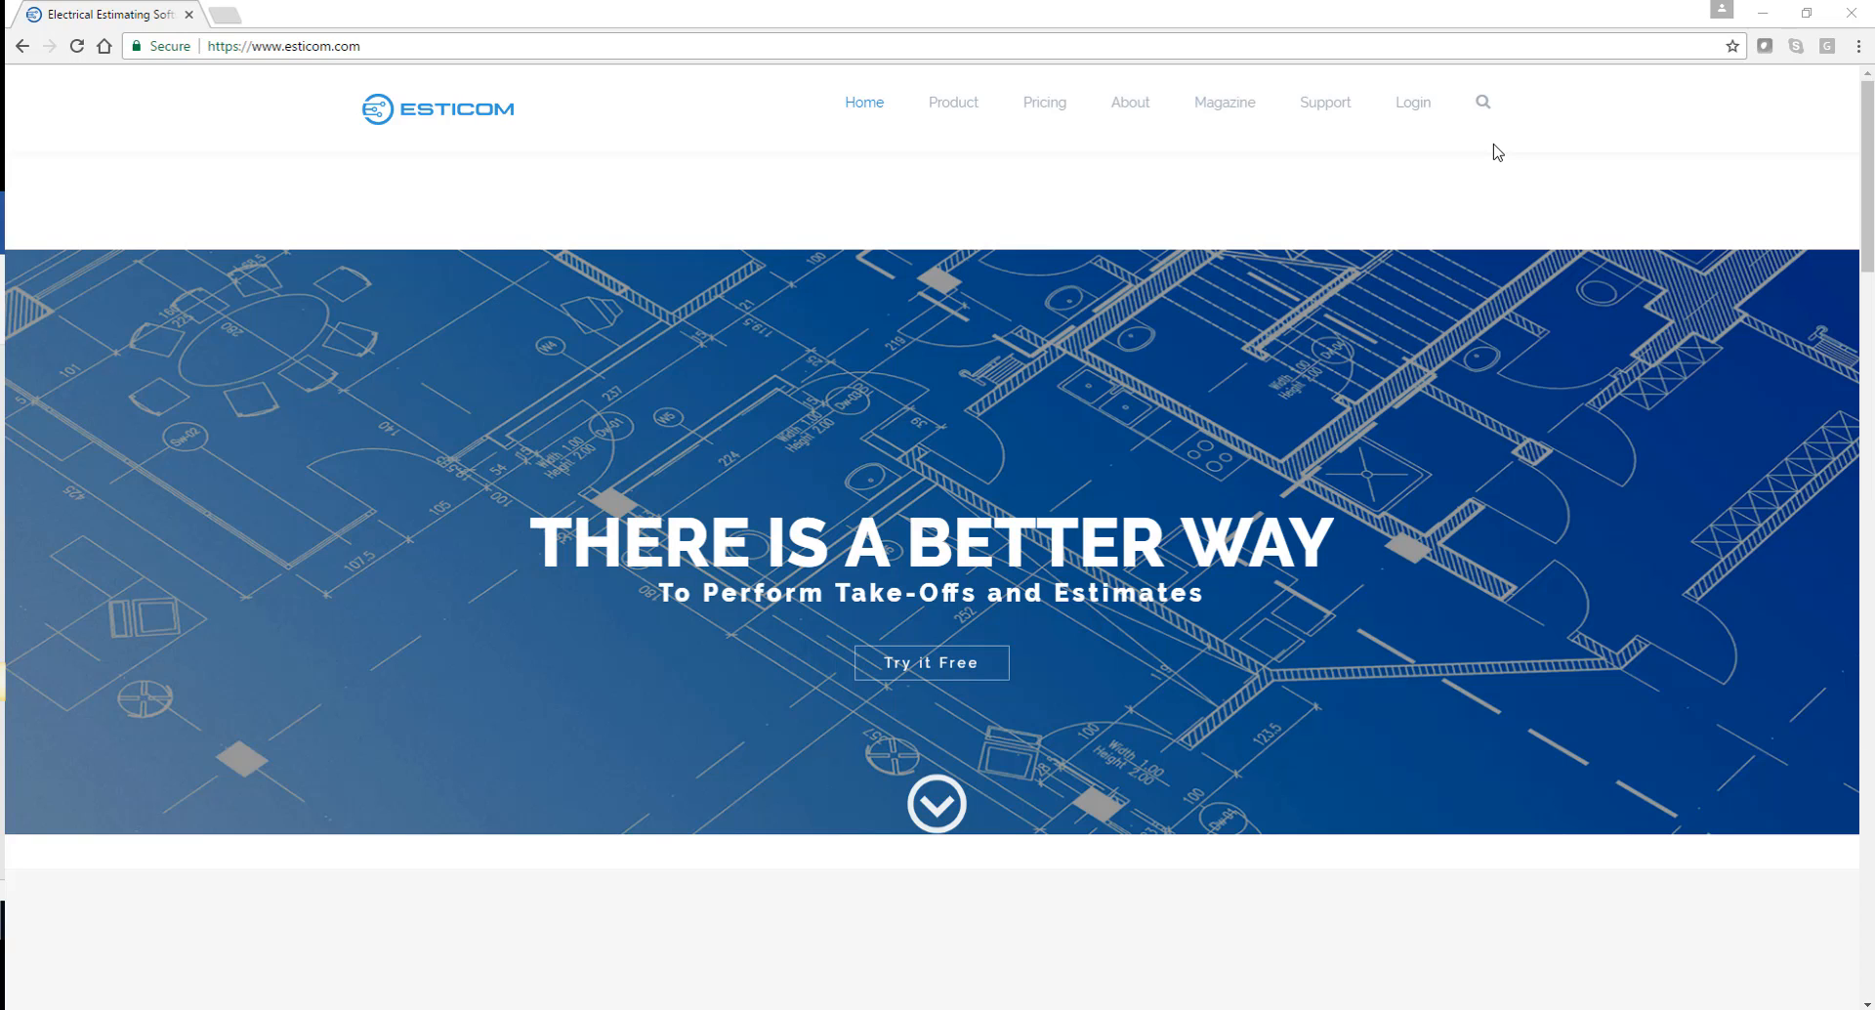
mouse_move(1412, 101)
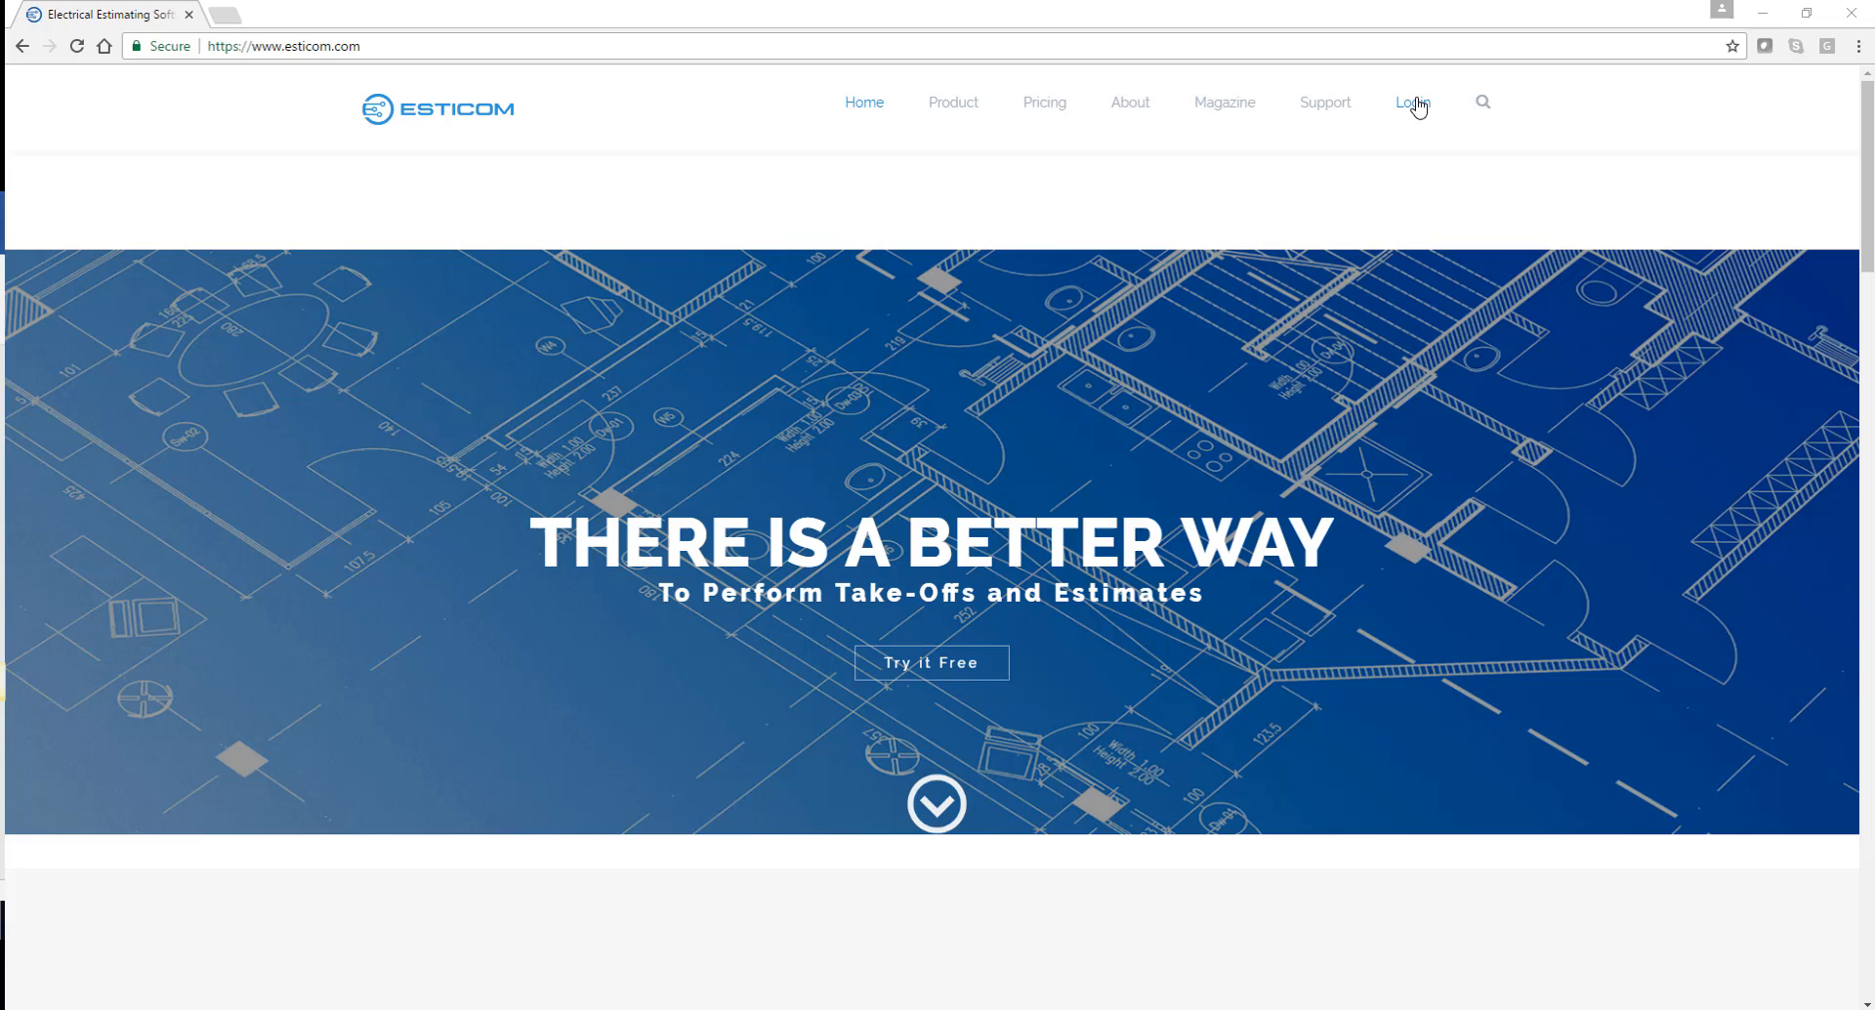
Sign in with the saved 'clee' email and password to reach the company summary page
click(1410, 102)
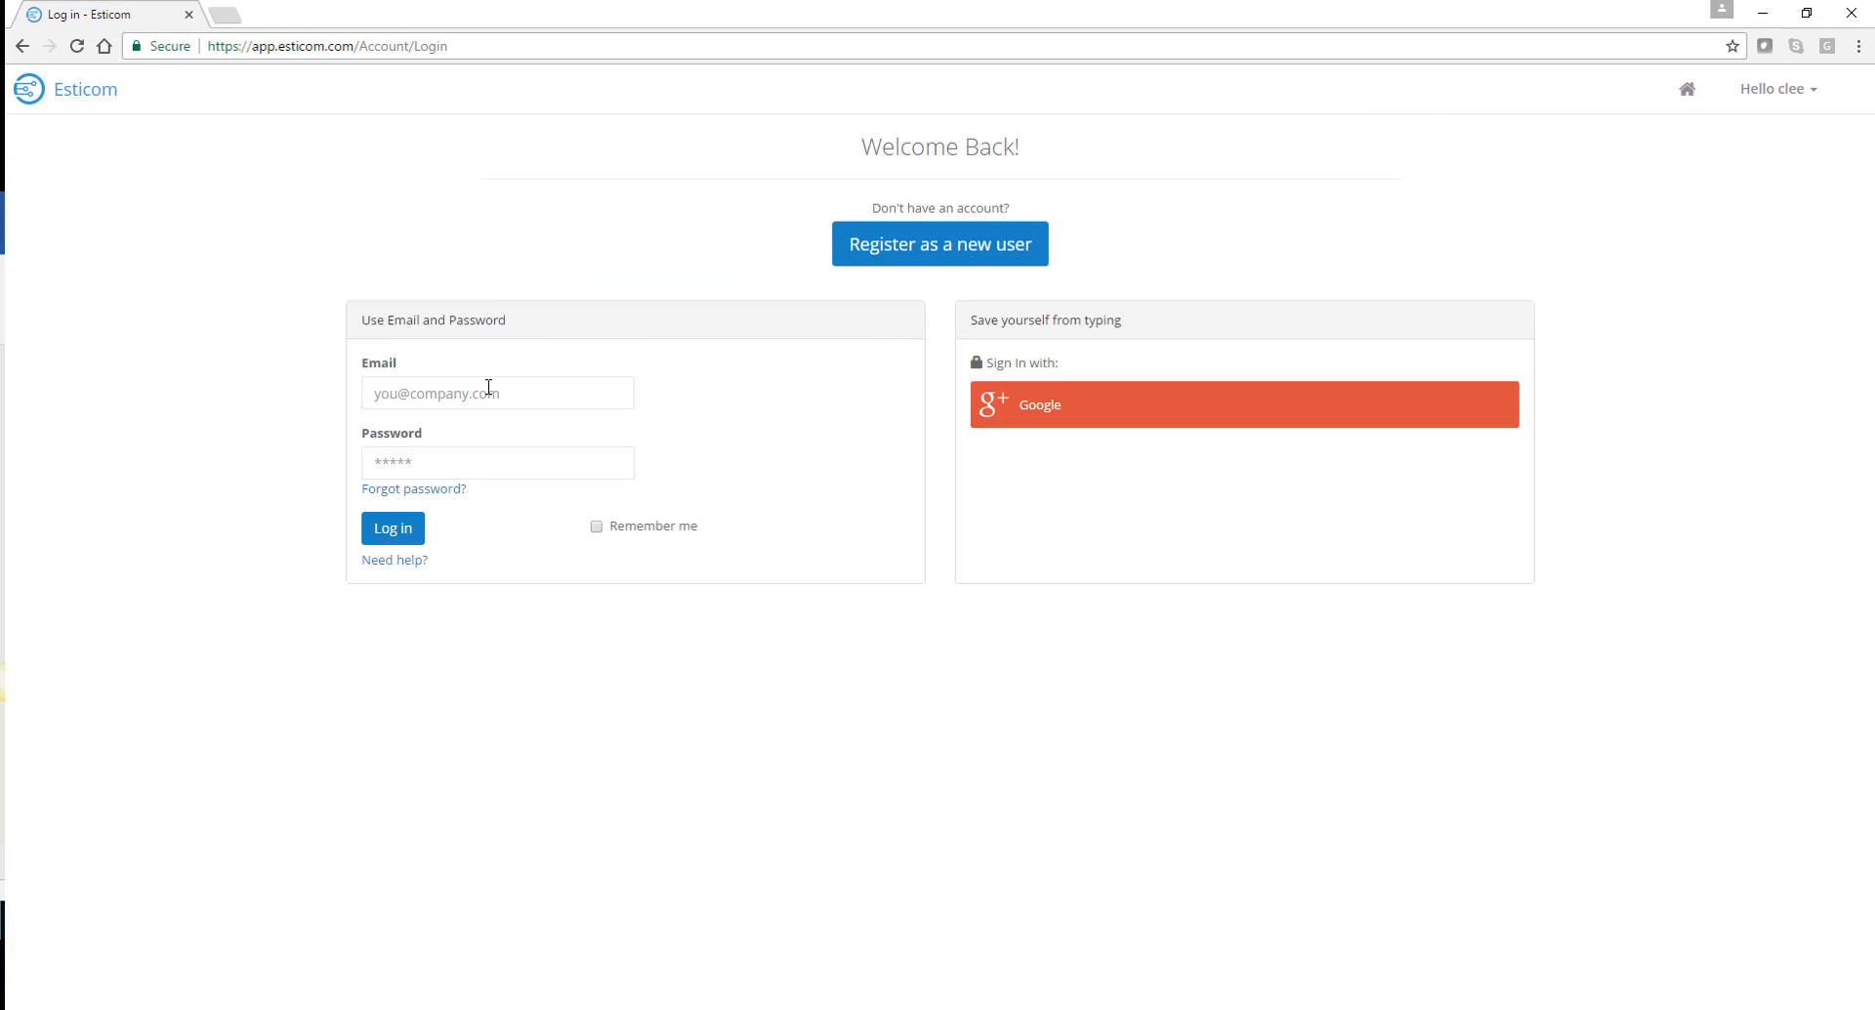
text(clee)
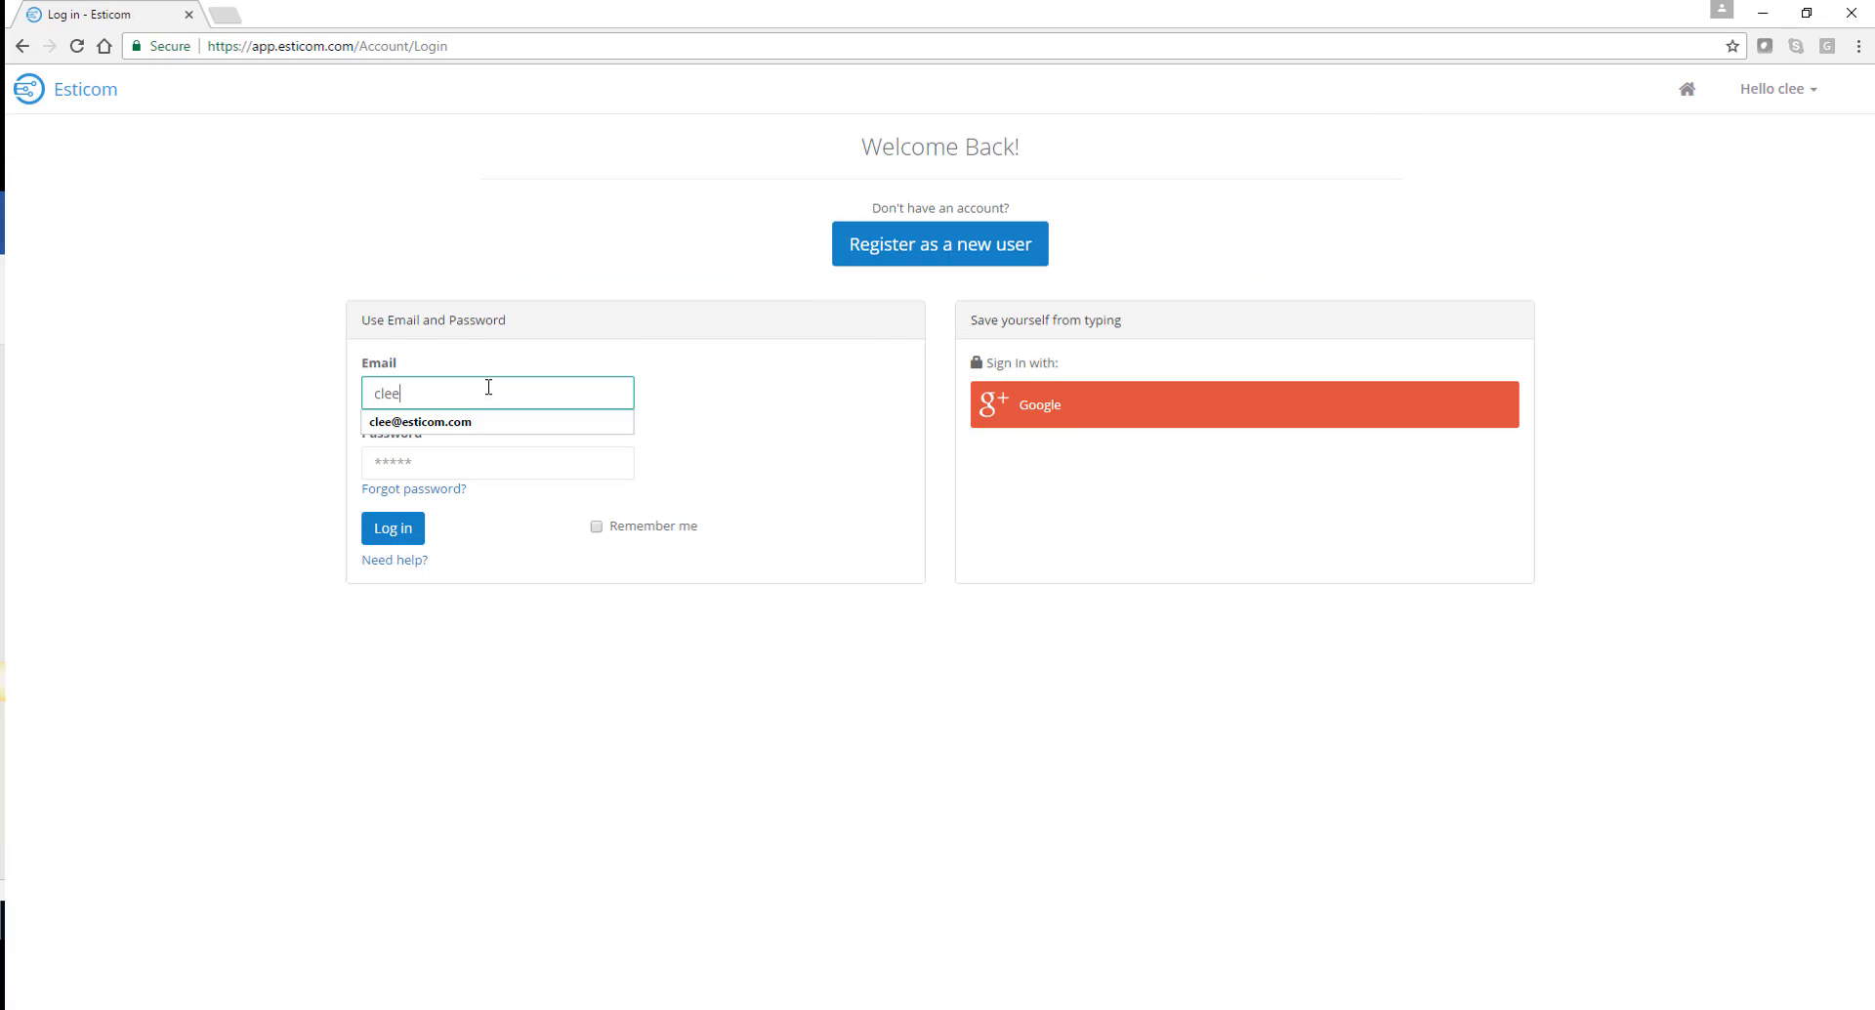
click(393, 527)
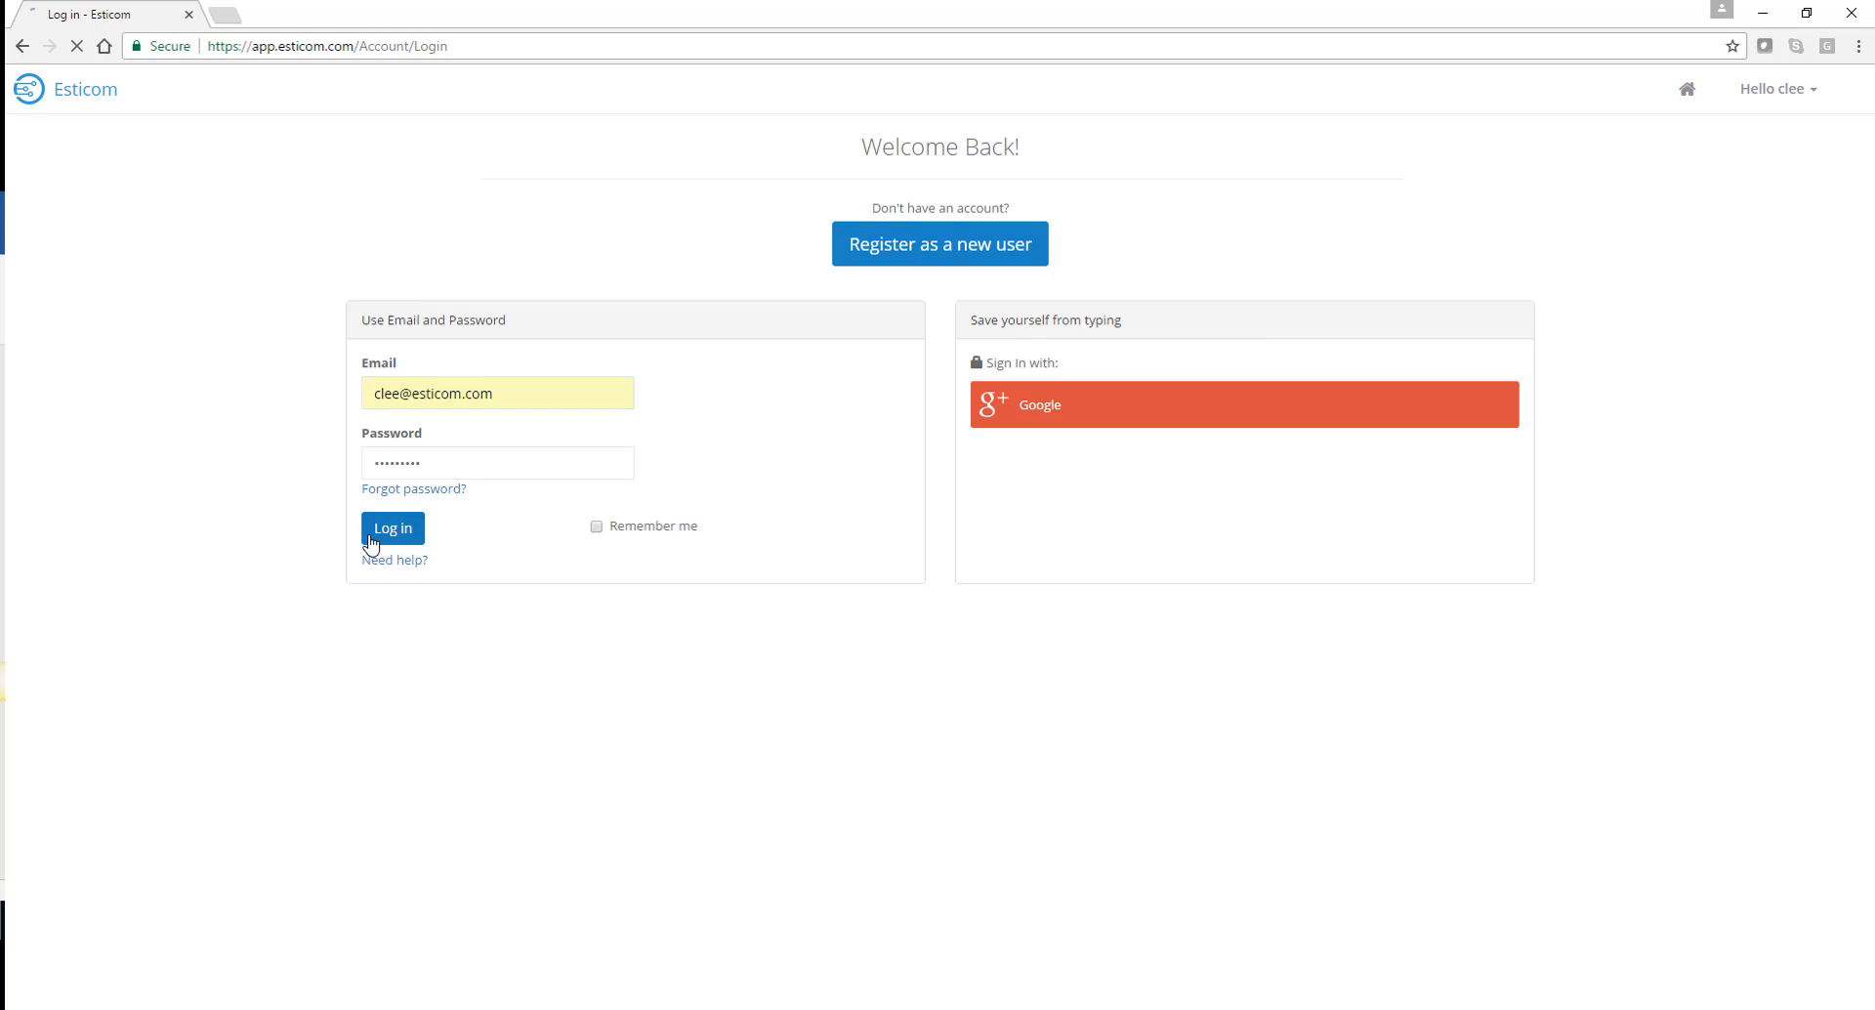
click(392, 527)
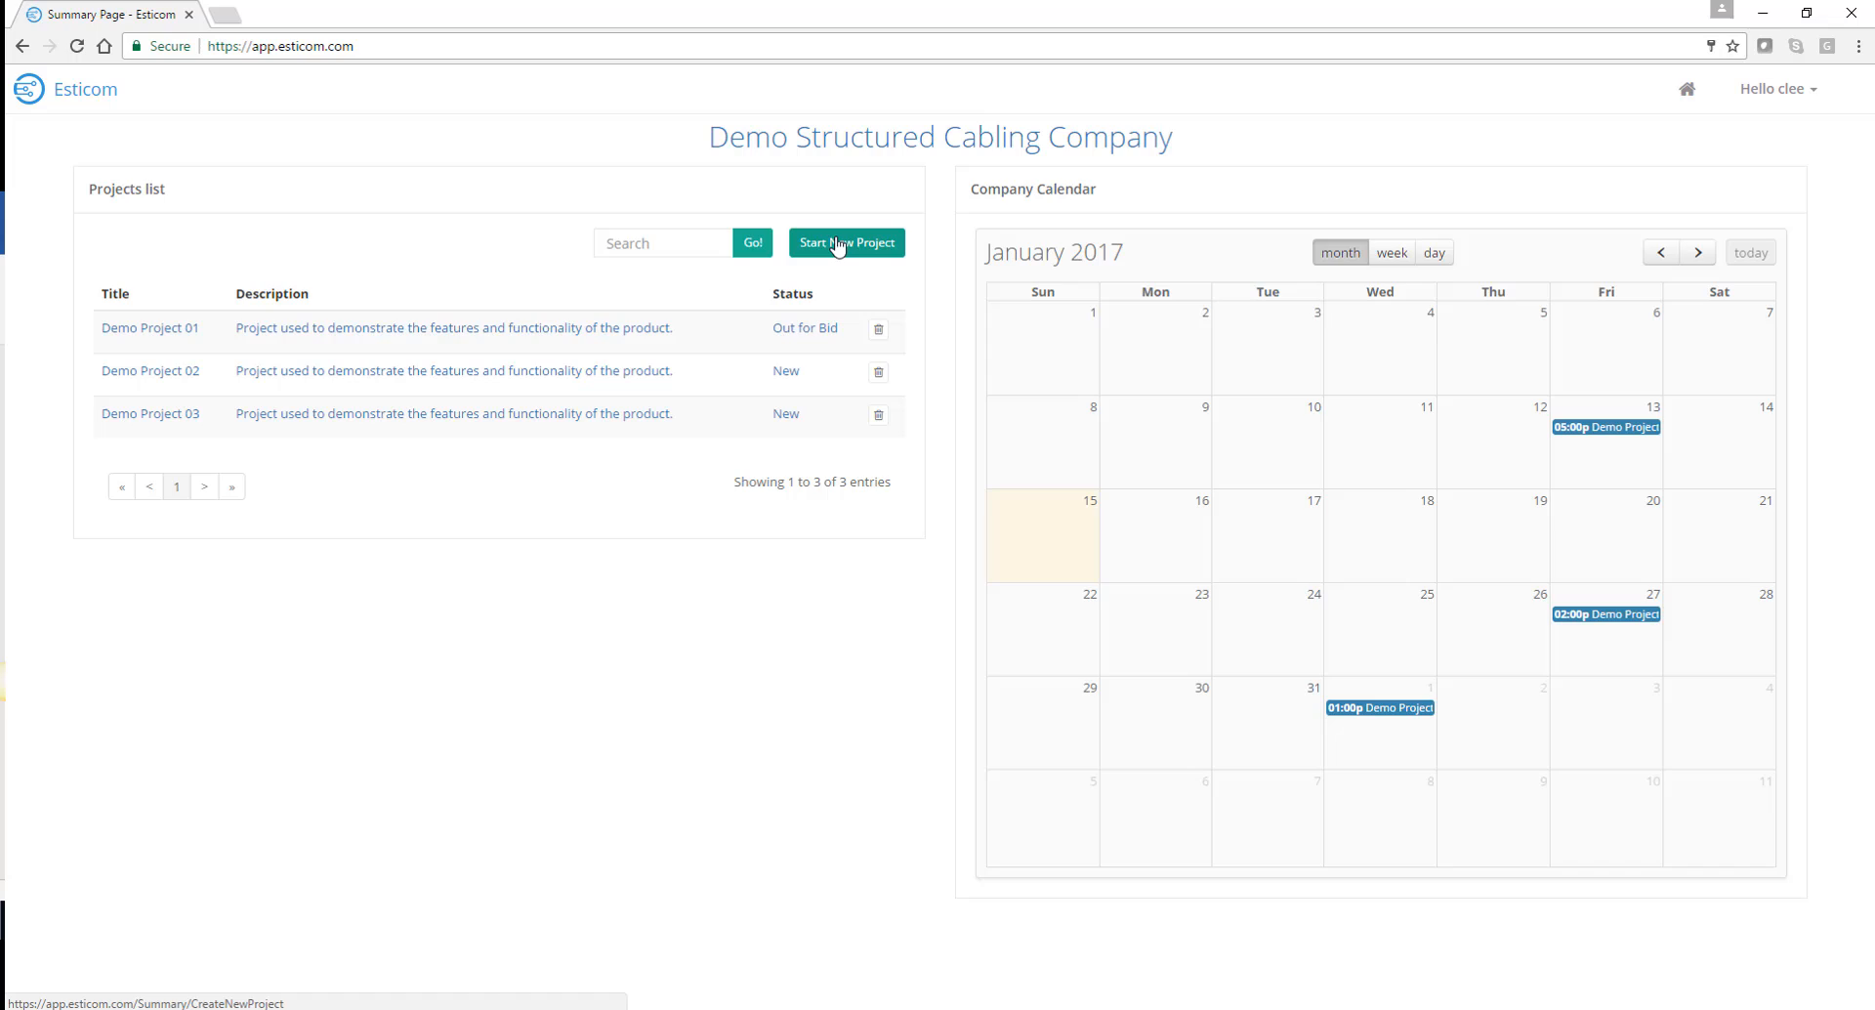
Start Demo Project 04 and bring up the plan-upload dialog from its Plans step
click(846, 243)
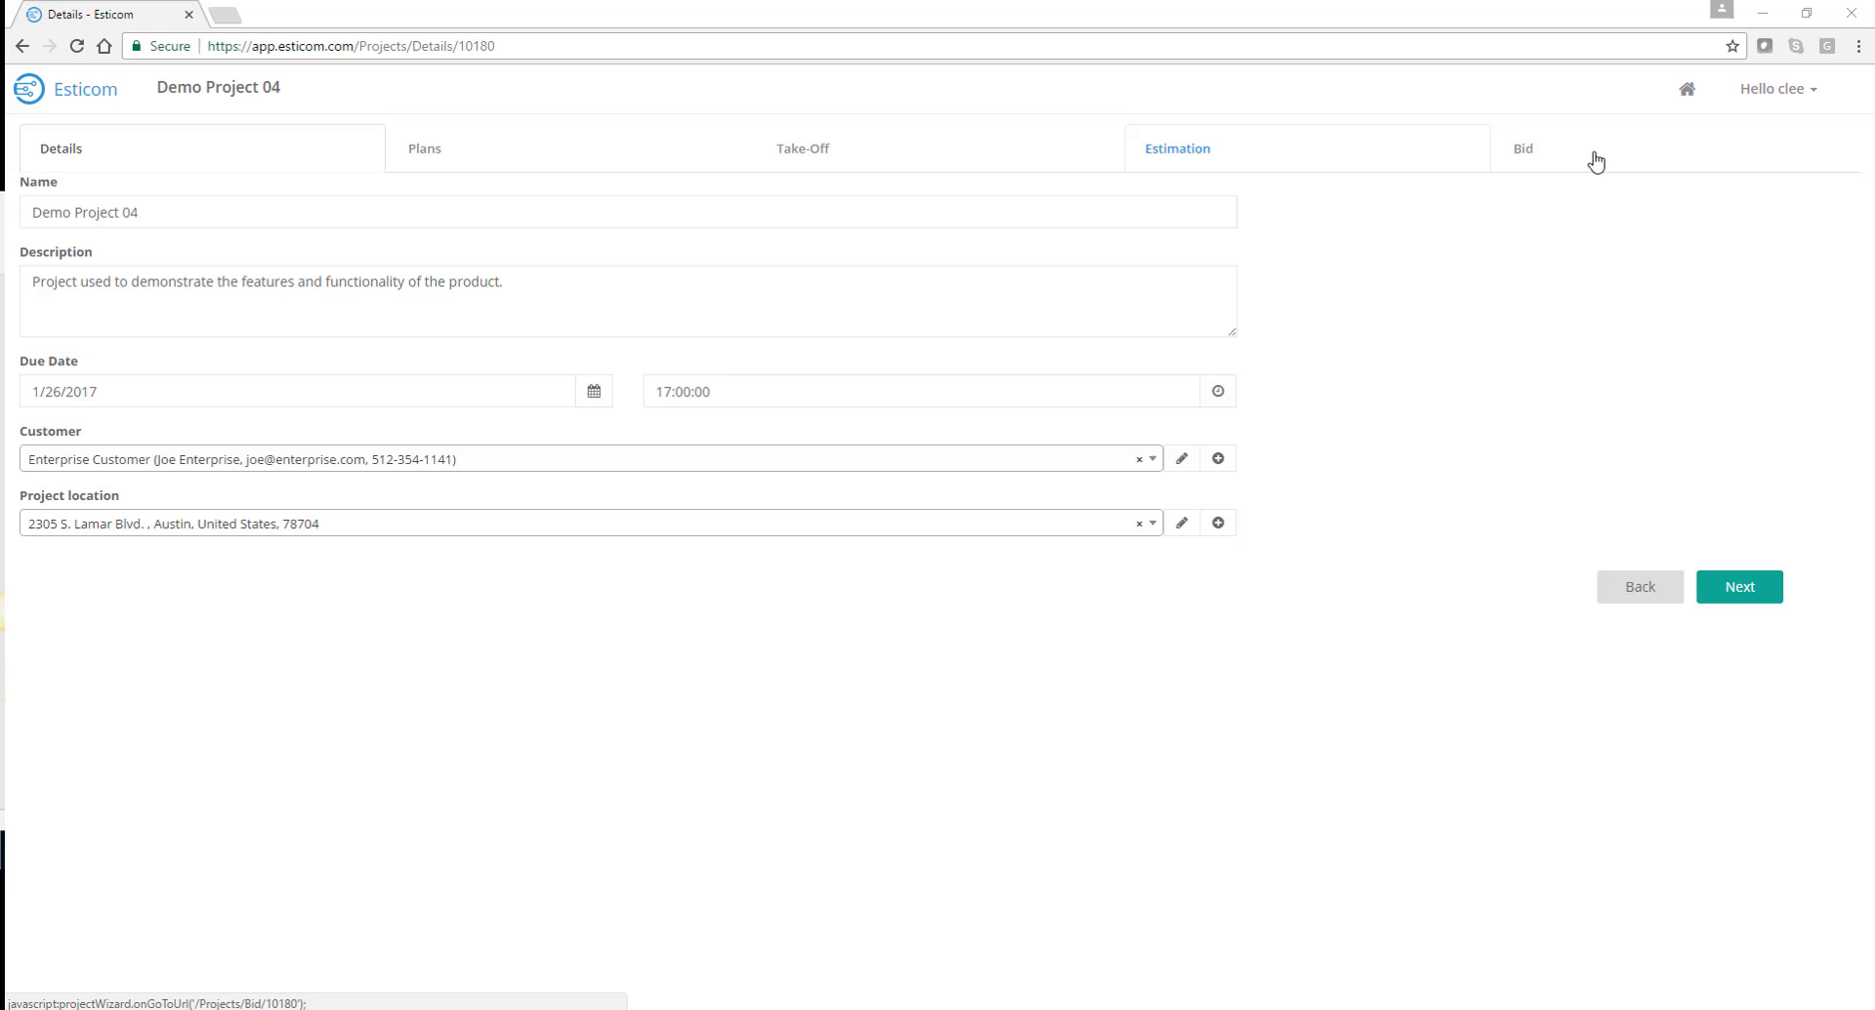
click(423, 148)
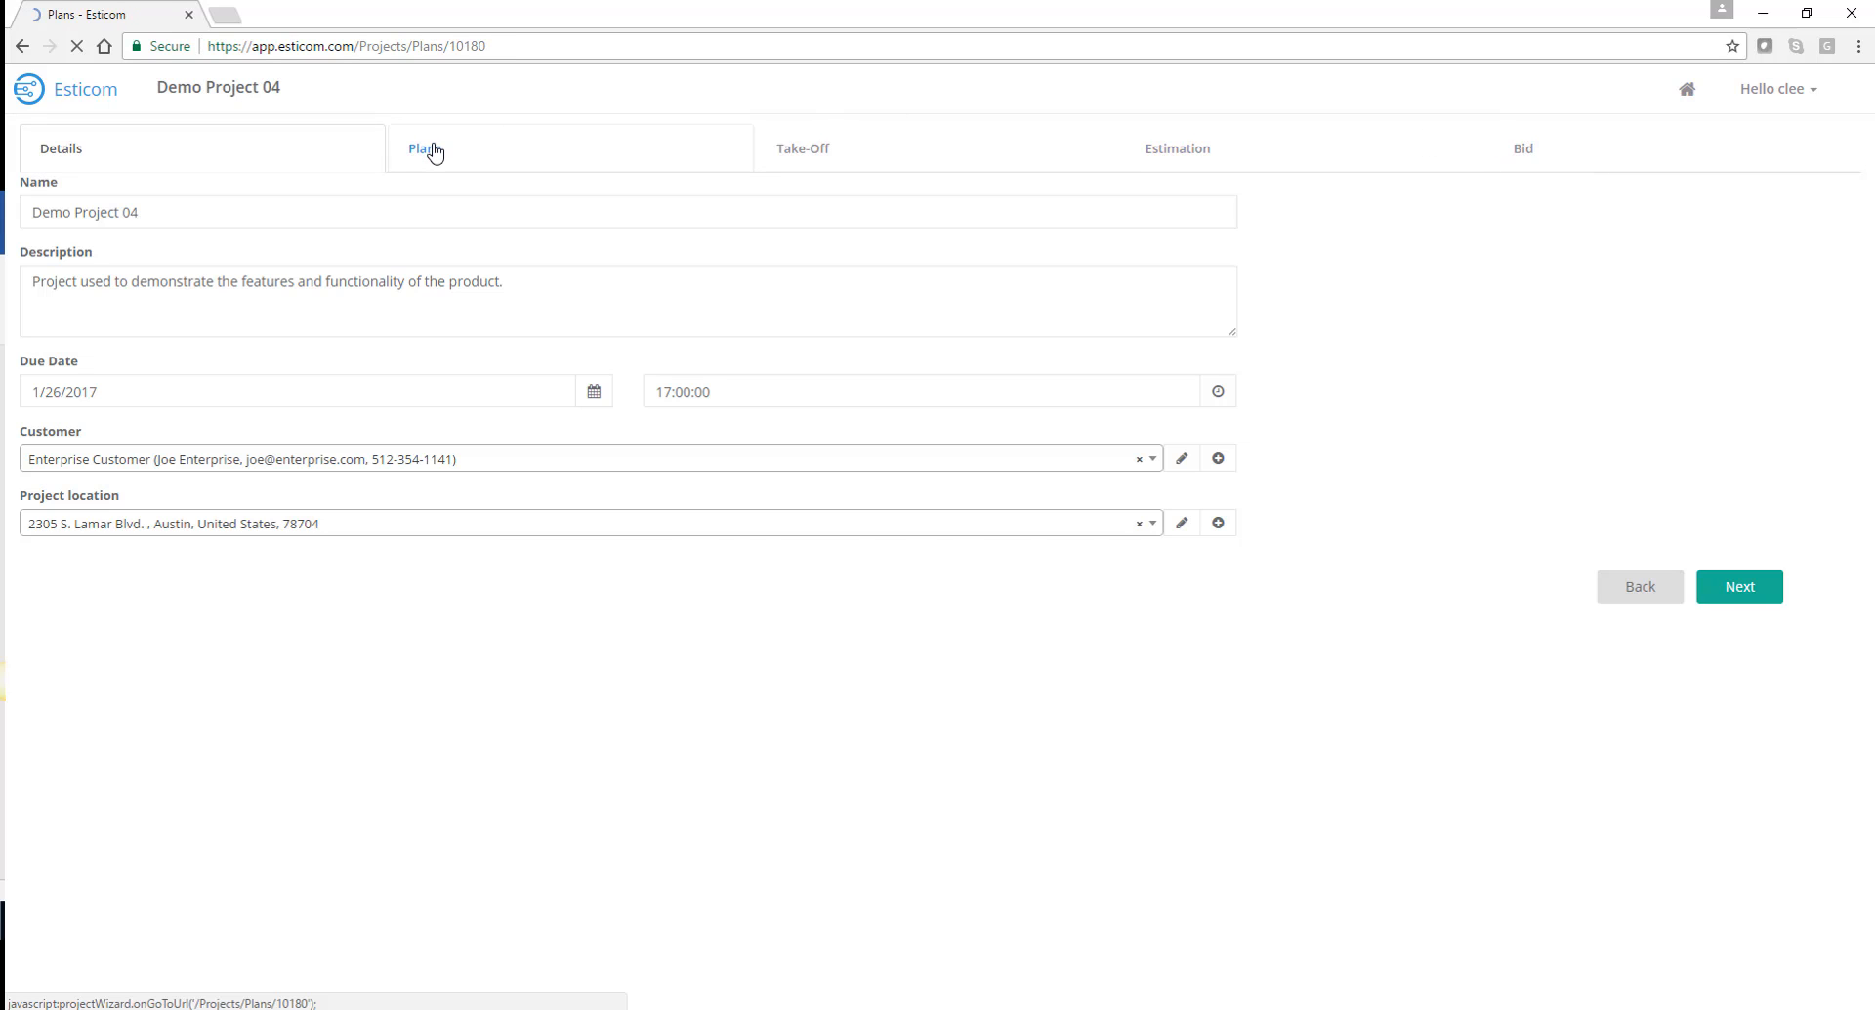
click(425, 149)
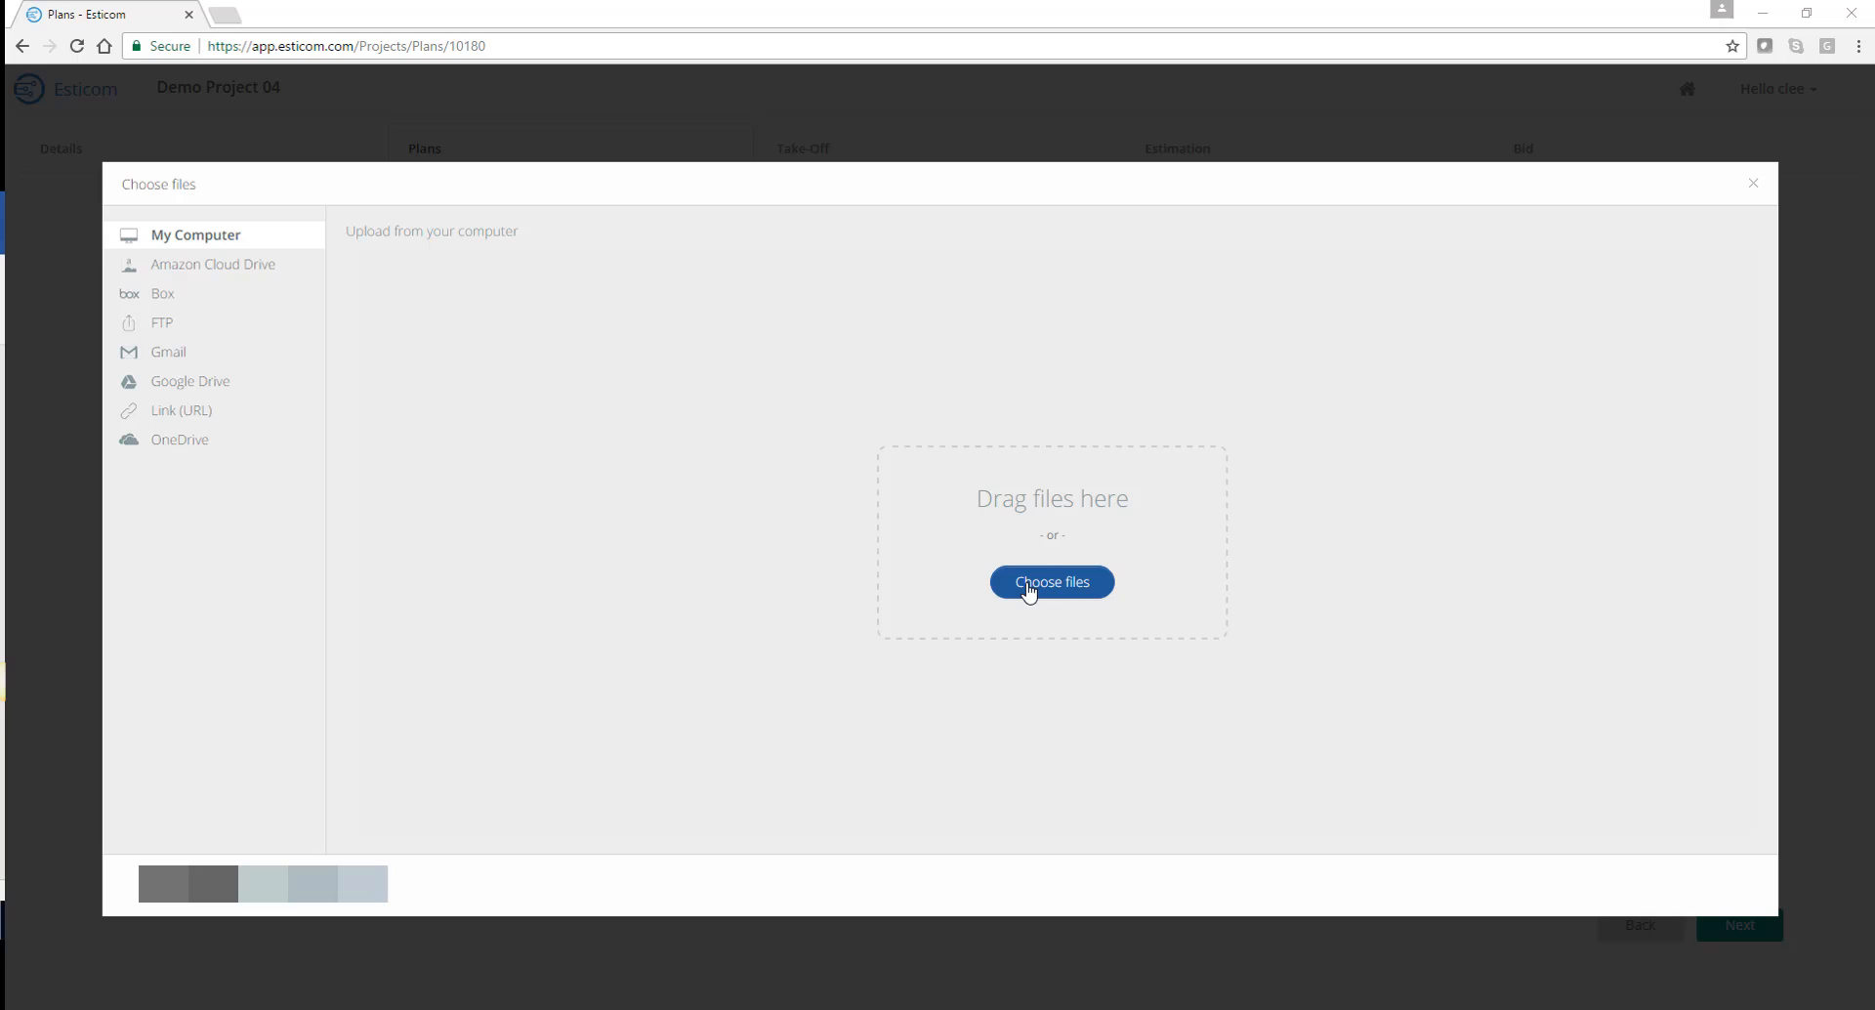
Upload the Sample Low Voltage PDF so the Plans step lists six sheets
click(1049, 581)
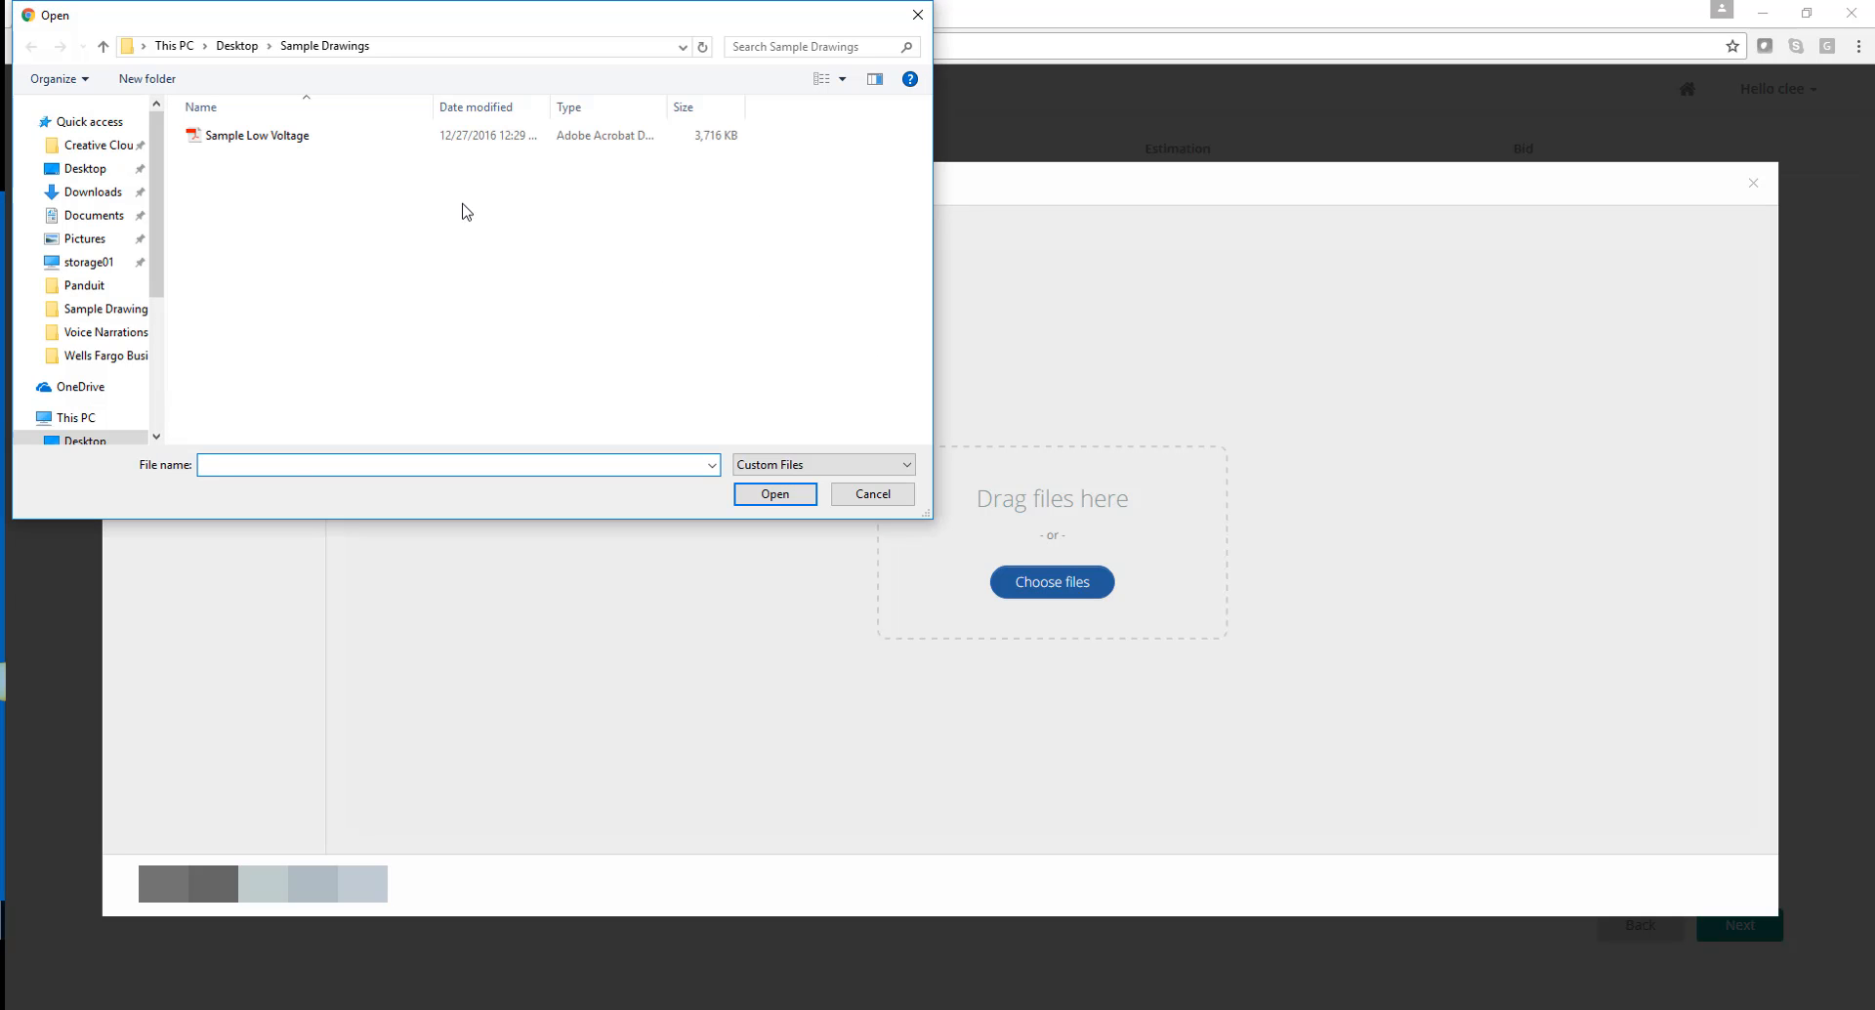
click(258, 133)
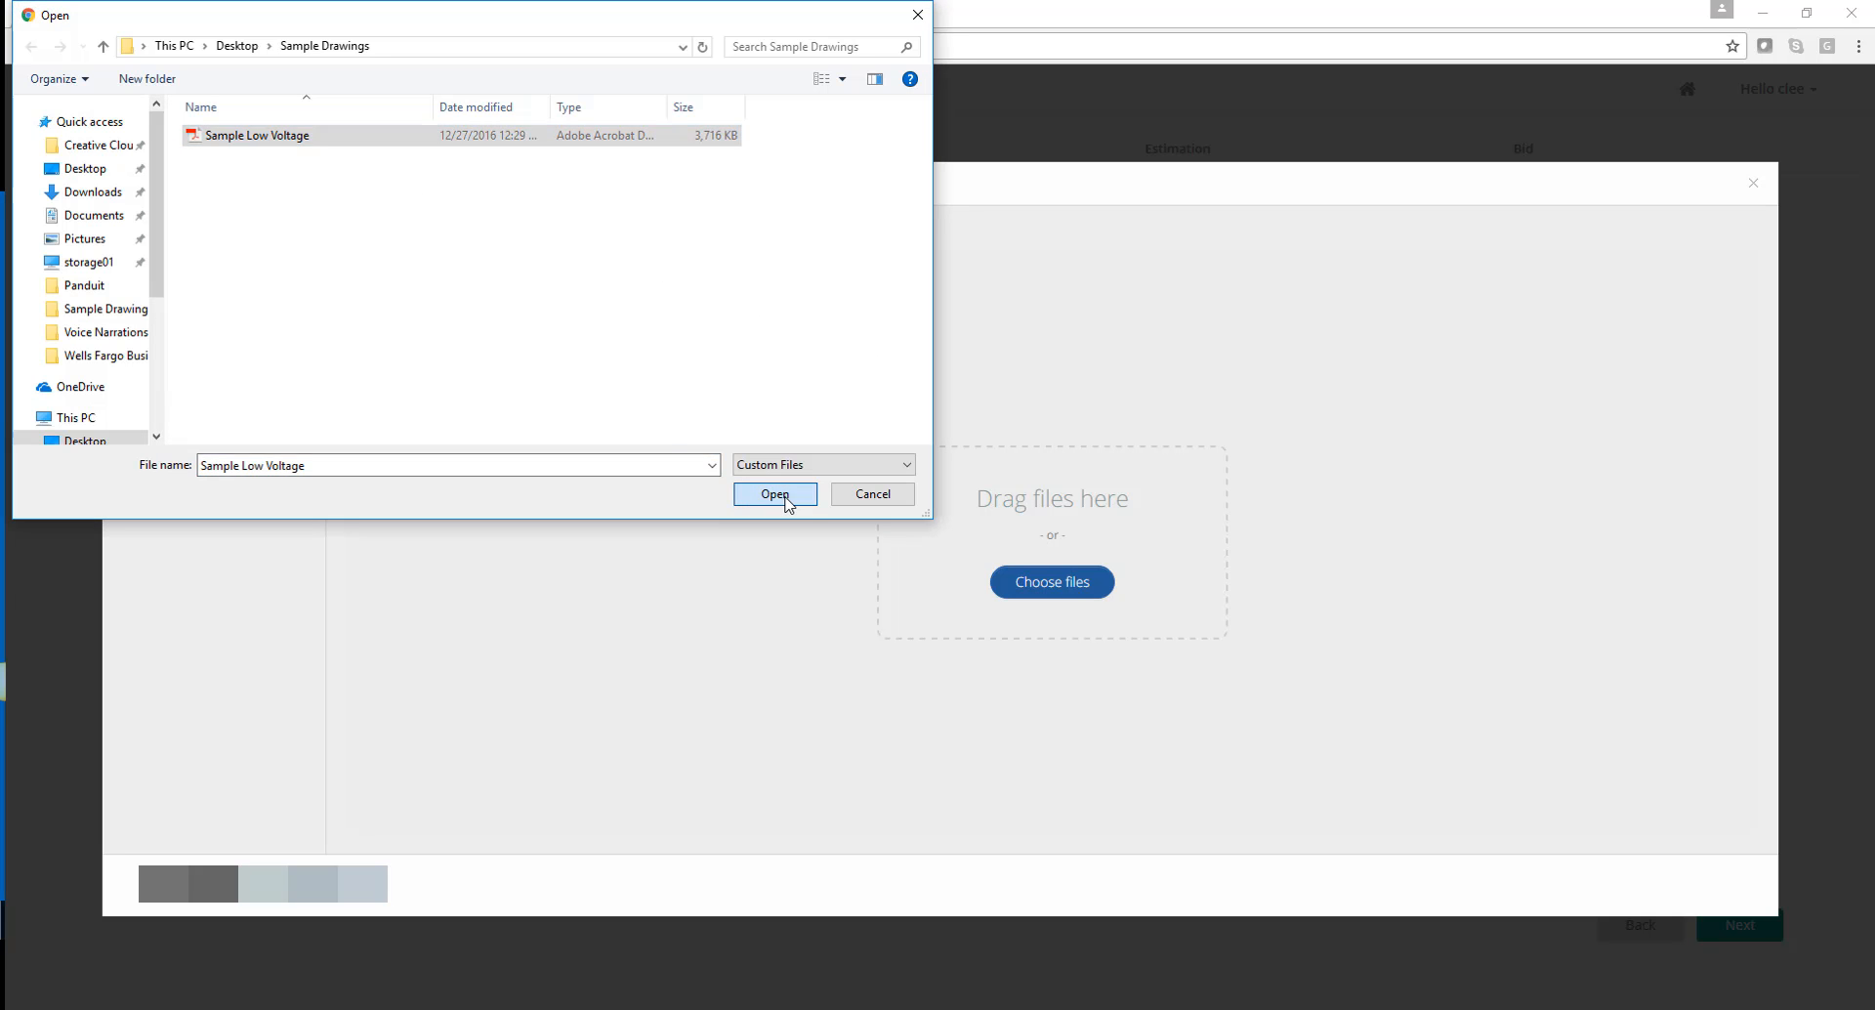
click(775, 494)
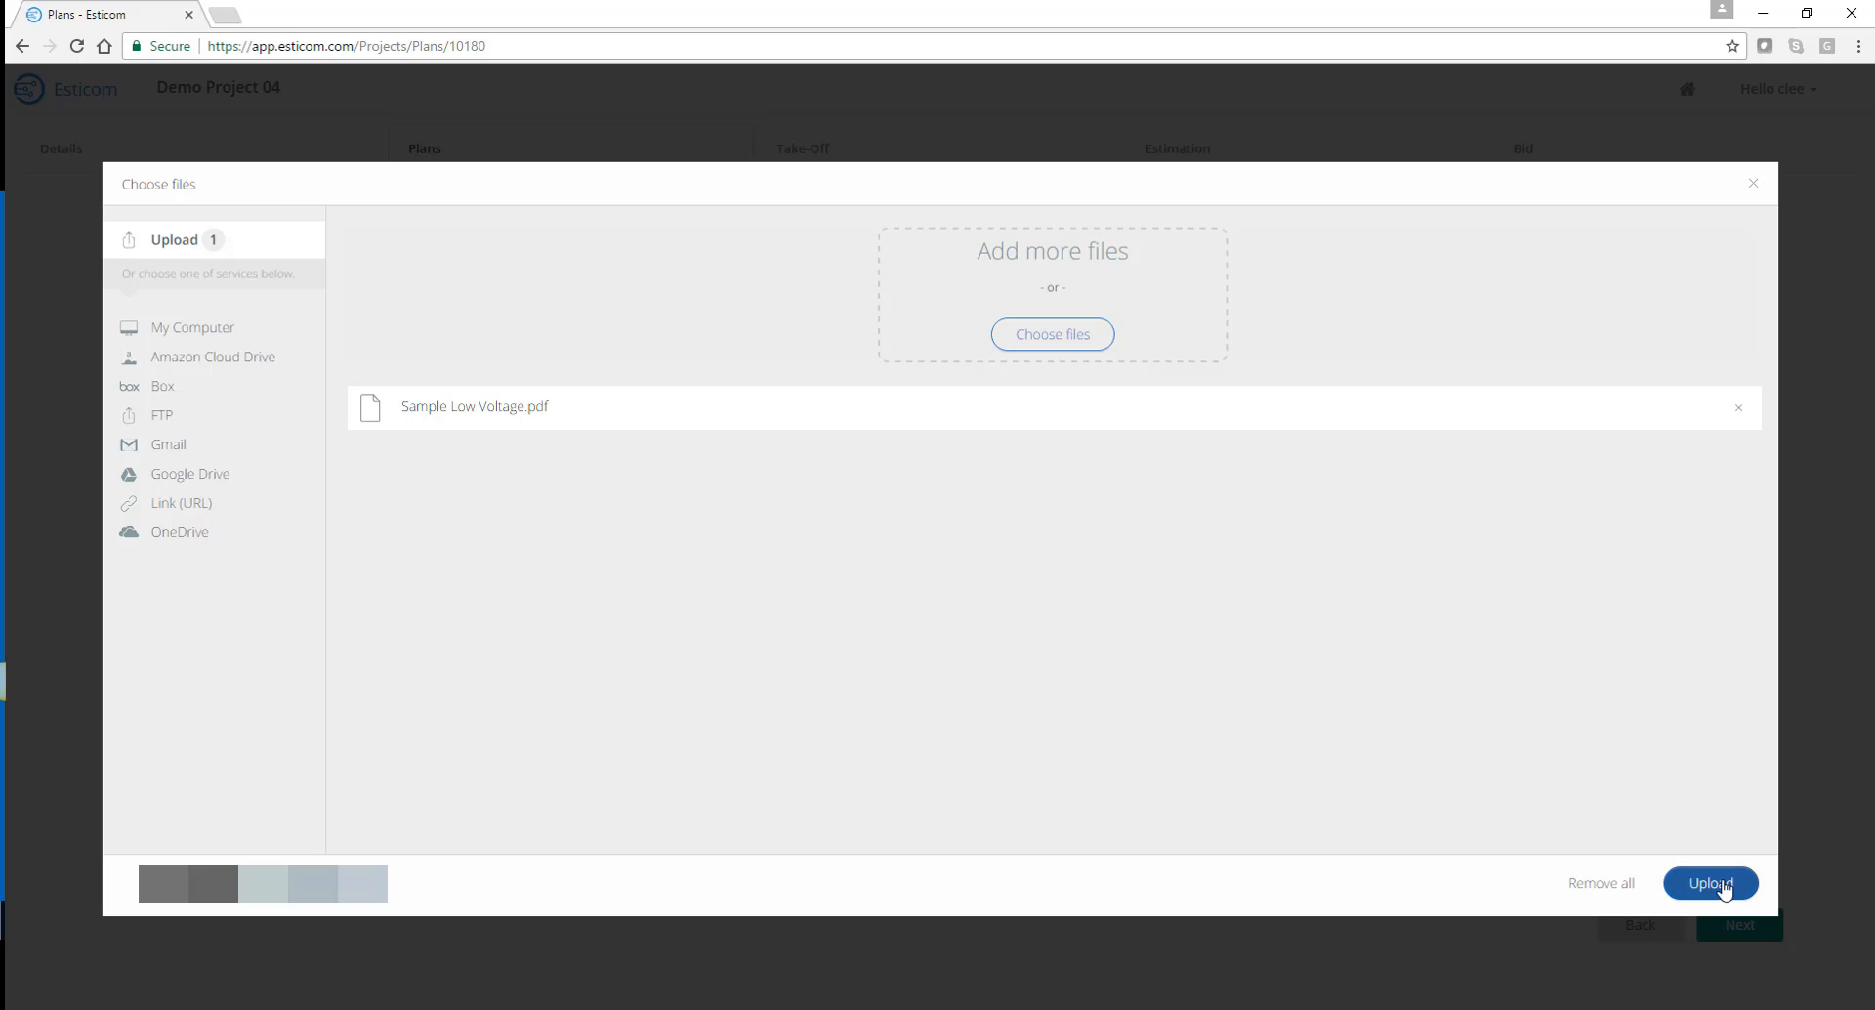
click(1709, 882)
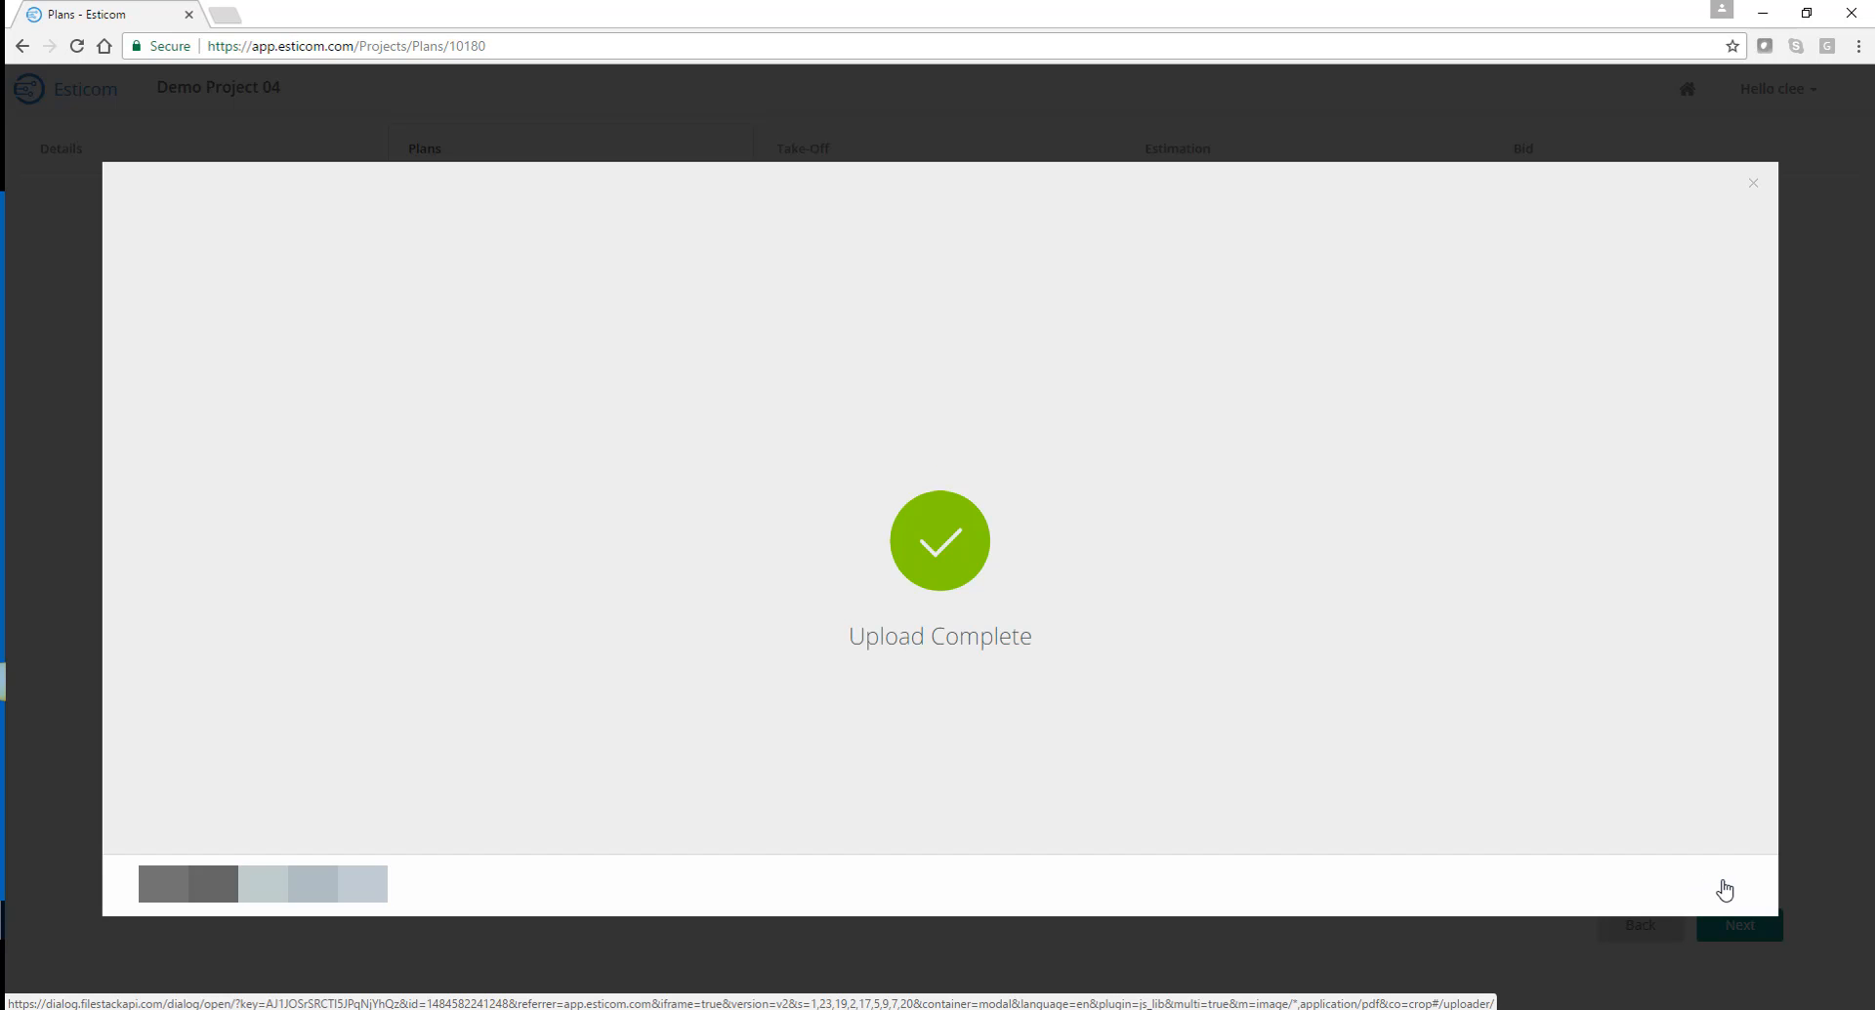
click(1753, 182)
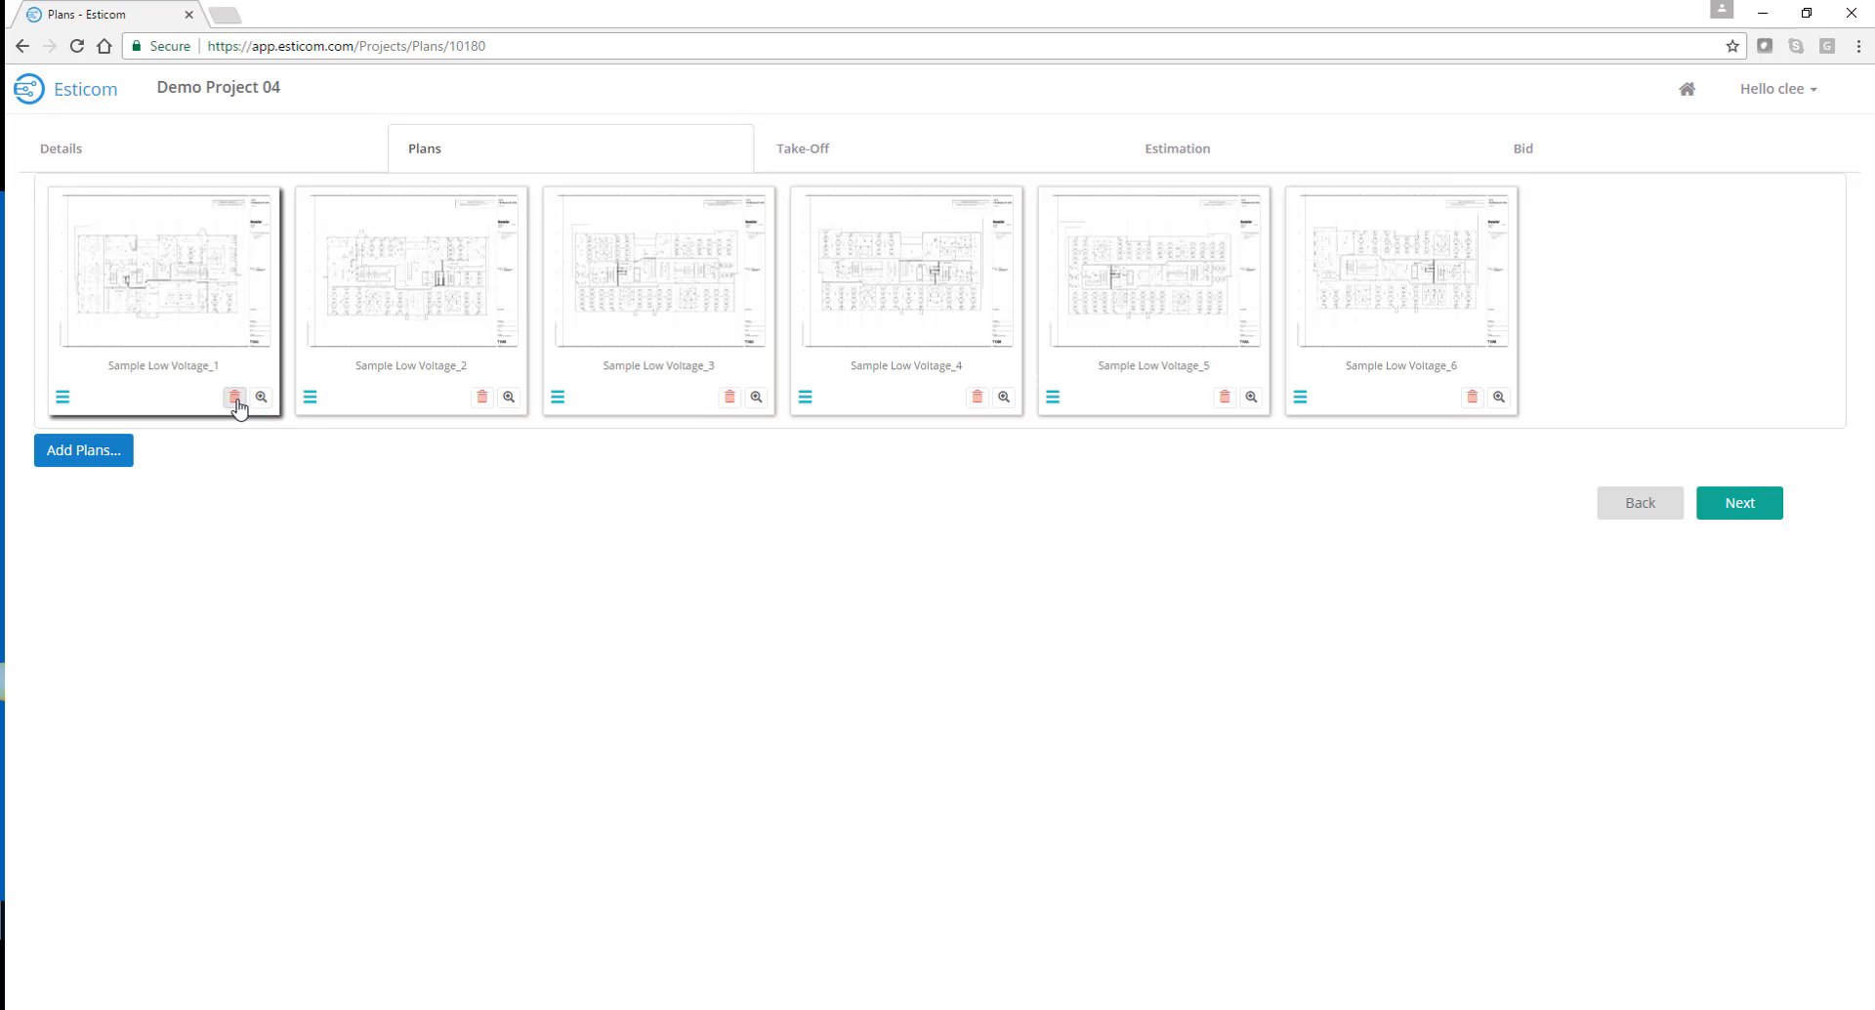
Delete the Sample Low Voltage_1 sheet and continue to the Take-Off step
click(234, 396)
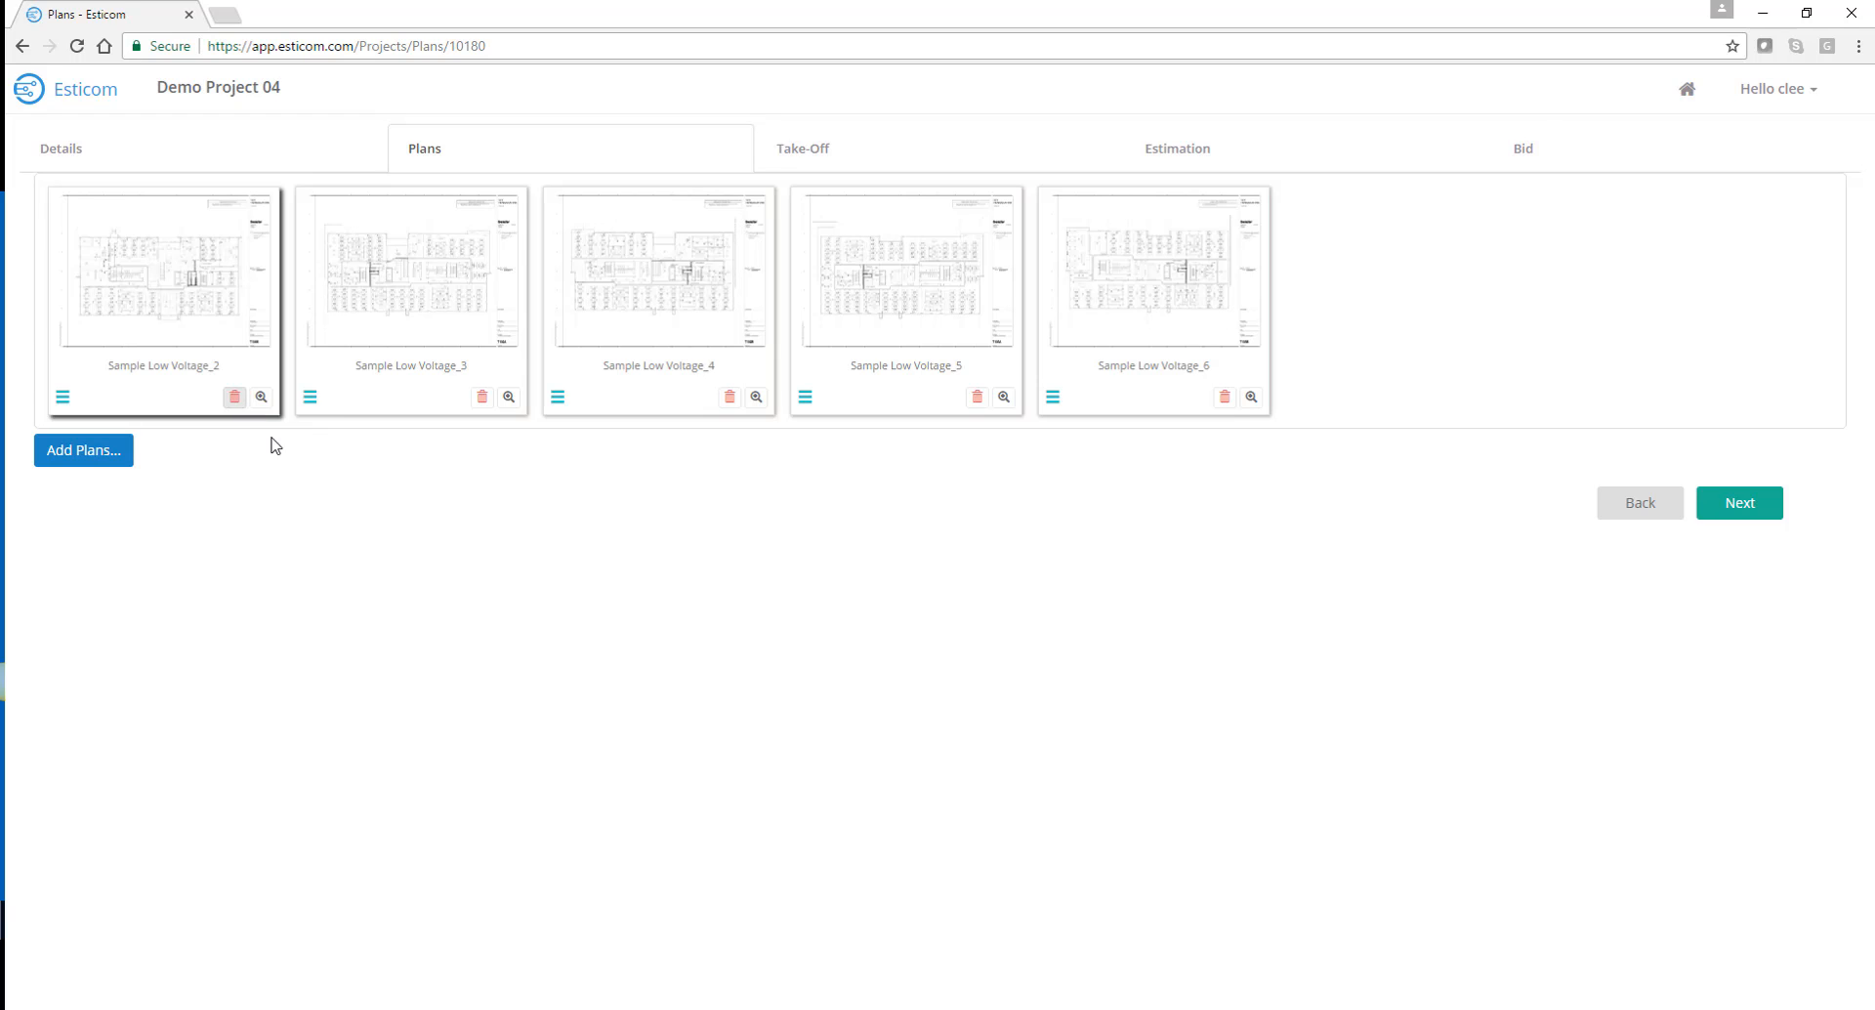
mouse_move(1710, 541)
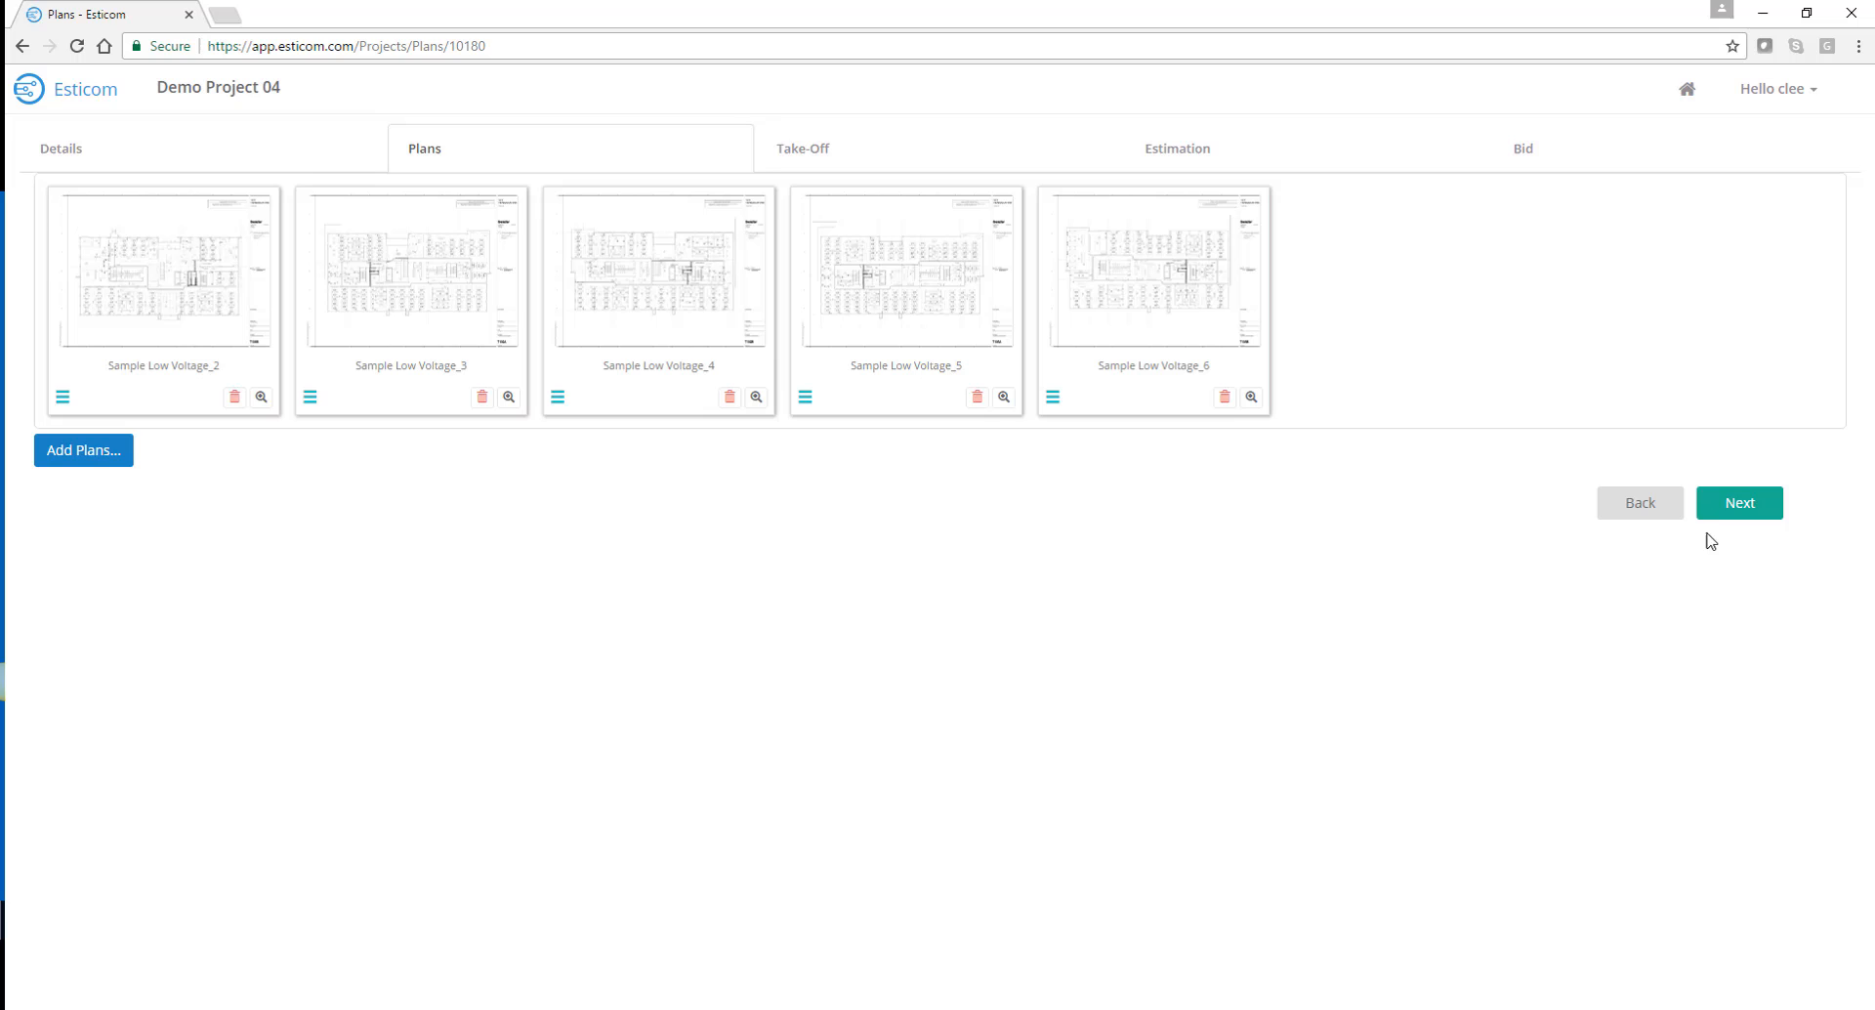
click(1738, 501)
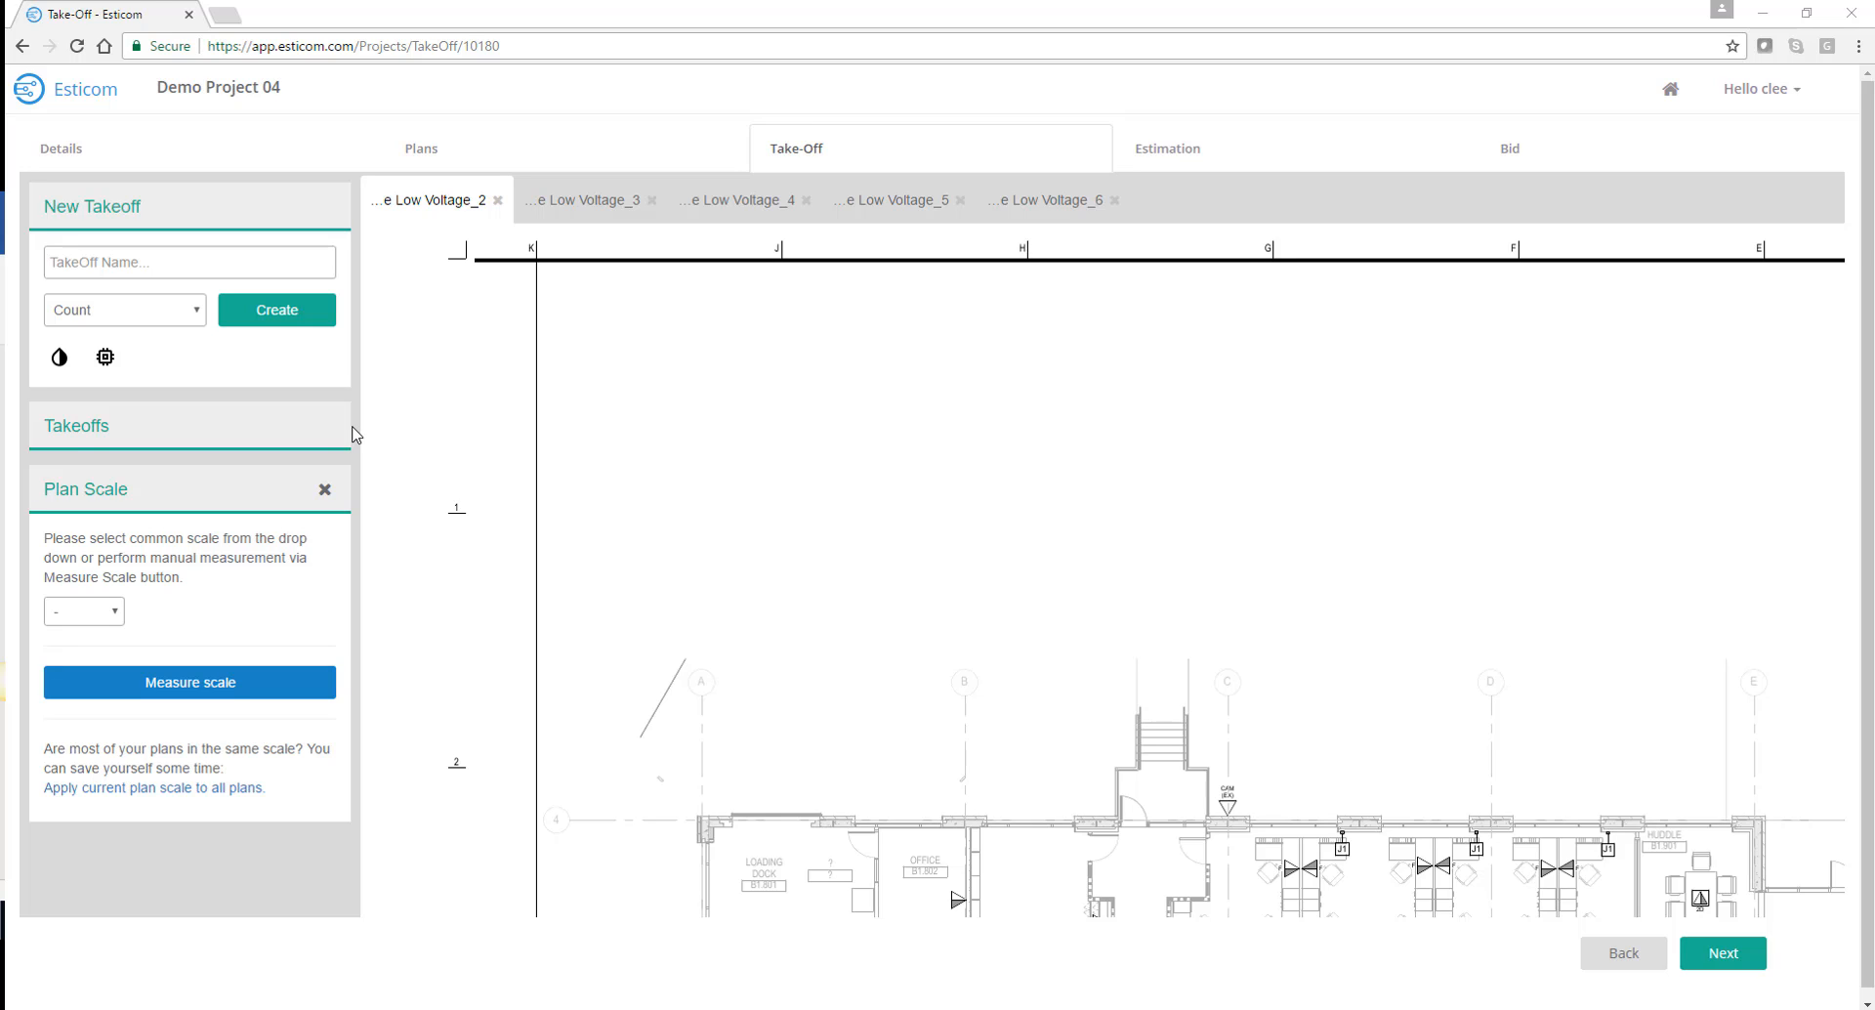
Create a count takeoff '2-port, cat 6 modular furniture drop' with a chosen marker colour
click(188, 261)
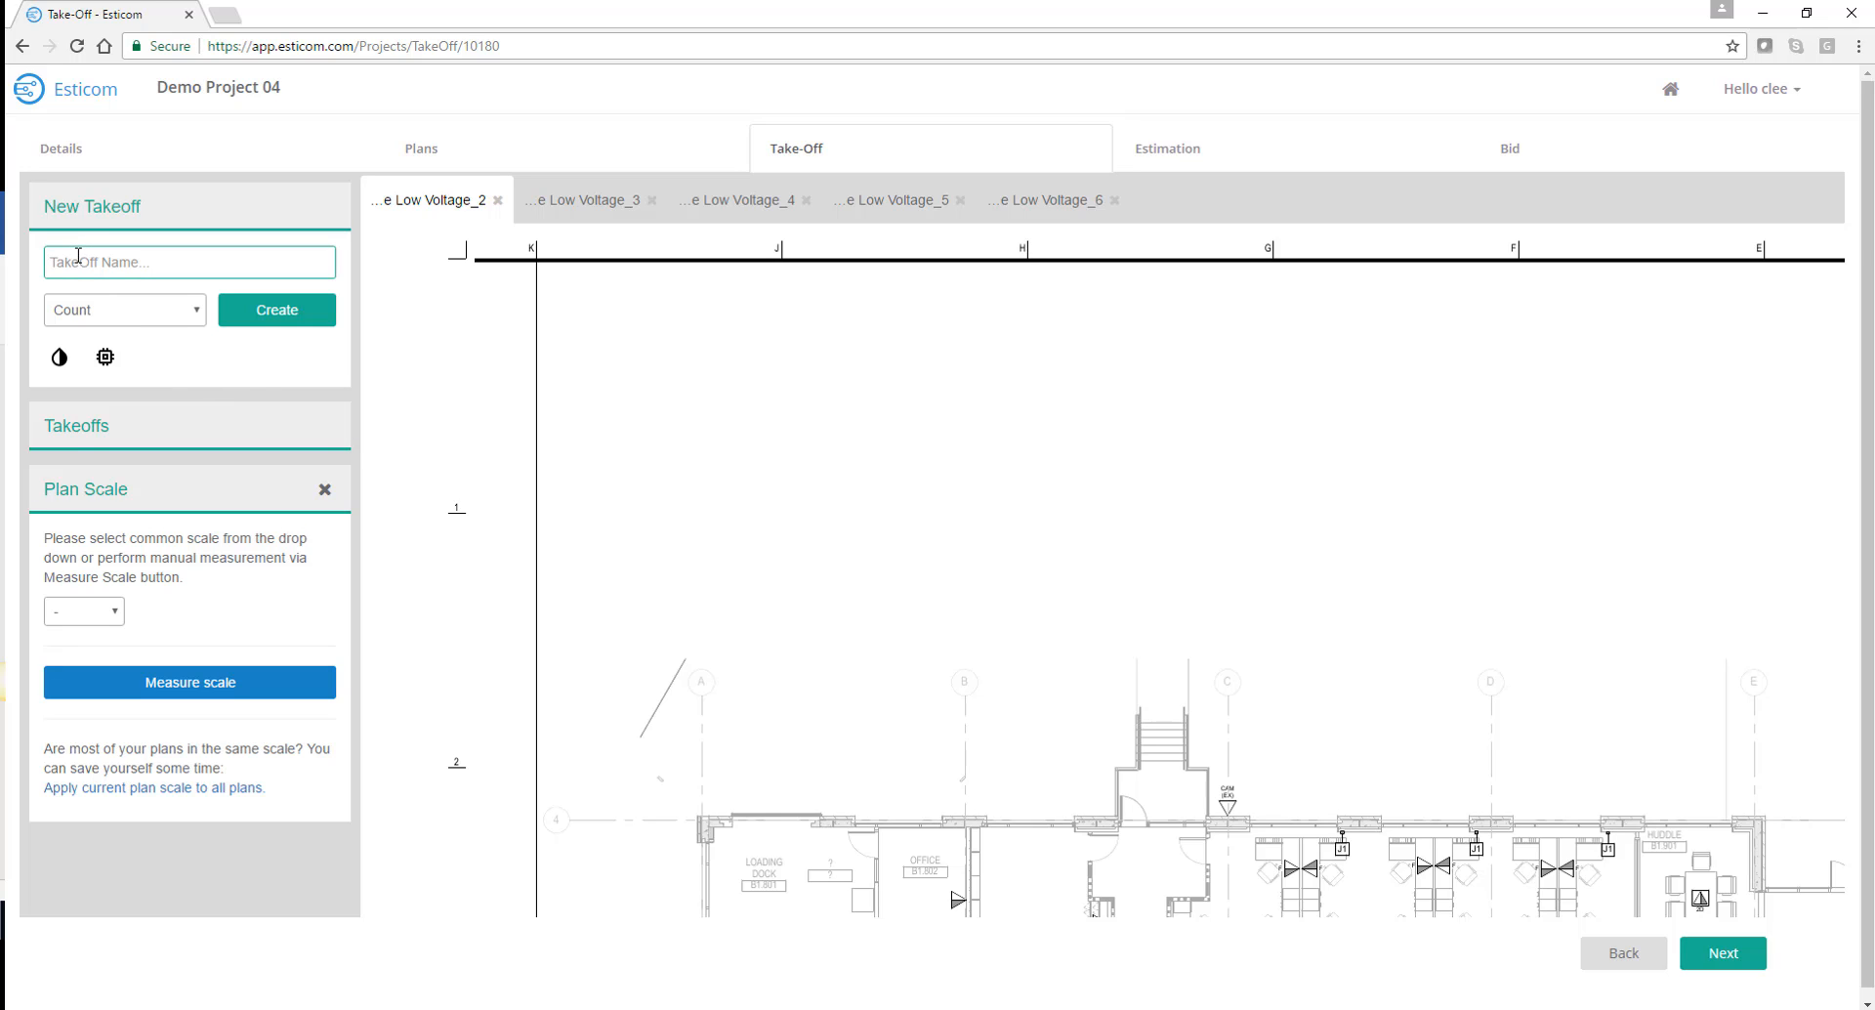
text(2-port faceplate with ID window)
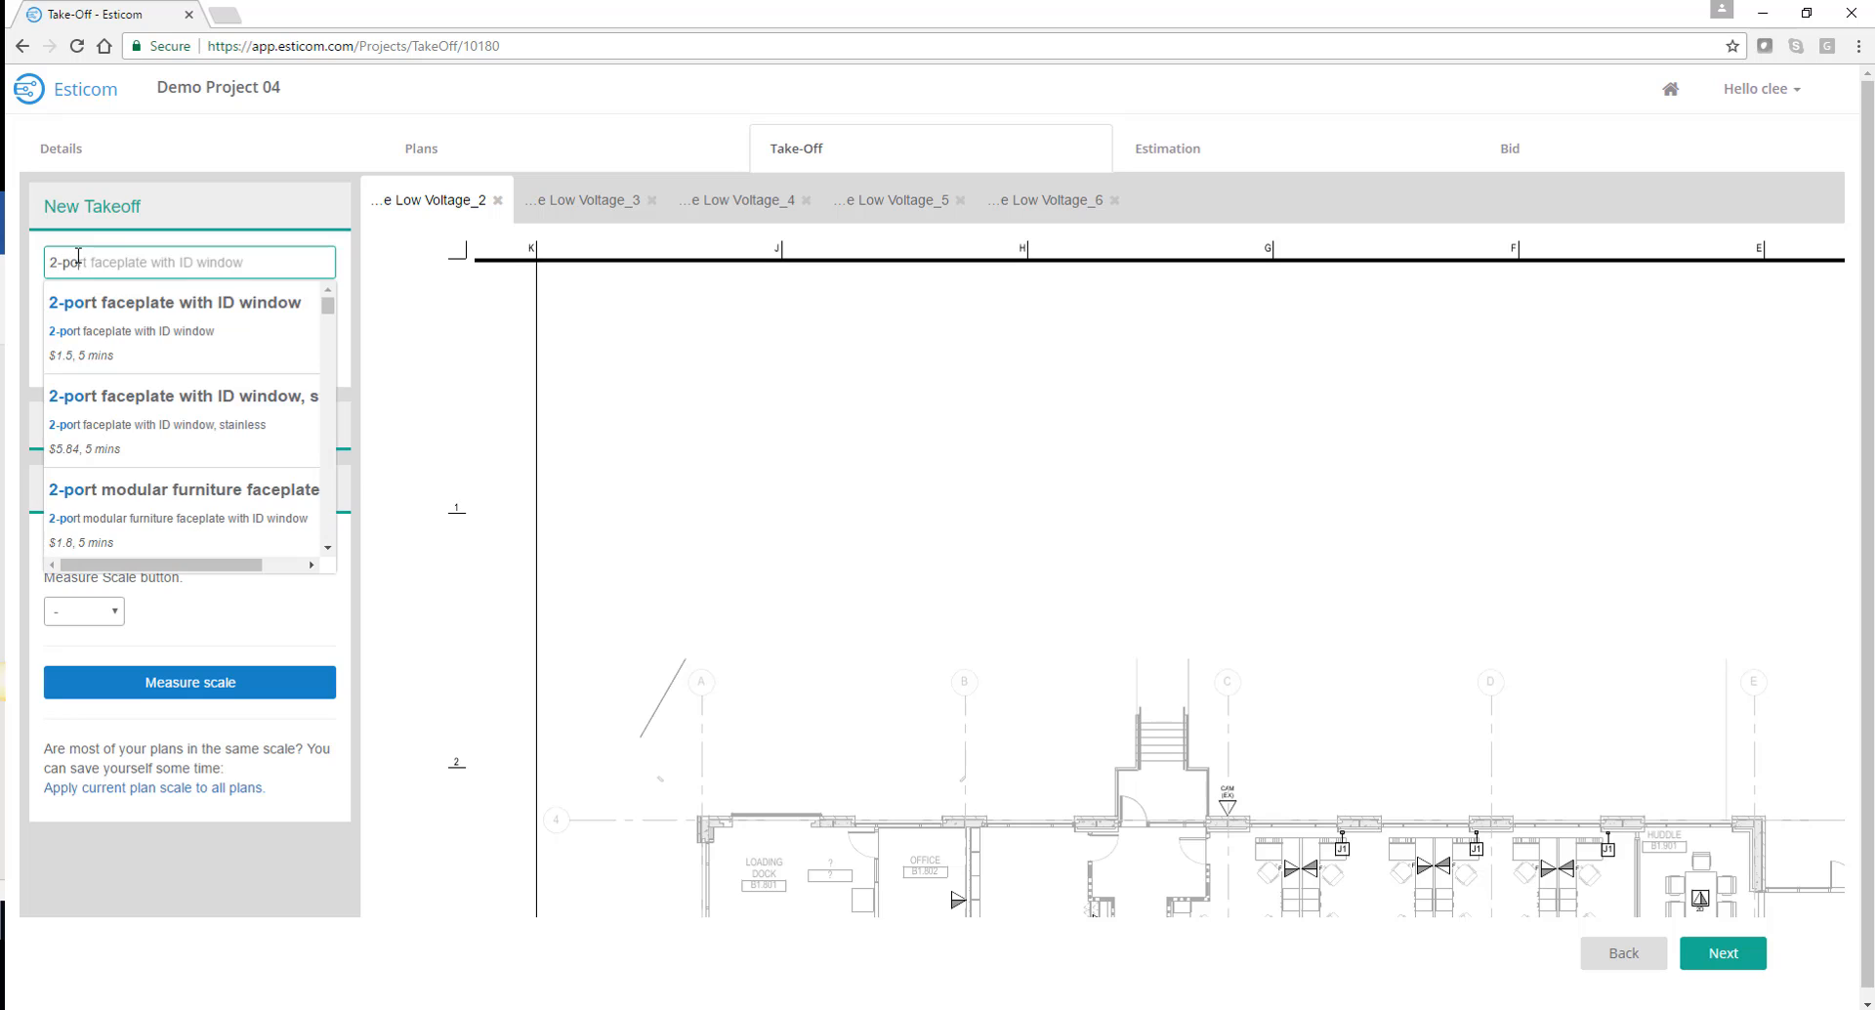
text(2-port, cat 5e wall drop)
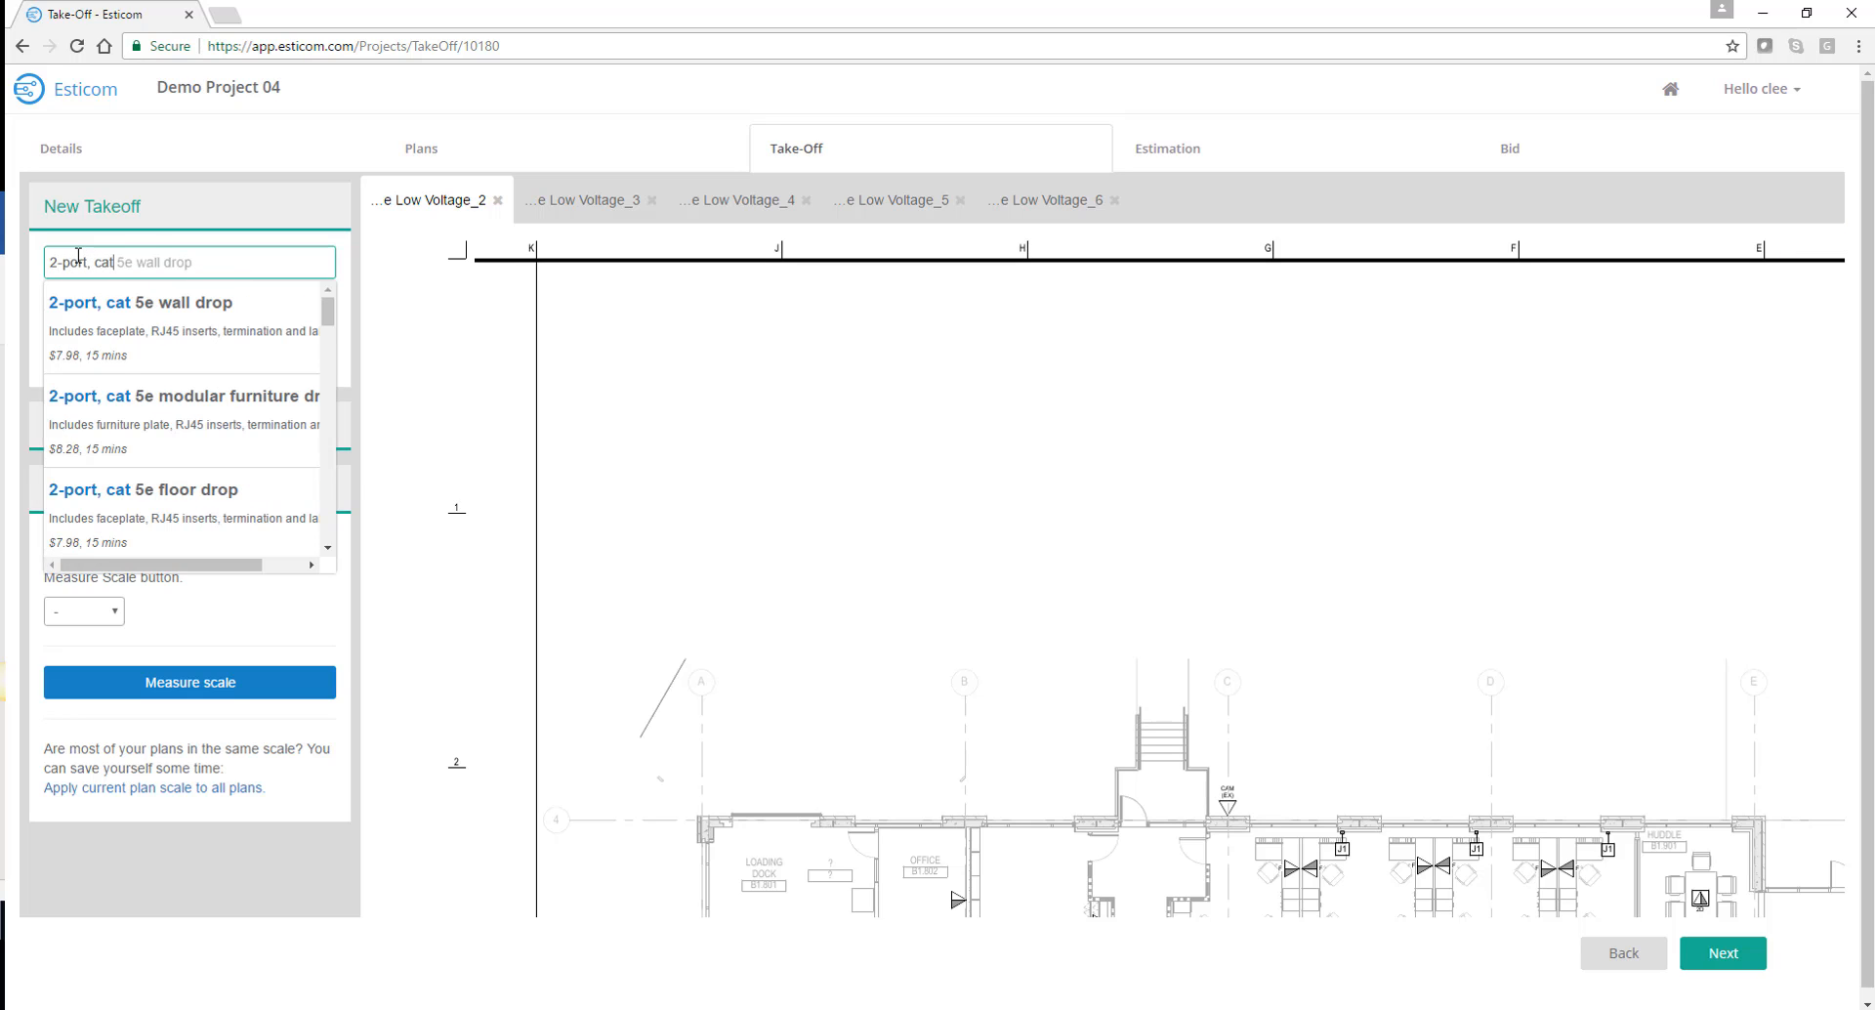
text(6)
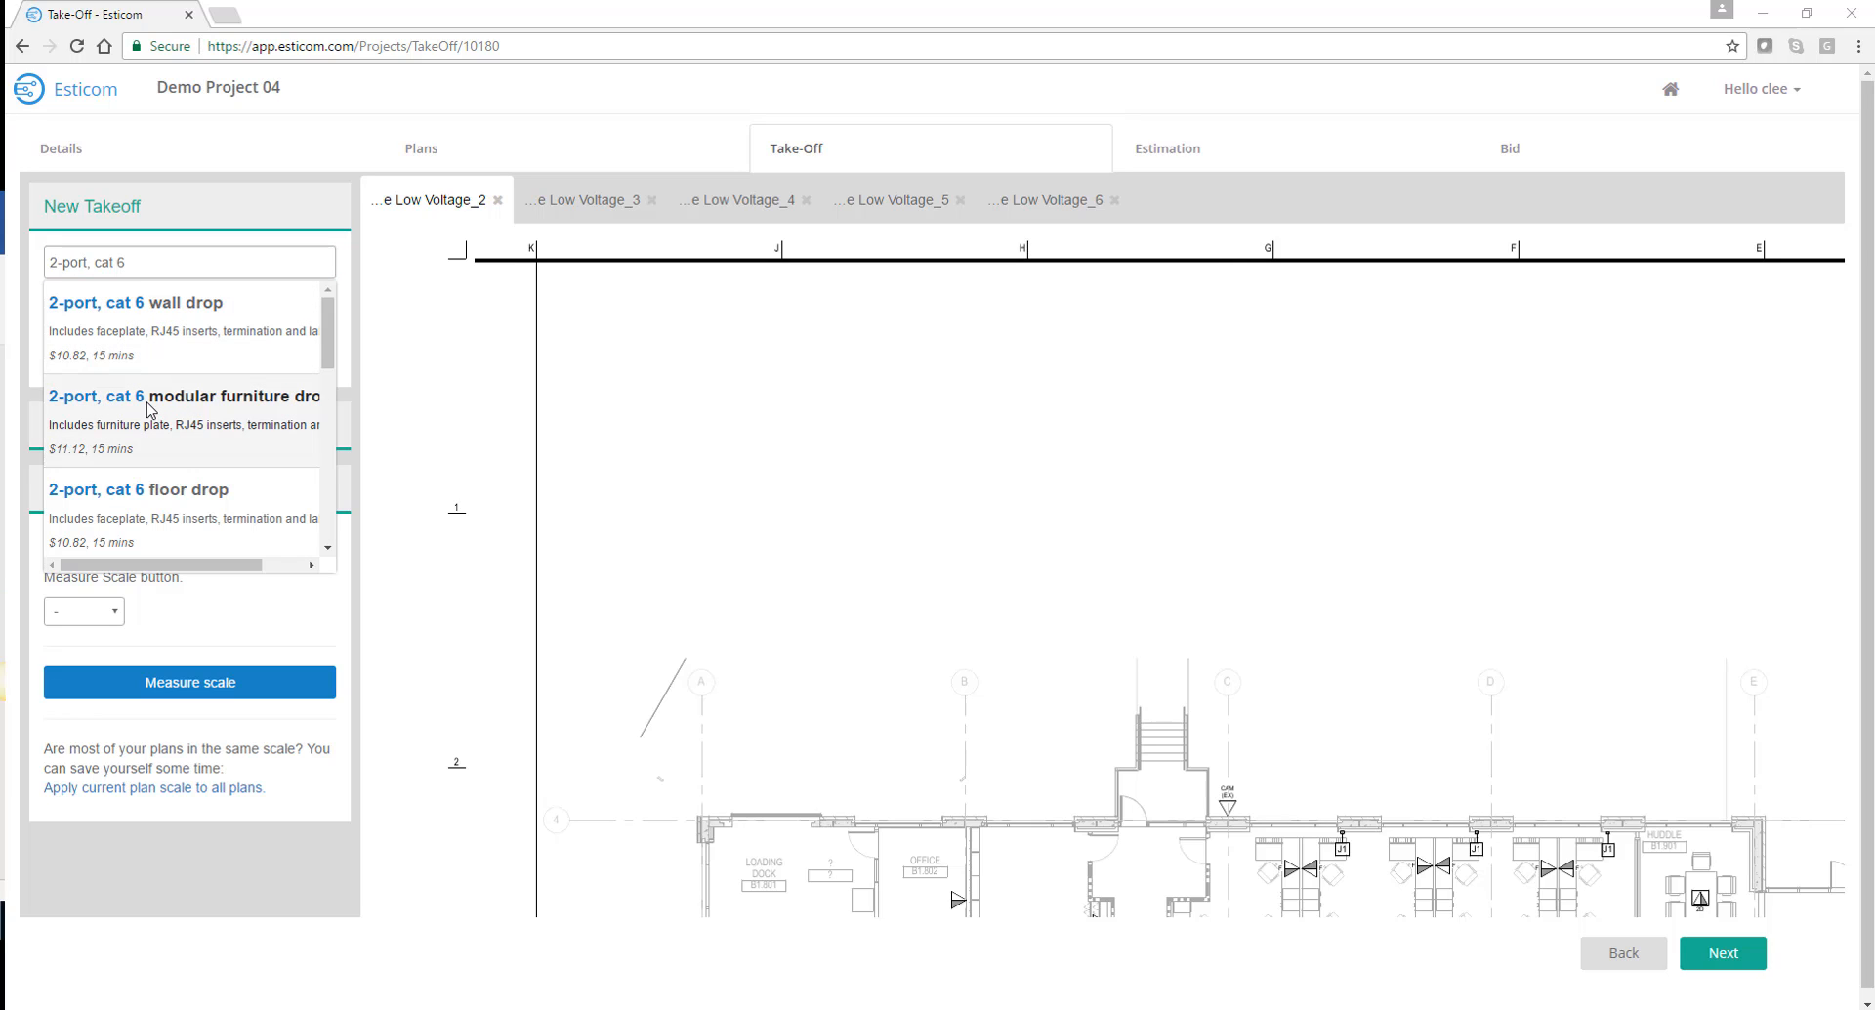
click(182, 413)
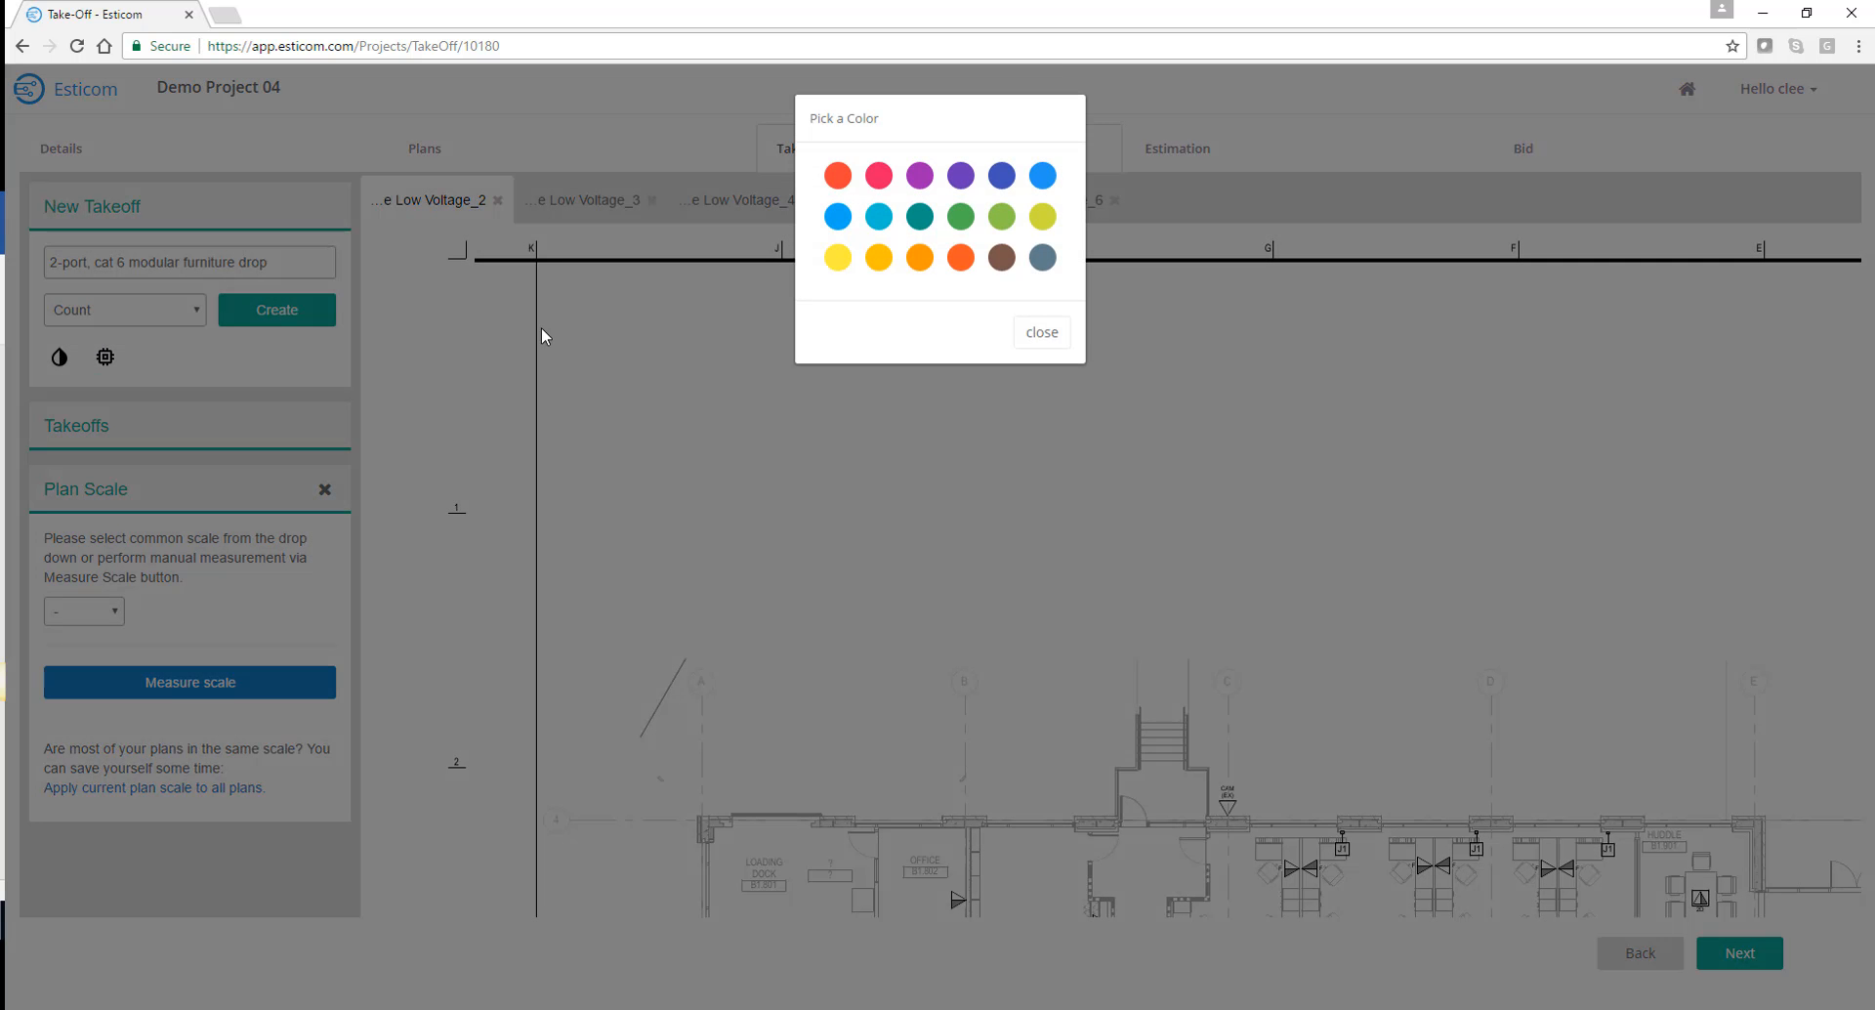
click(1039, 331)
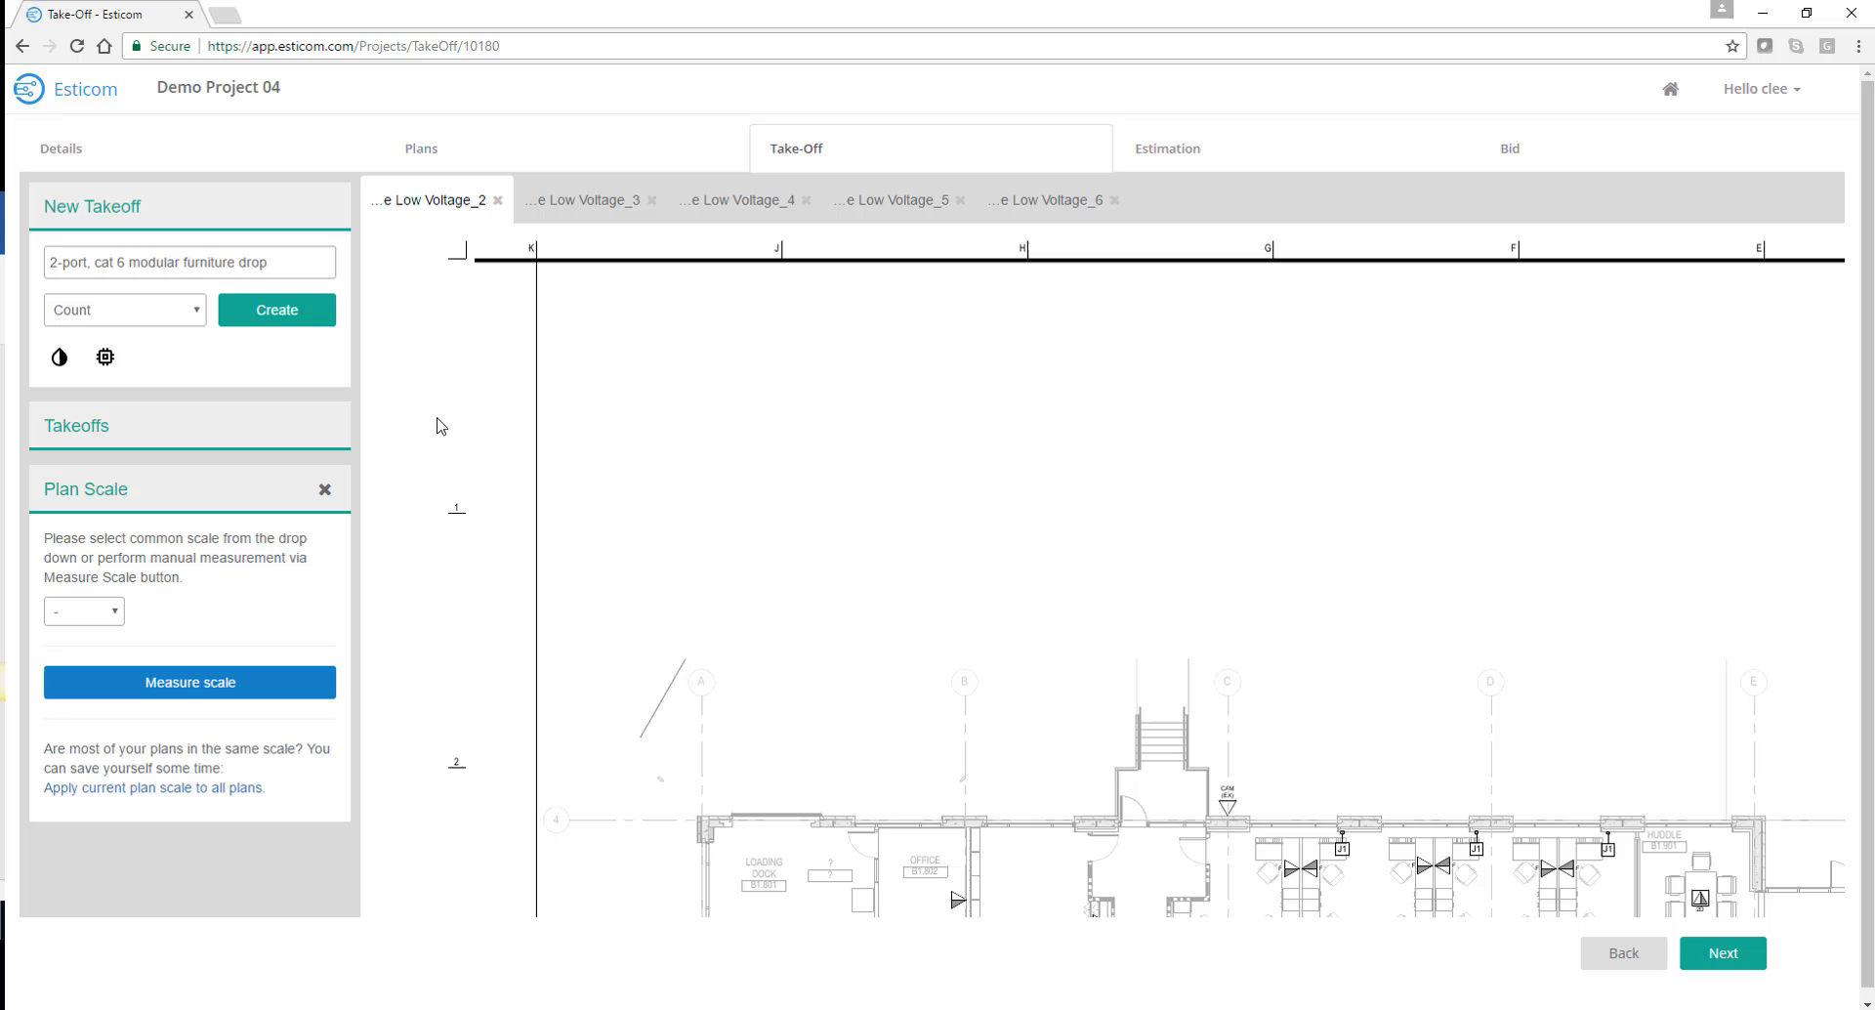
click(268, 310)
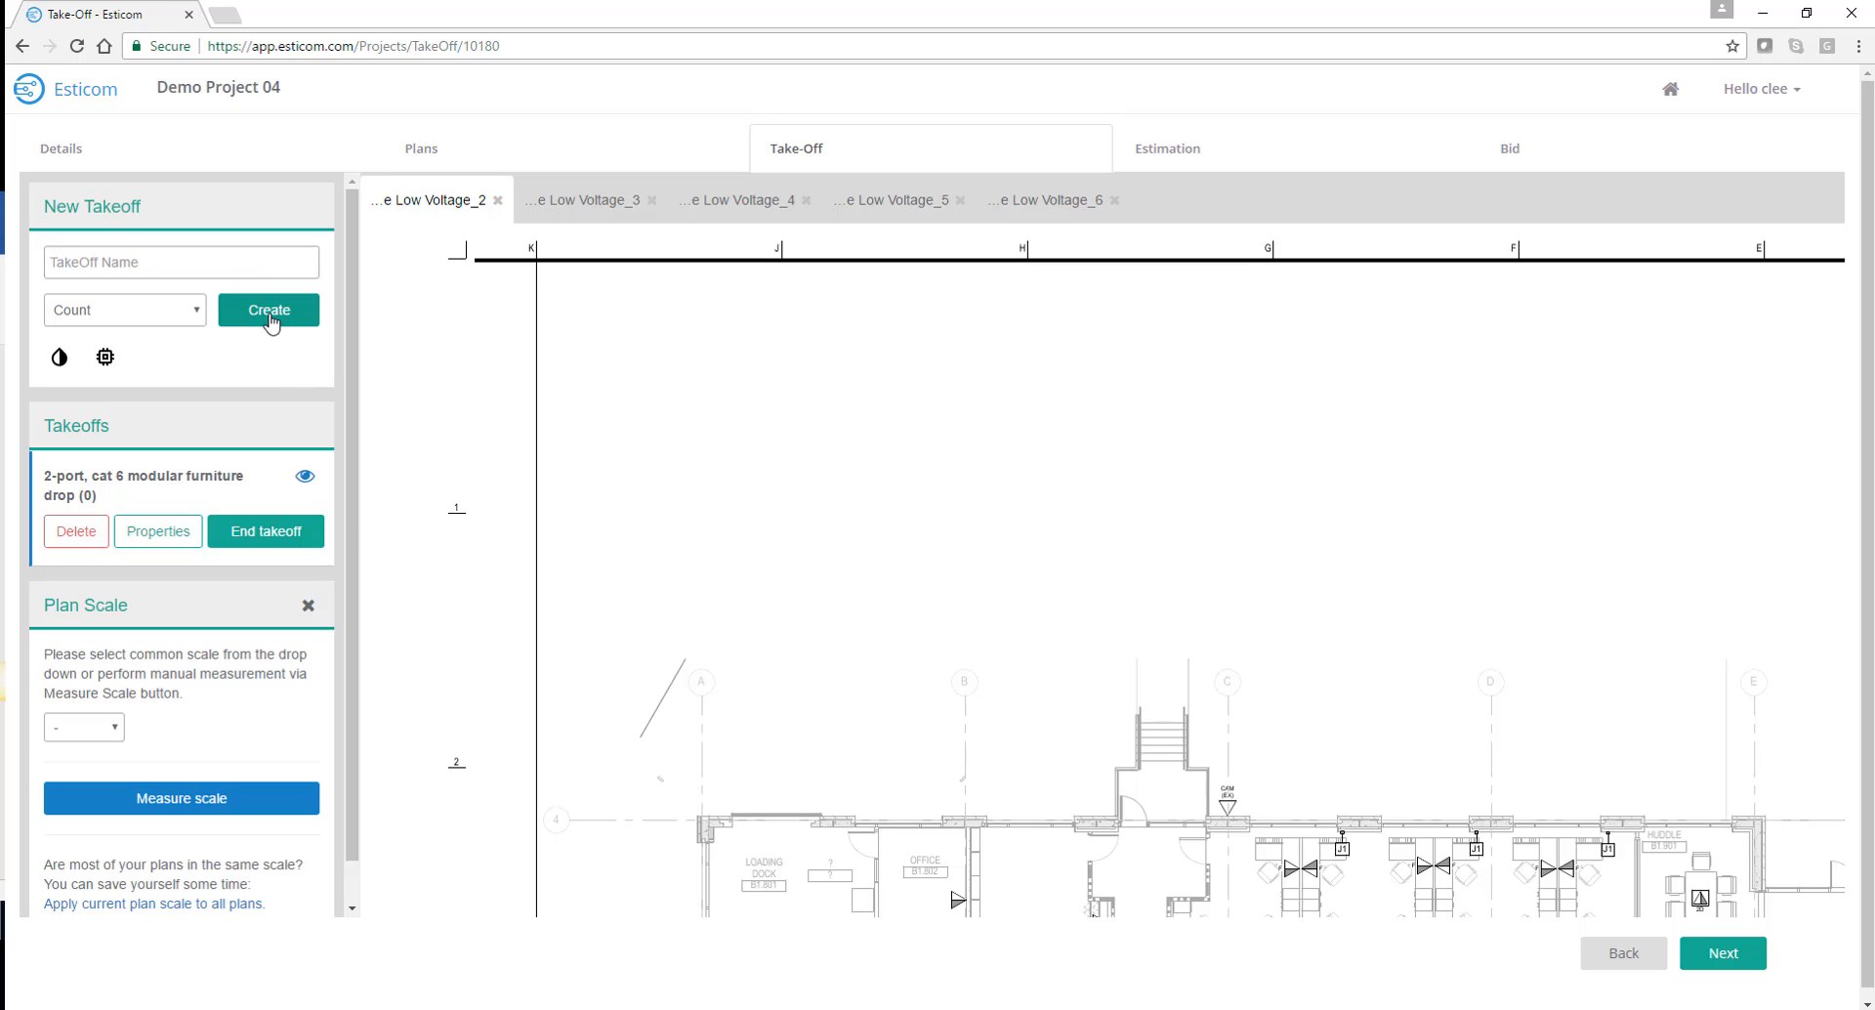
mouse_move(75, 532)
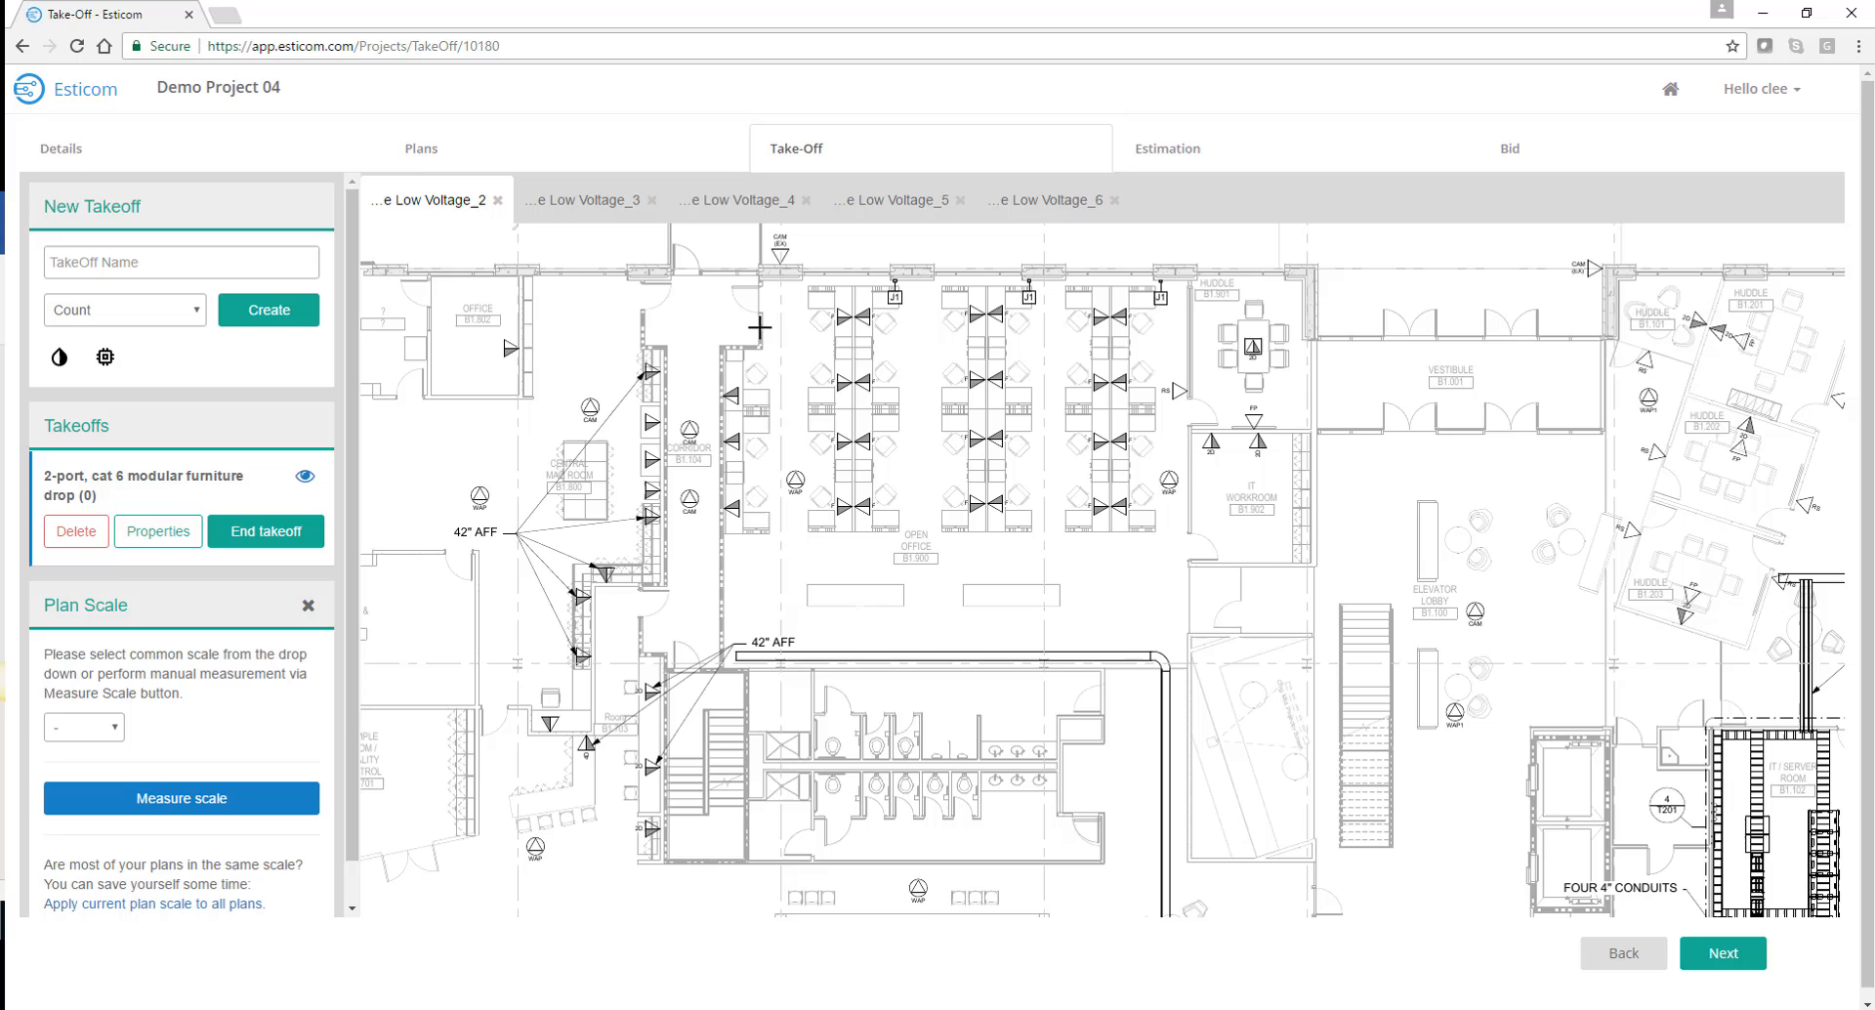
Count the remaining furniture drops at the open office desks and end the takeoff at 8
click(851, 318)
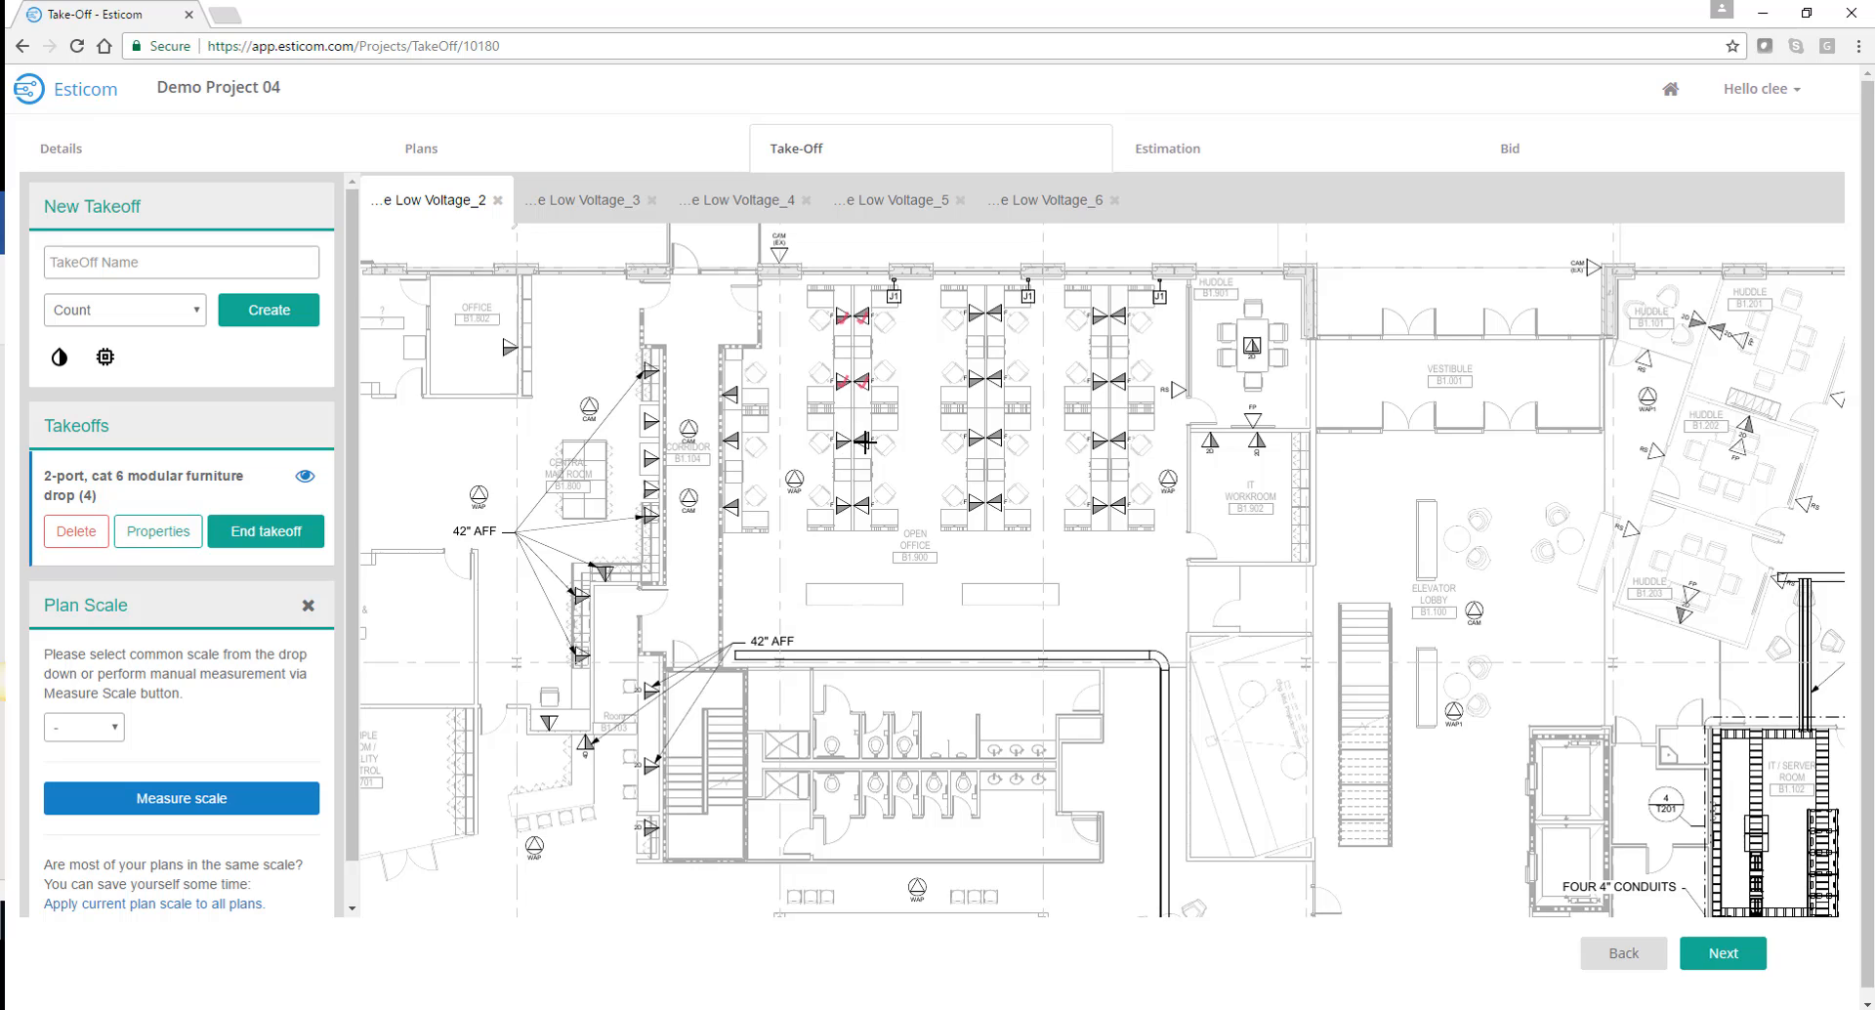
click(863, 505)
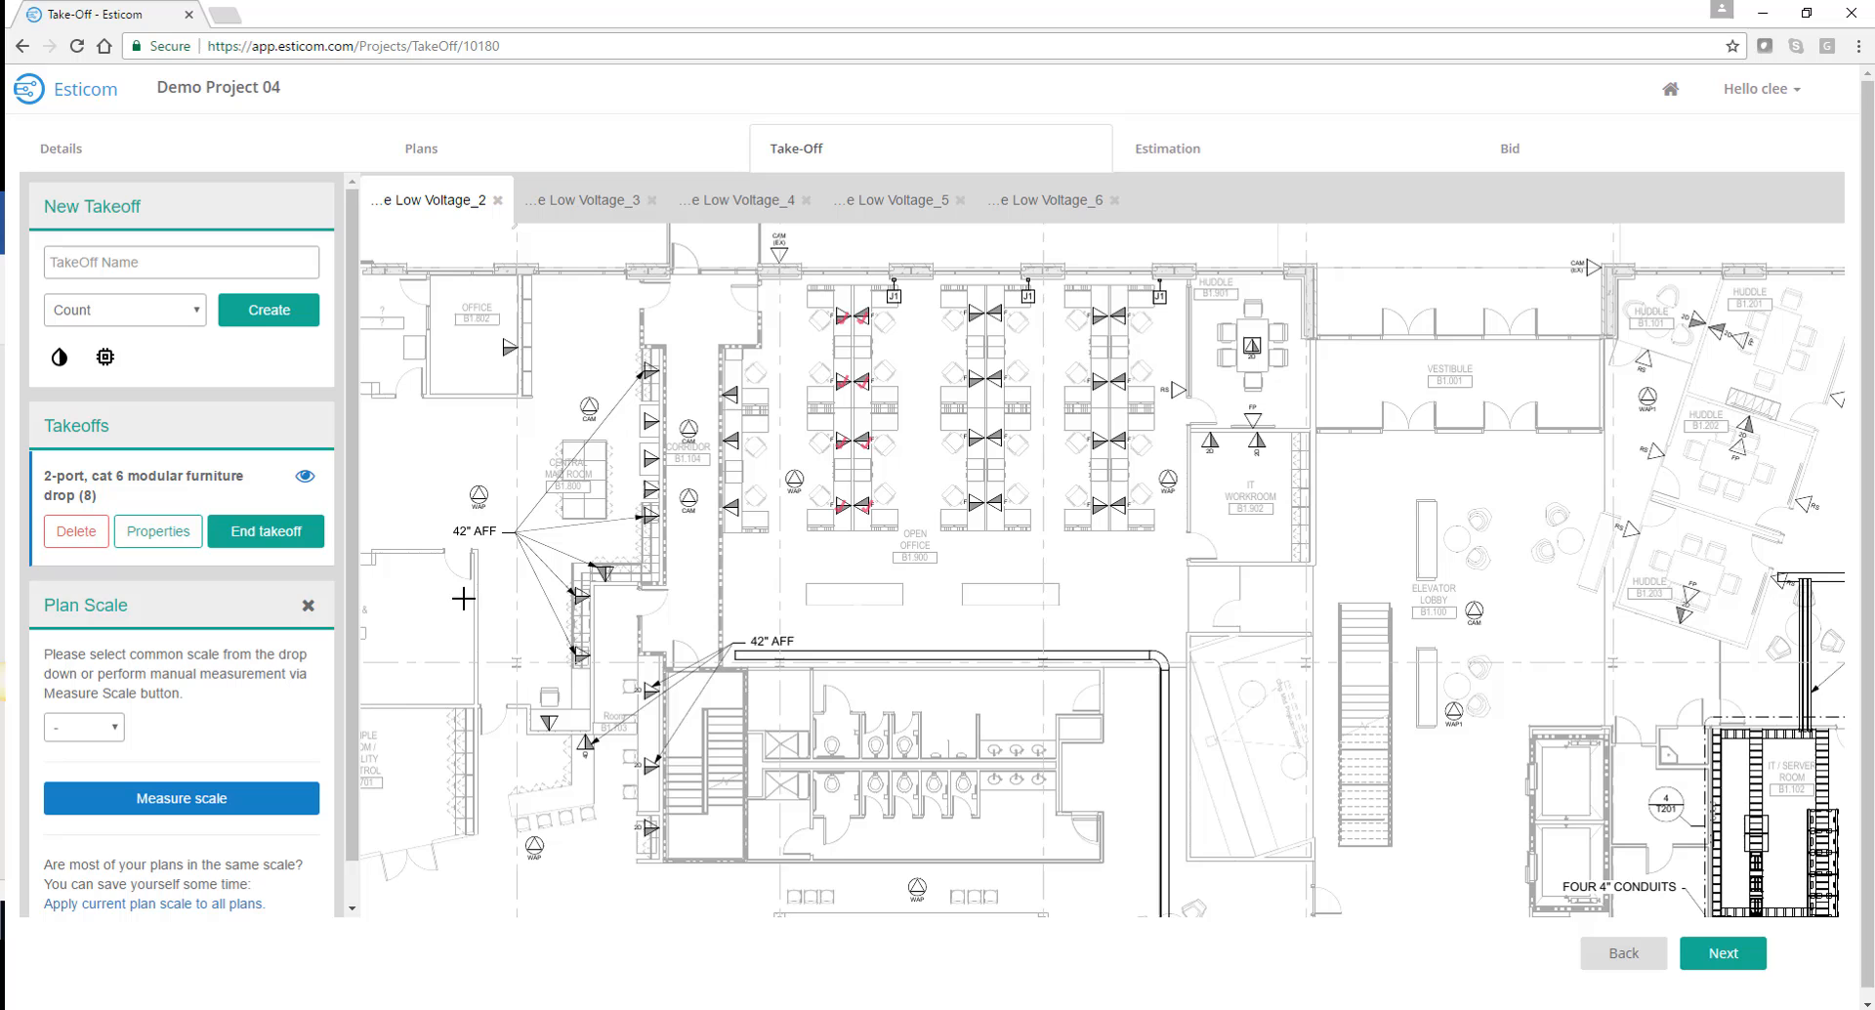
click(266, 531)
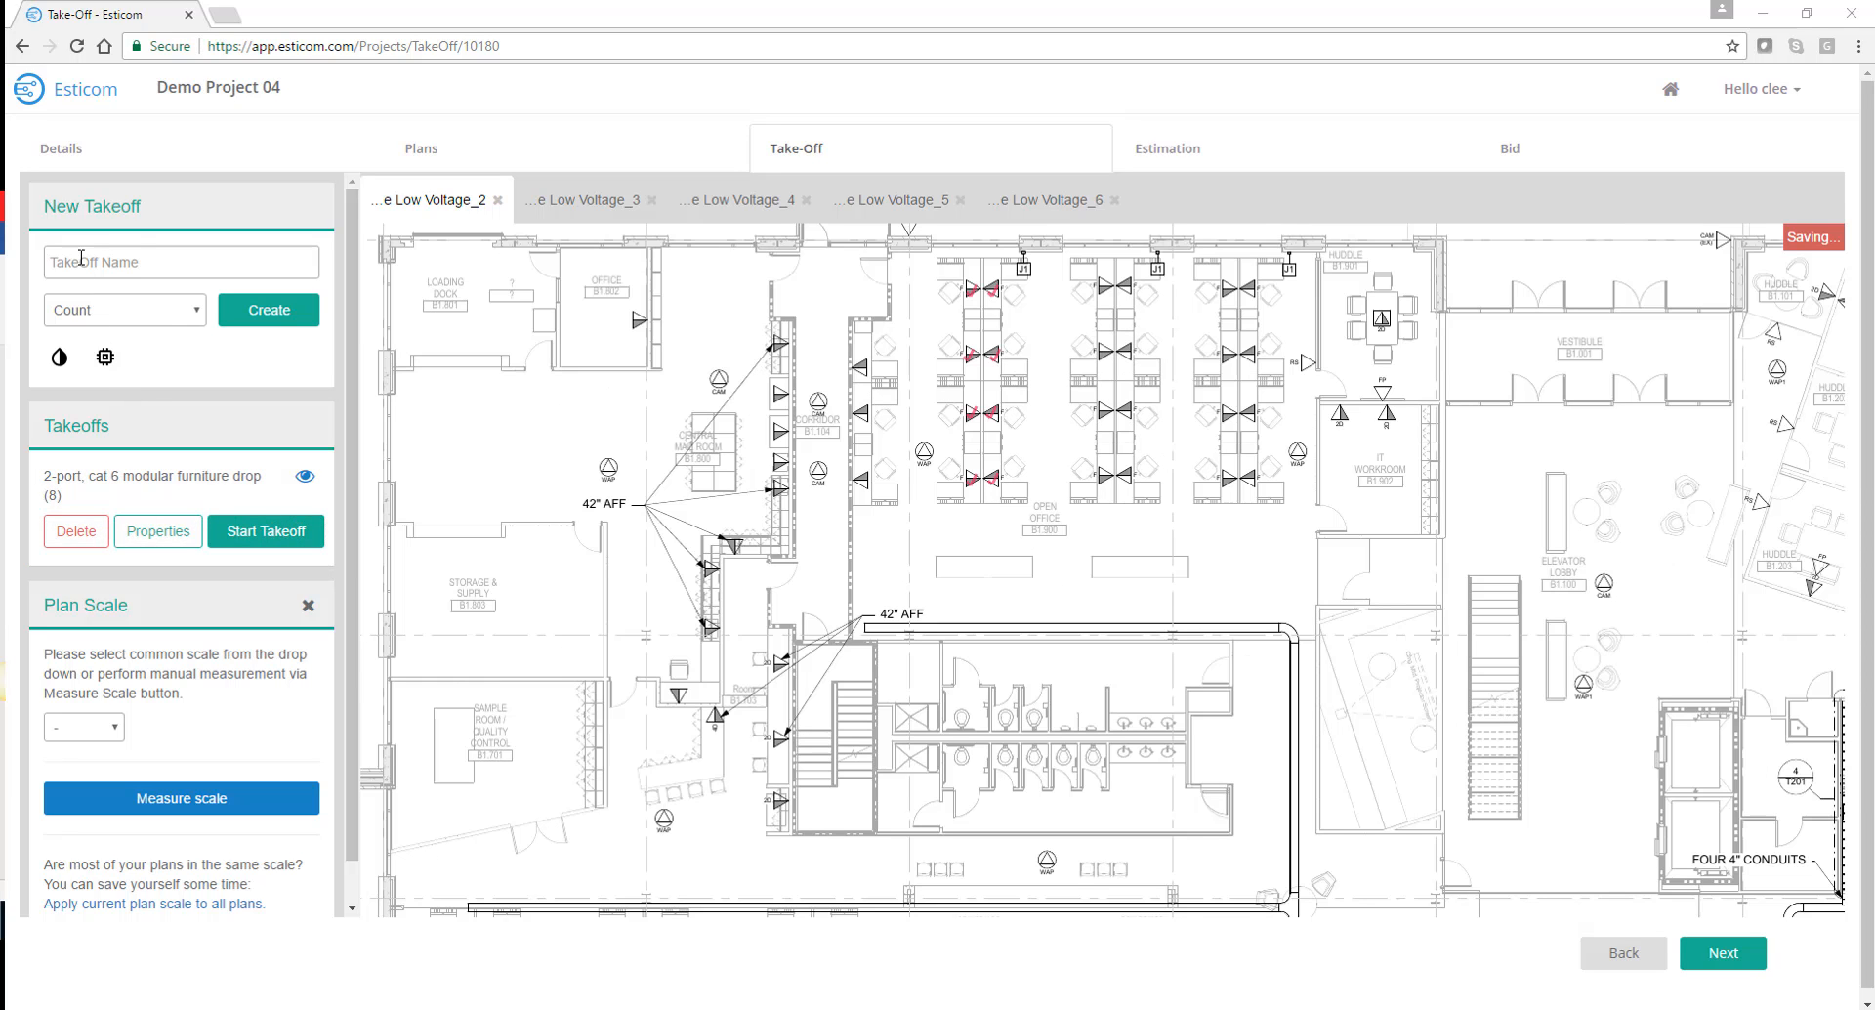
Create a Linear/Each 'cable tray' takeoff and set the Low Voltage_2 plan scale to 1/8"
text(c)
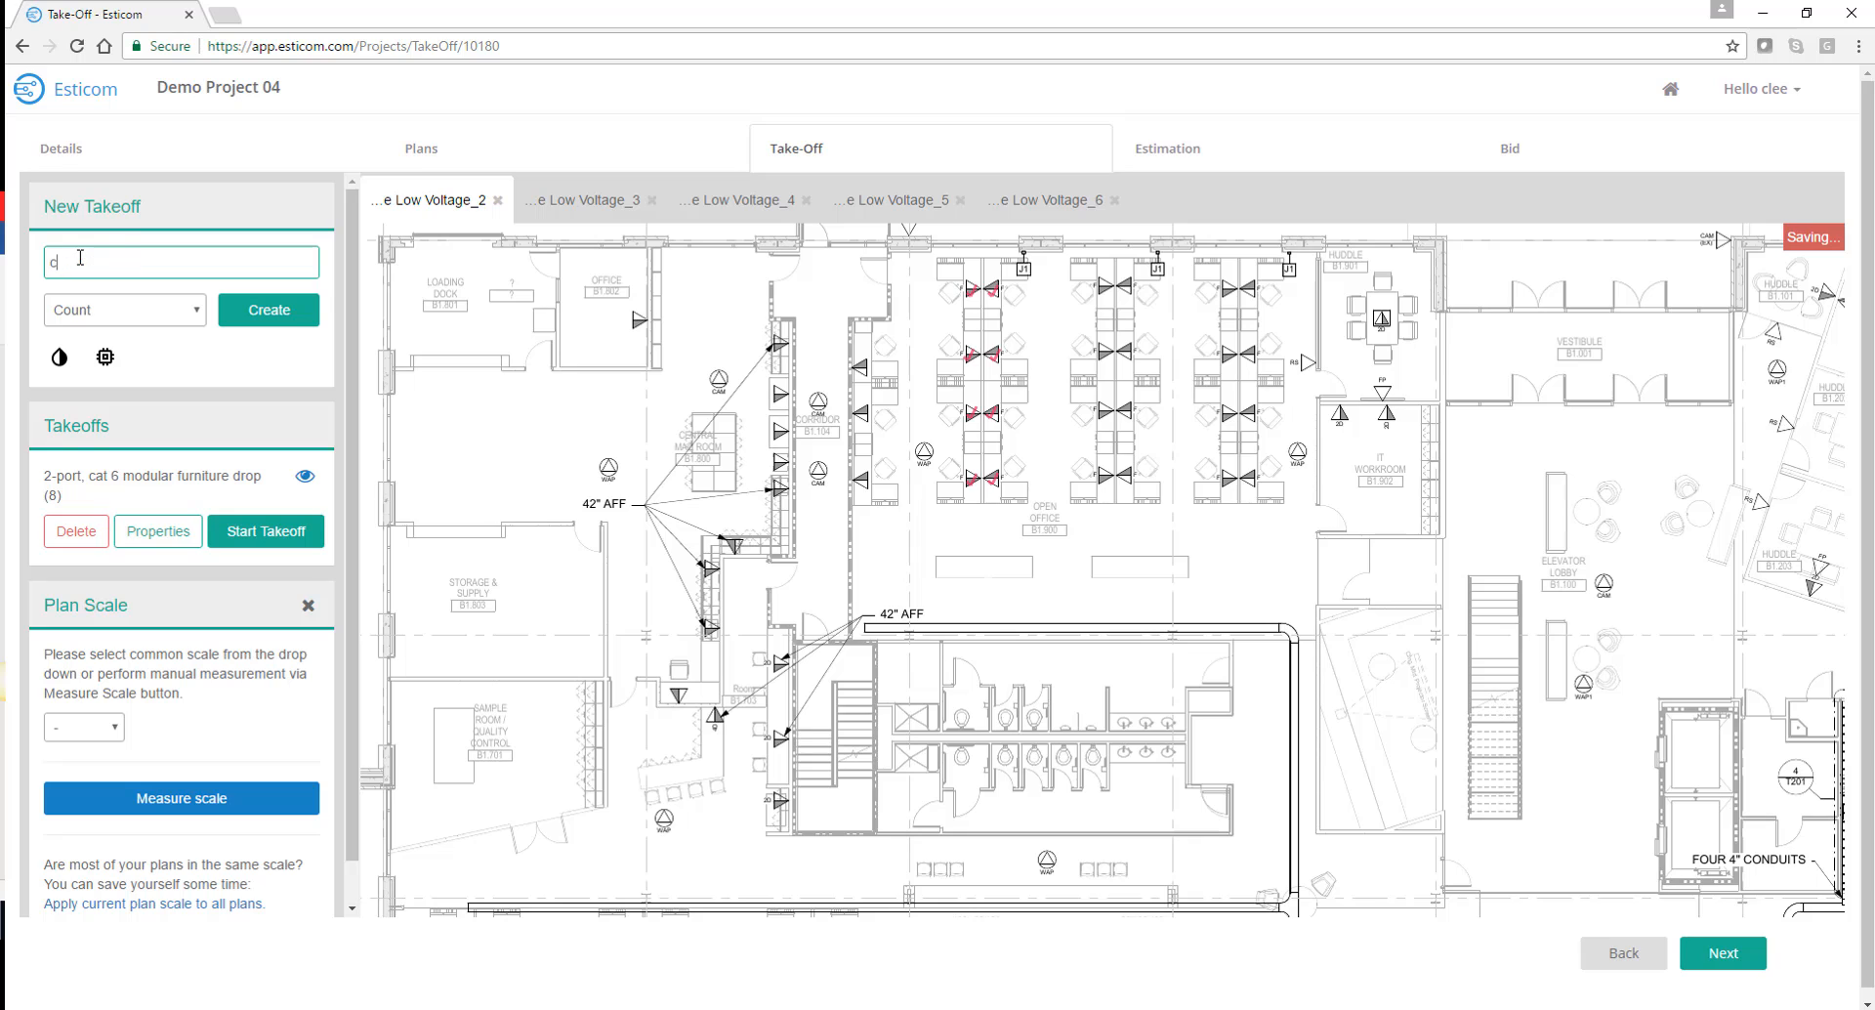
text(able tray)
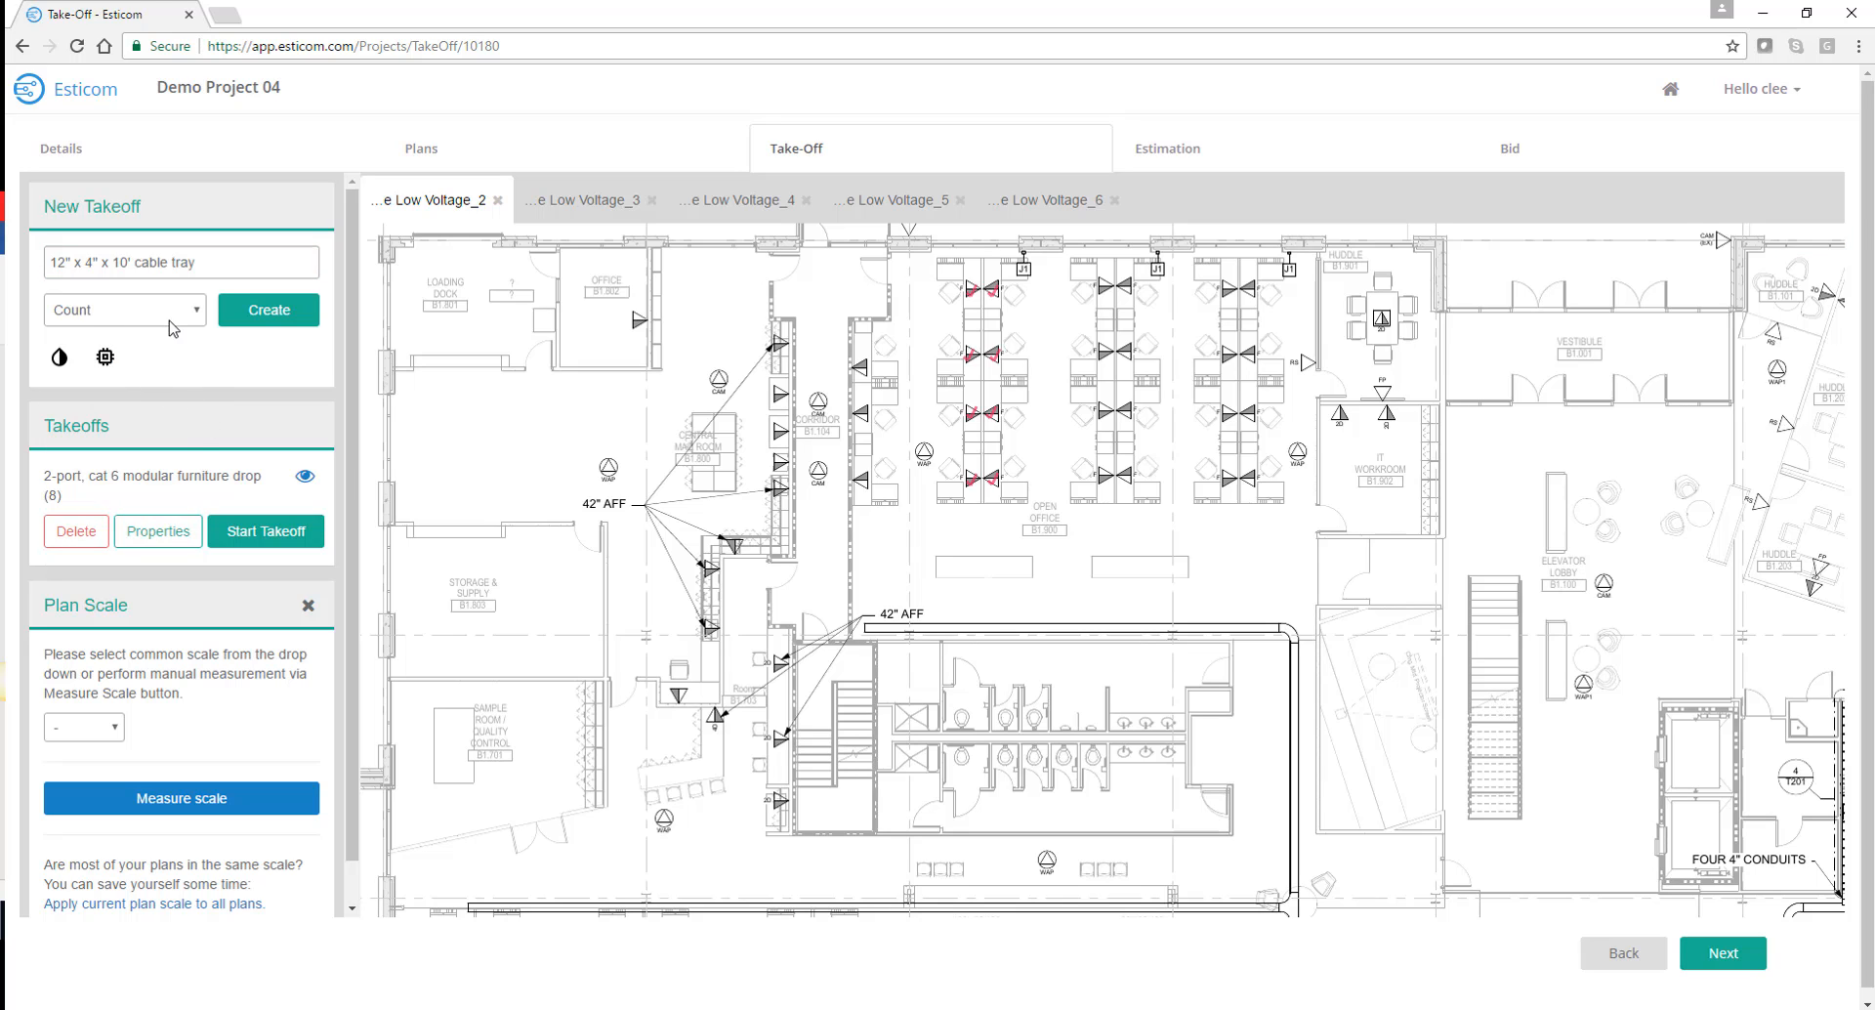
click(124, 308)
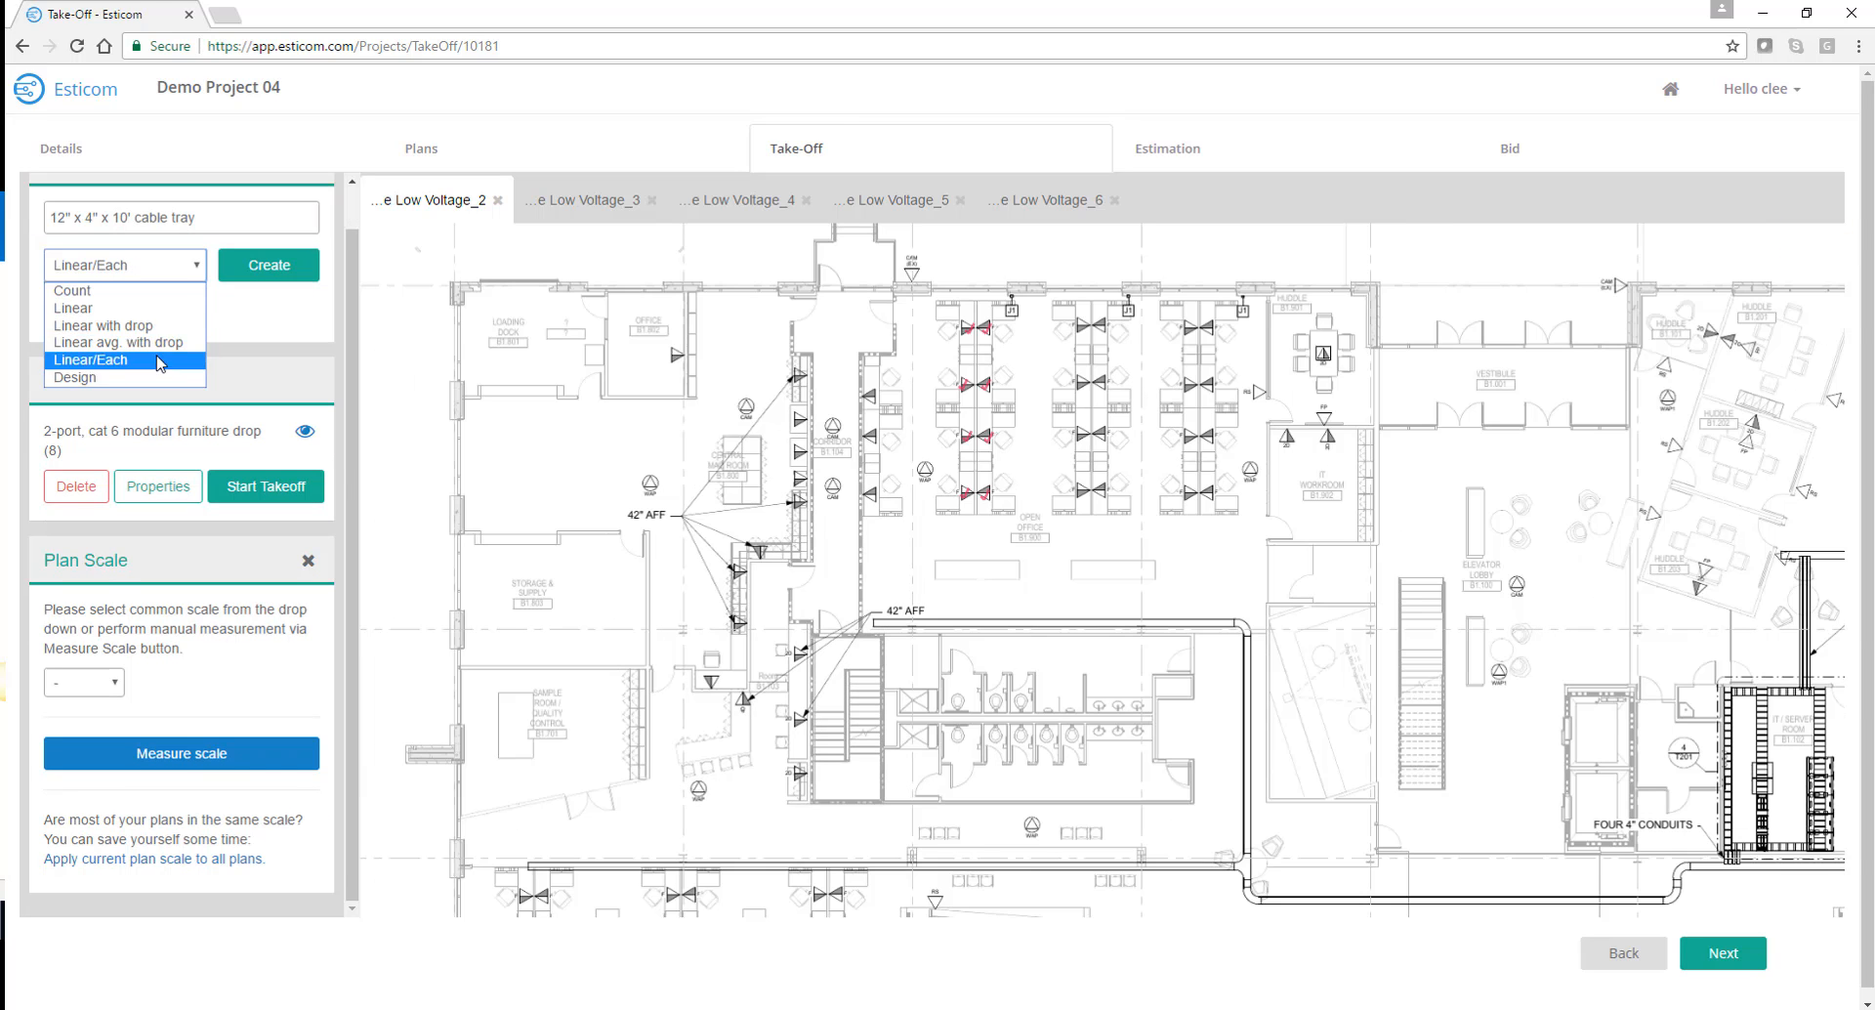
click(267, 265)
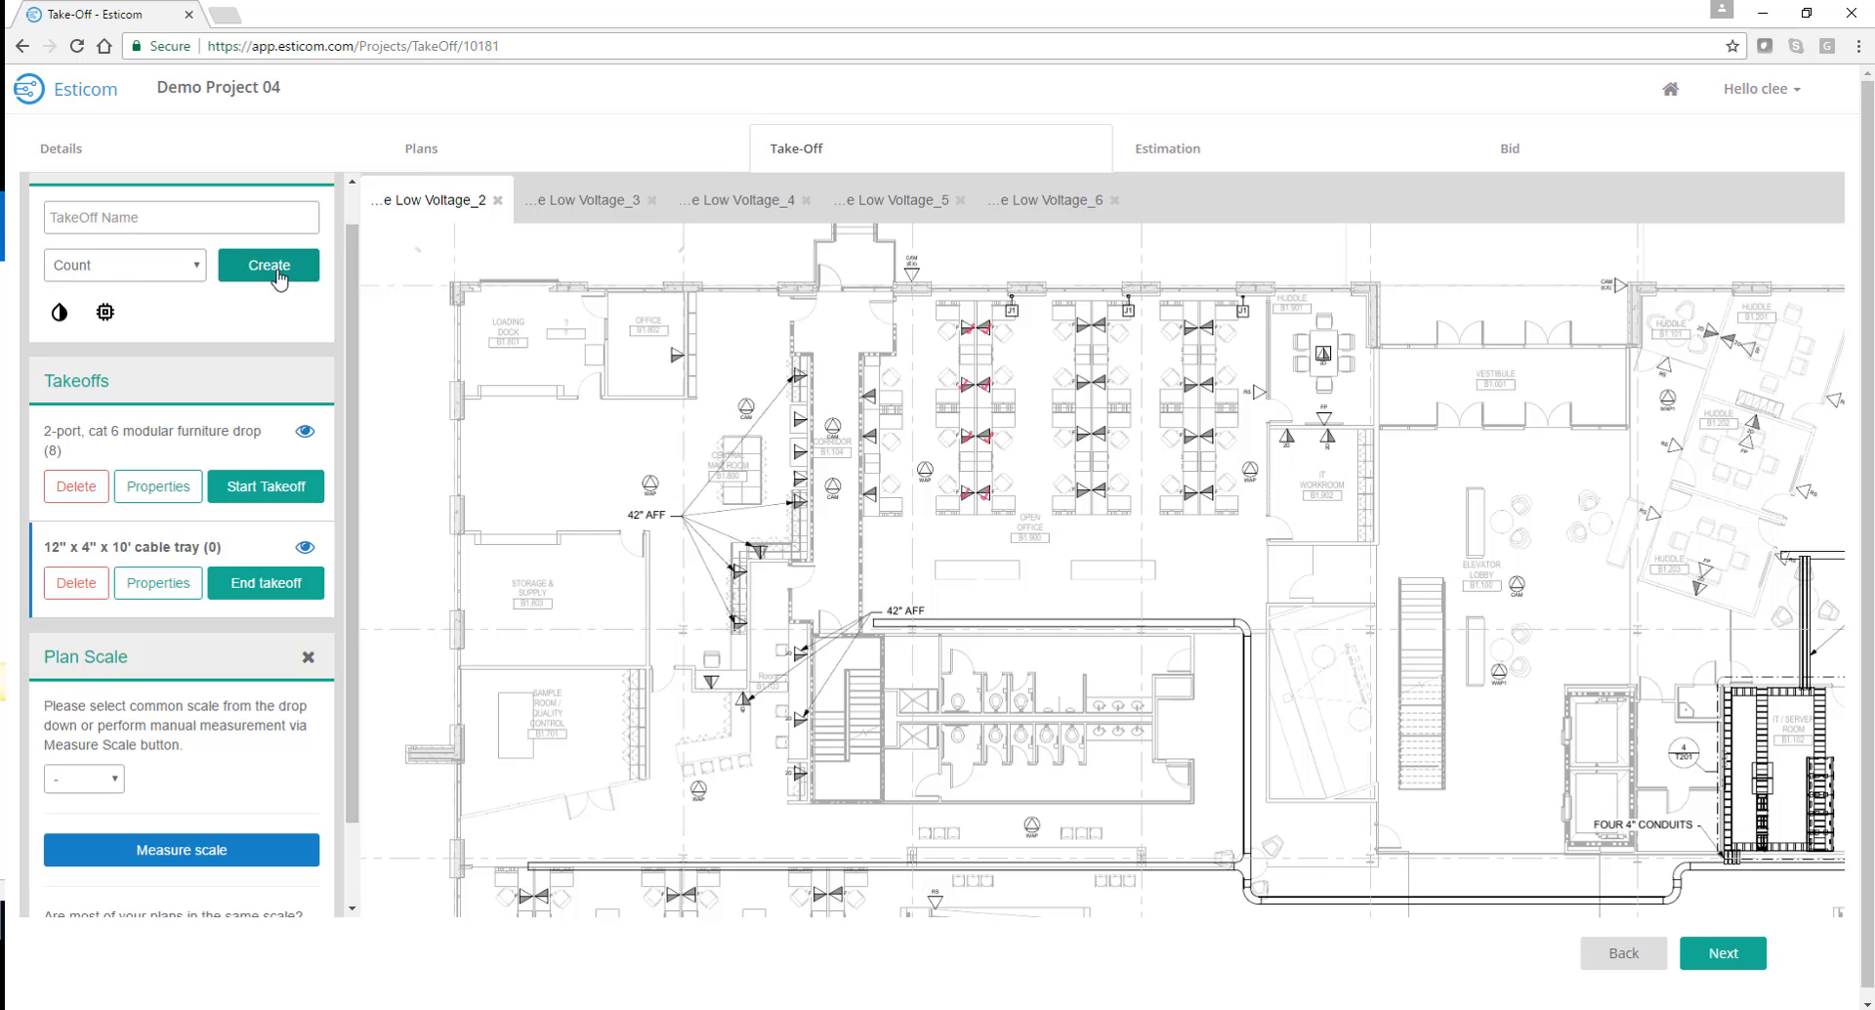
click(84, 777)
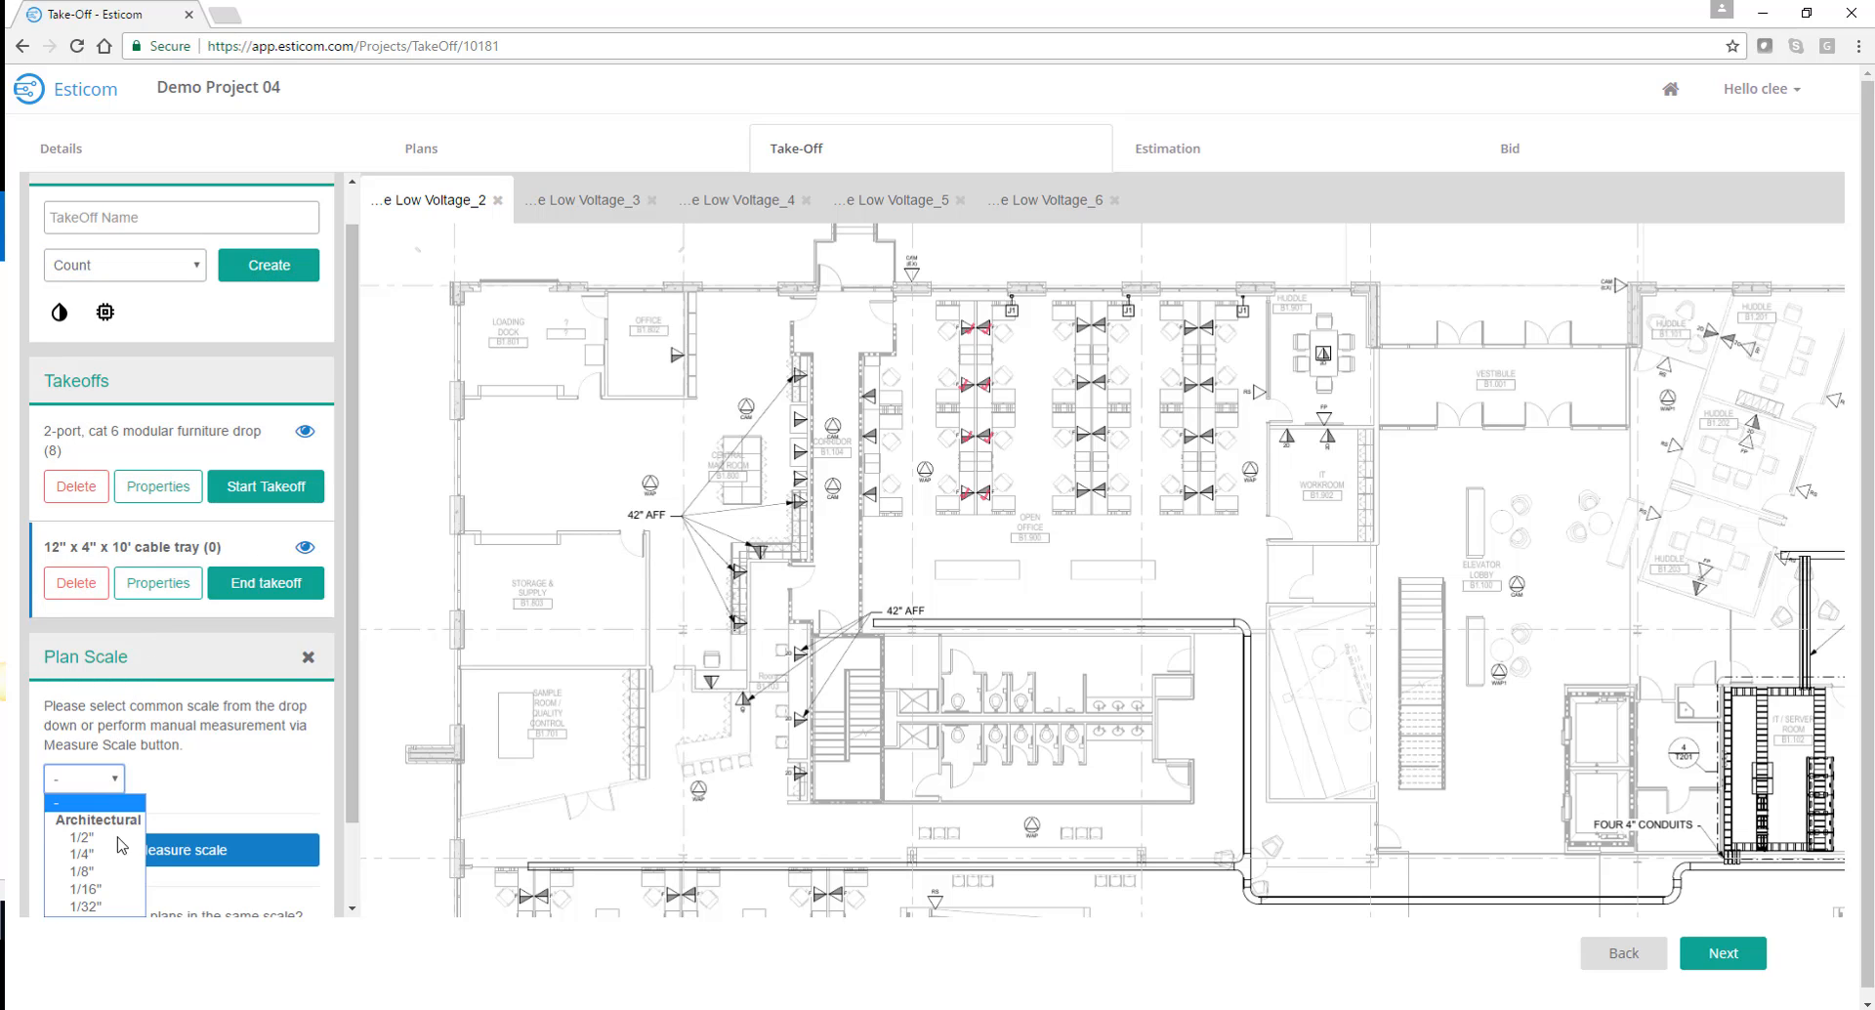
click(80, 870)
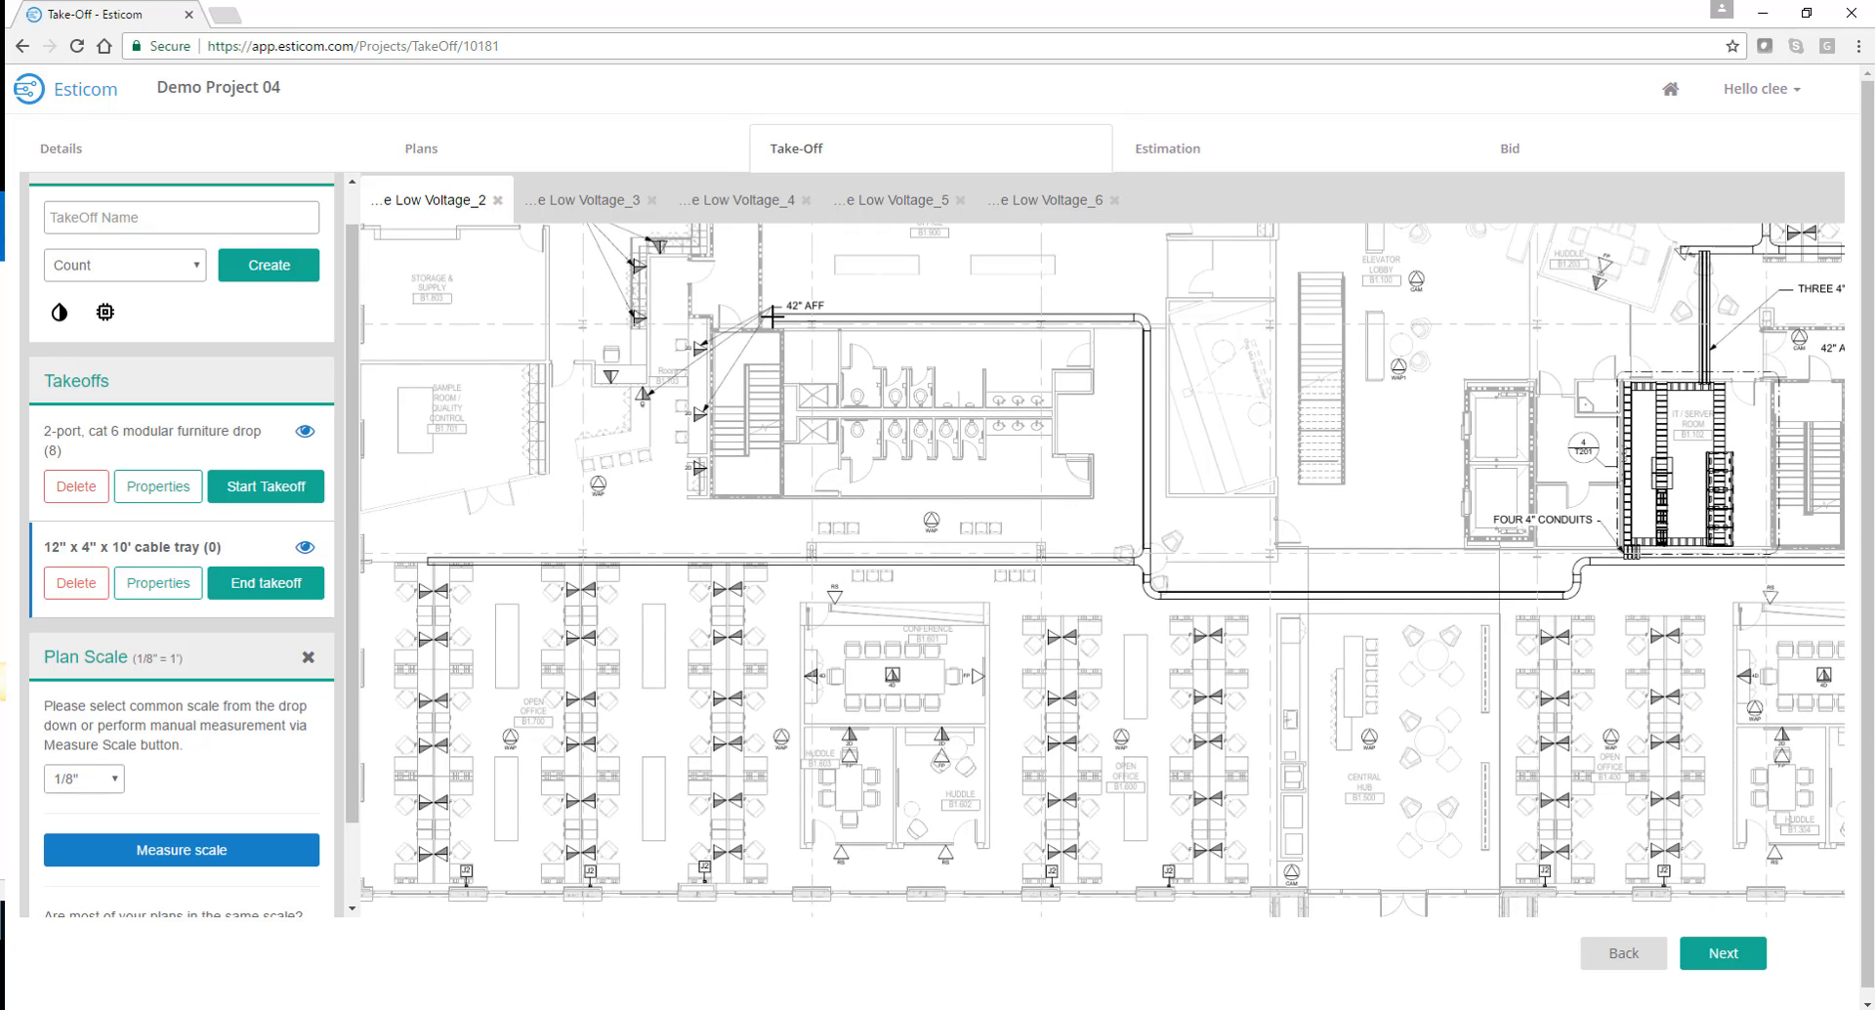
Trace the cable tray run along the corridors and above the open offices, reaching 318 items
drag(778, 318, 1155, 318)
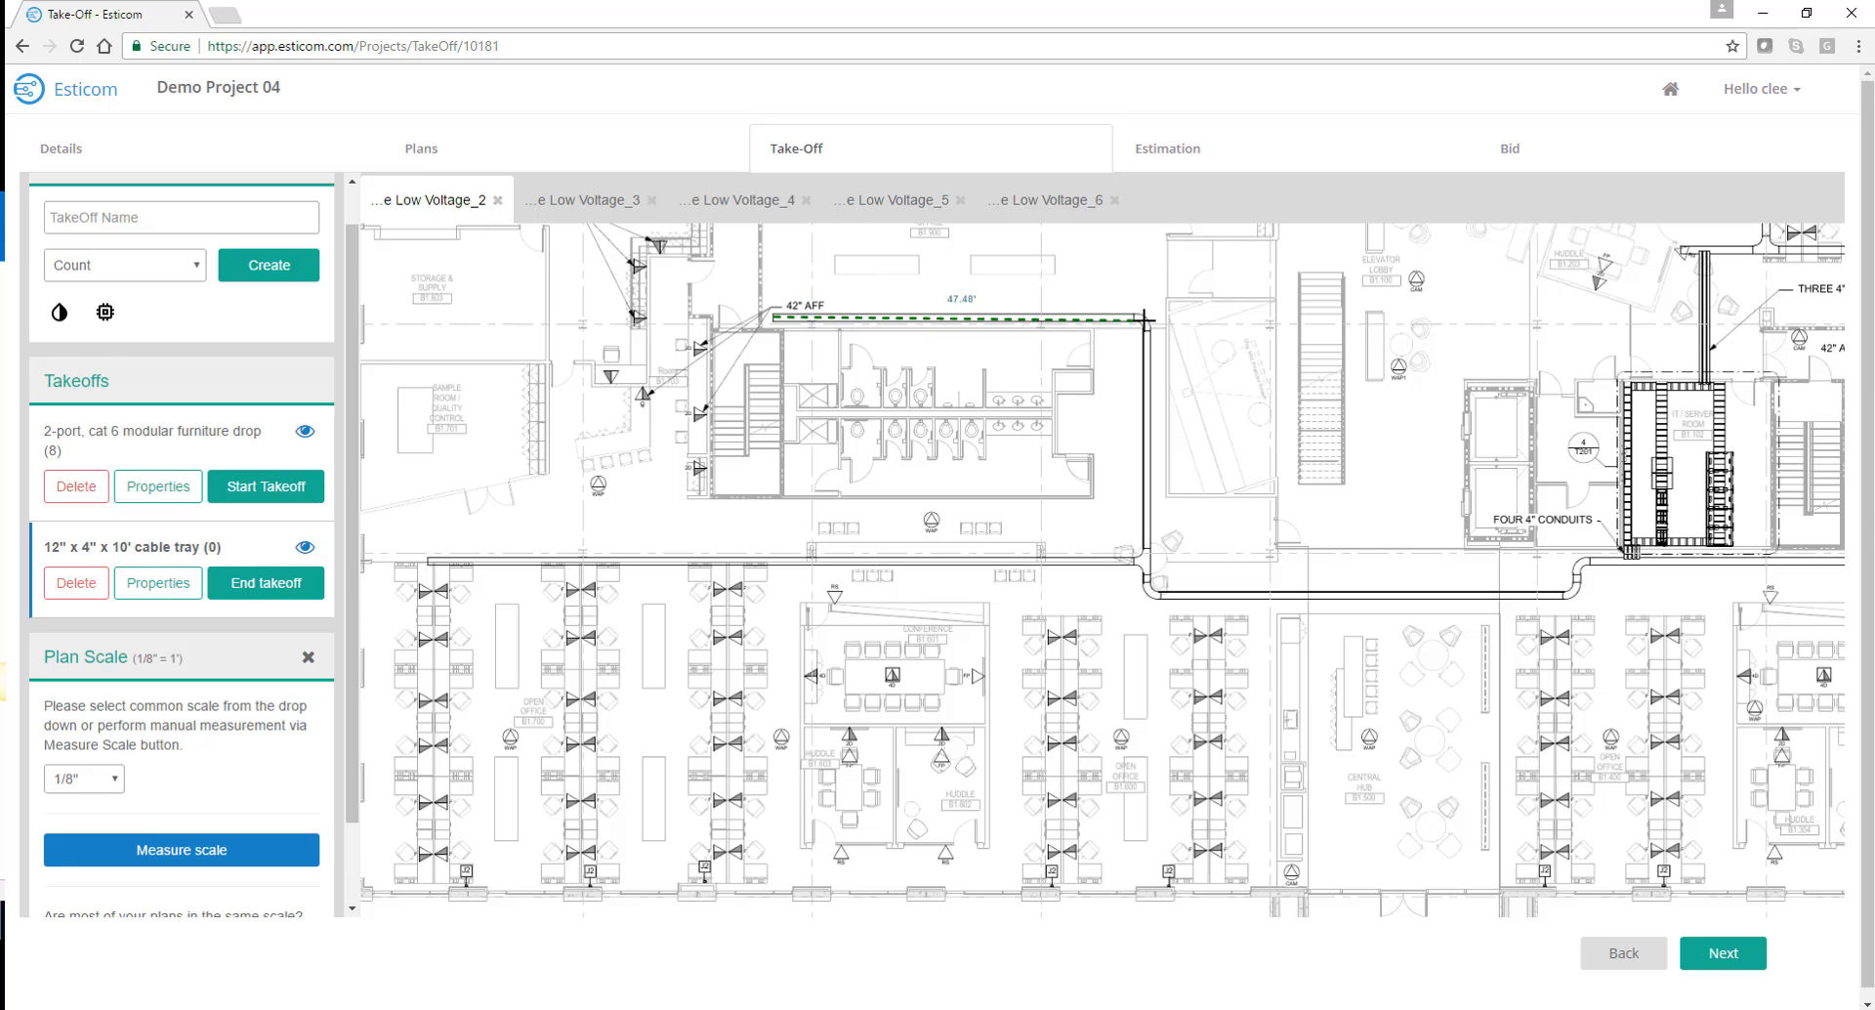
click(1145, 320)
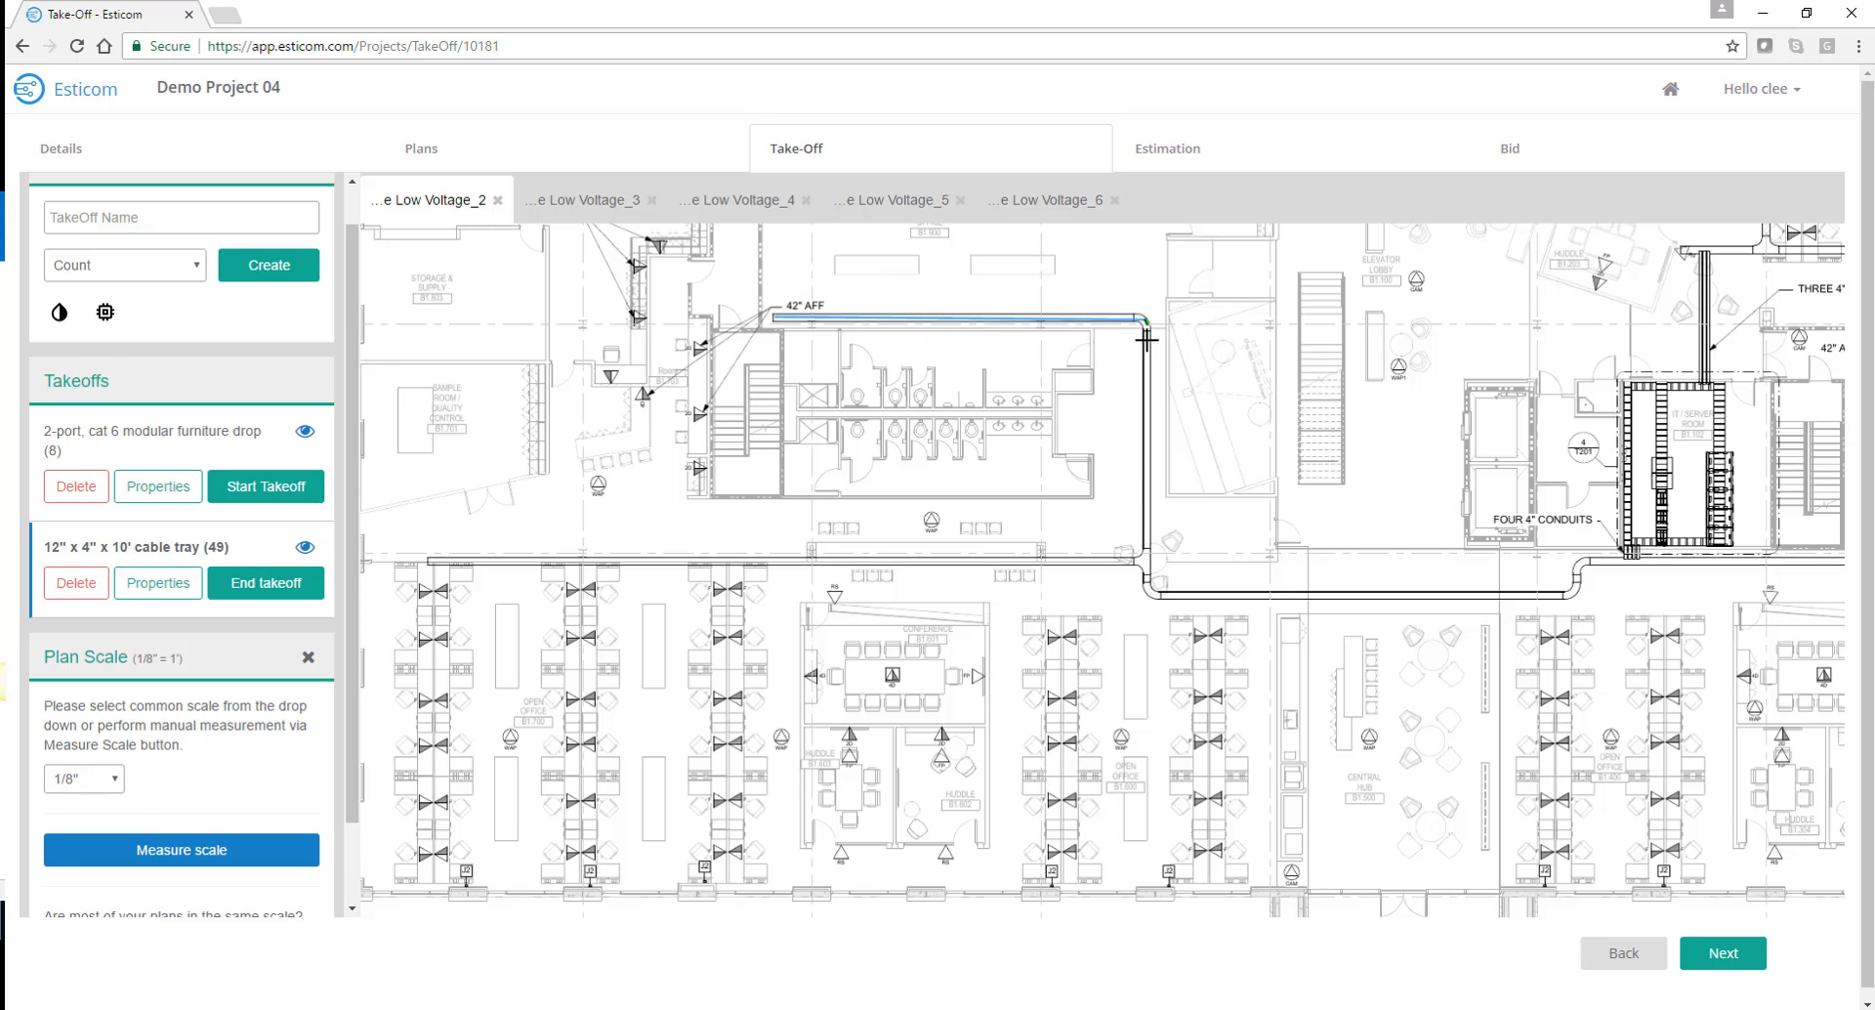
click(1145, 590)
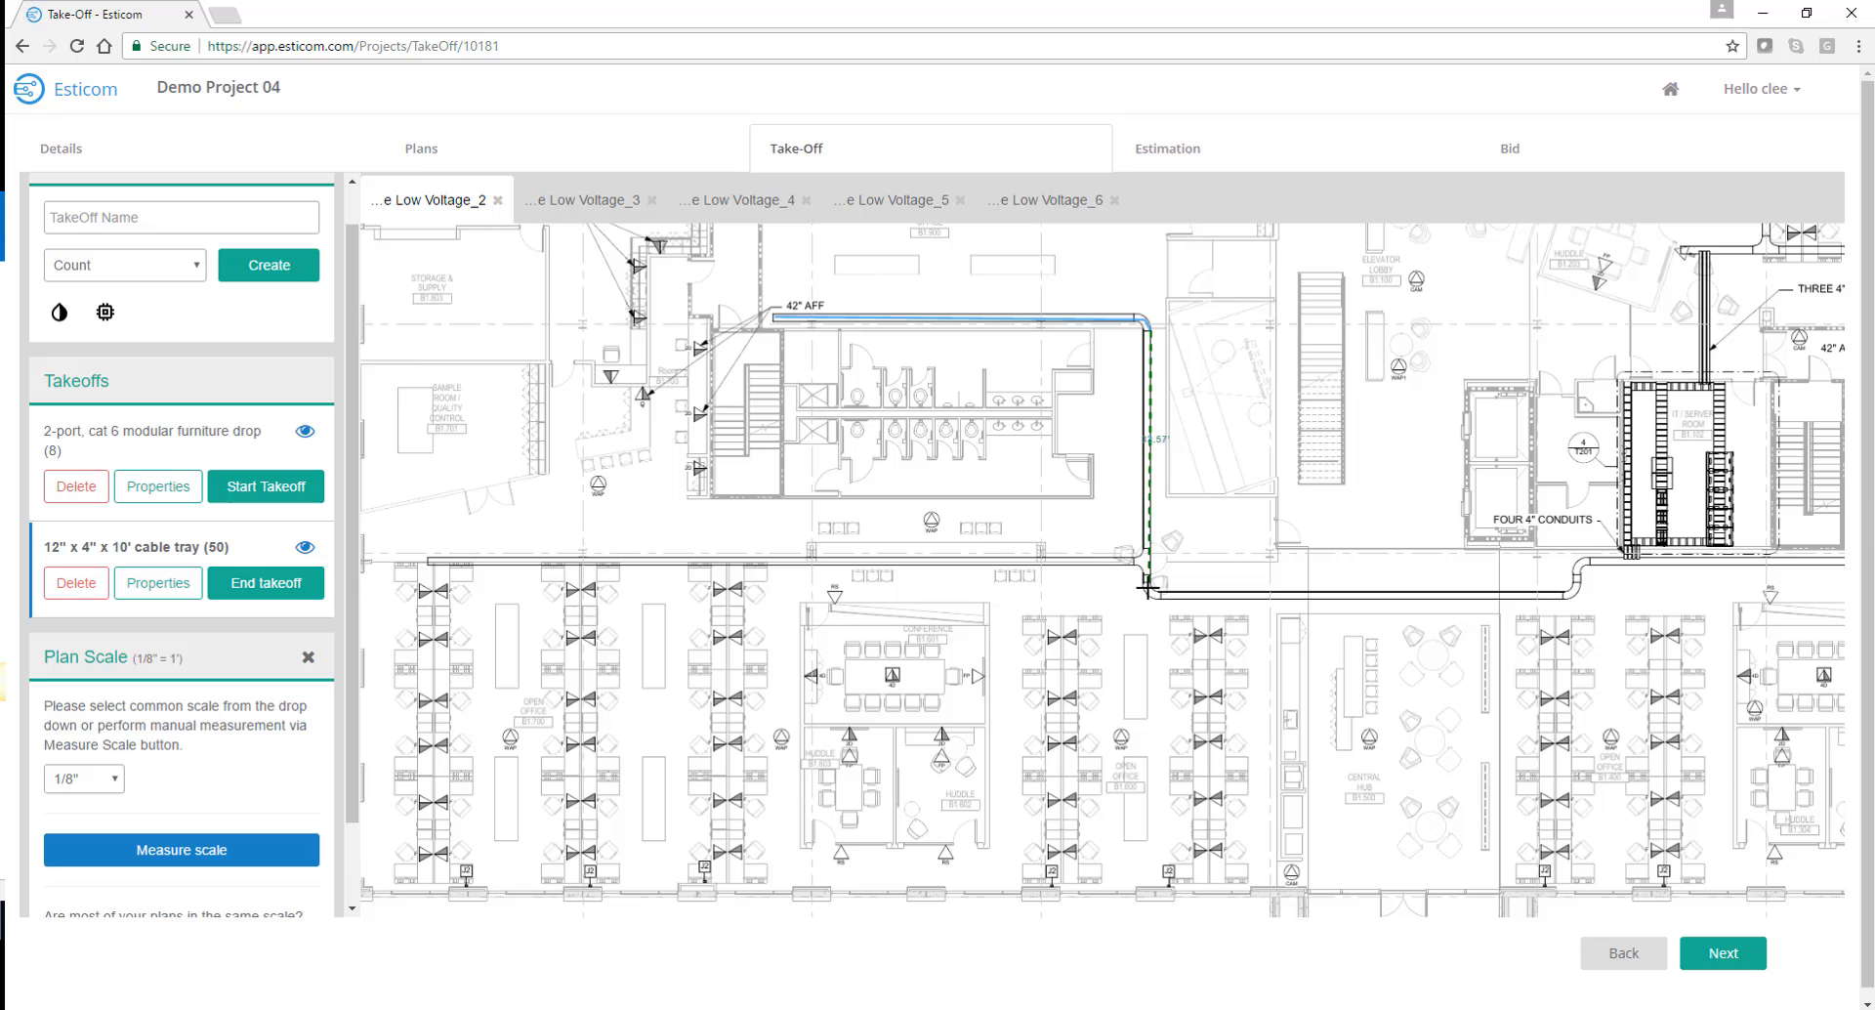
click(1555, 610)
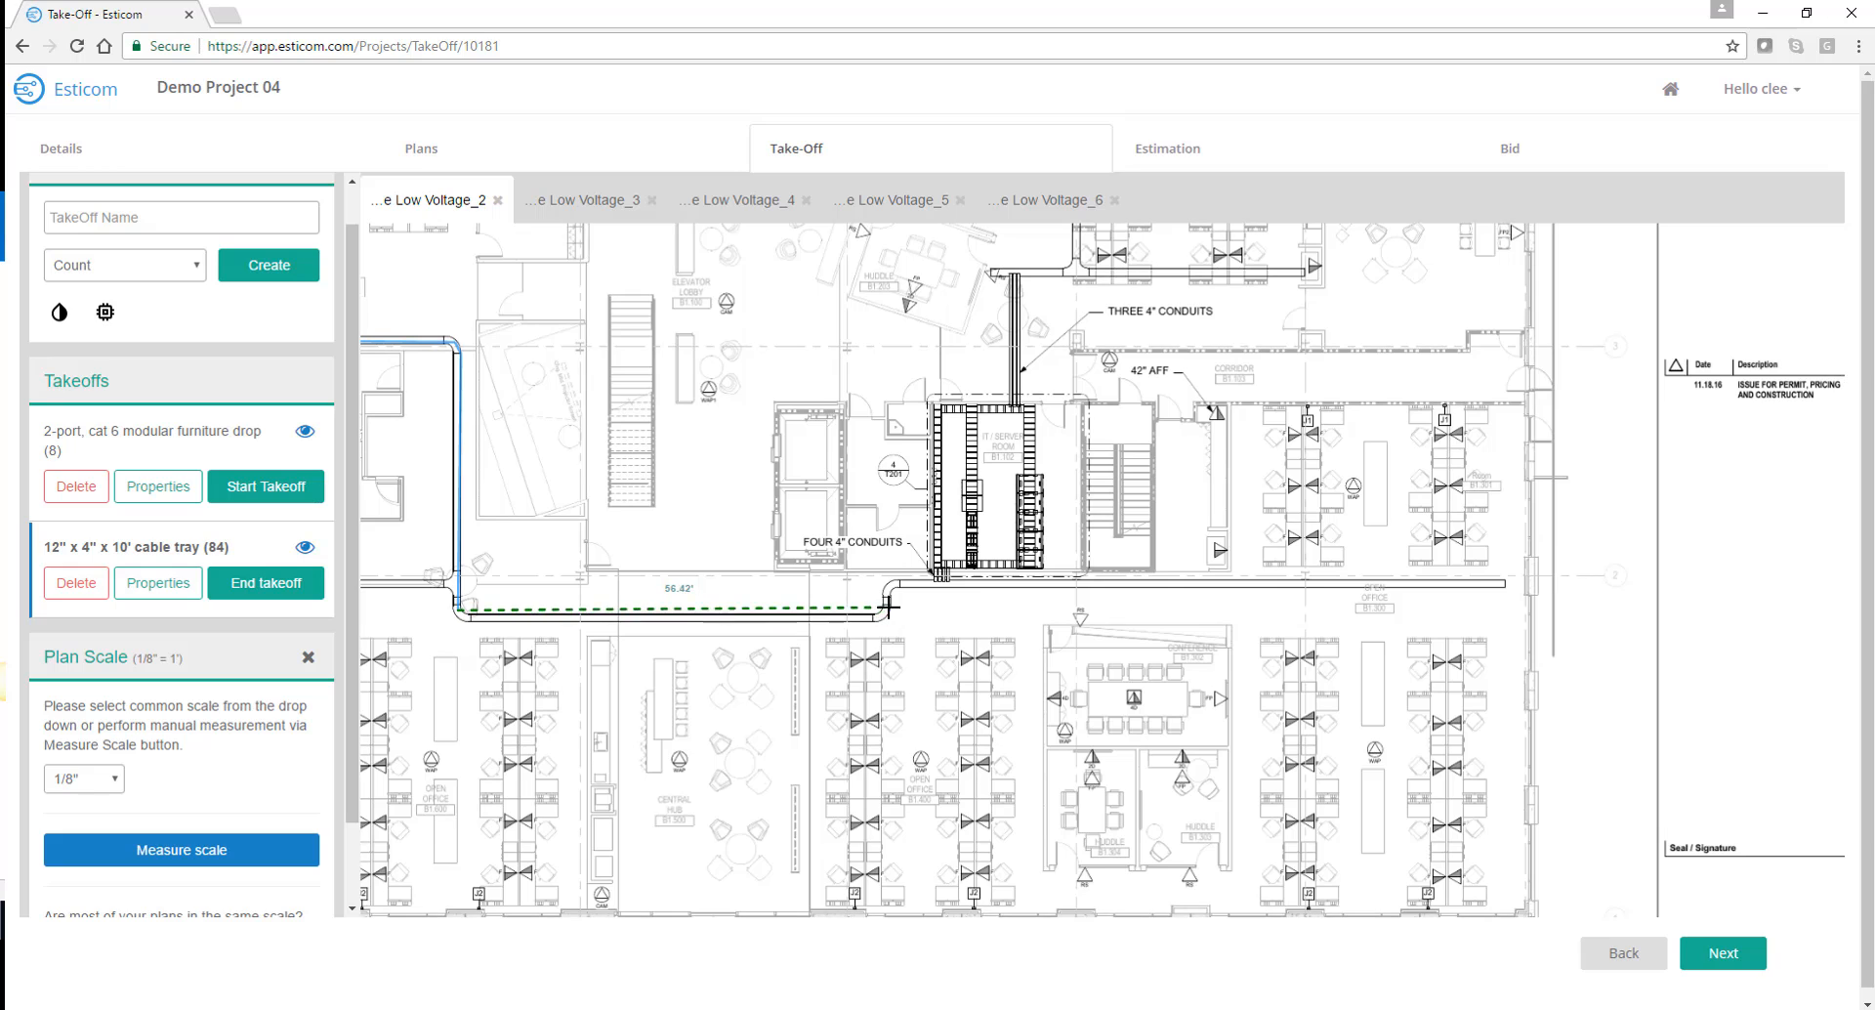
click(890, 580)
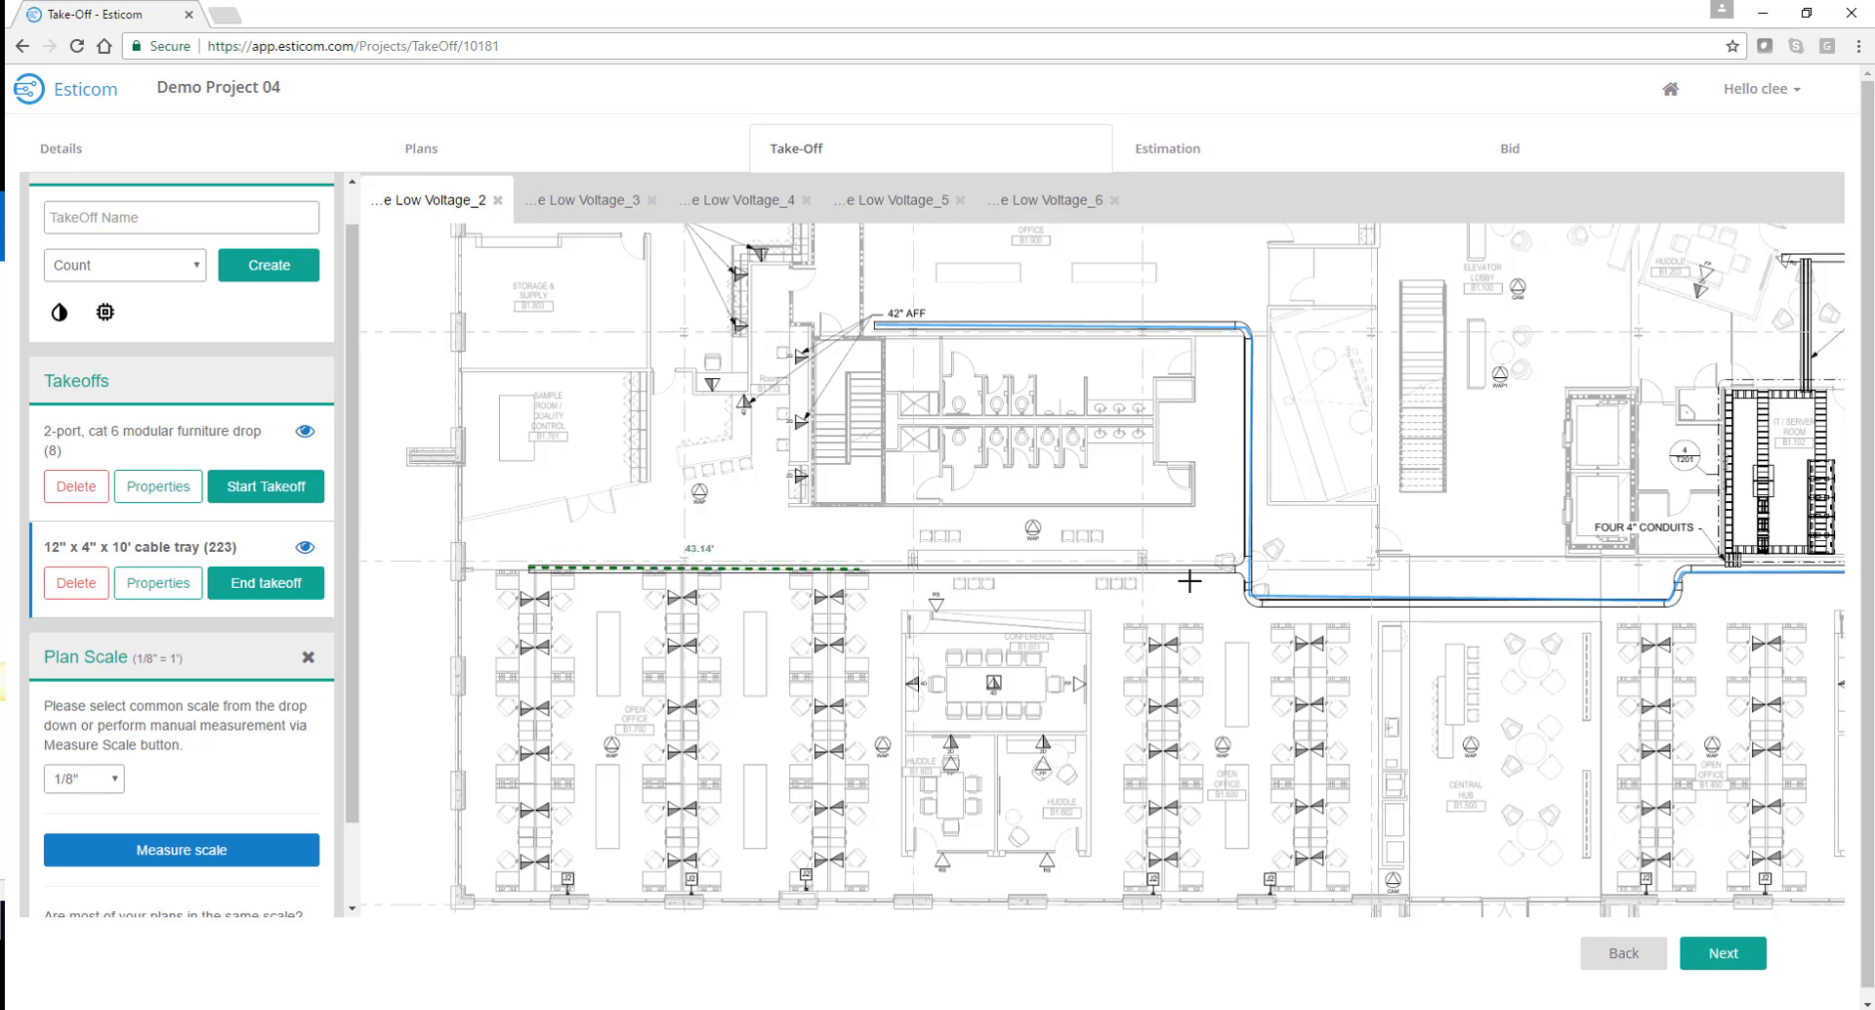
click(1250, 569)
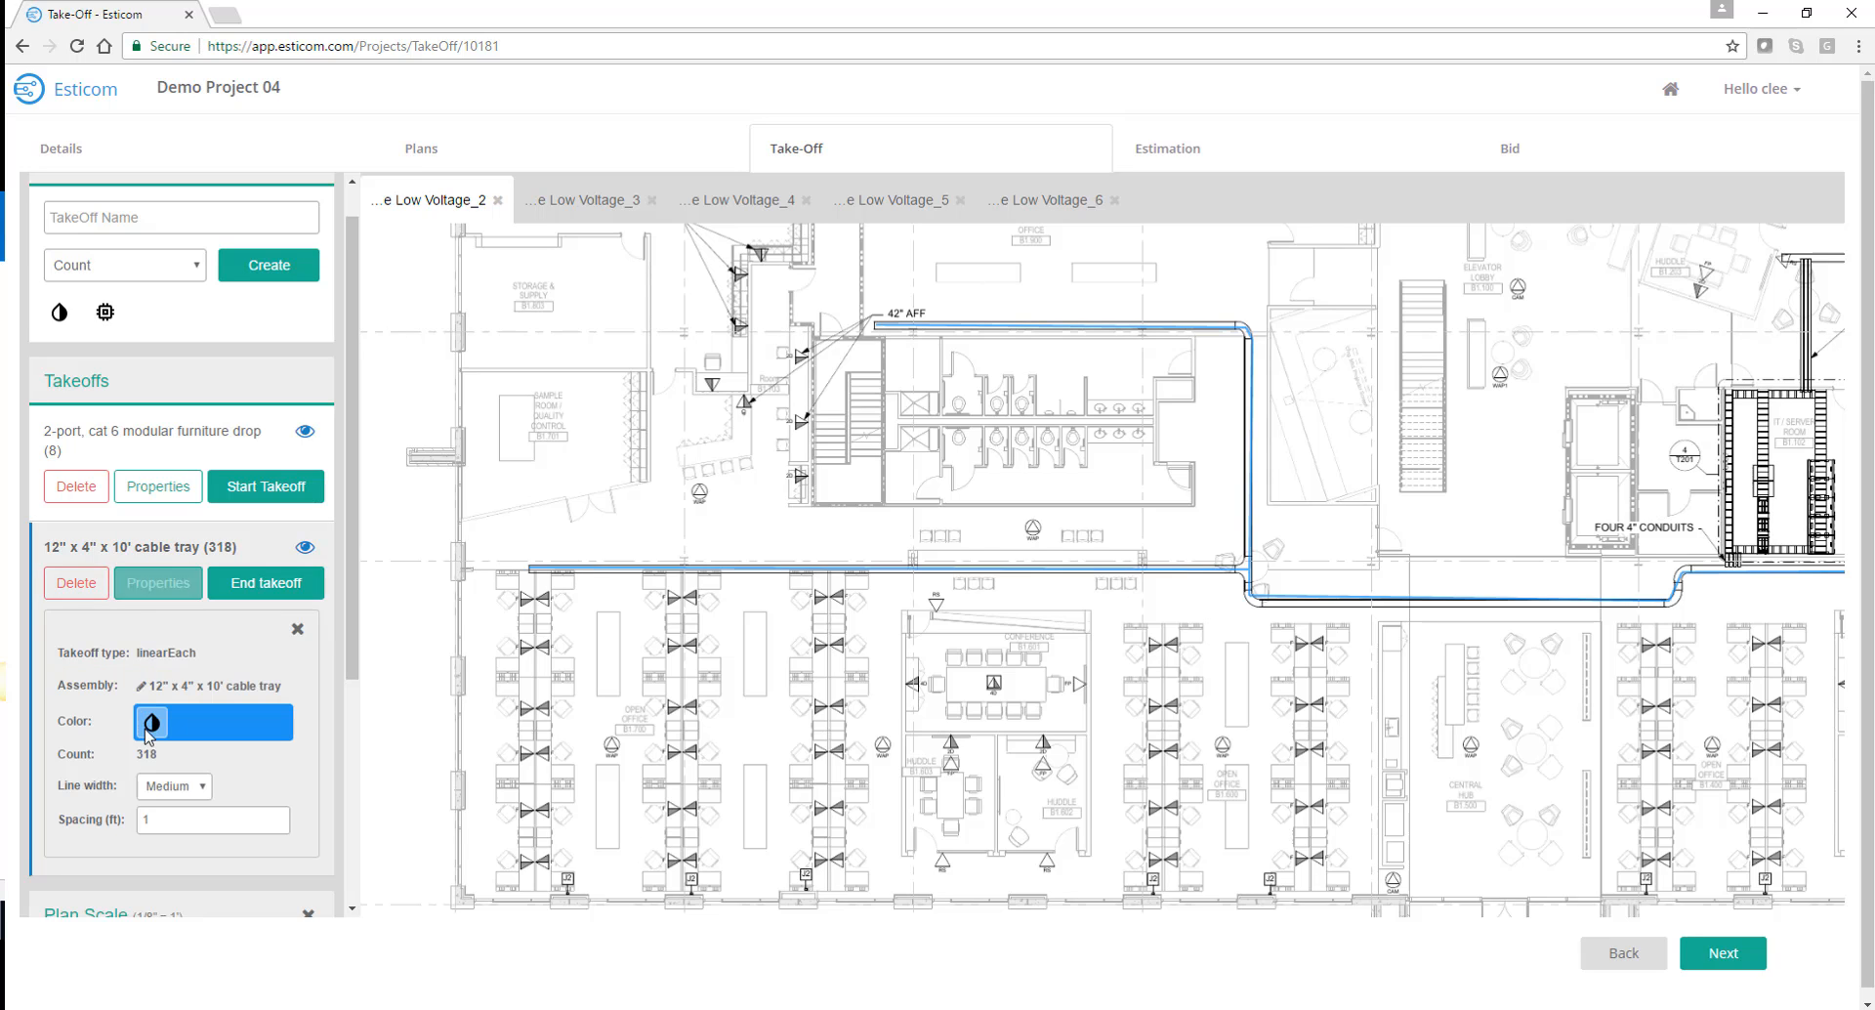
Change the cable tray Spacing (ft) from 1 to 10 so it counts 32 pieces
click(204, 820)
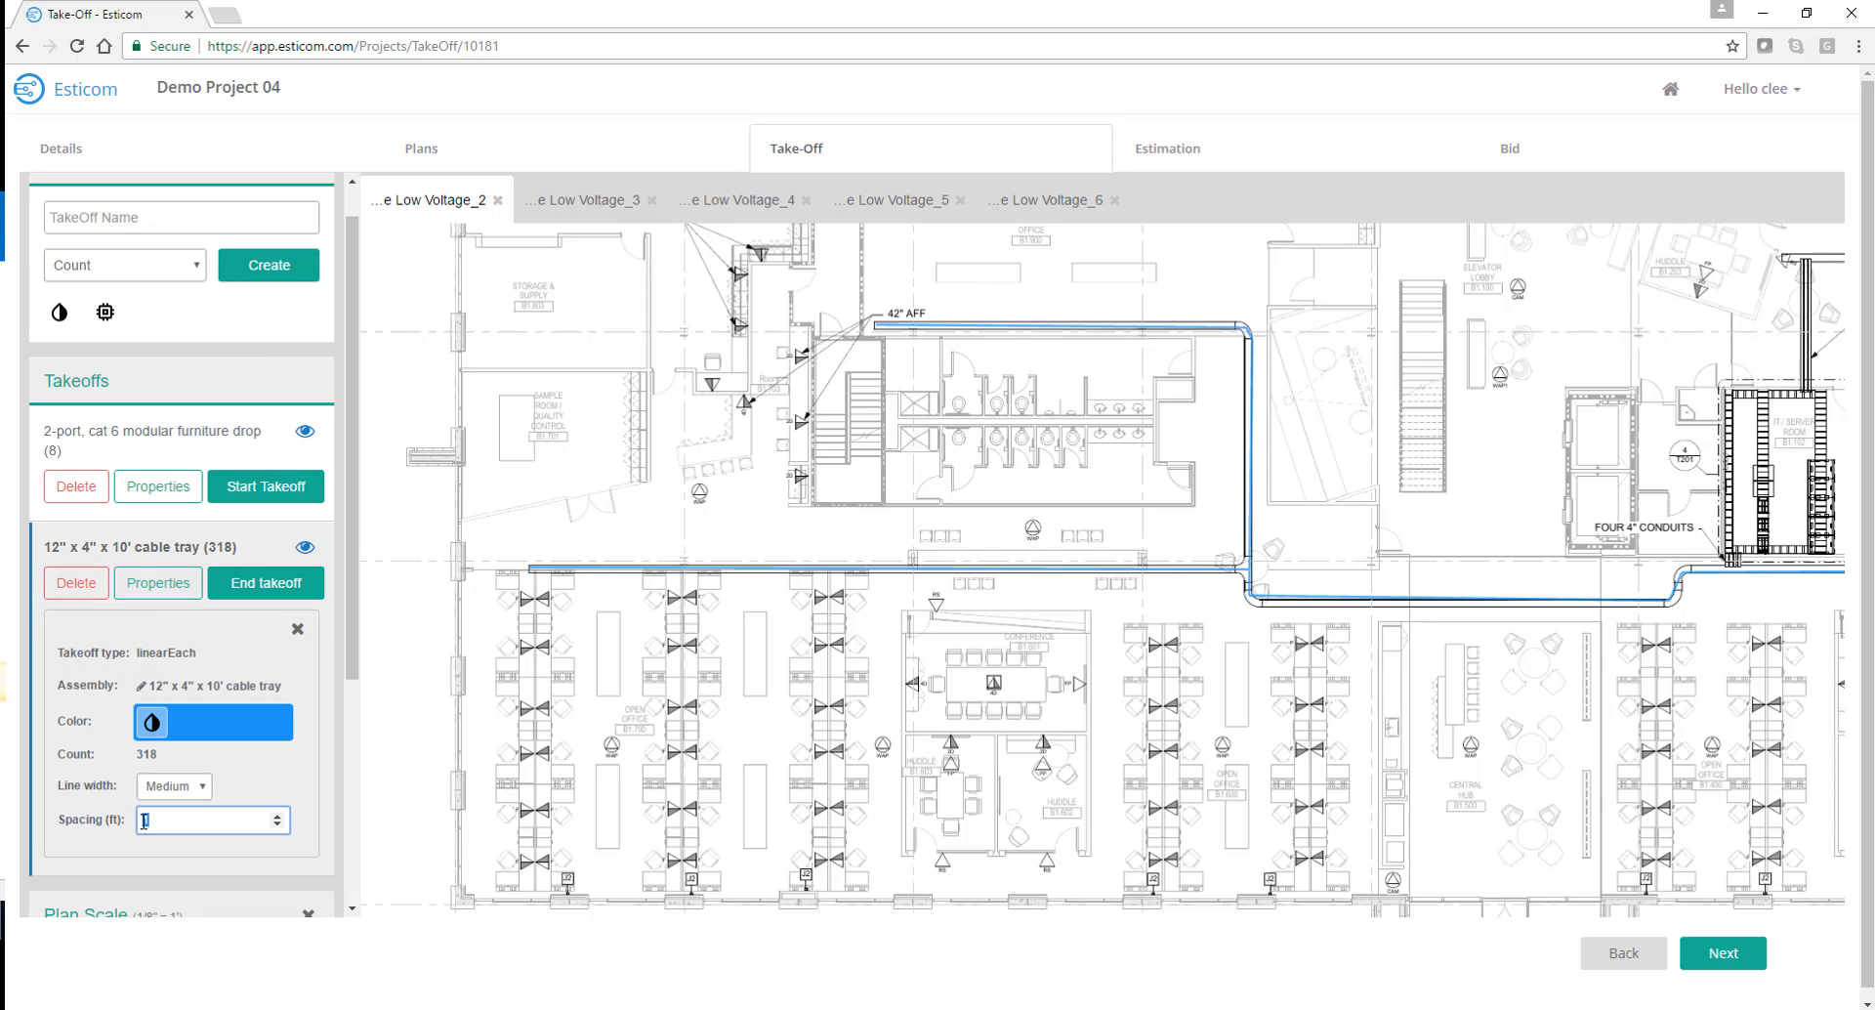
text(0)
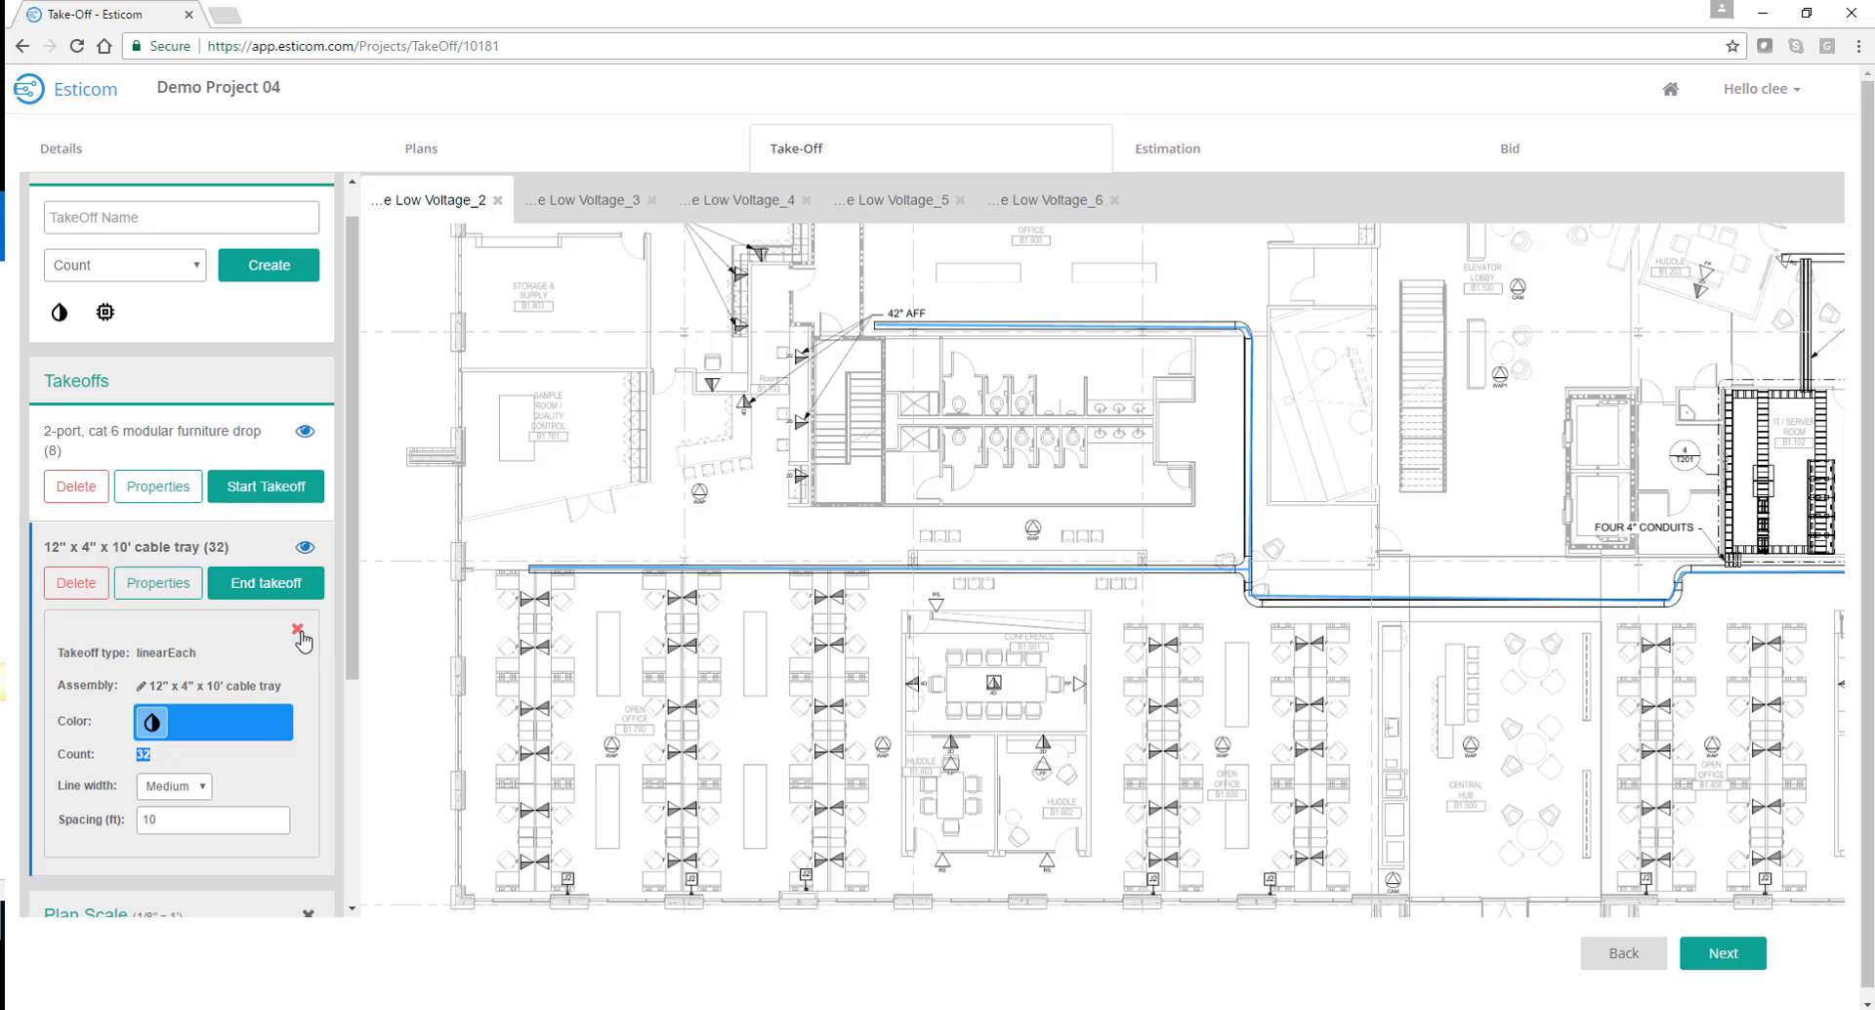
click(1167, 147)
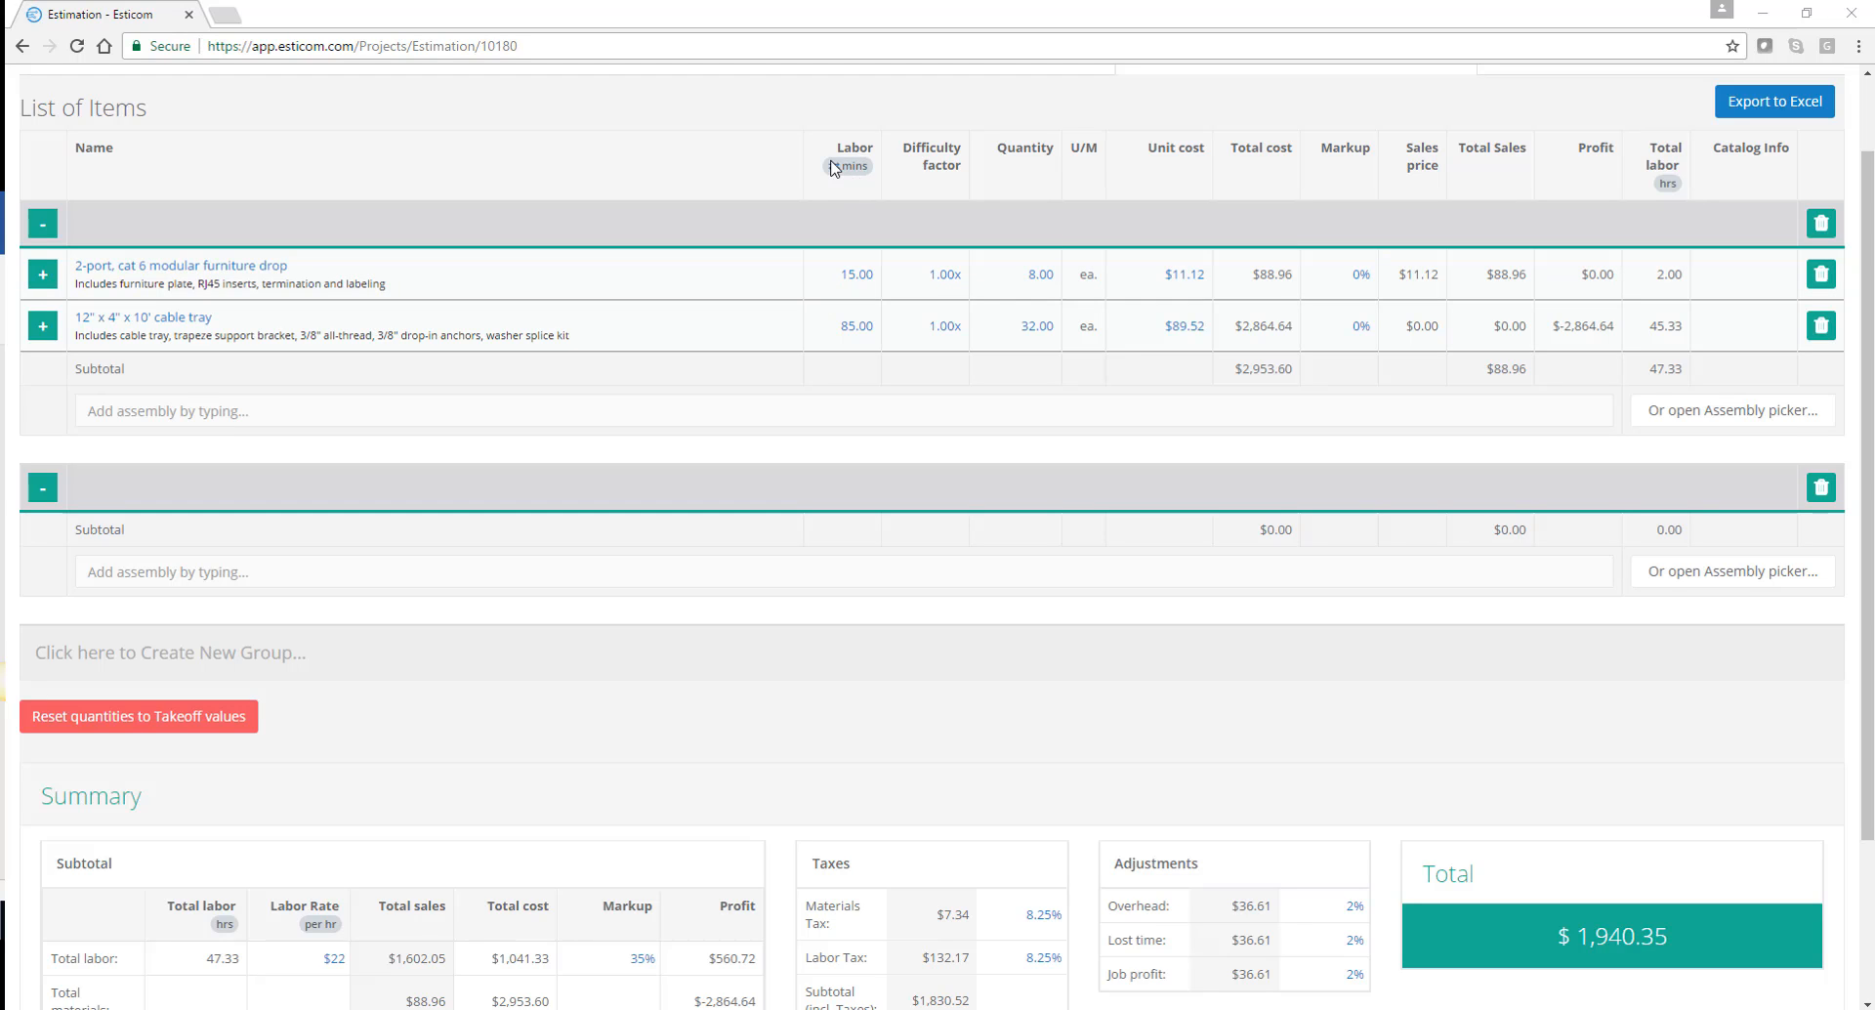
Show labor in hours: 0.25 per furniture drop and 1.42 per cable tray piece
click(852, 165)
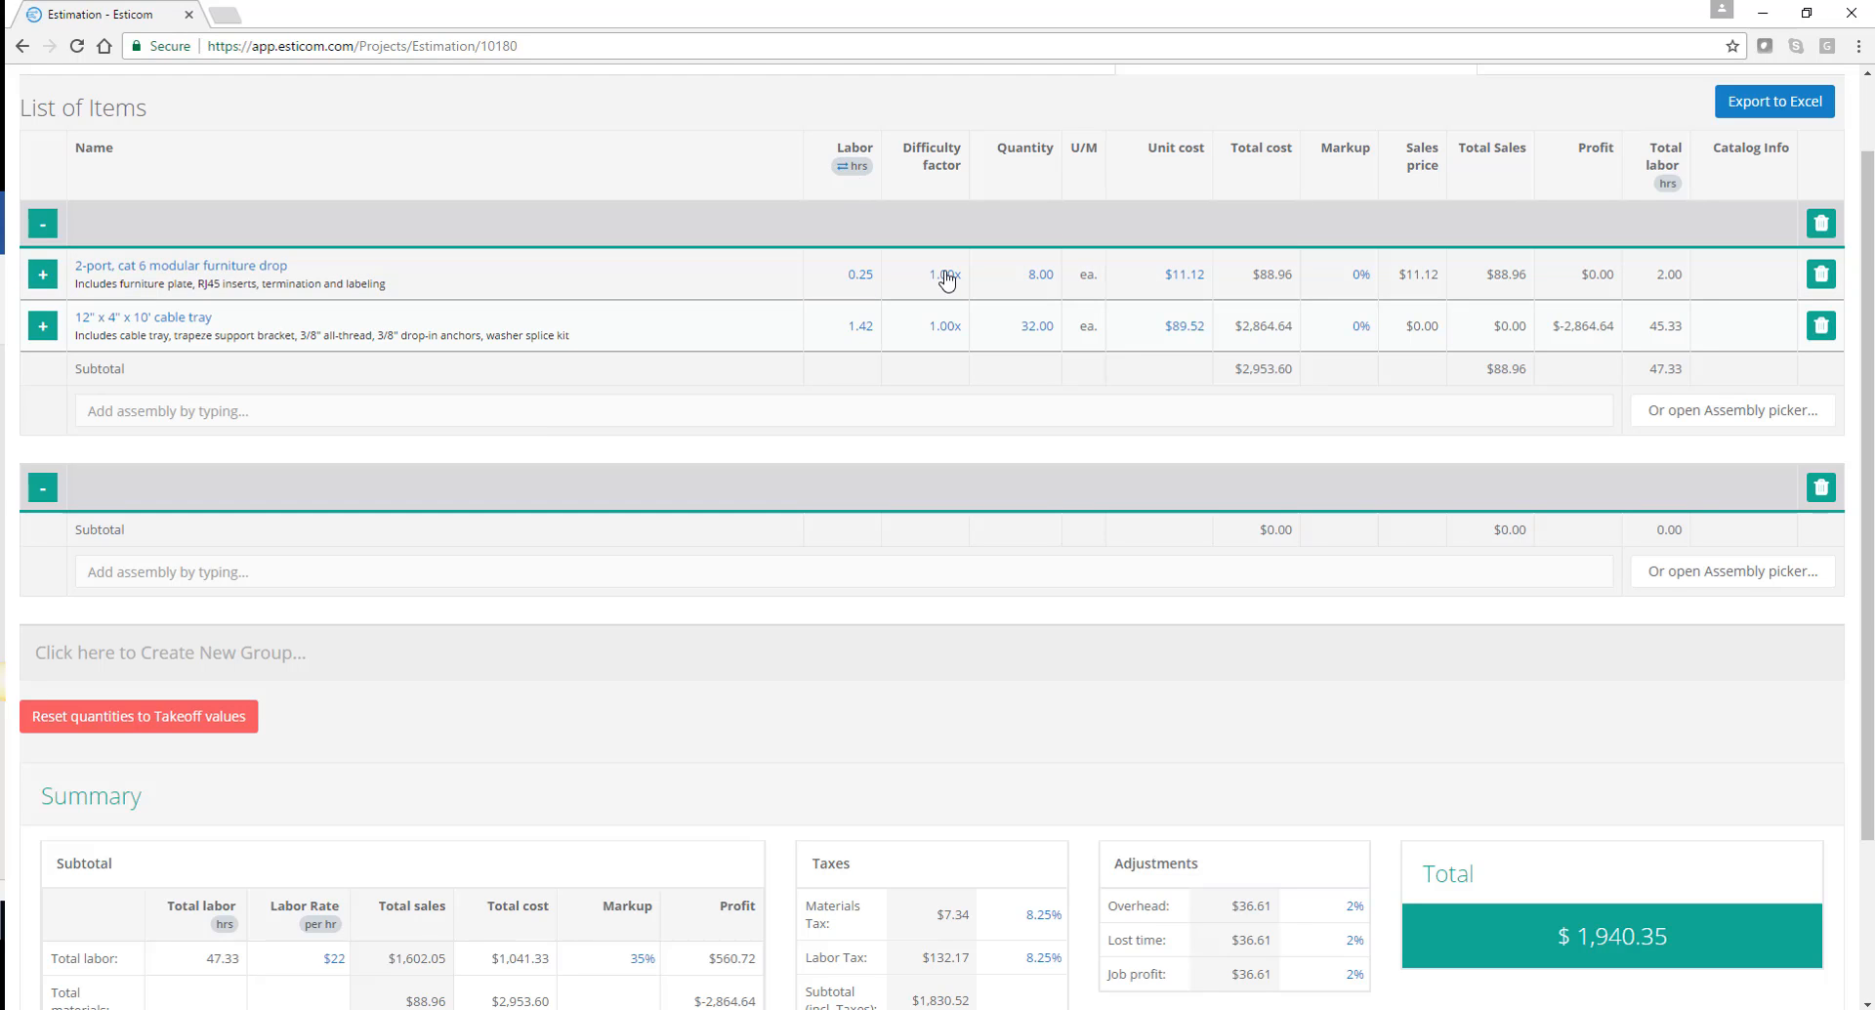
mouse_move(1008, 285)
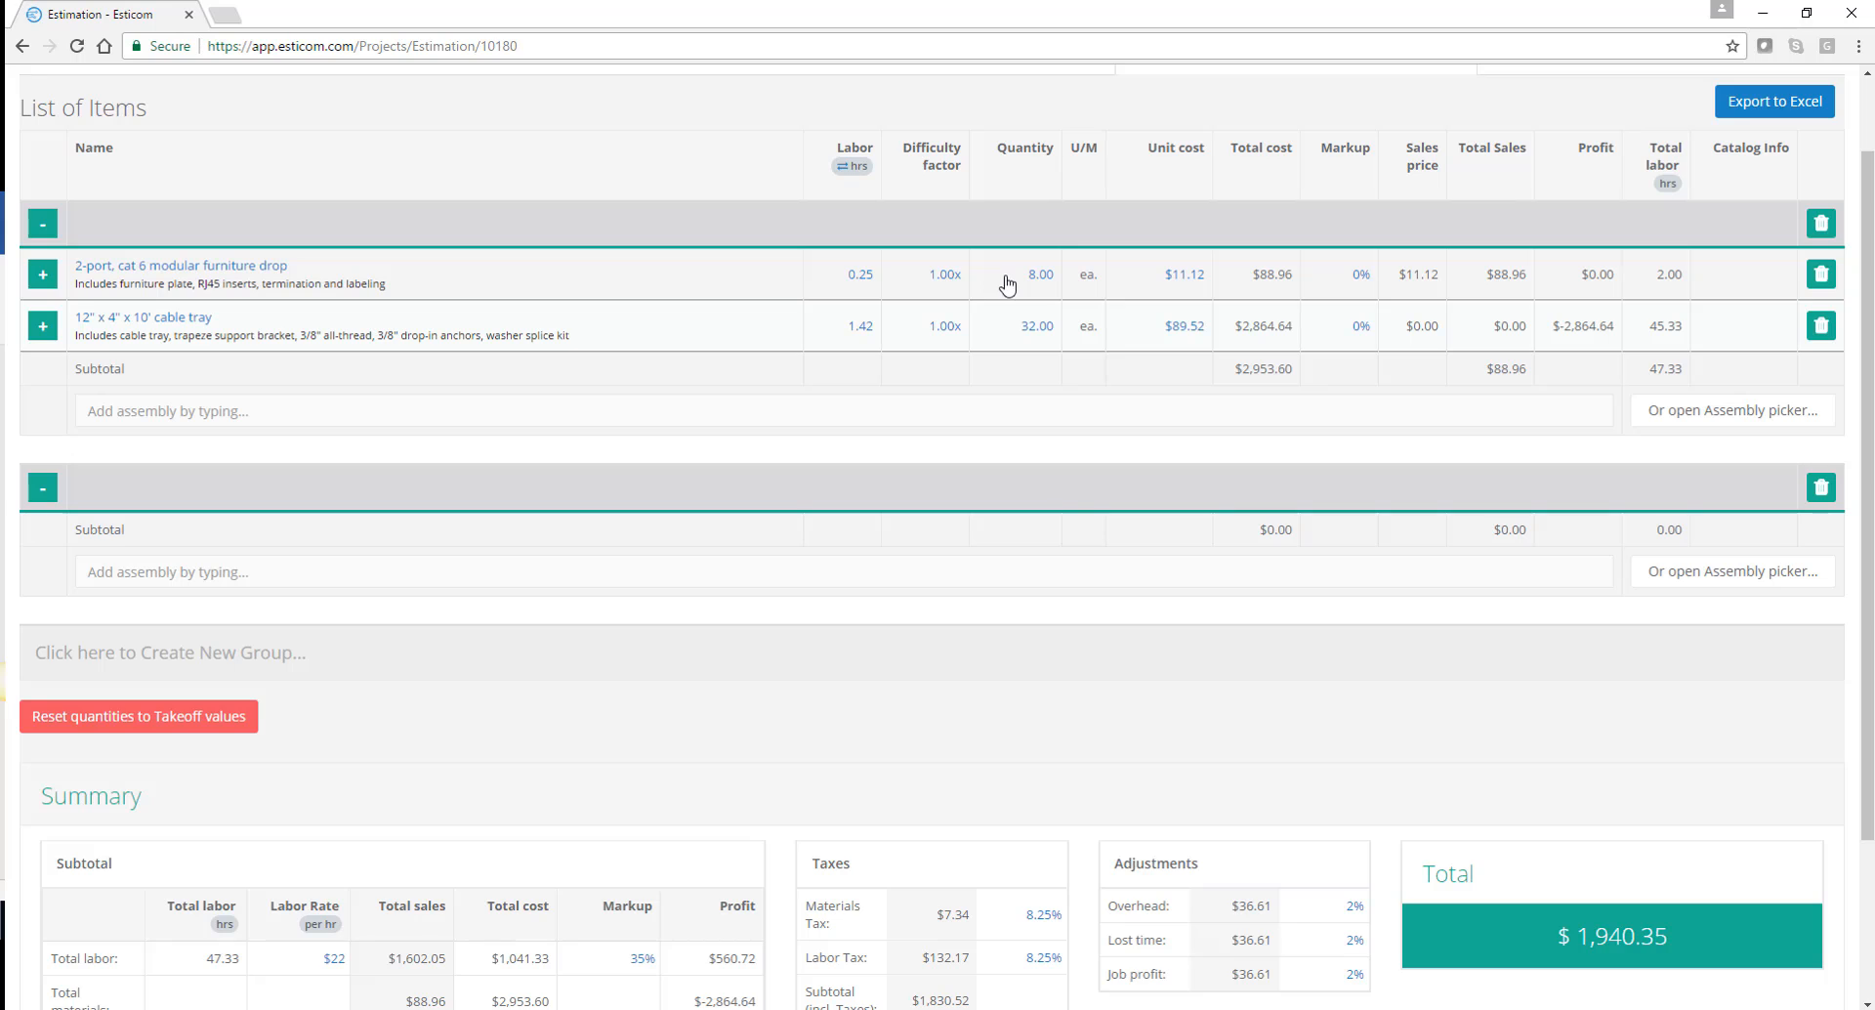
mouse_move(1177, 282)
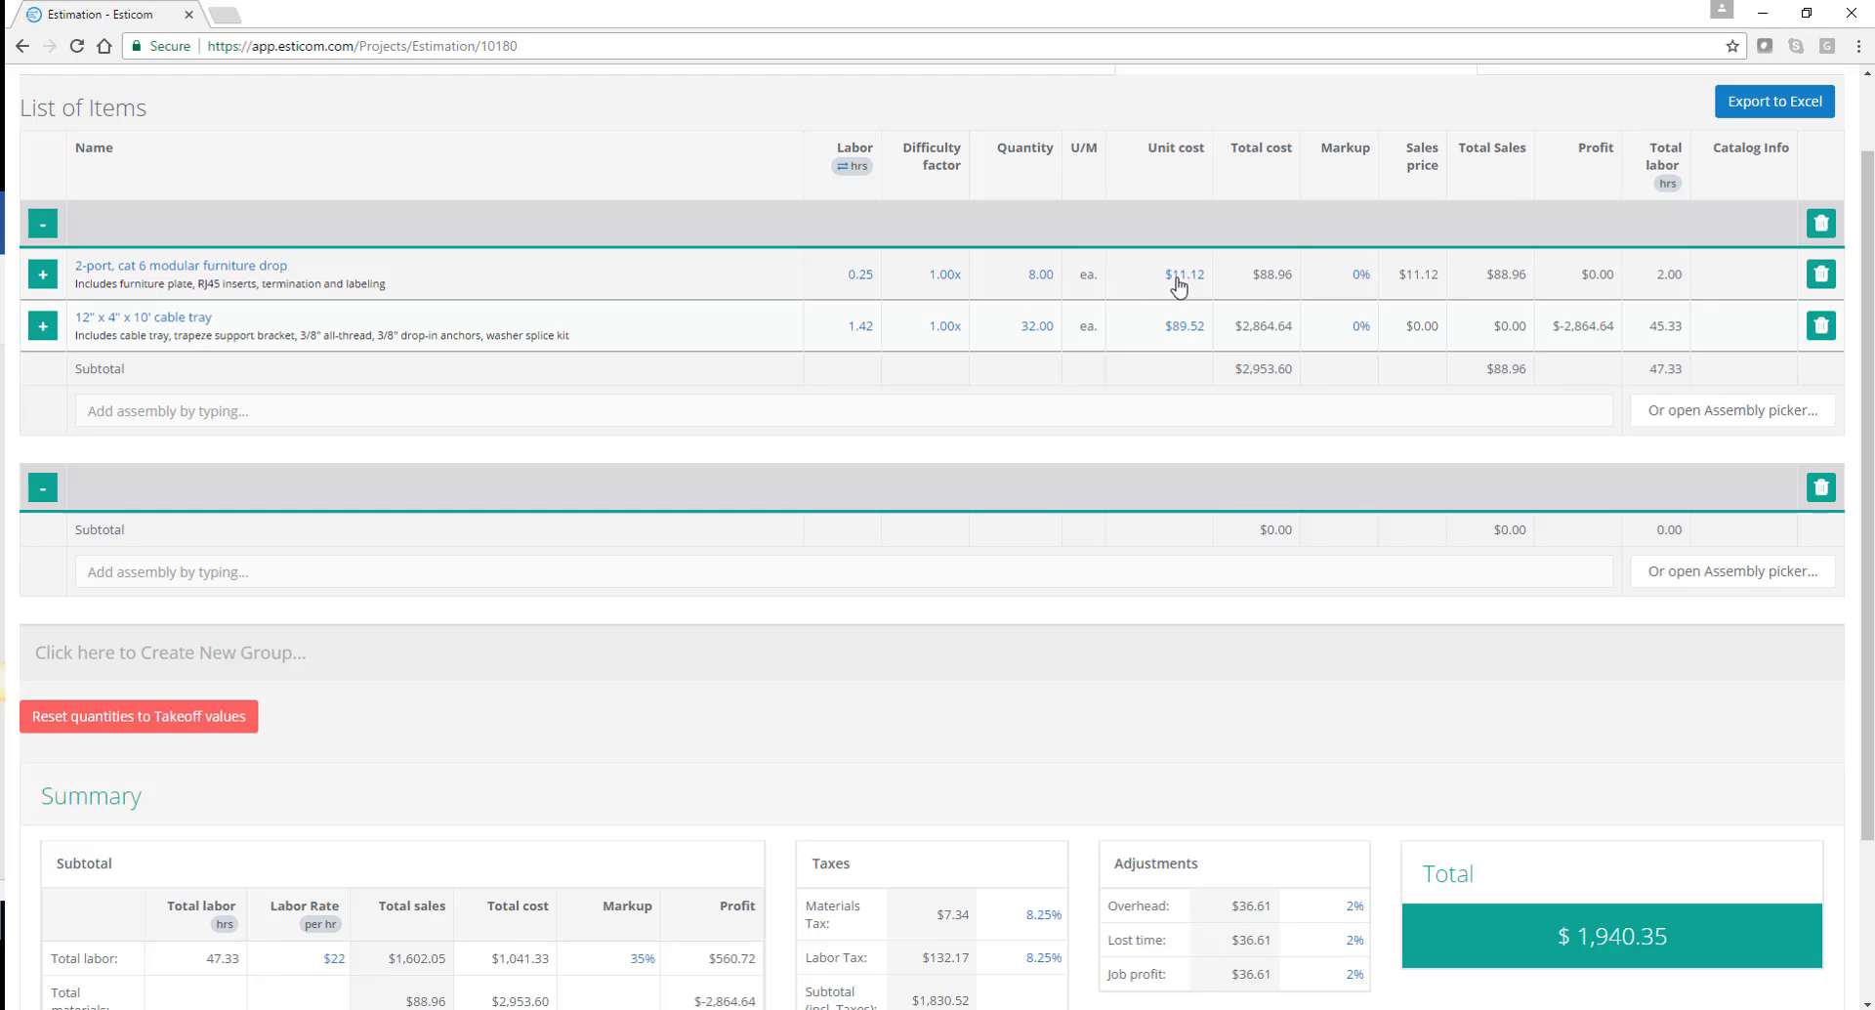
mouse_move(1349, 297)
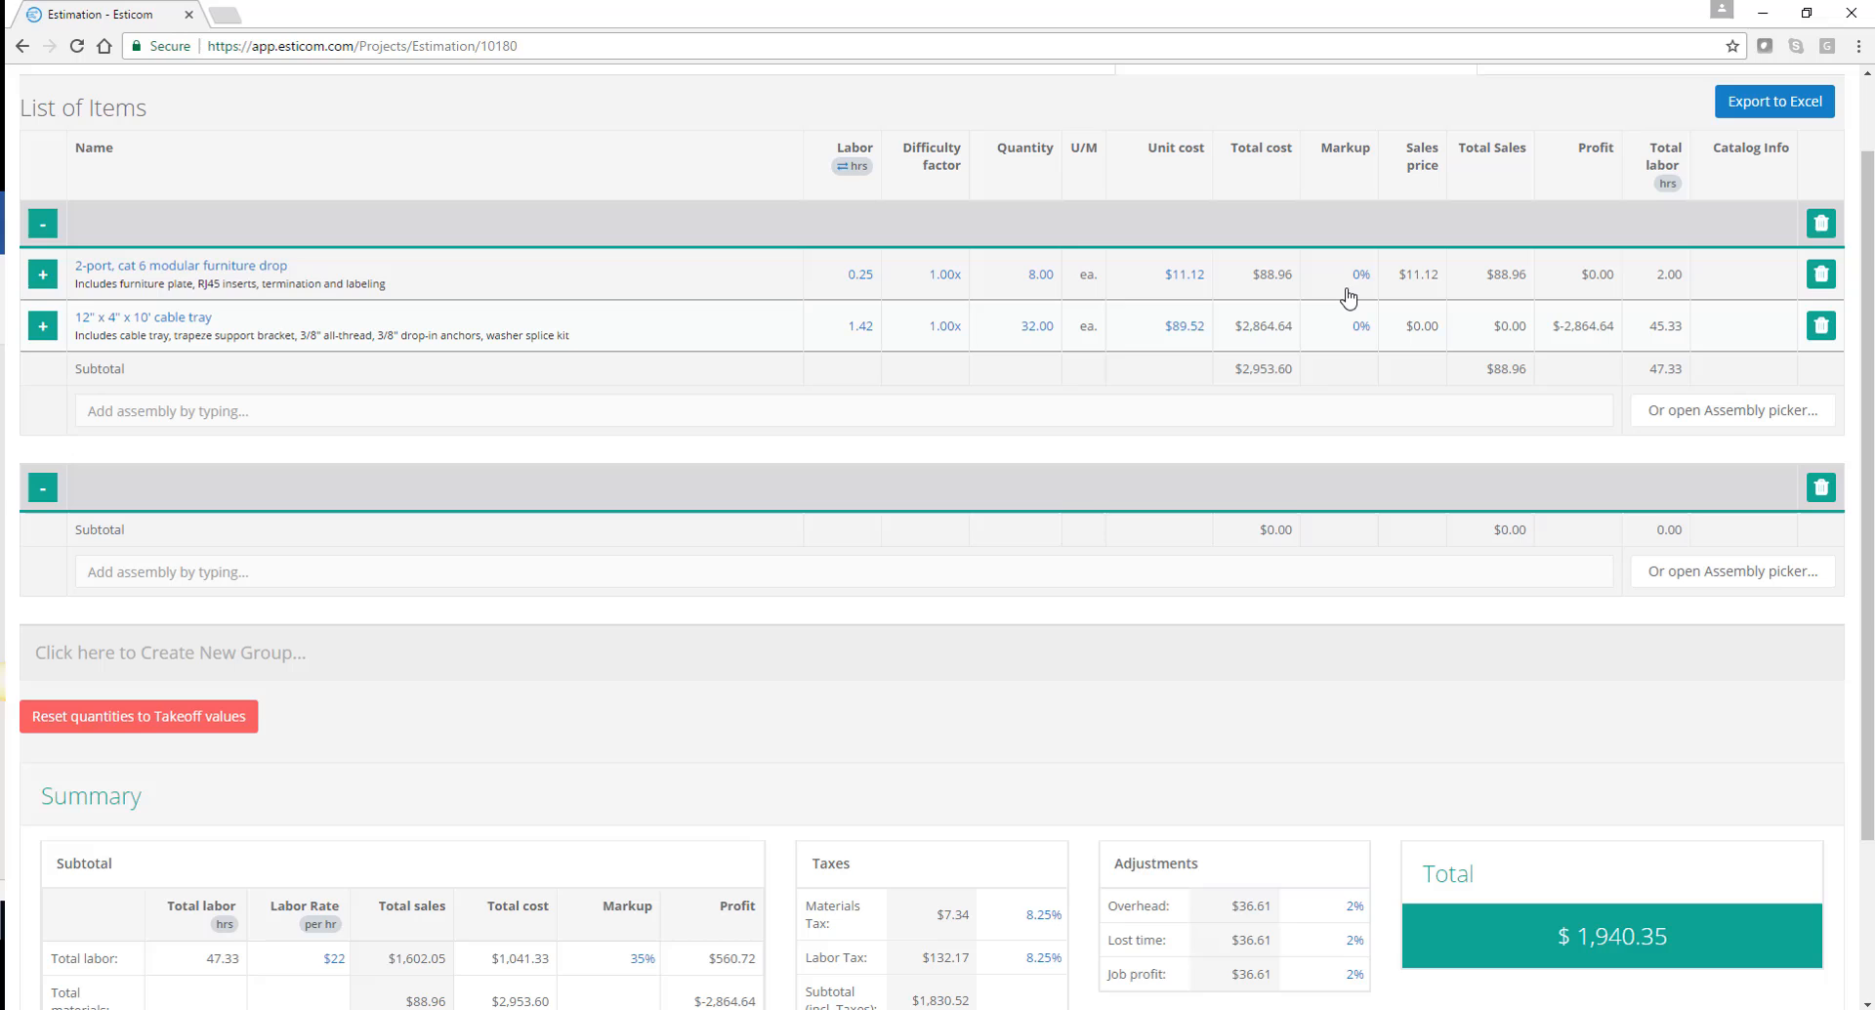
mouse_move(1429, 299)
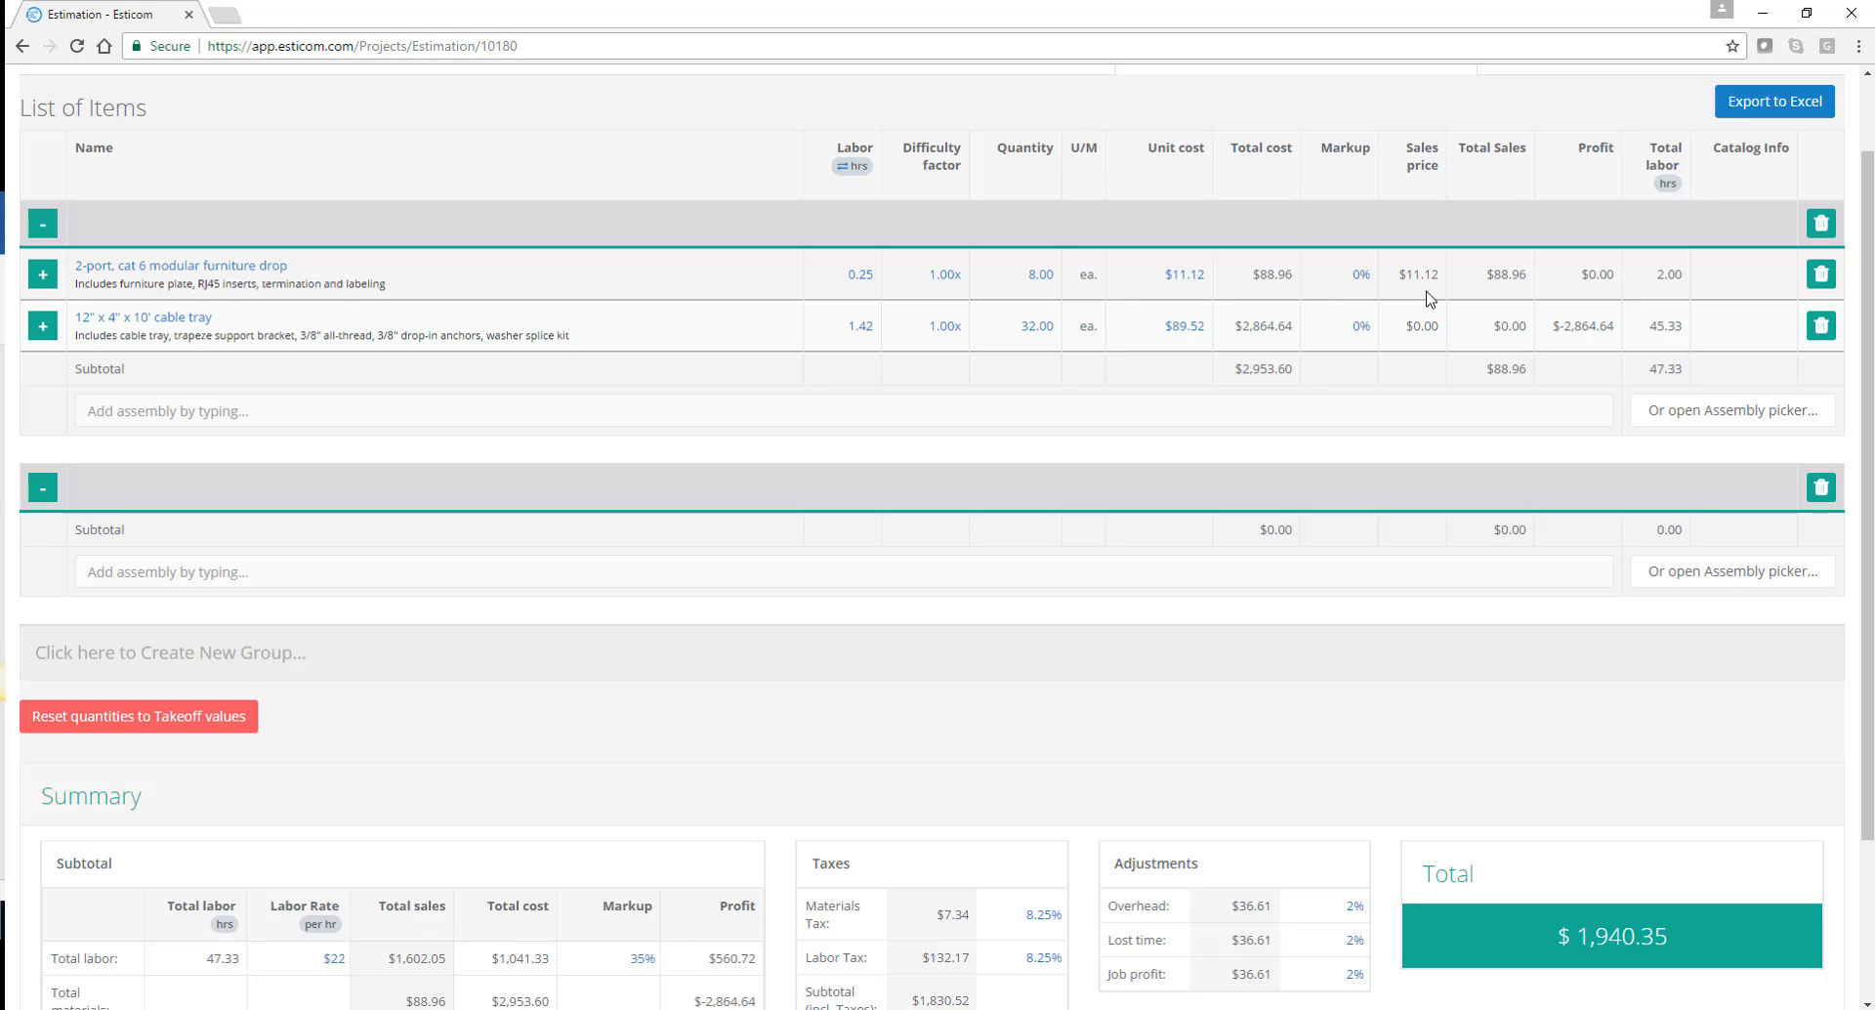
mouse_move(1516, 293)
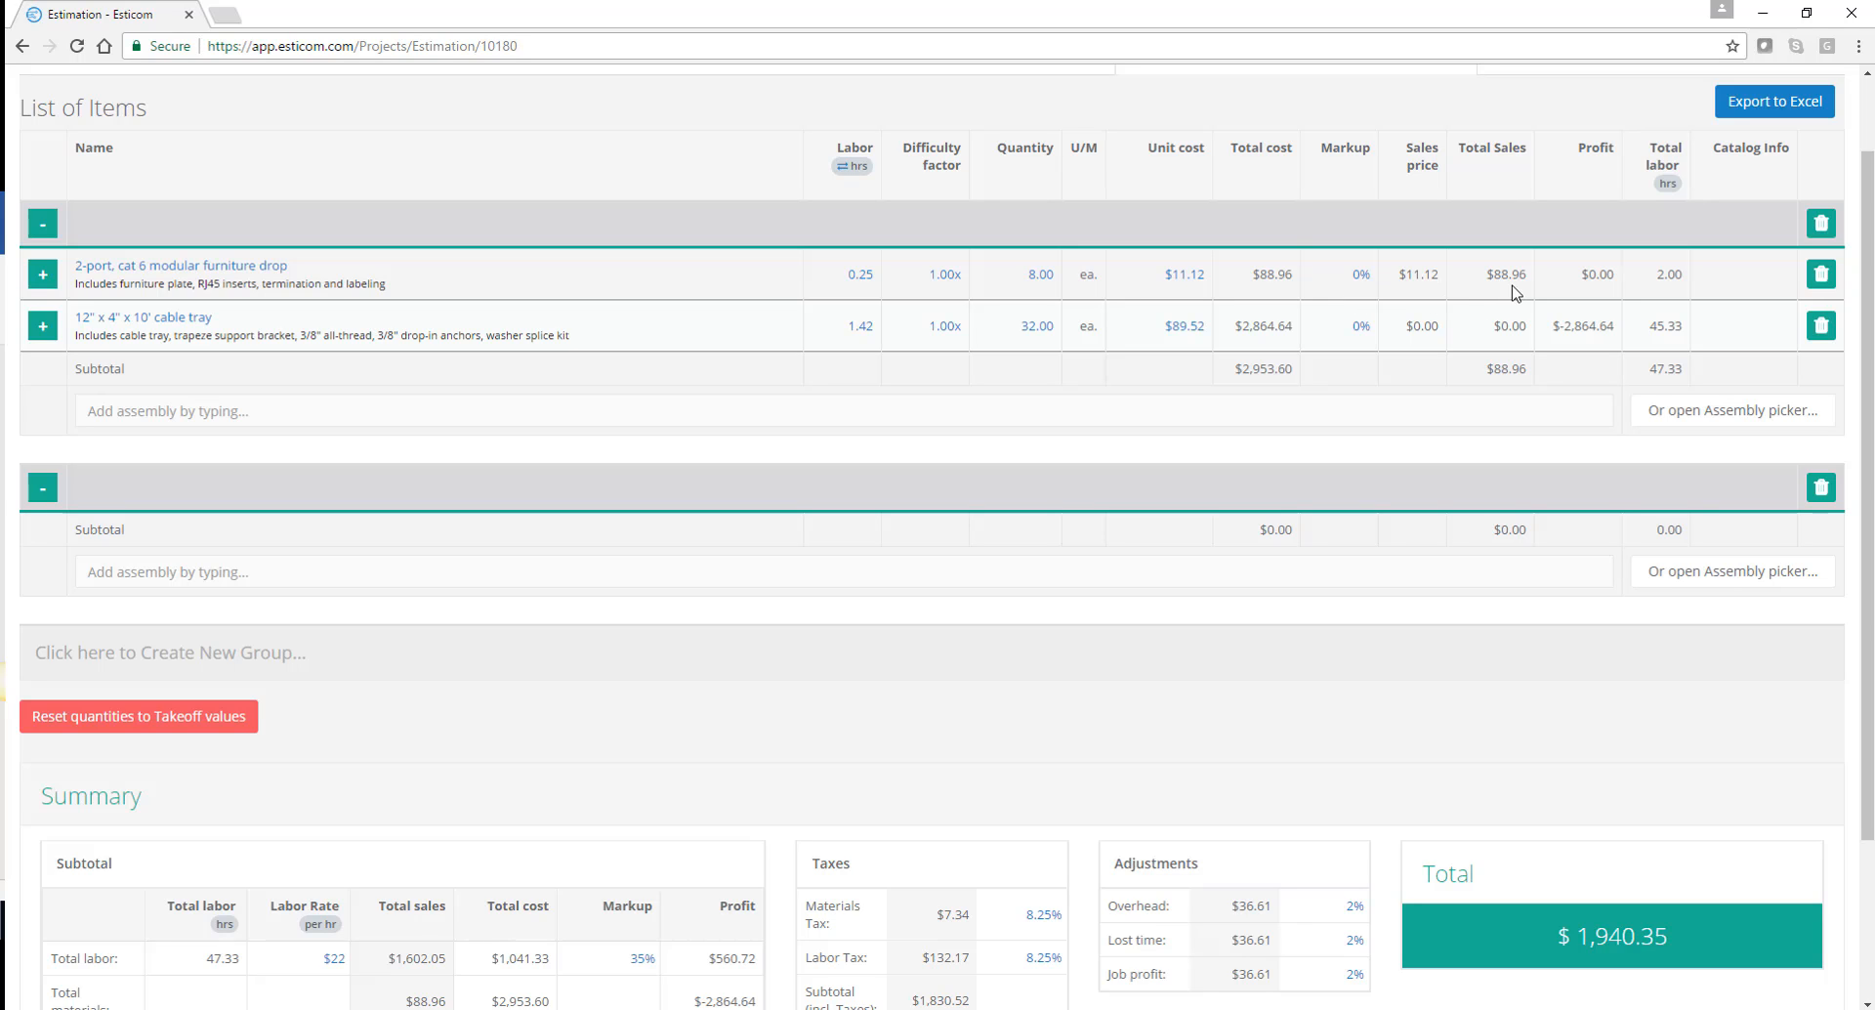
mouse_move(1671, 342)
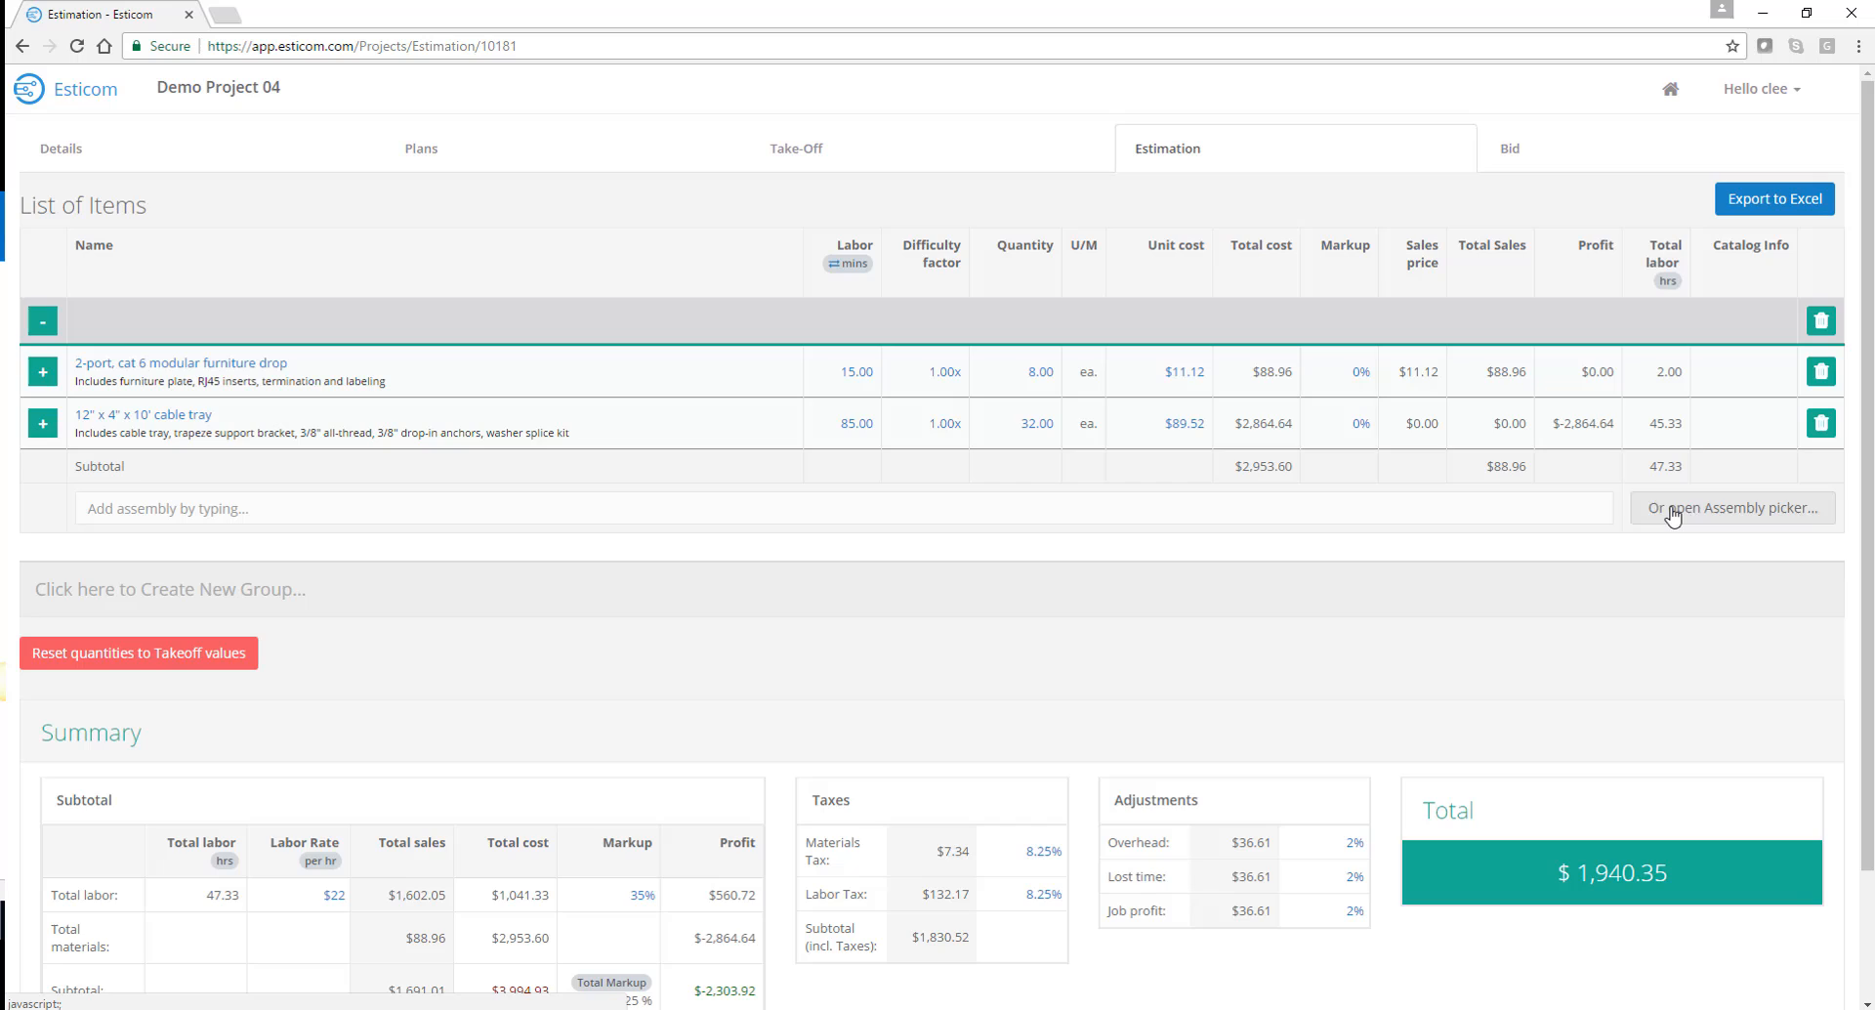
Browse the Structured Cabling catalogue pages, then return to the estimate's first group header
click(1729, 507)
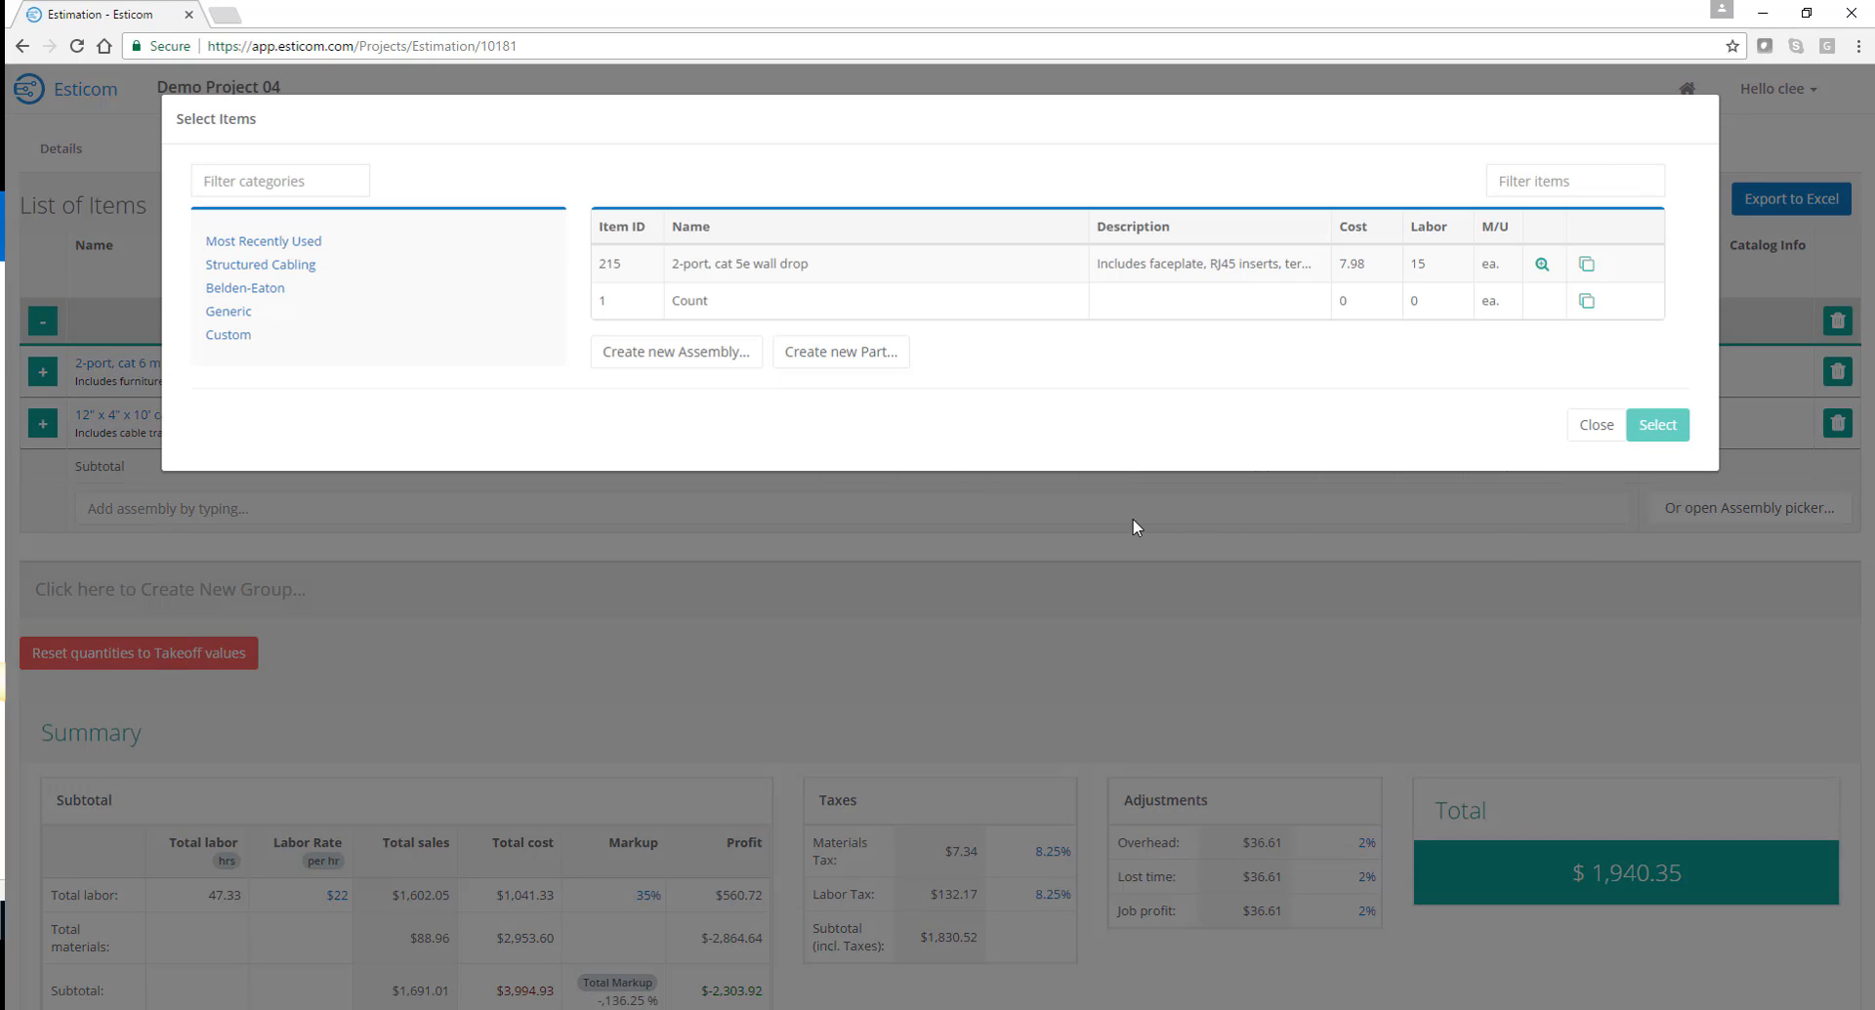
click(259, 264)
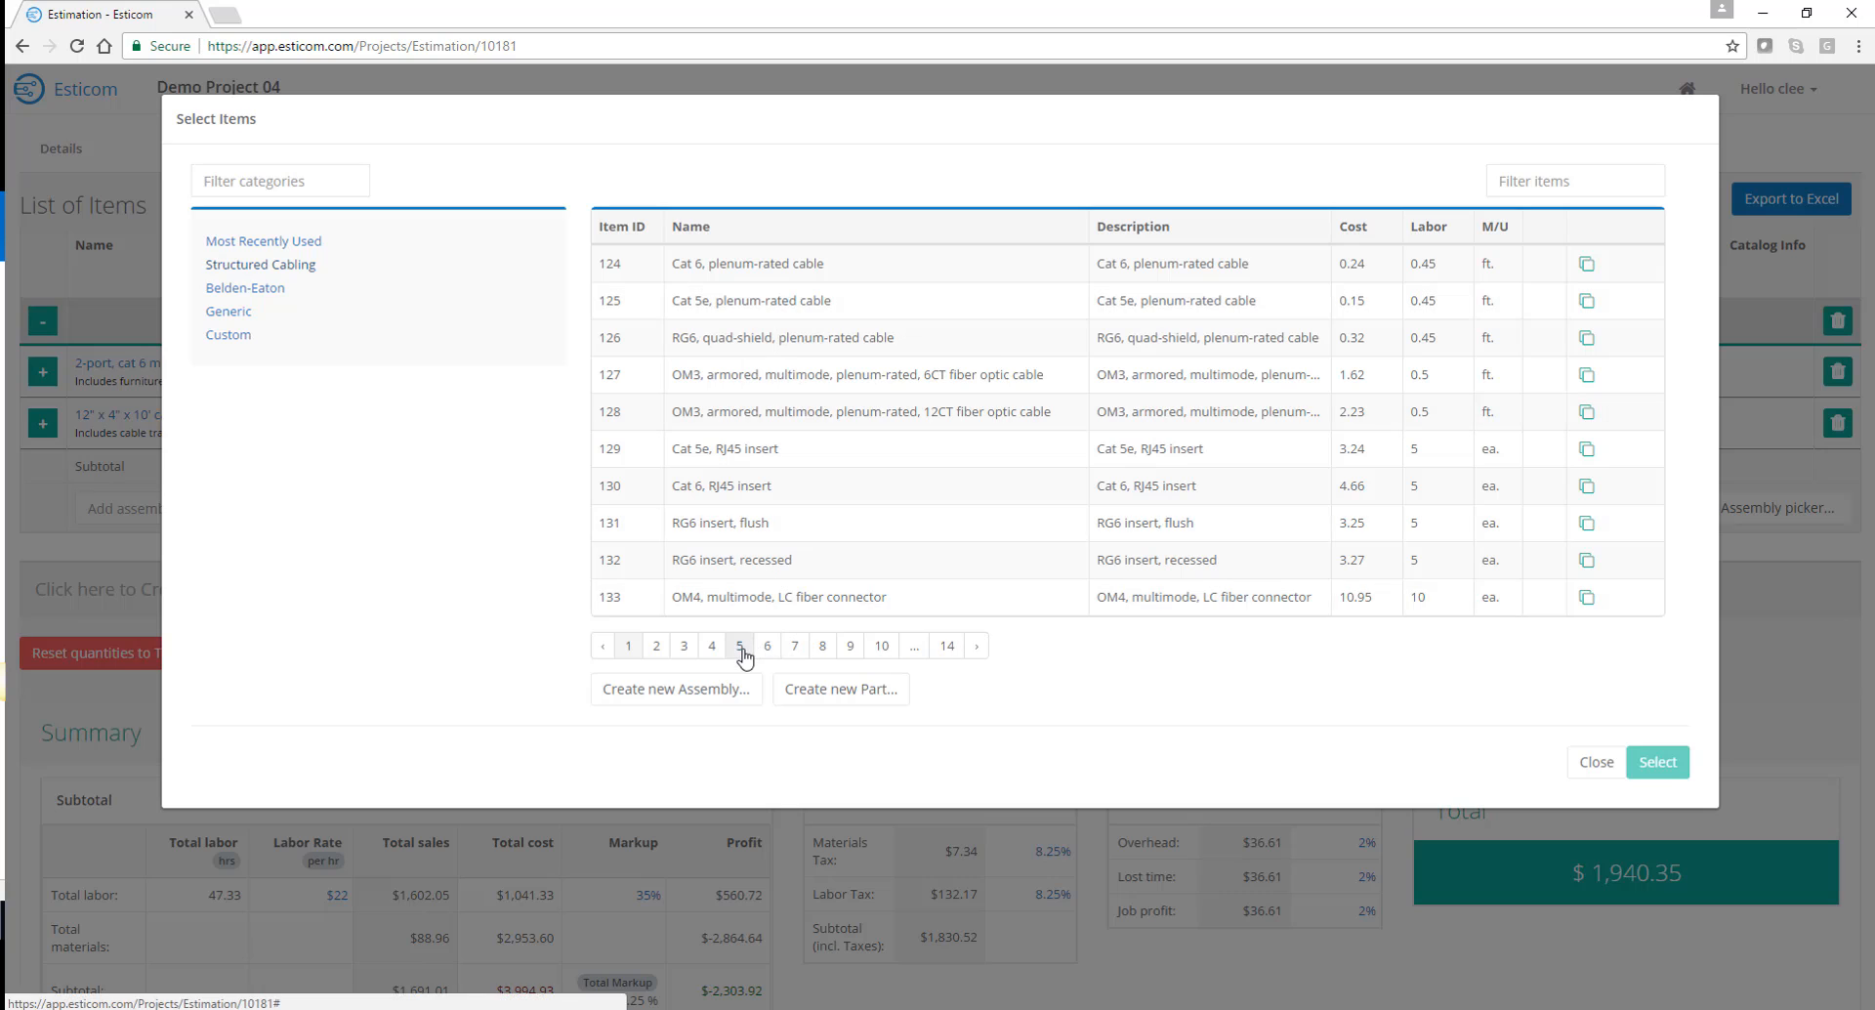
click(740, 644)
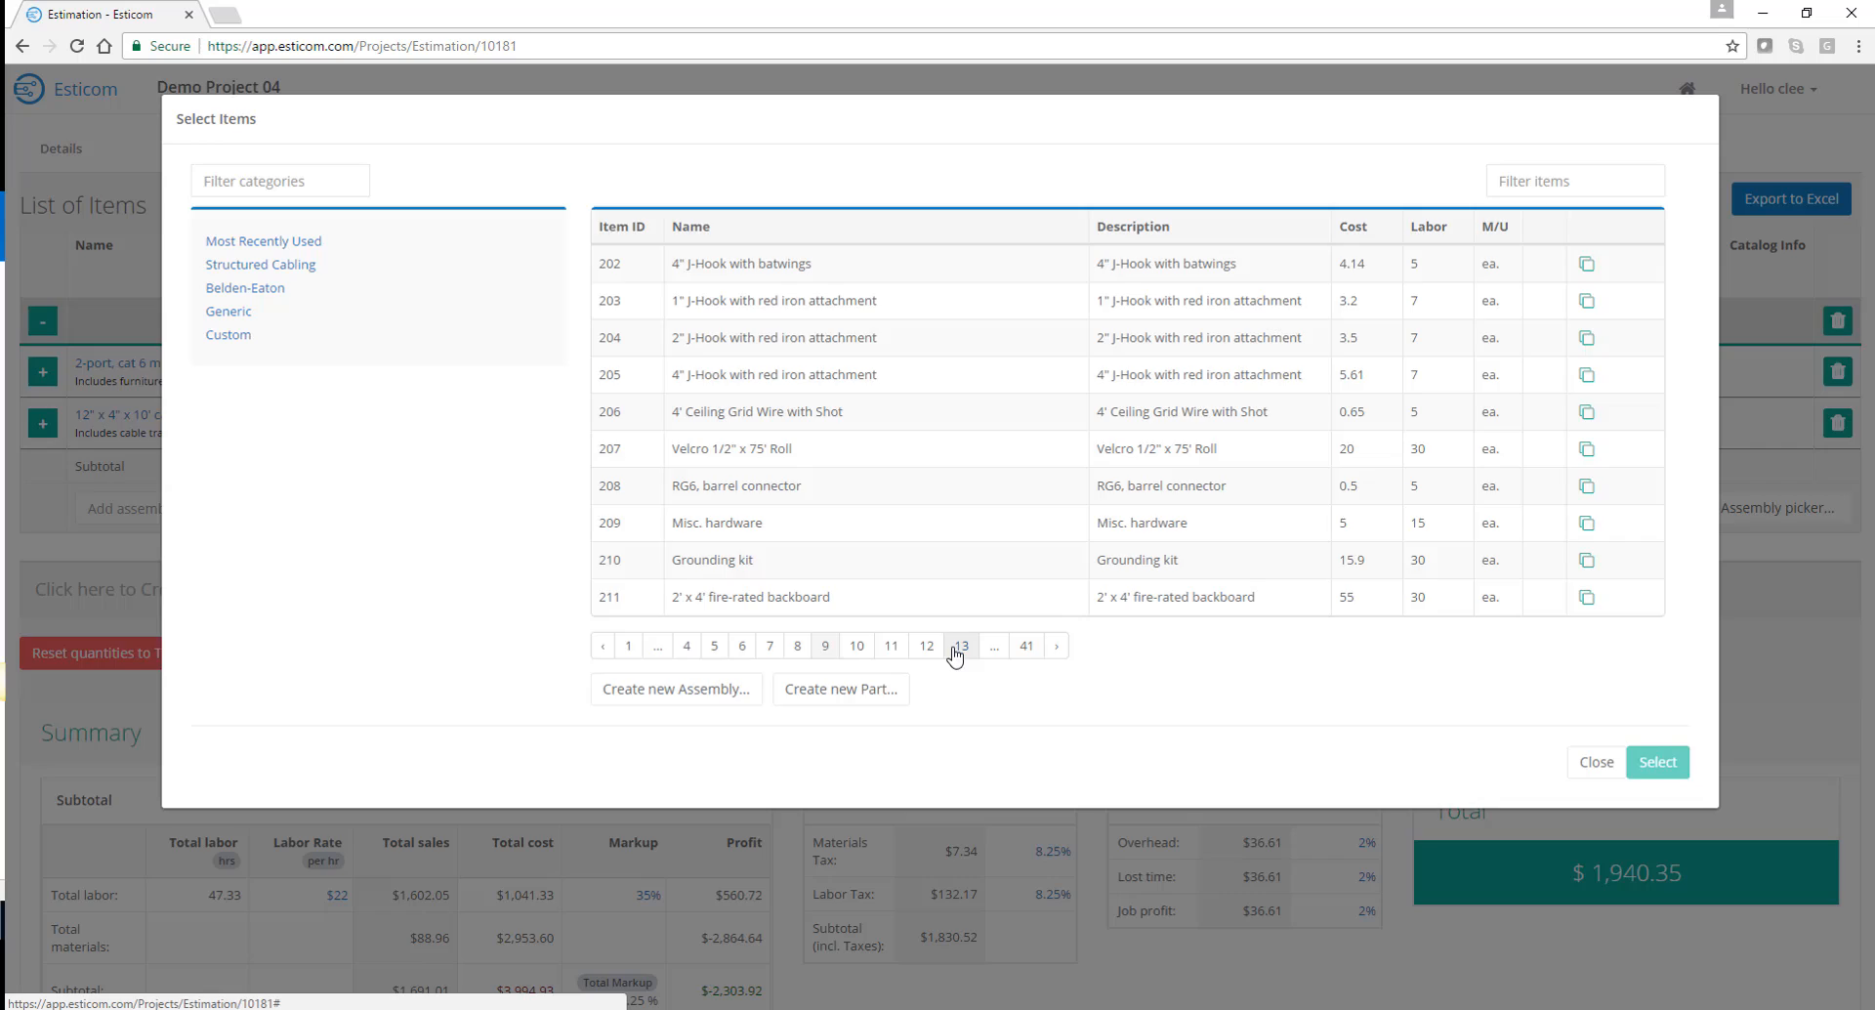
click(1595, 760)
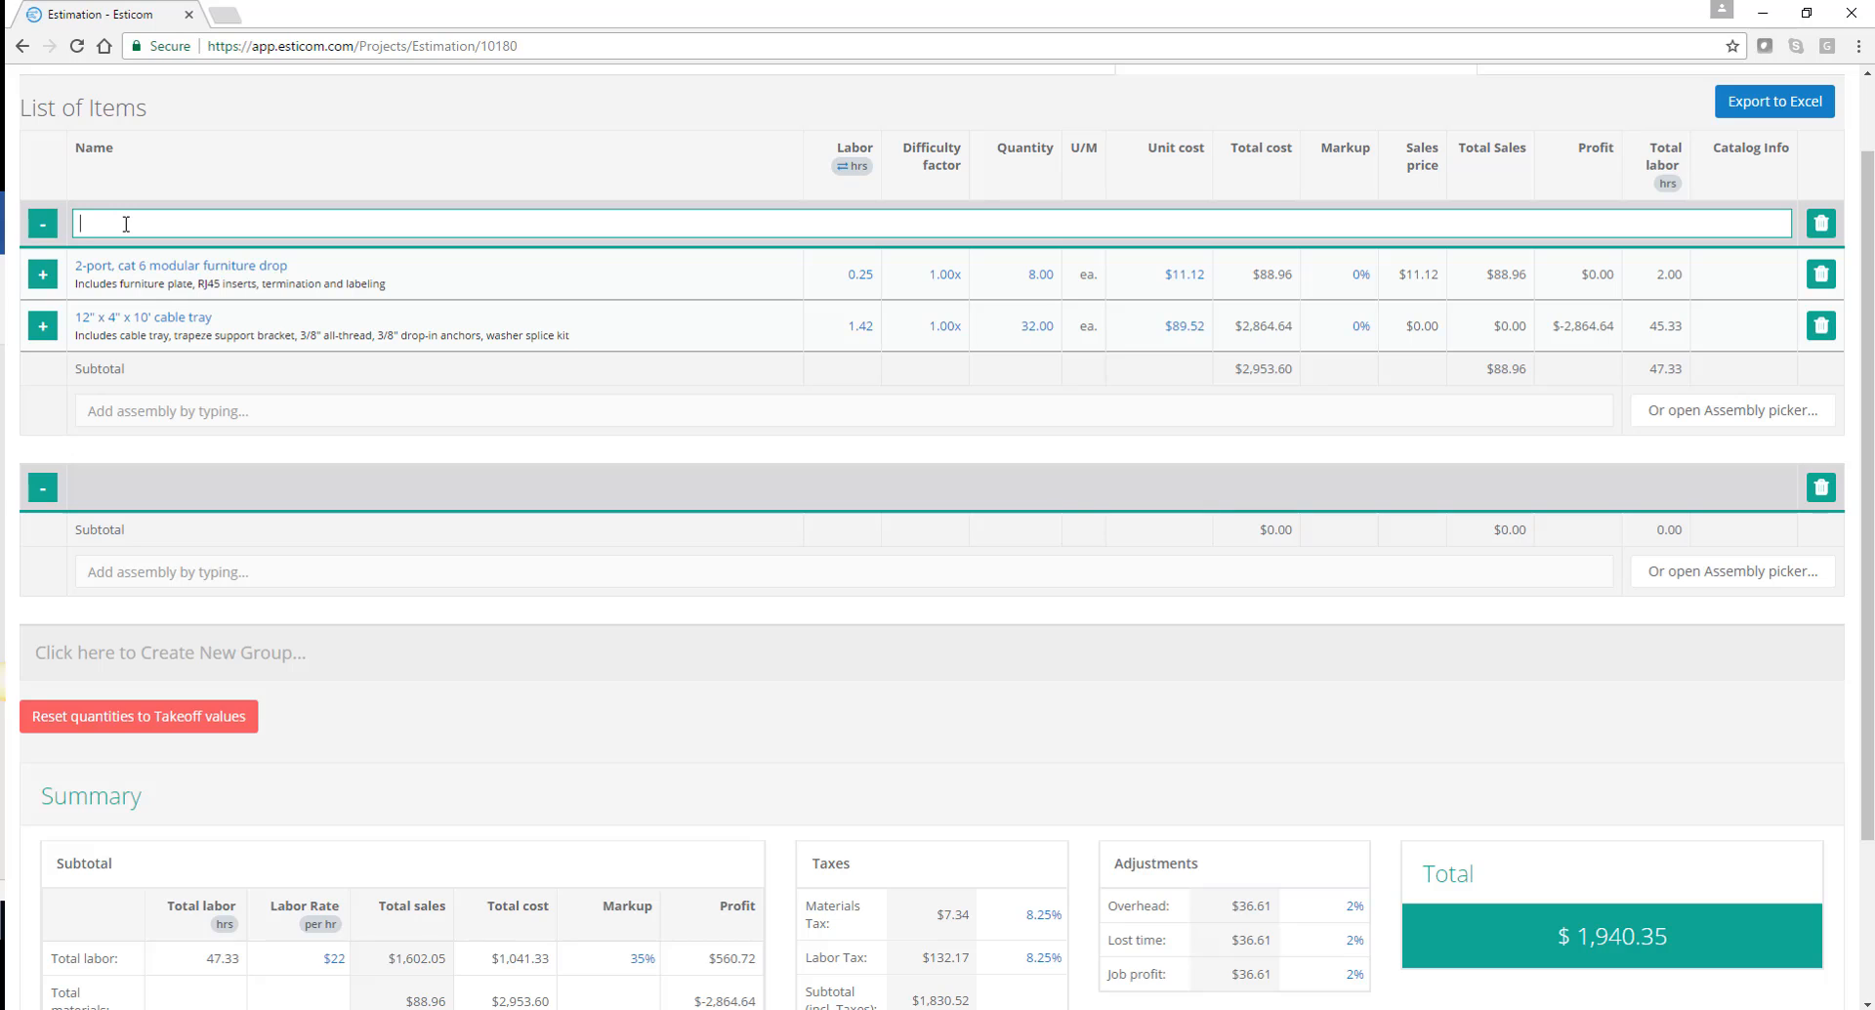
Name the groups 'Horizontal Cabling' and 'Cable Support System' and move the cable tray into the second
text(Horizontal Cabling)
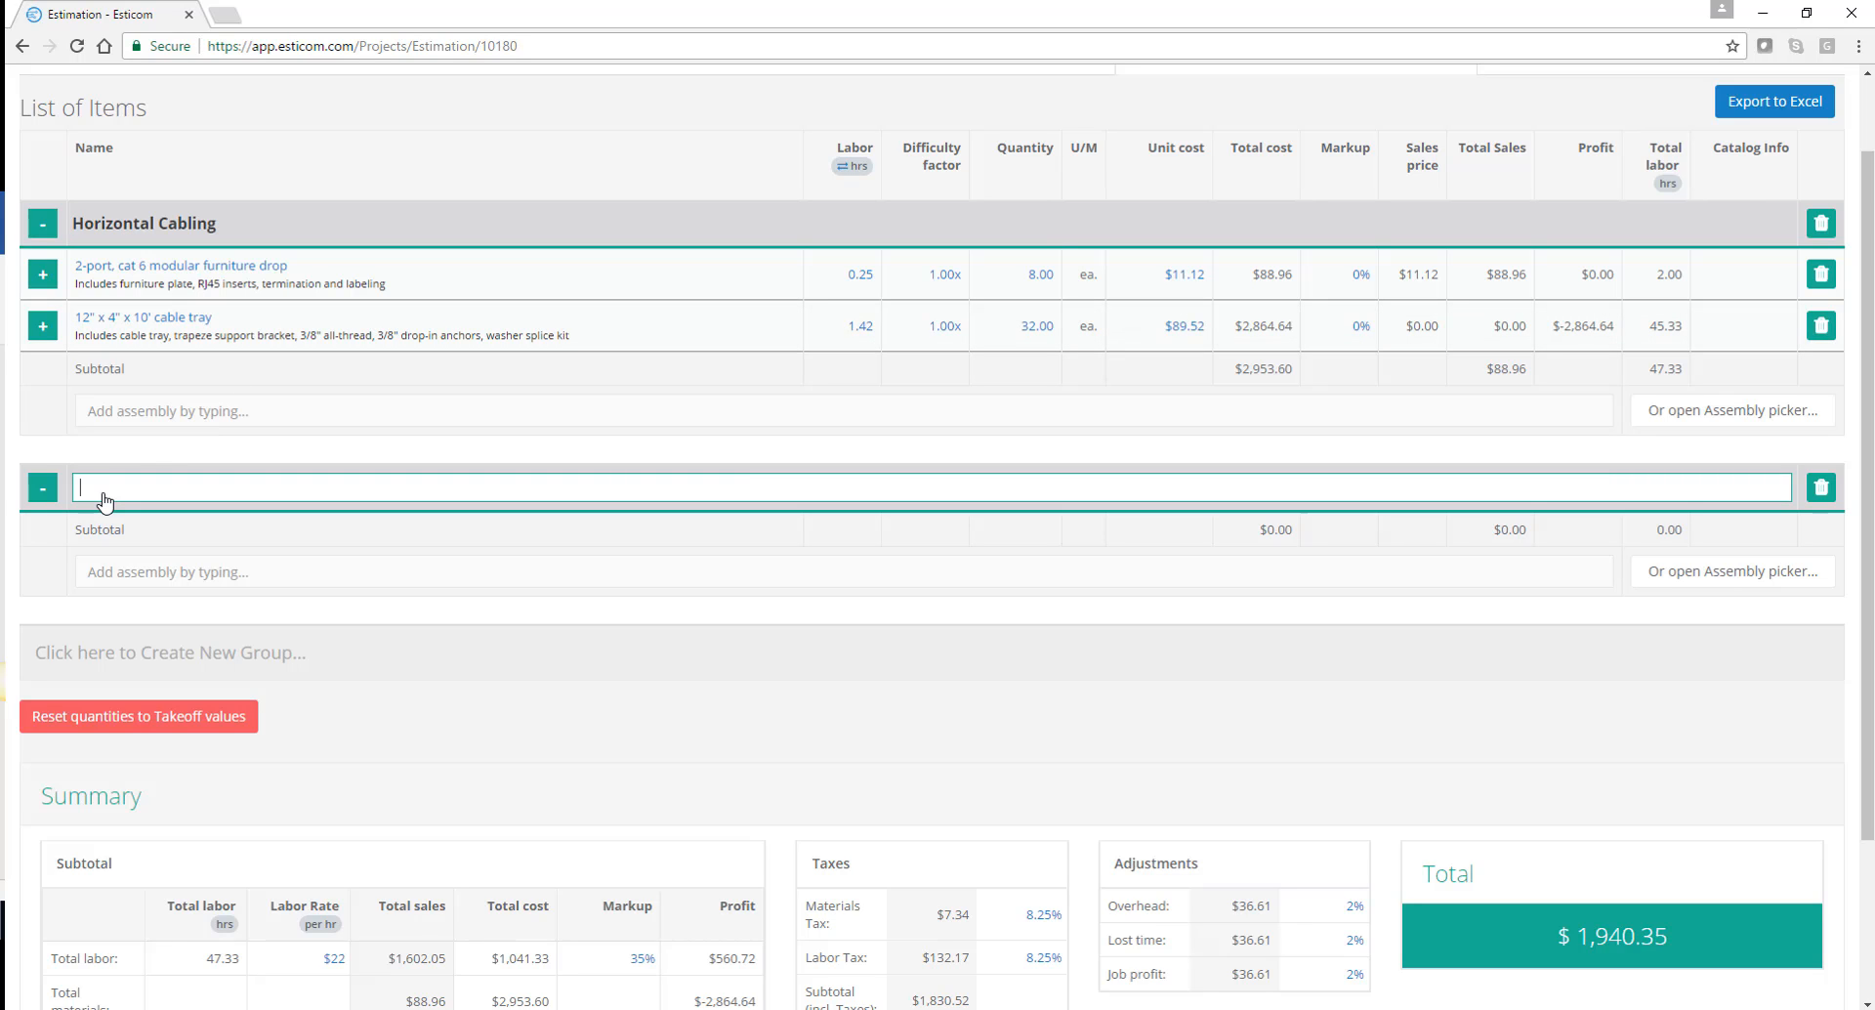
text(Cable Support System)
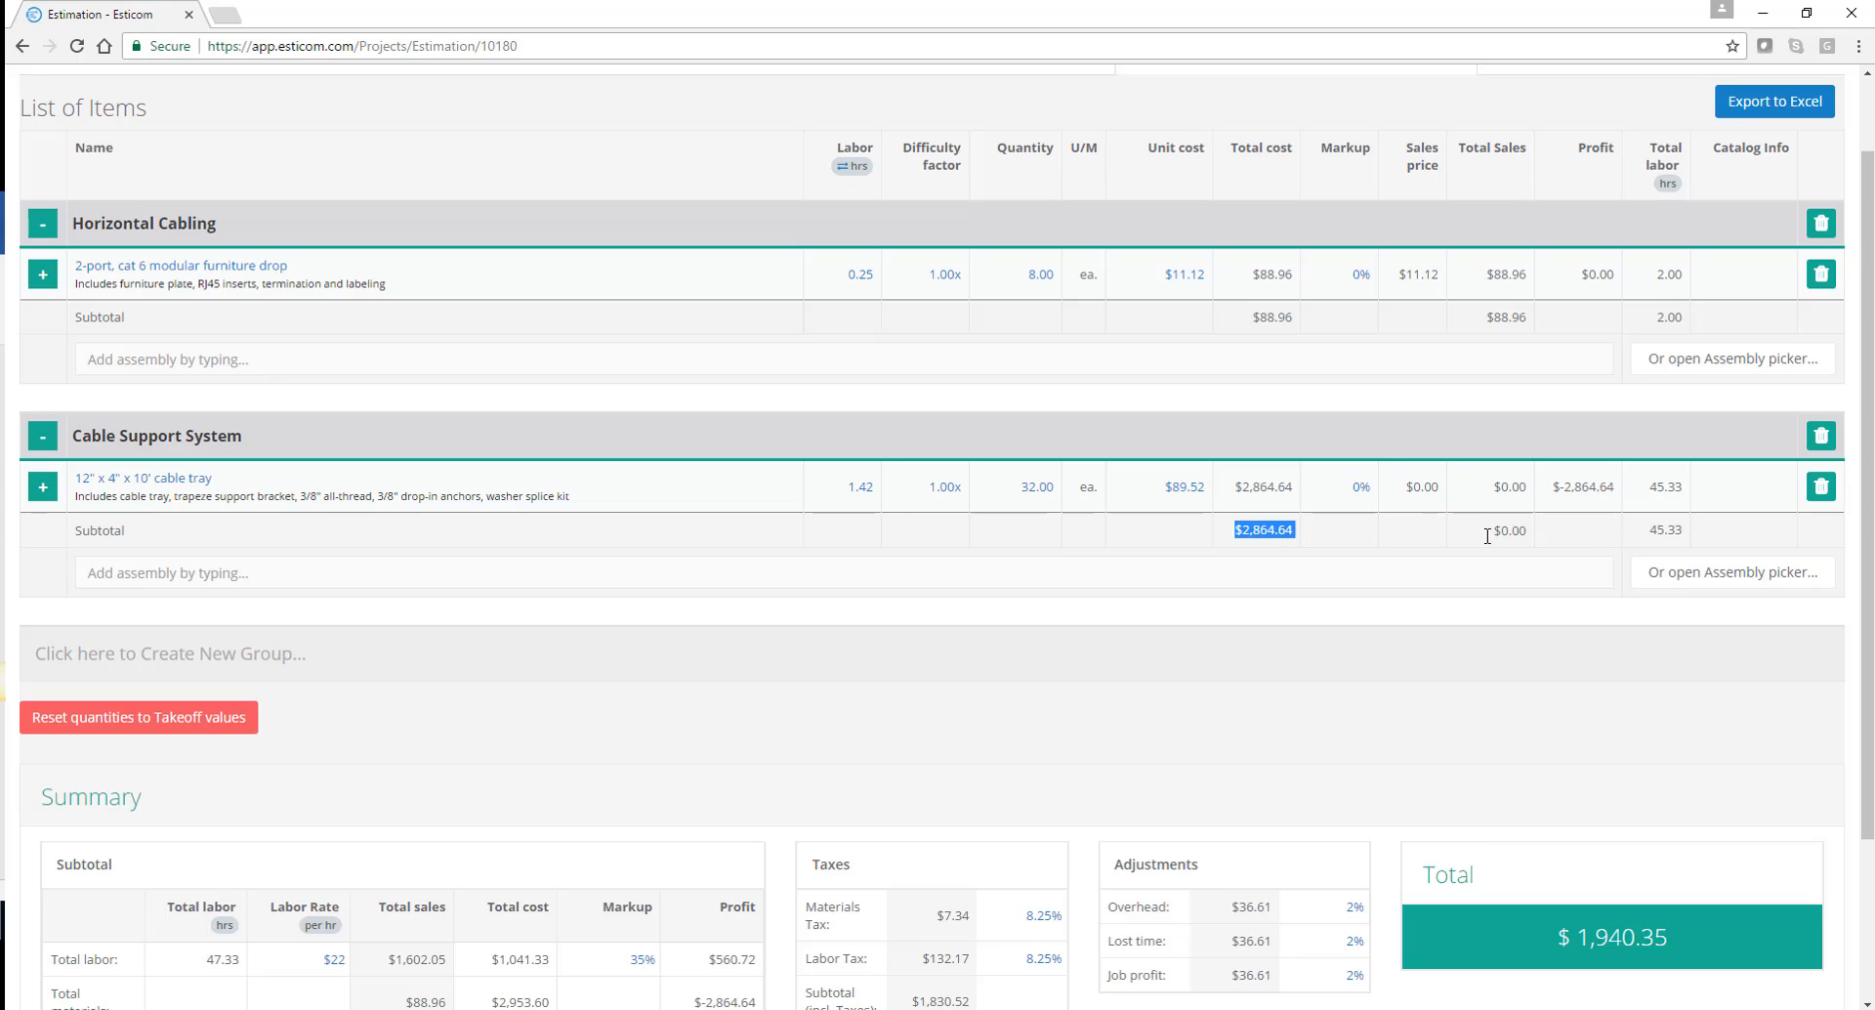
click(1663, 530)
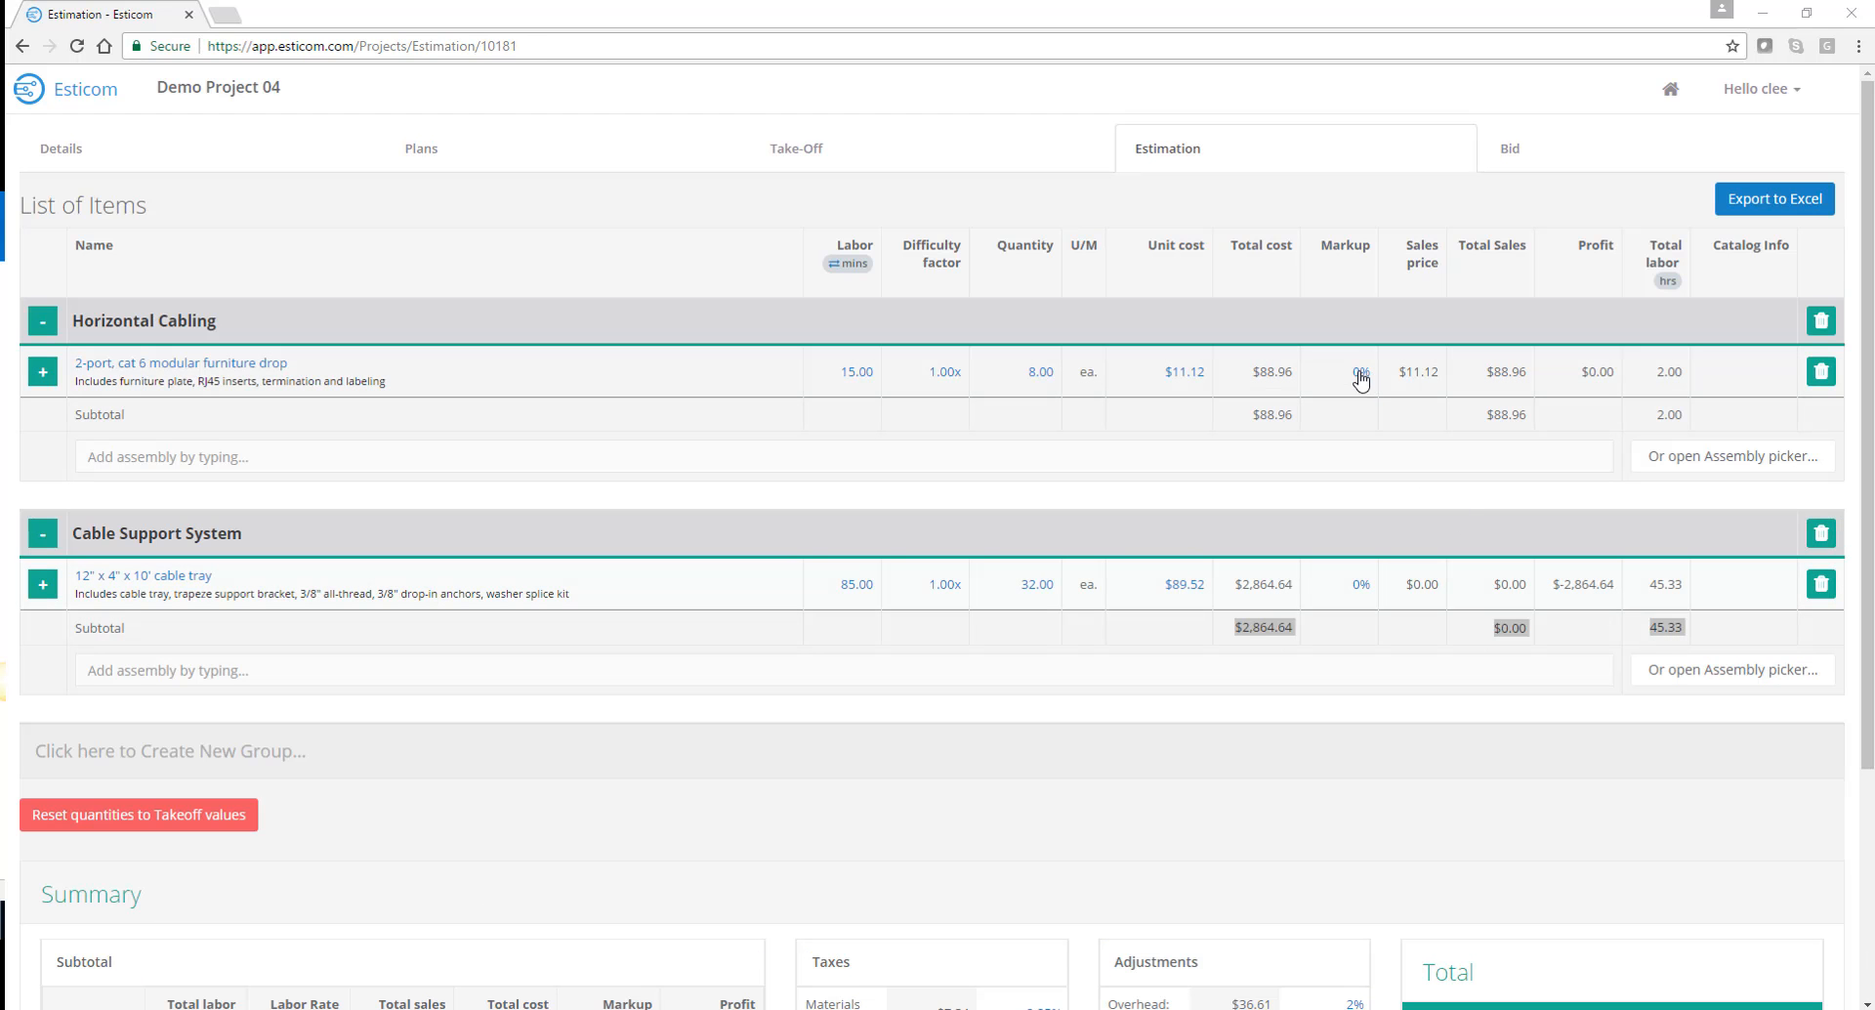
Give the furniture drop and the cable tray each a 35% markup, raising the total to $7,052.19
text(35)
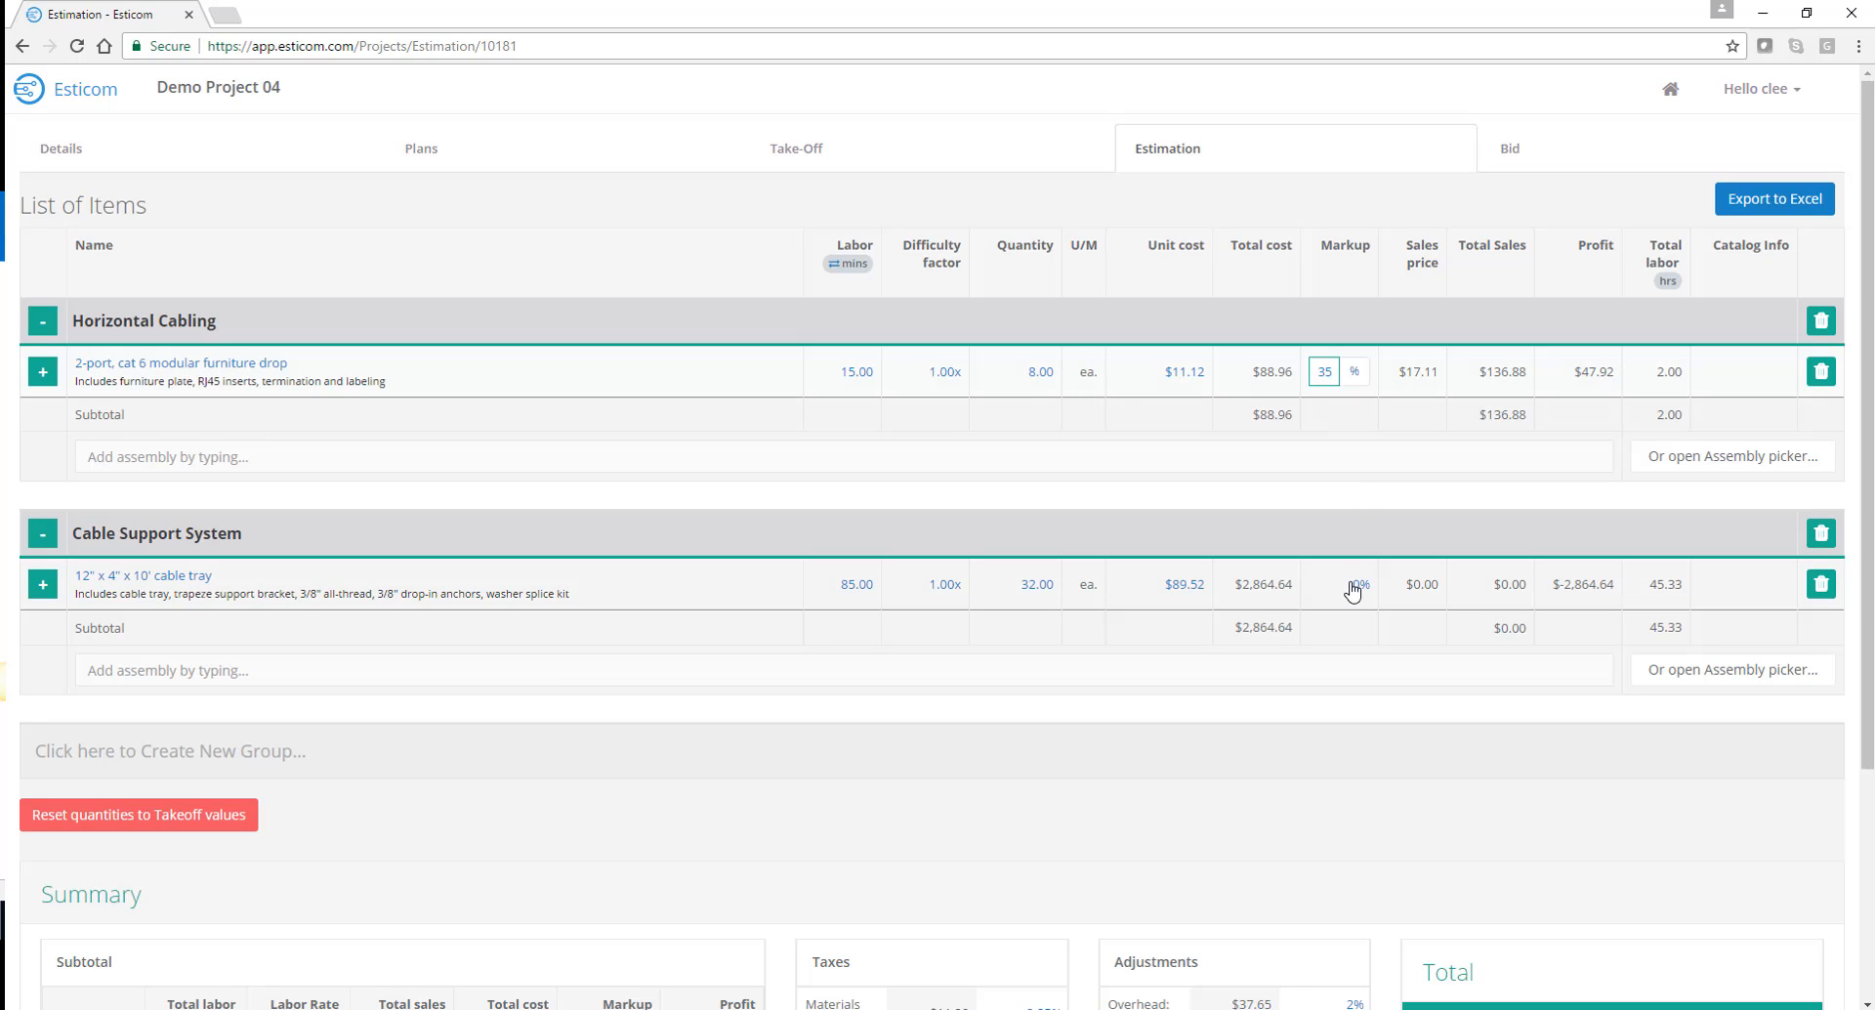
click(1325, 584)
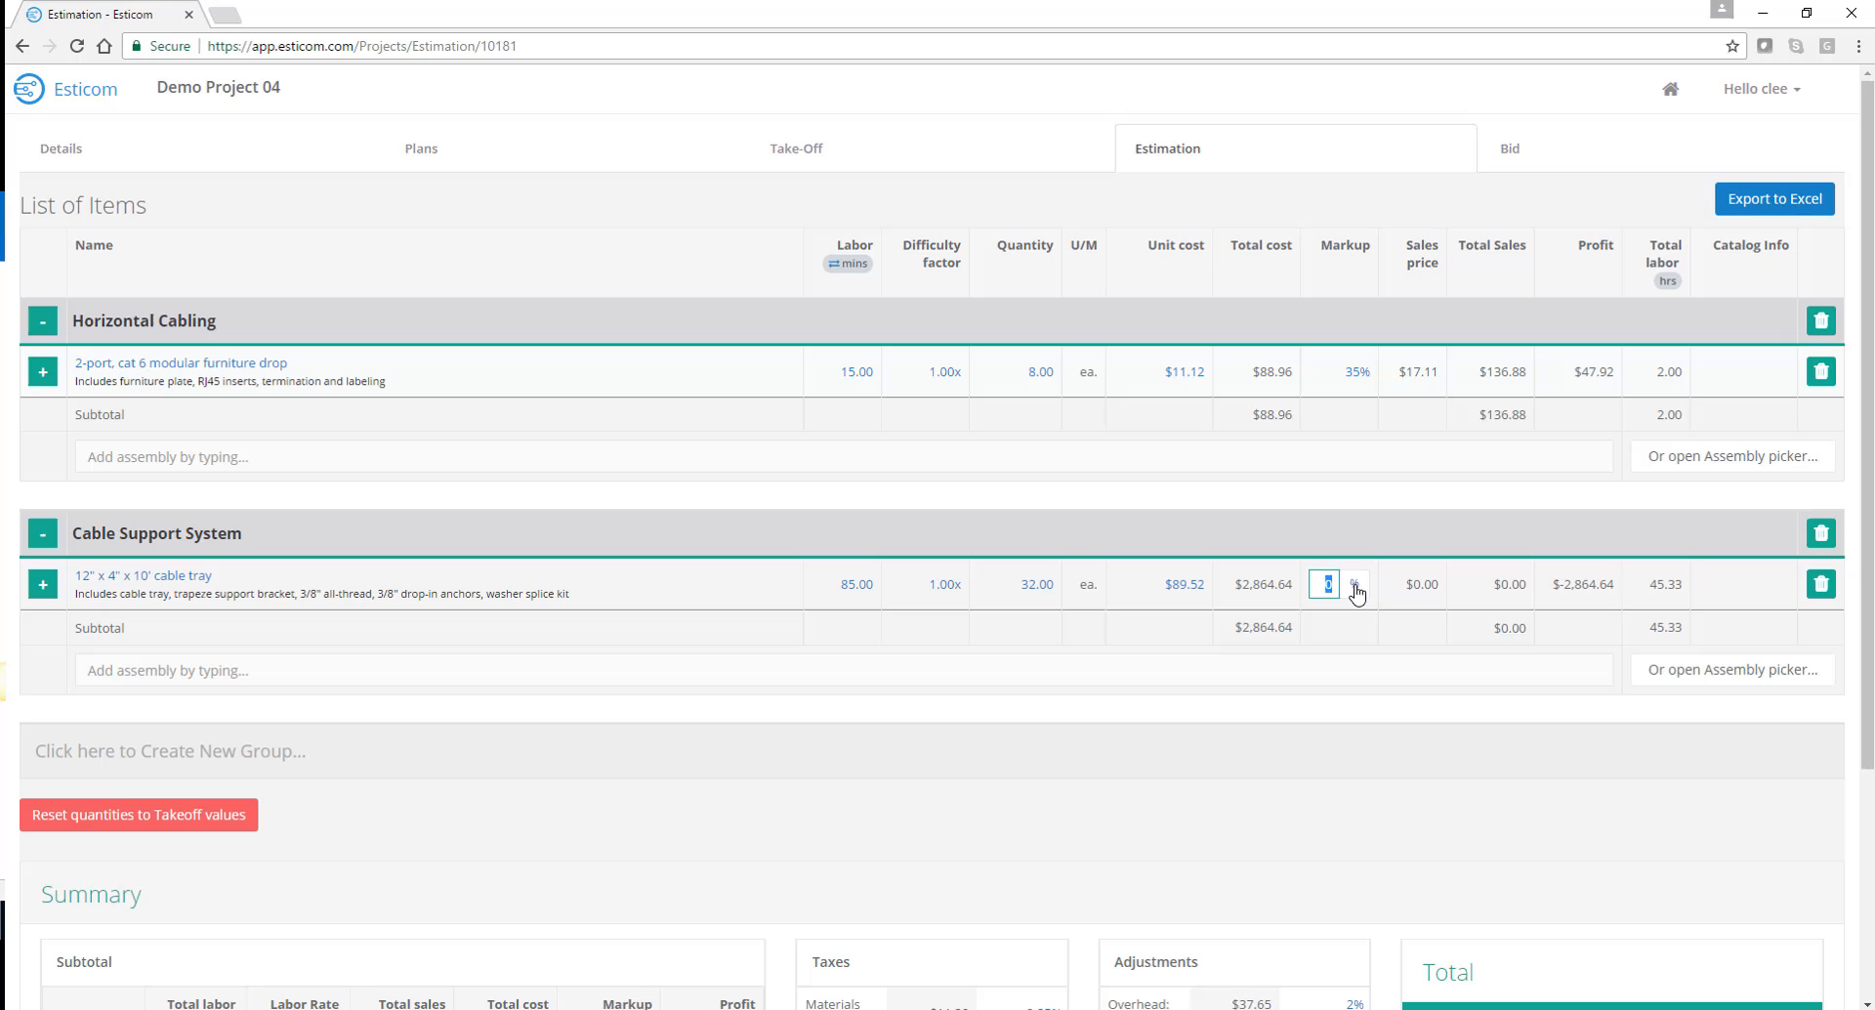
text(35%)
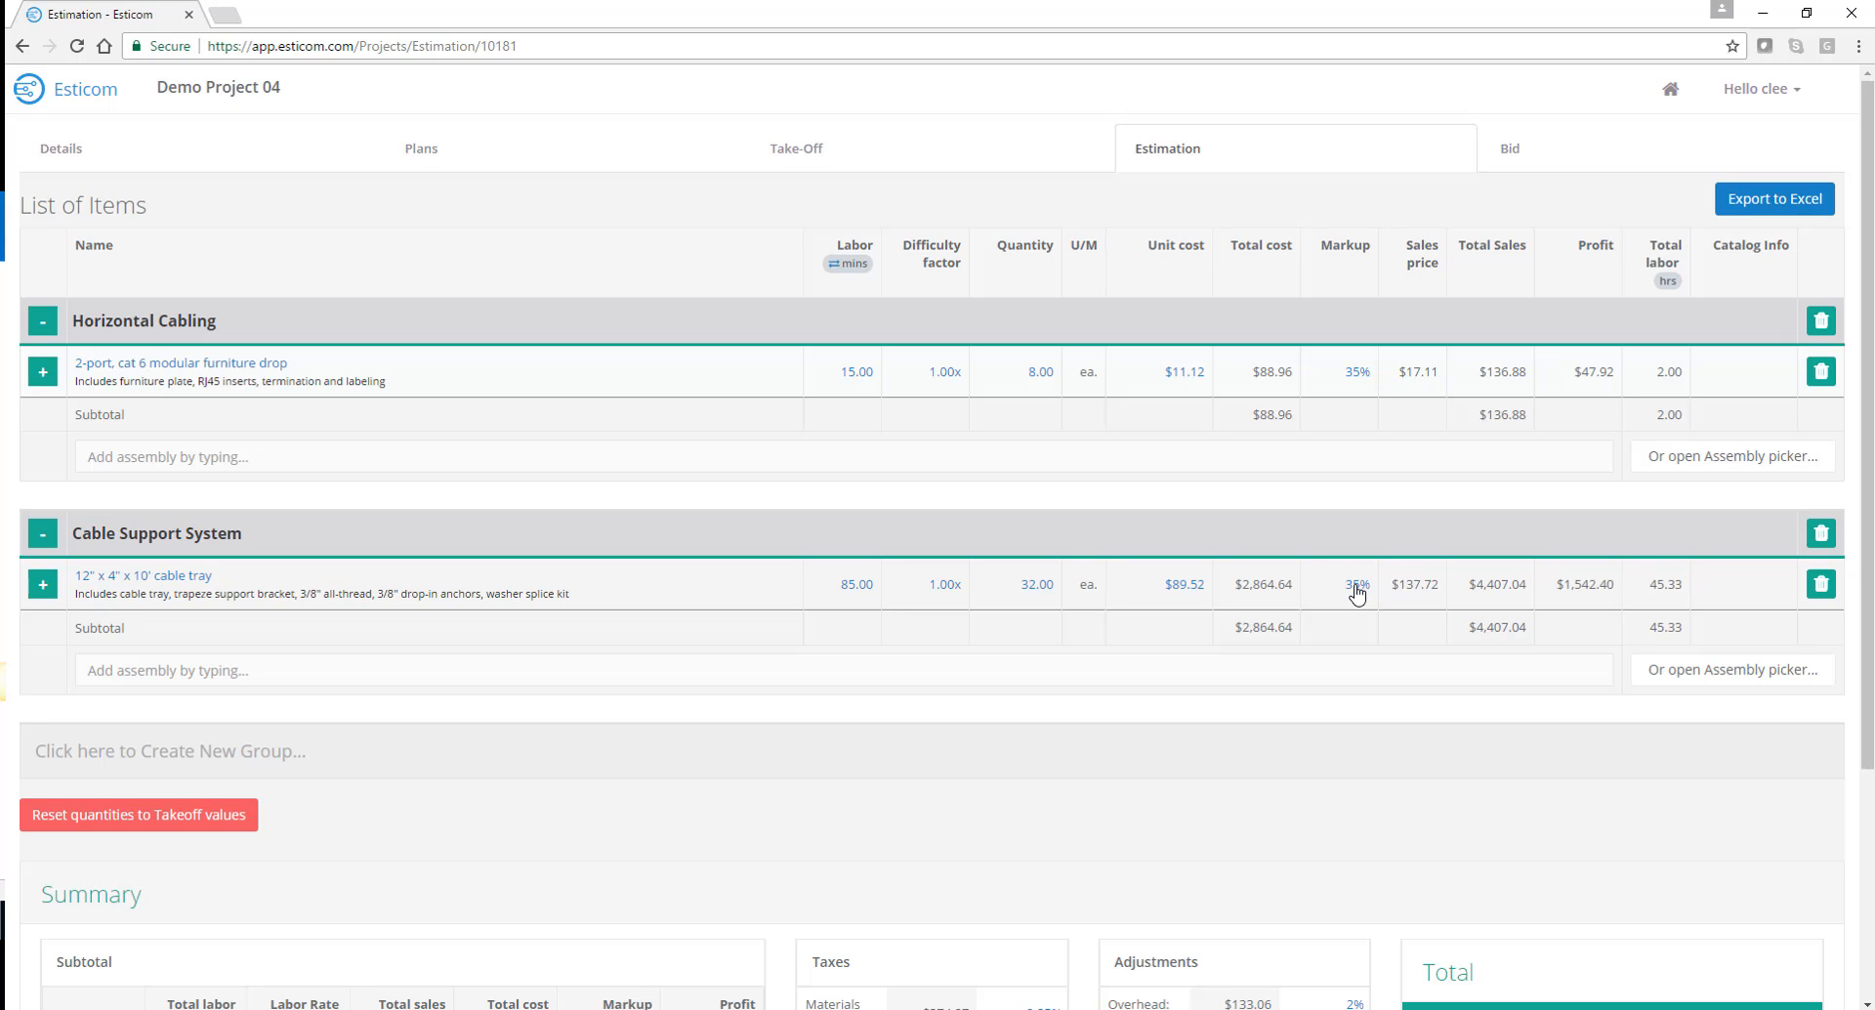
scroll(down, 3)
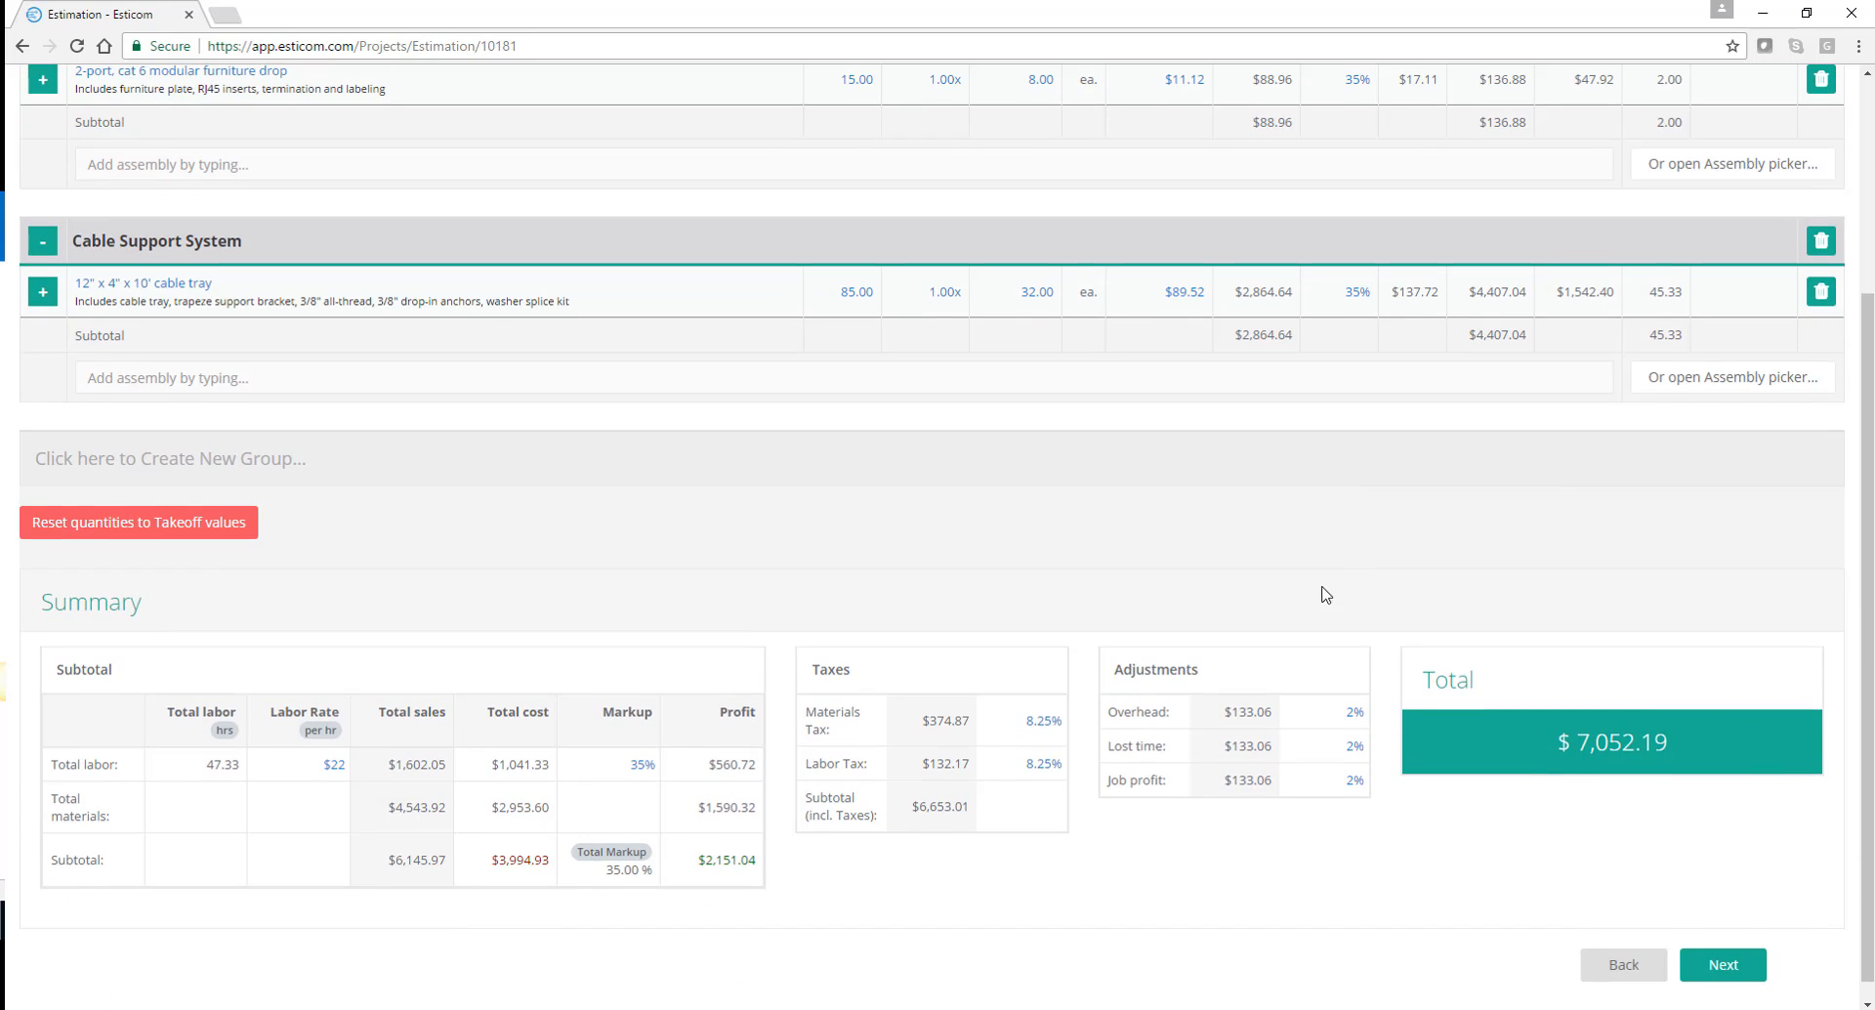
Change the Summary labor rate to $24 per hour, lifting the total to $7,219.31
click(332, 765)
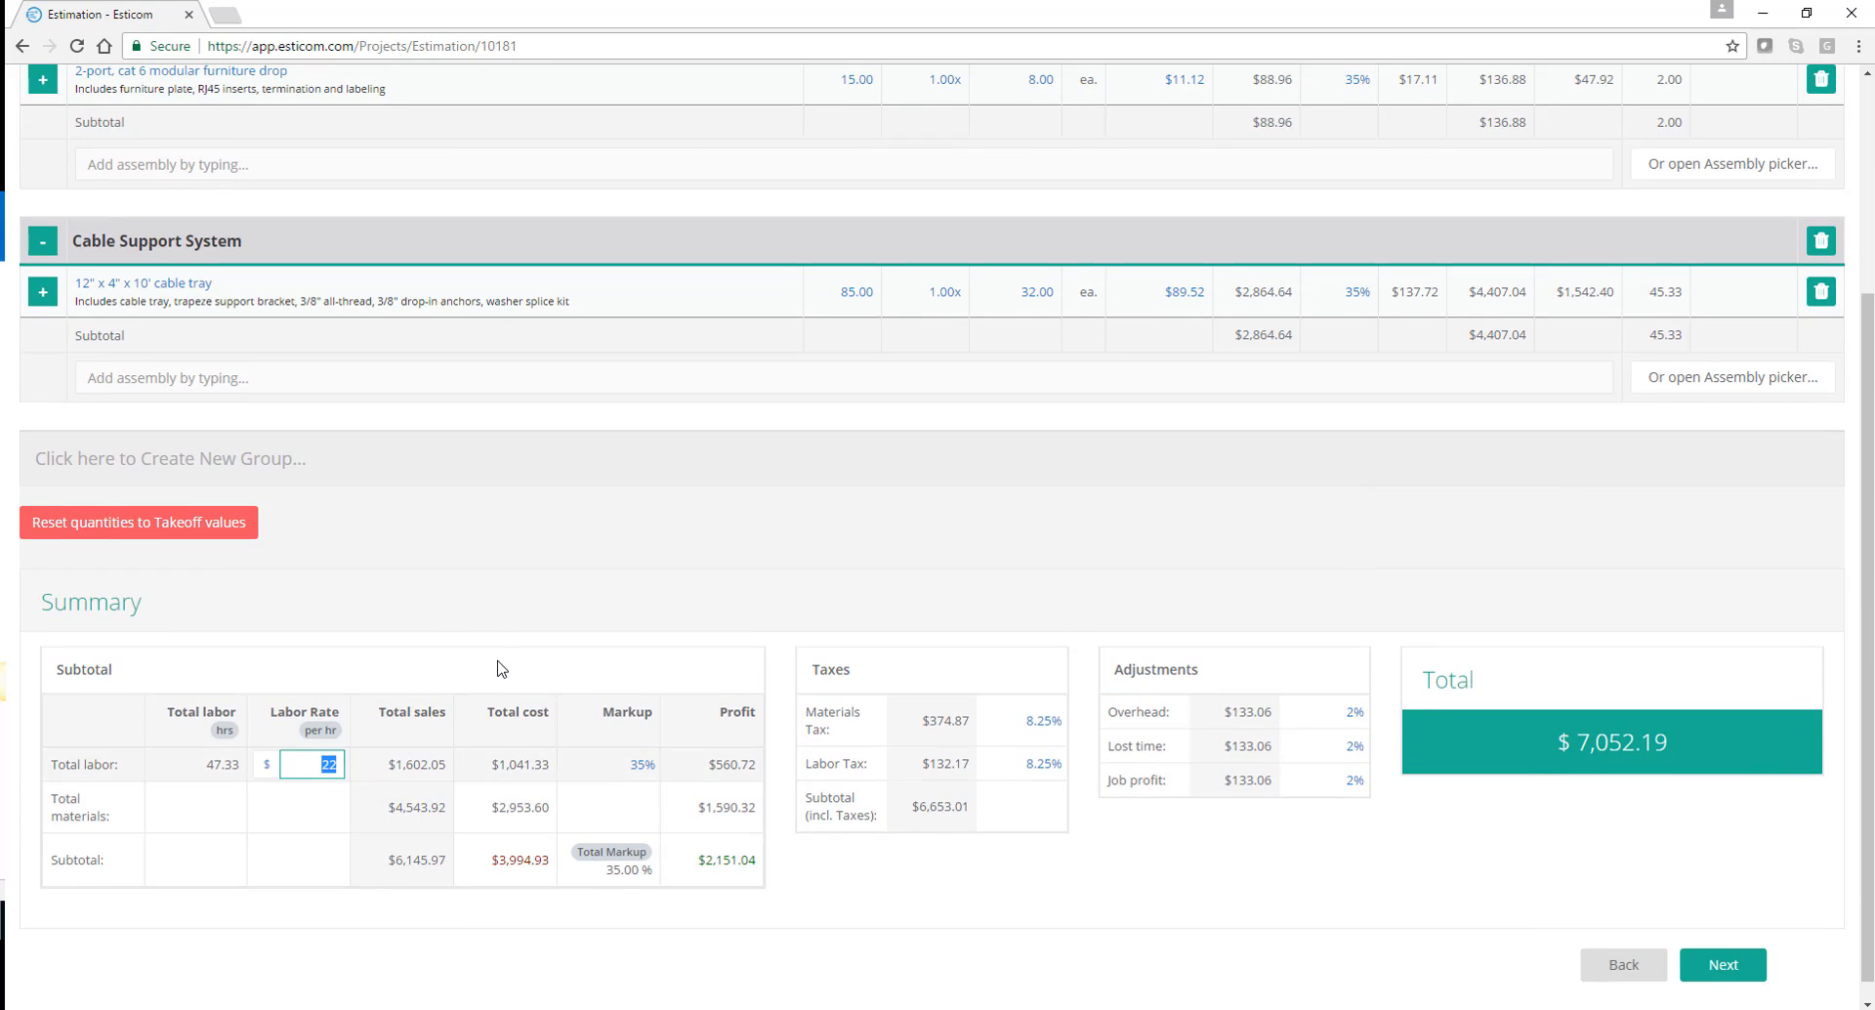
text(24)
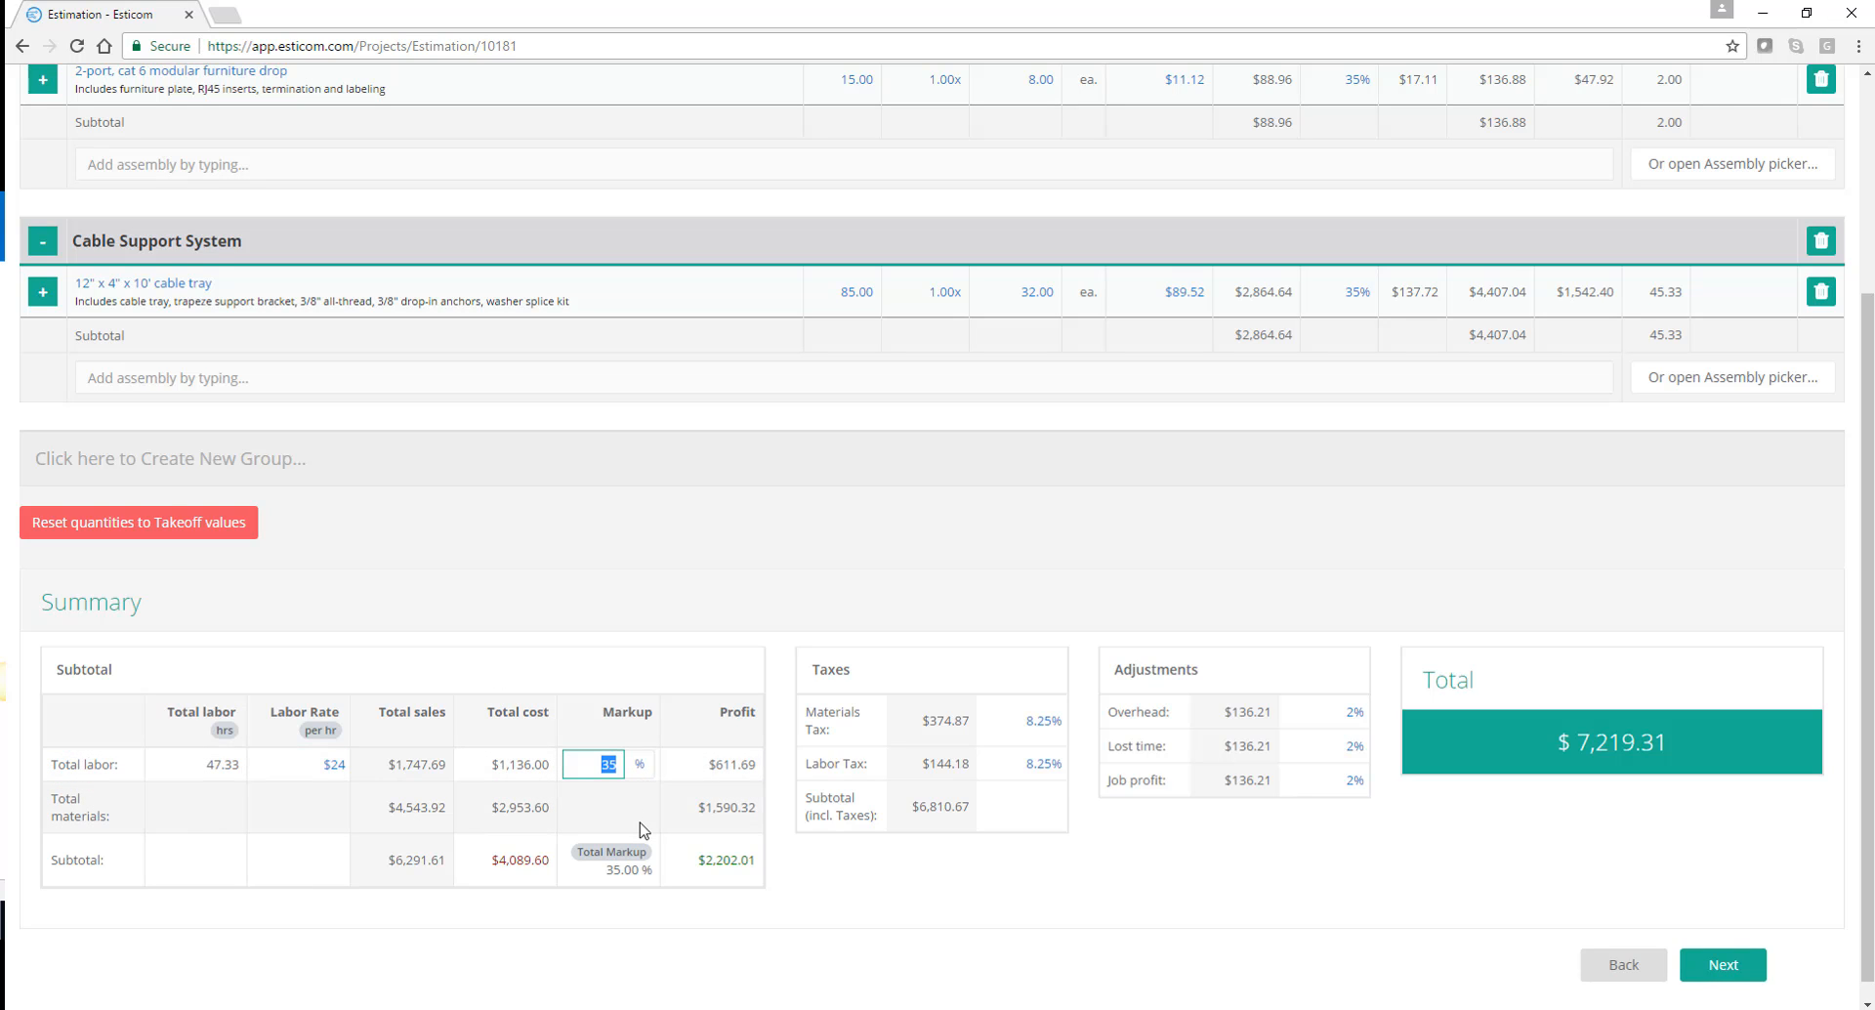
mouse_move(412, 834)
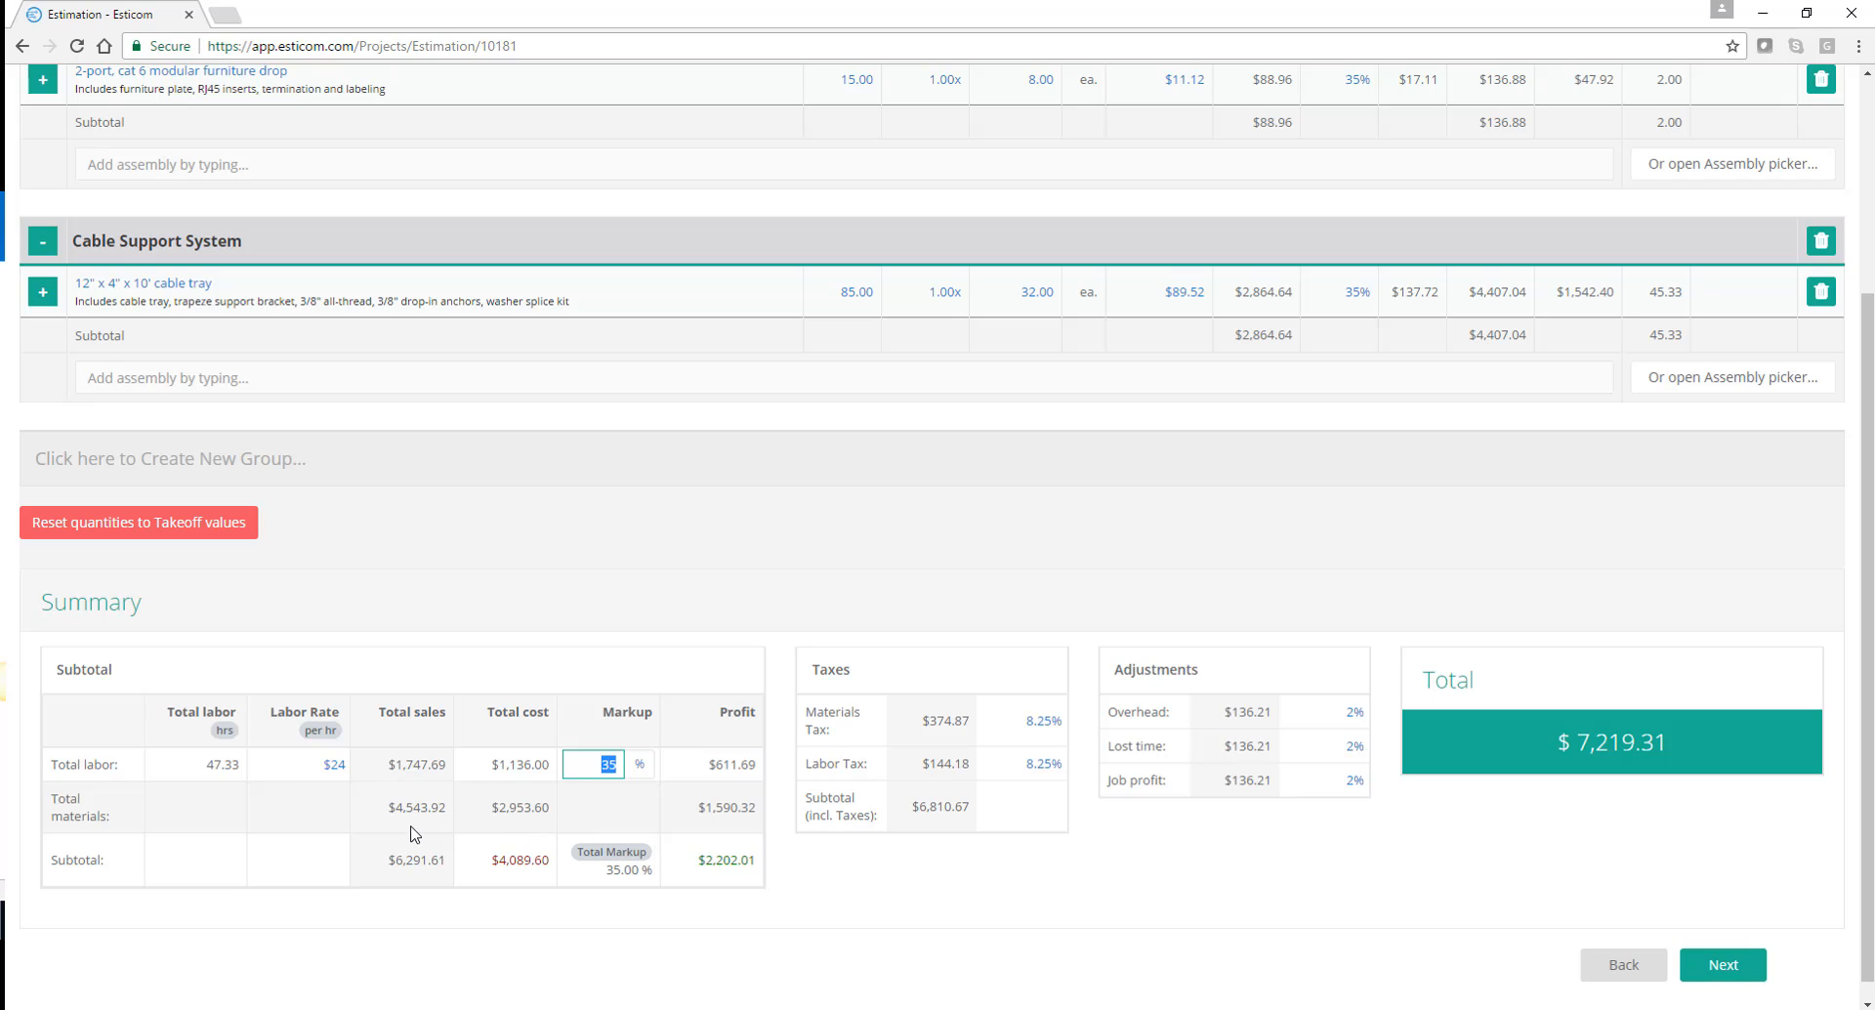
mouse_move(433, 838)
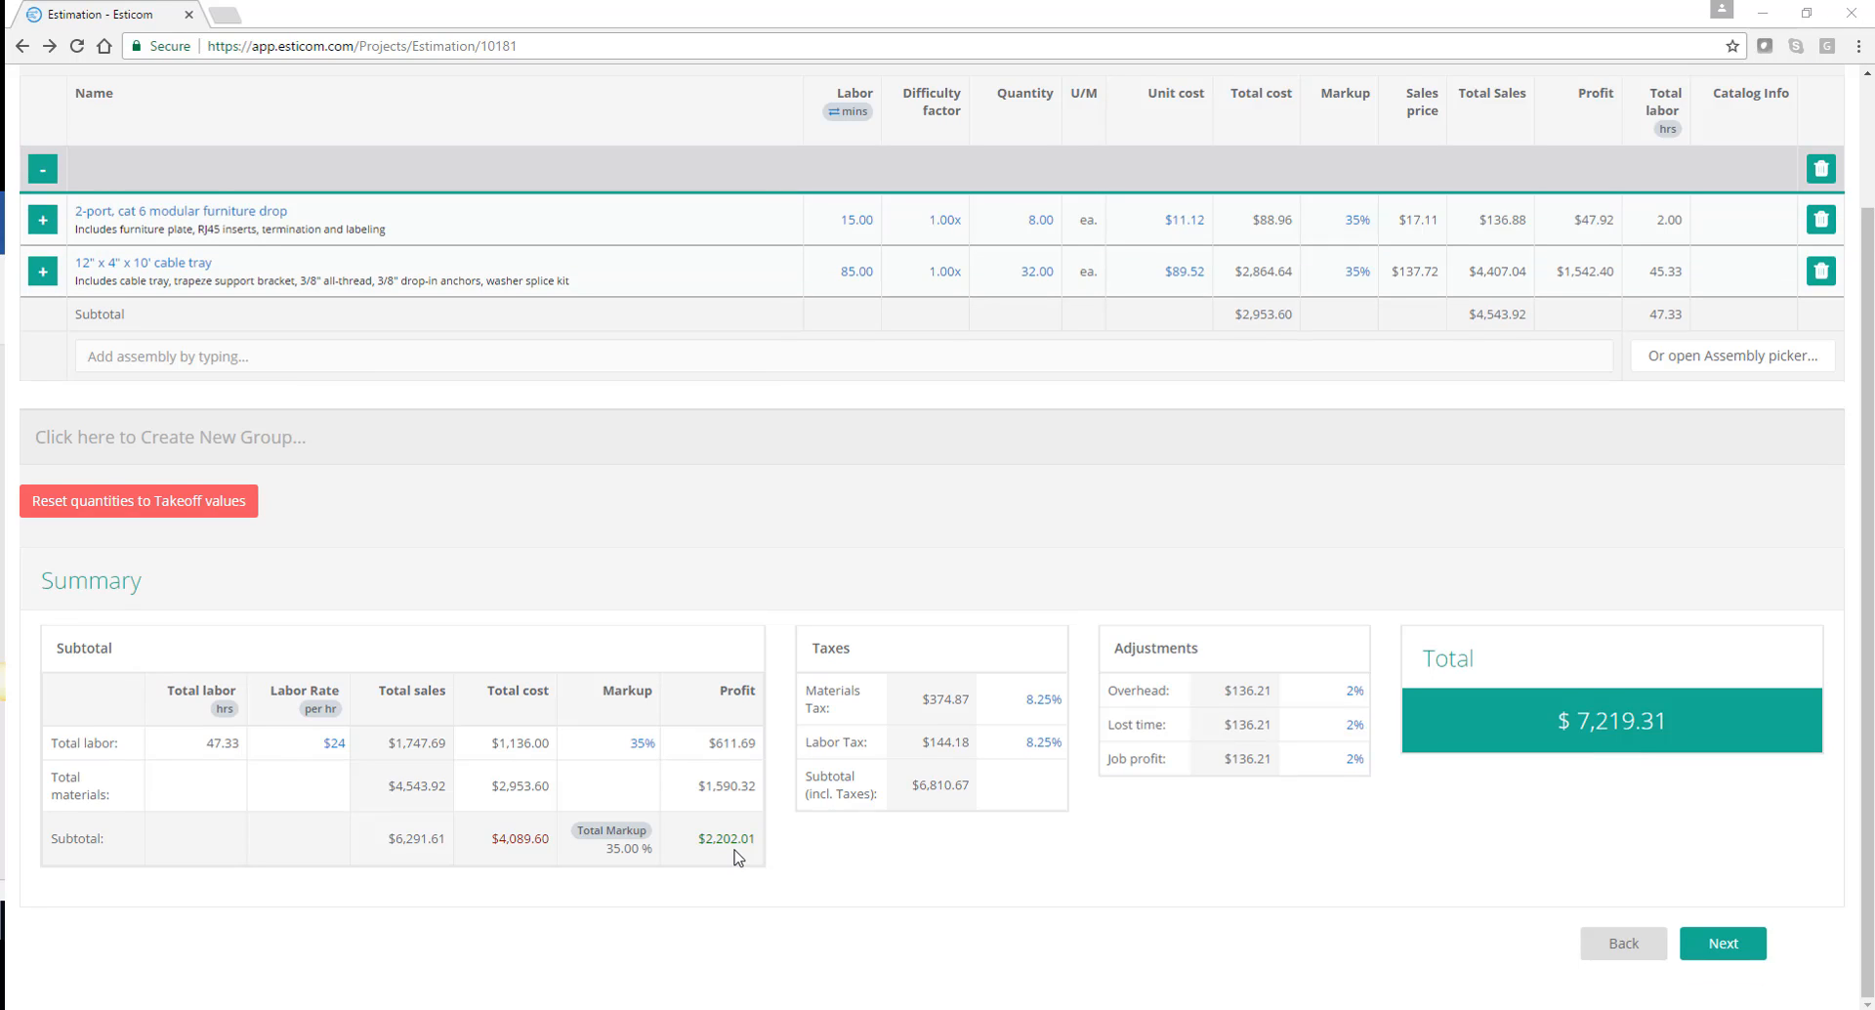
mouse_move(671, 754)
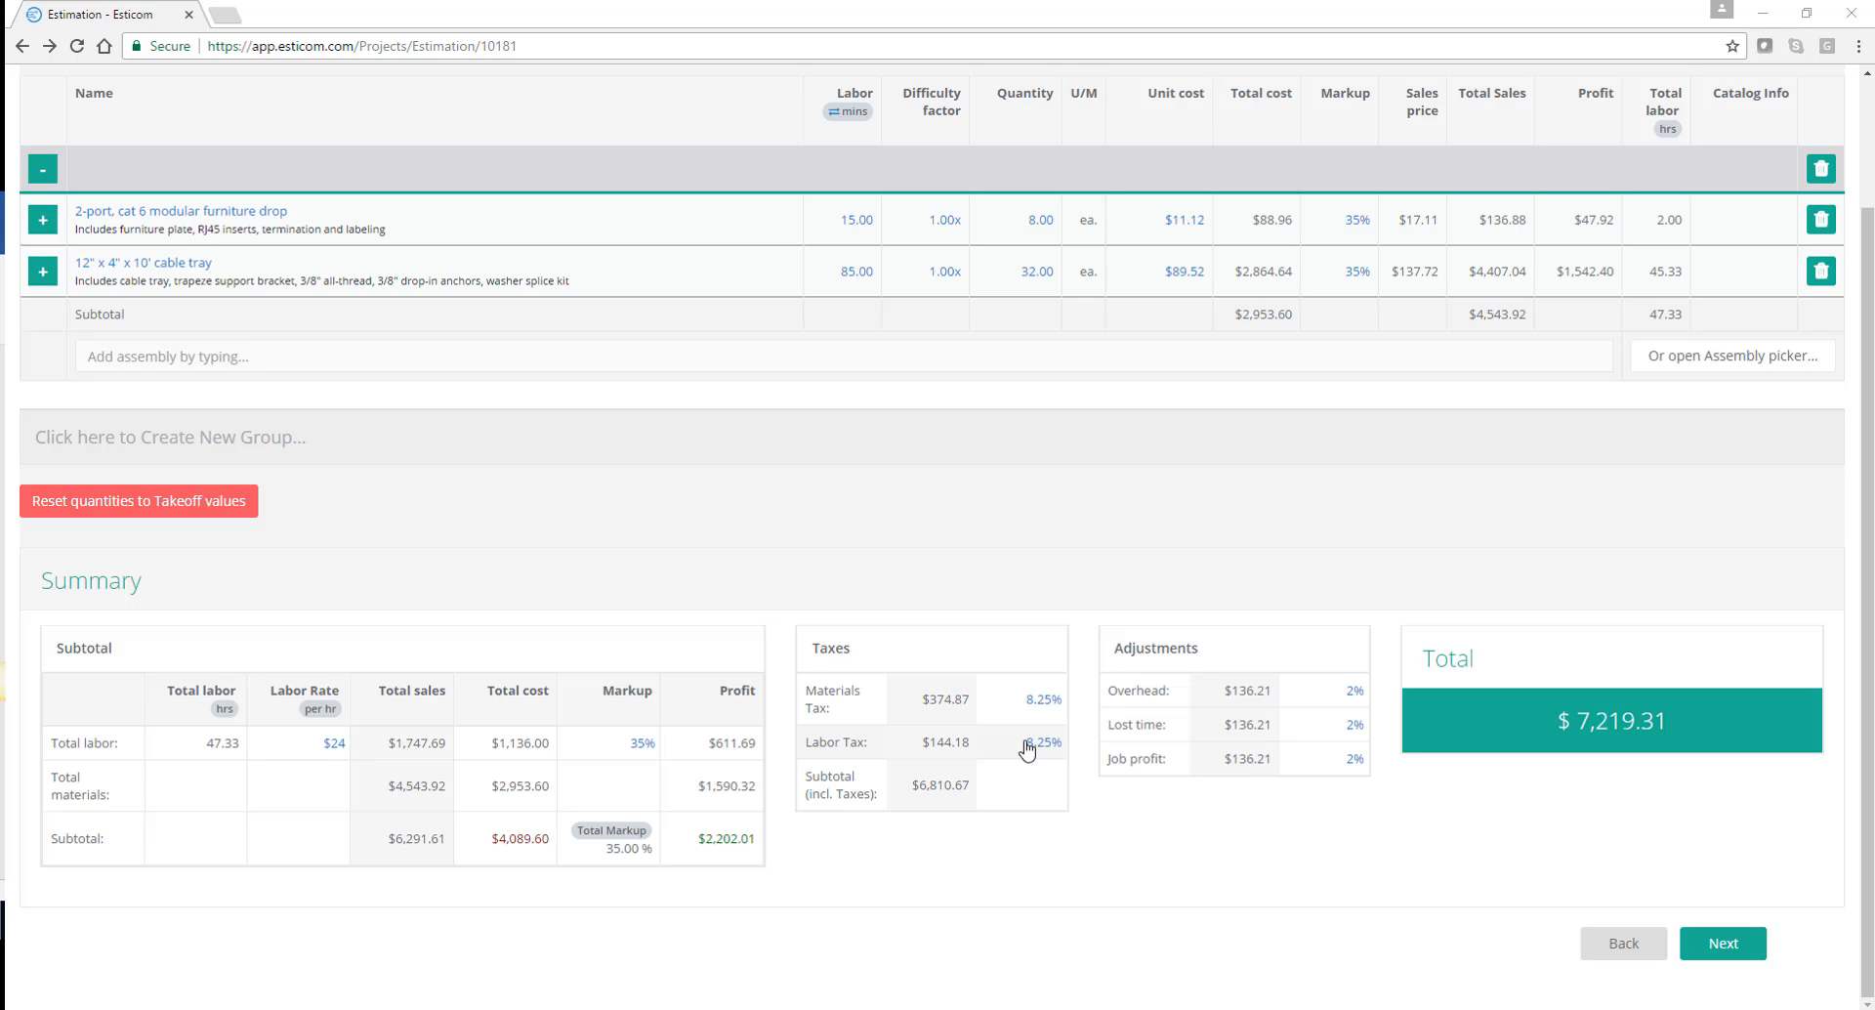
click(1014, 742)
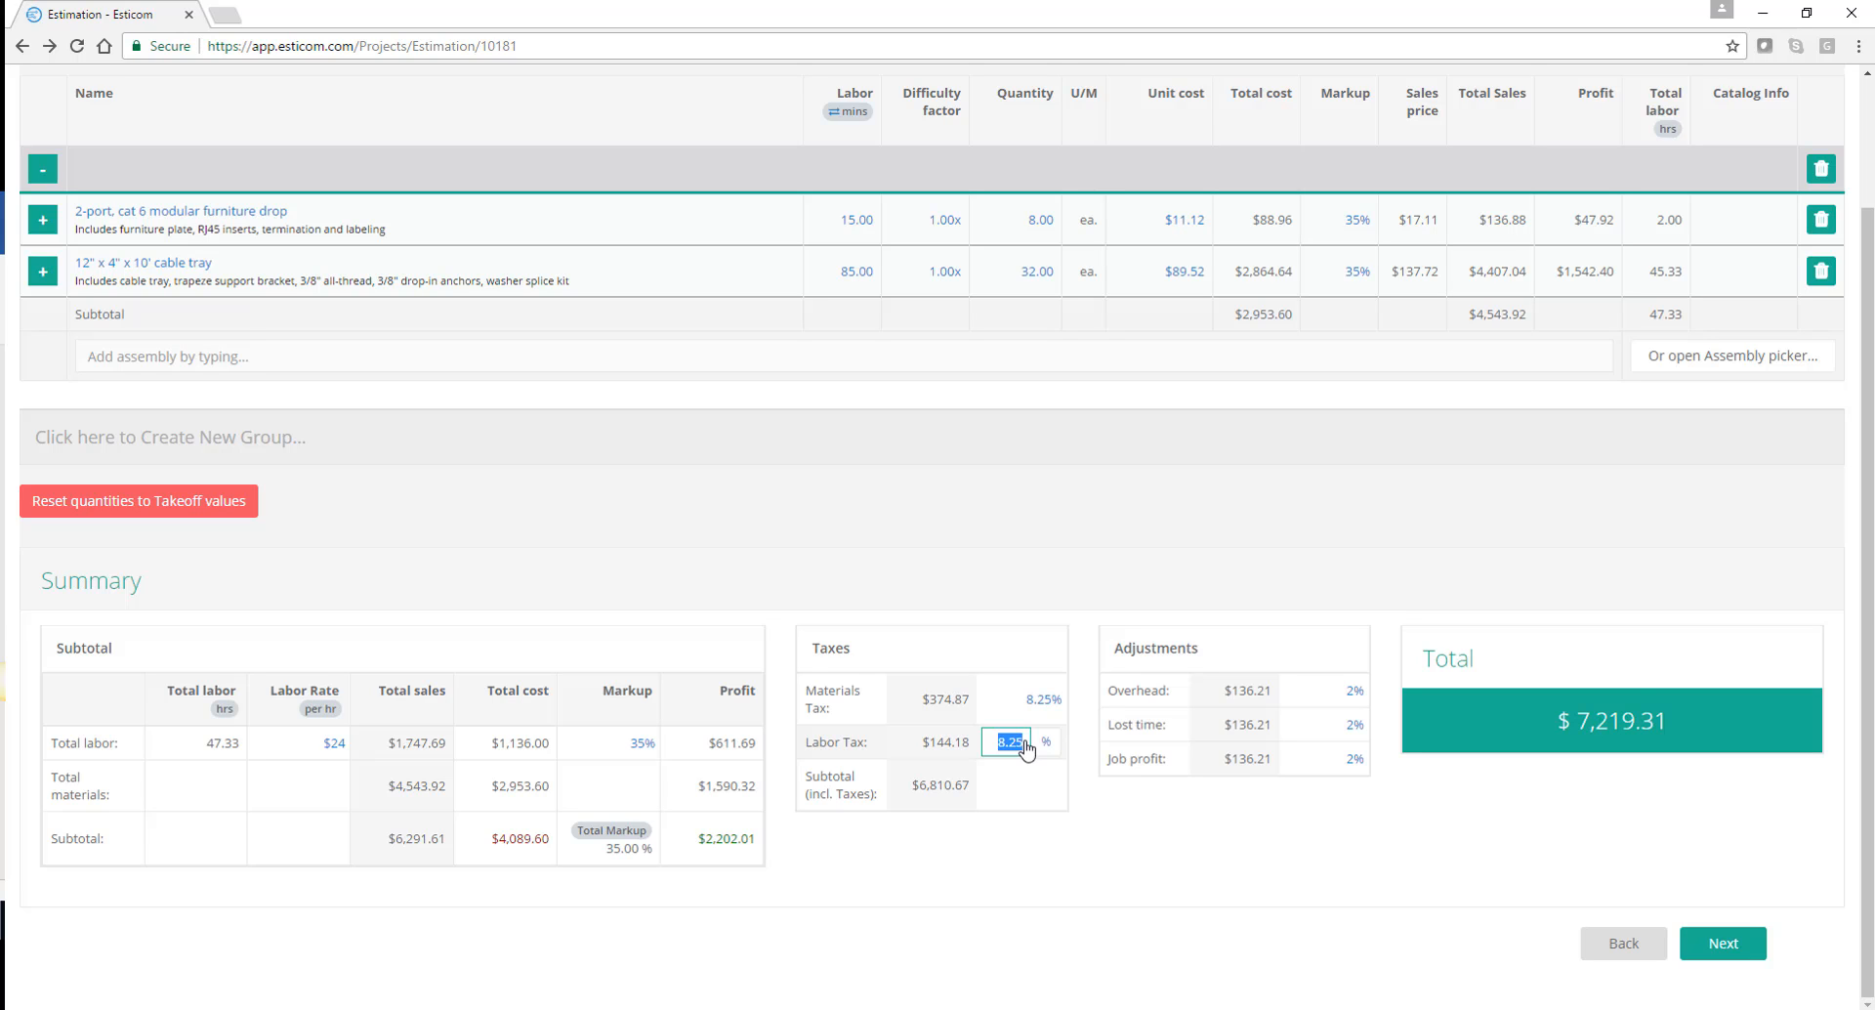
Set labor tax to 0% and overhead, lost time and job profit to 3%, then continue to the Bid page
text(0)
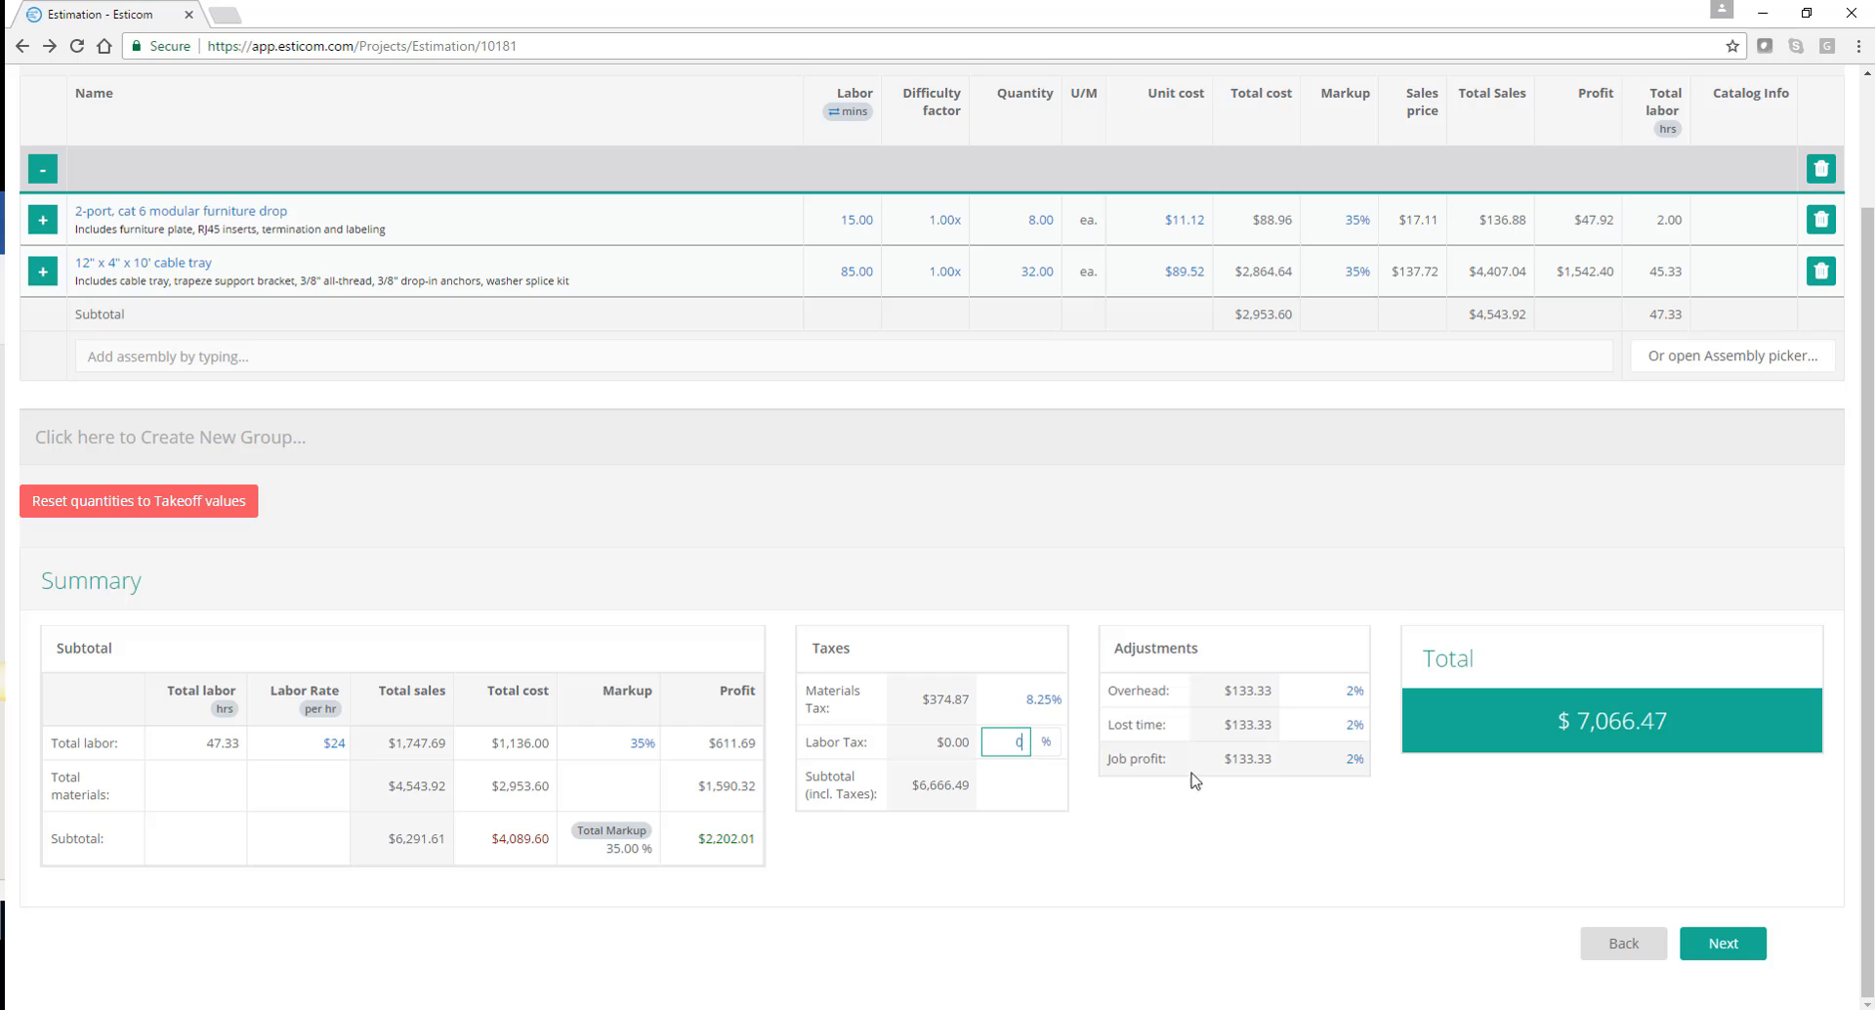
click(1353, 691)
text(3)
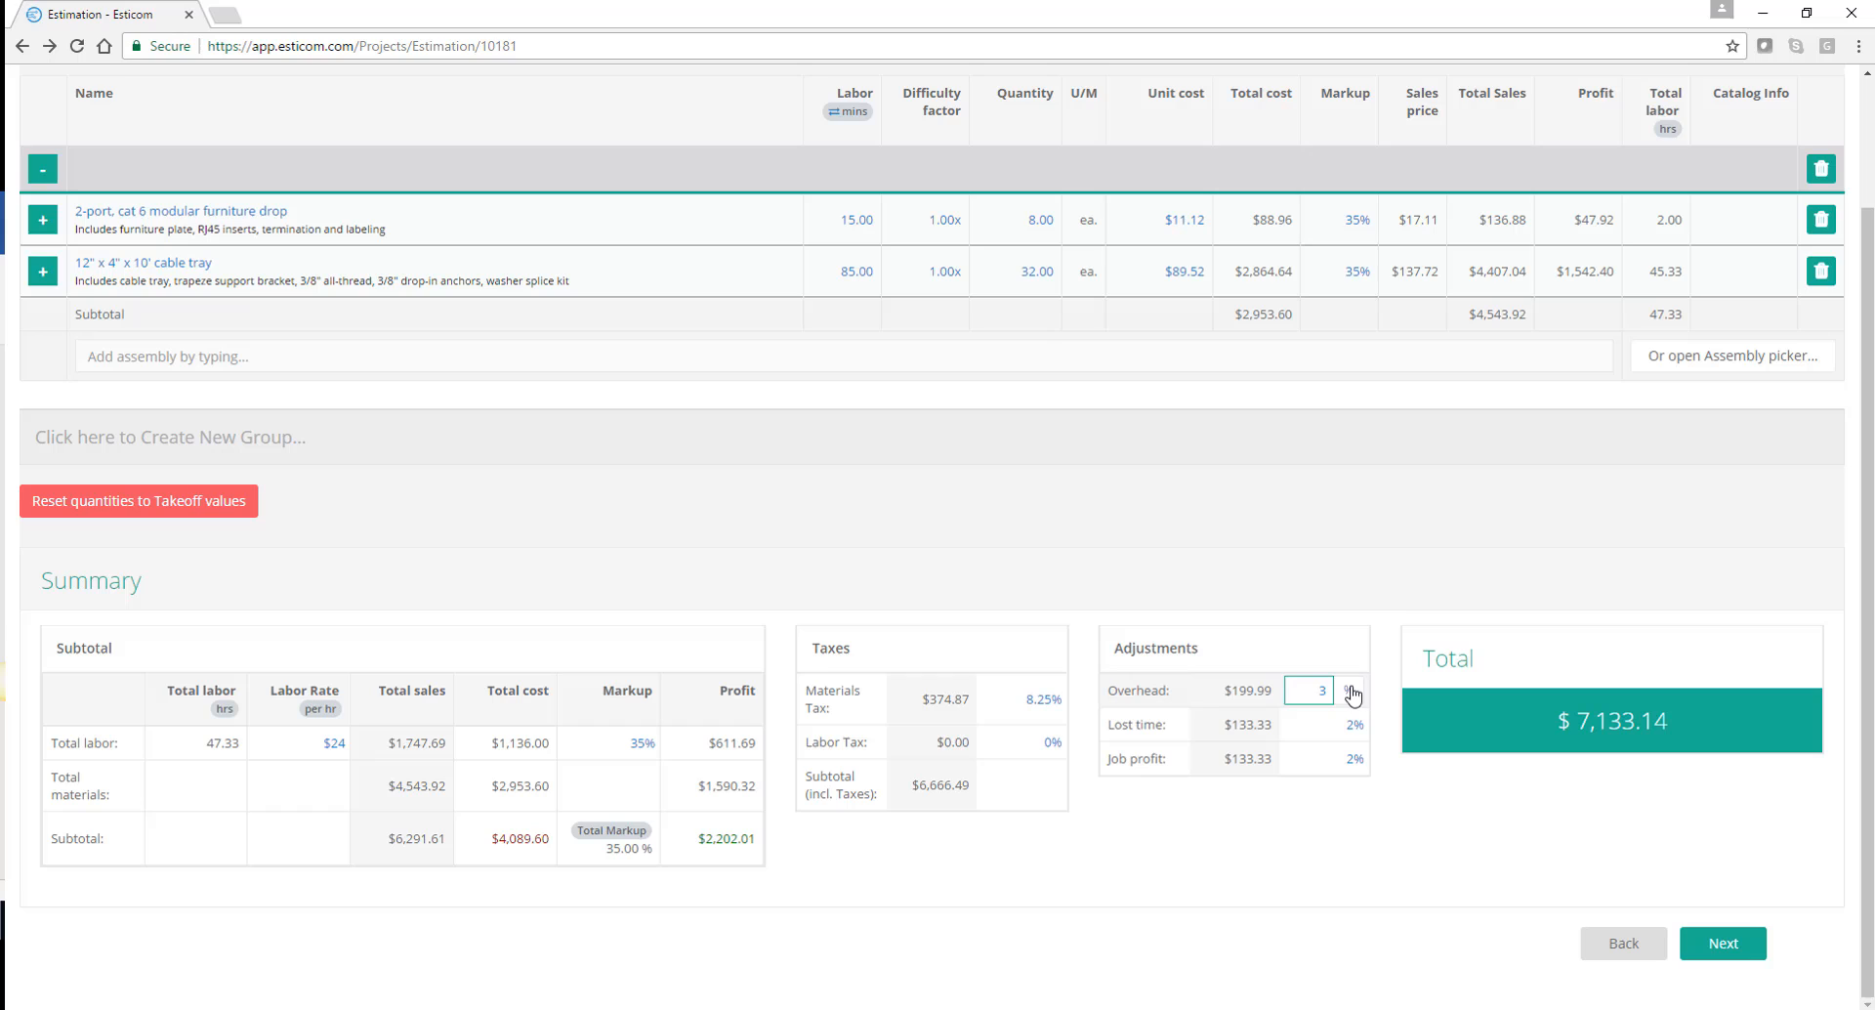
click(1307, 724)
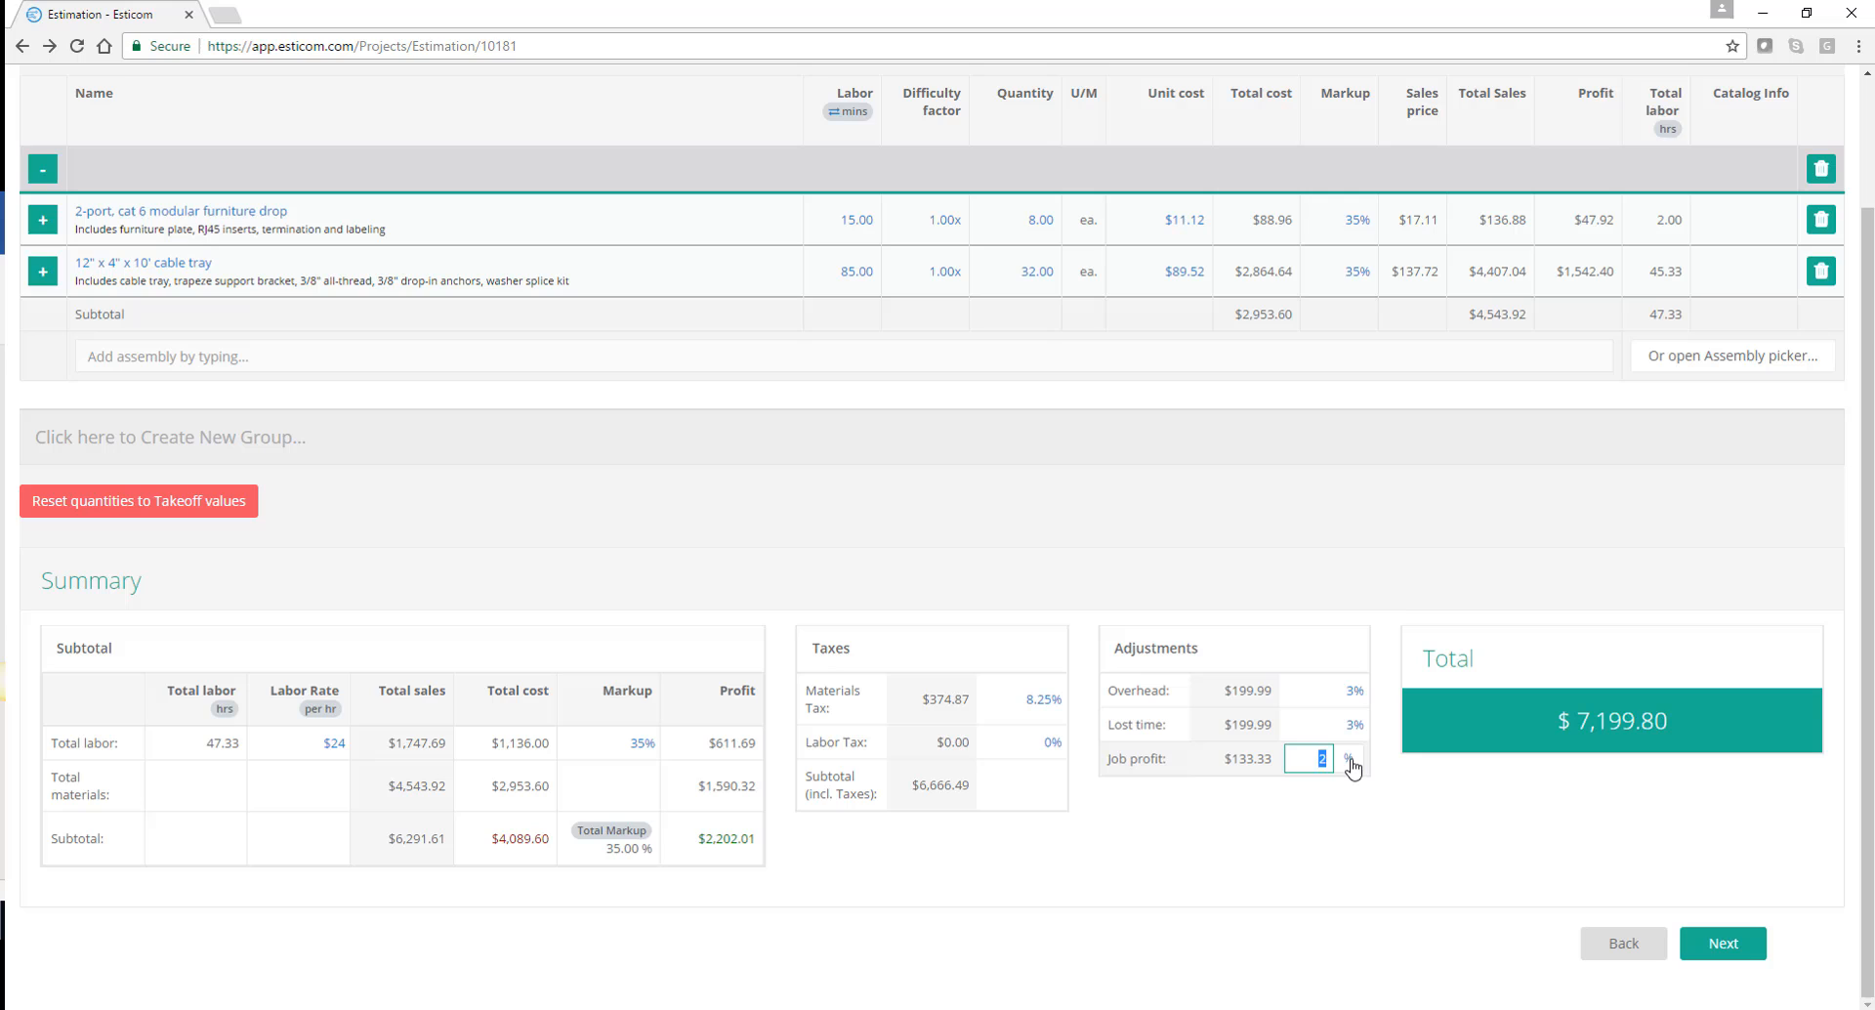
text(3%)
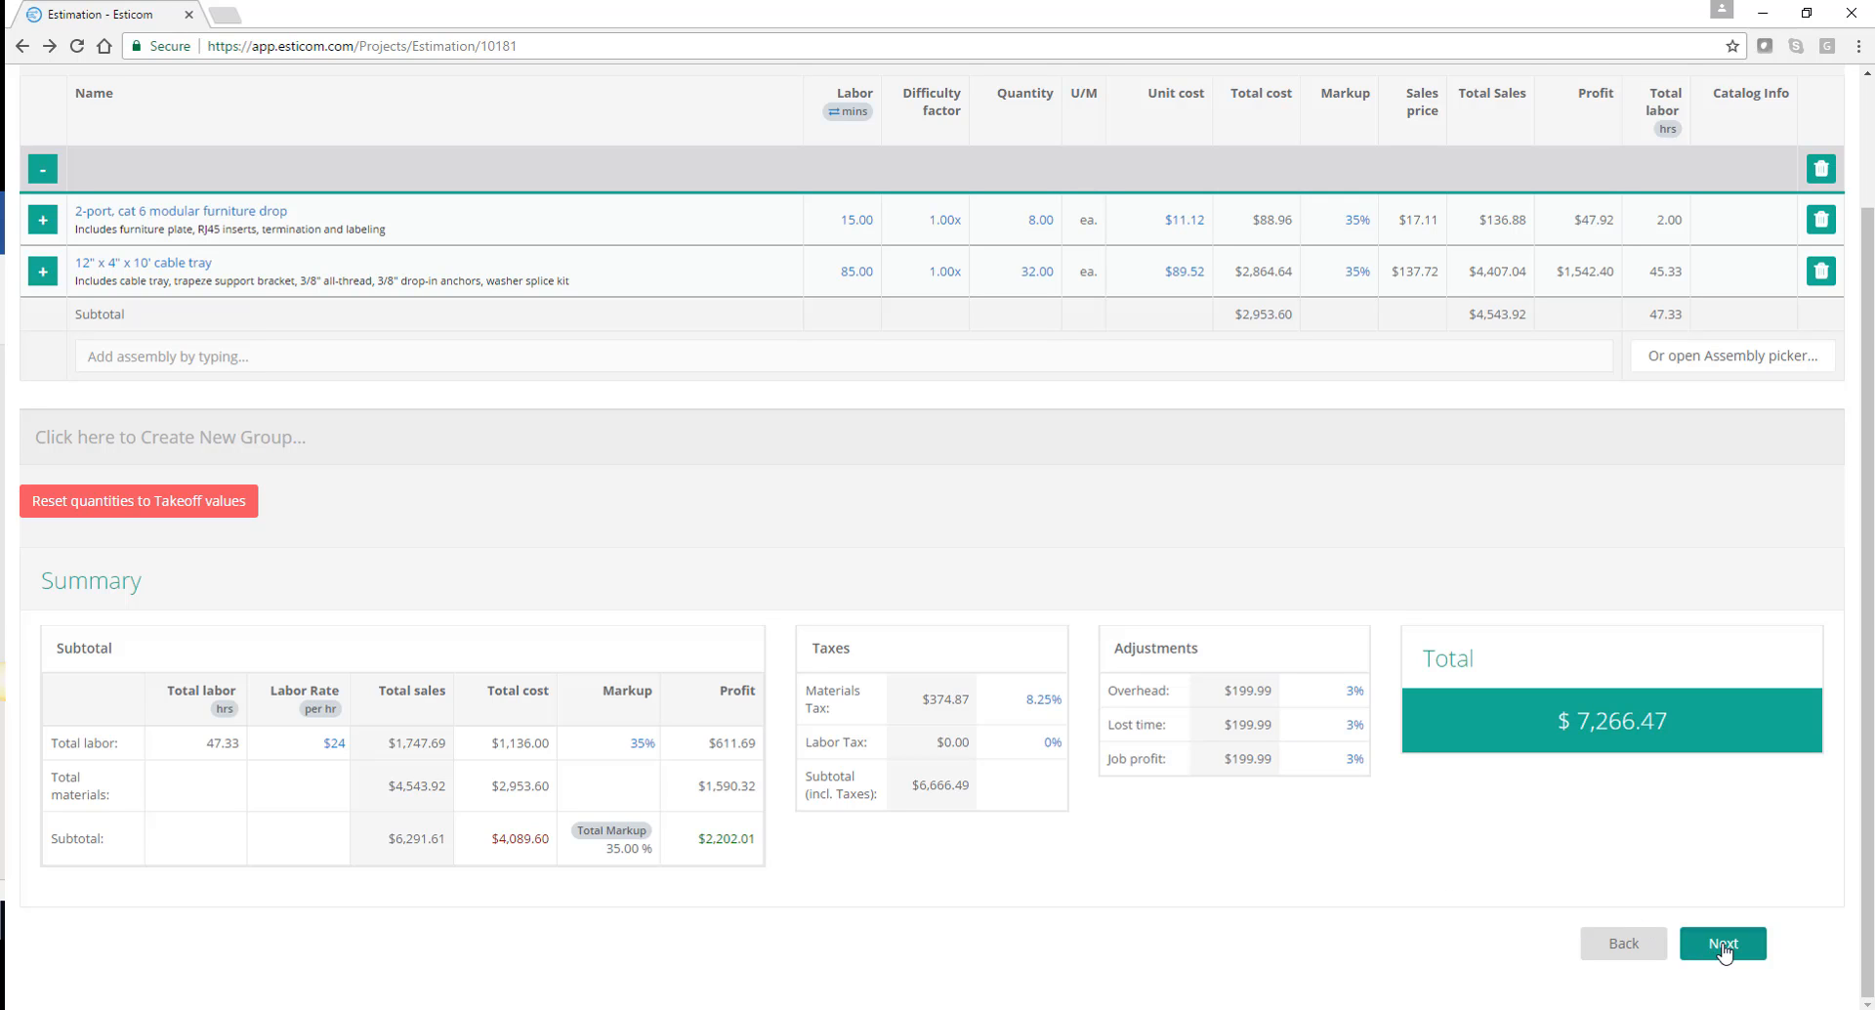
click(1721, 943)
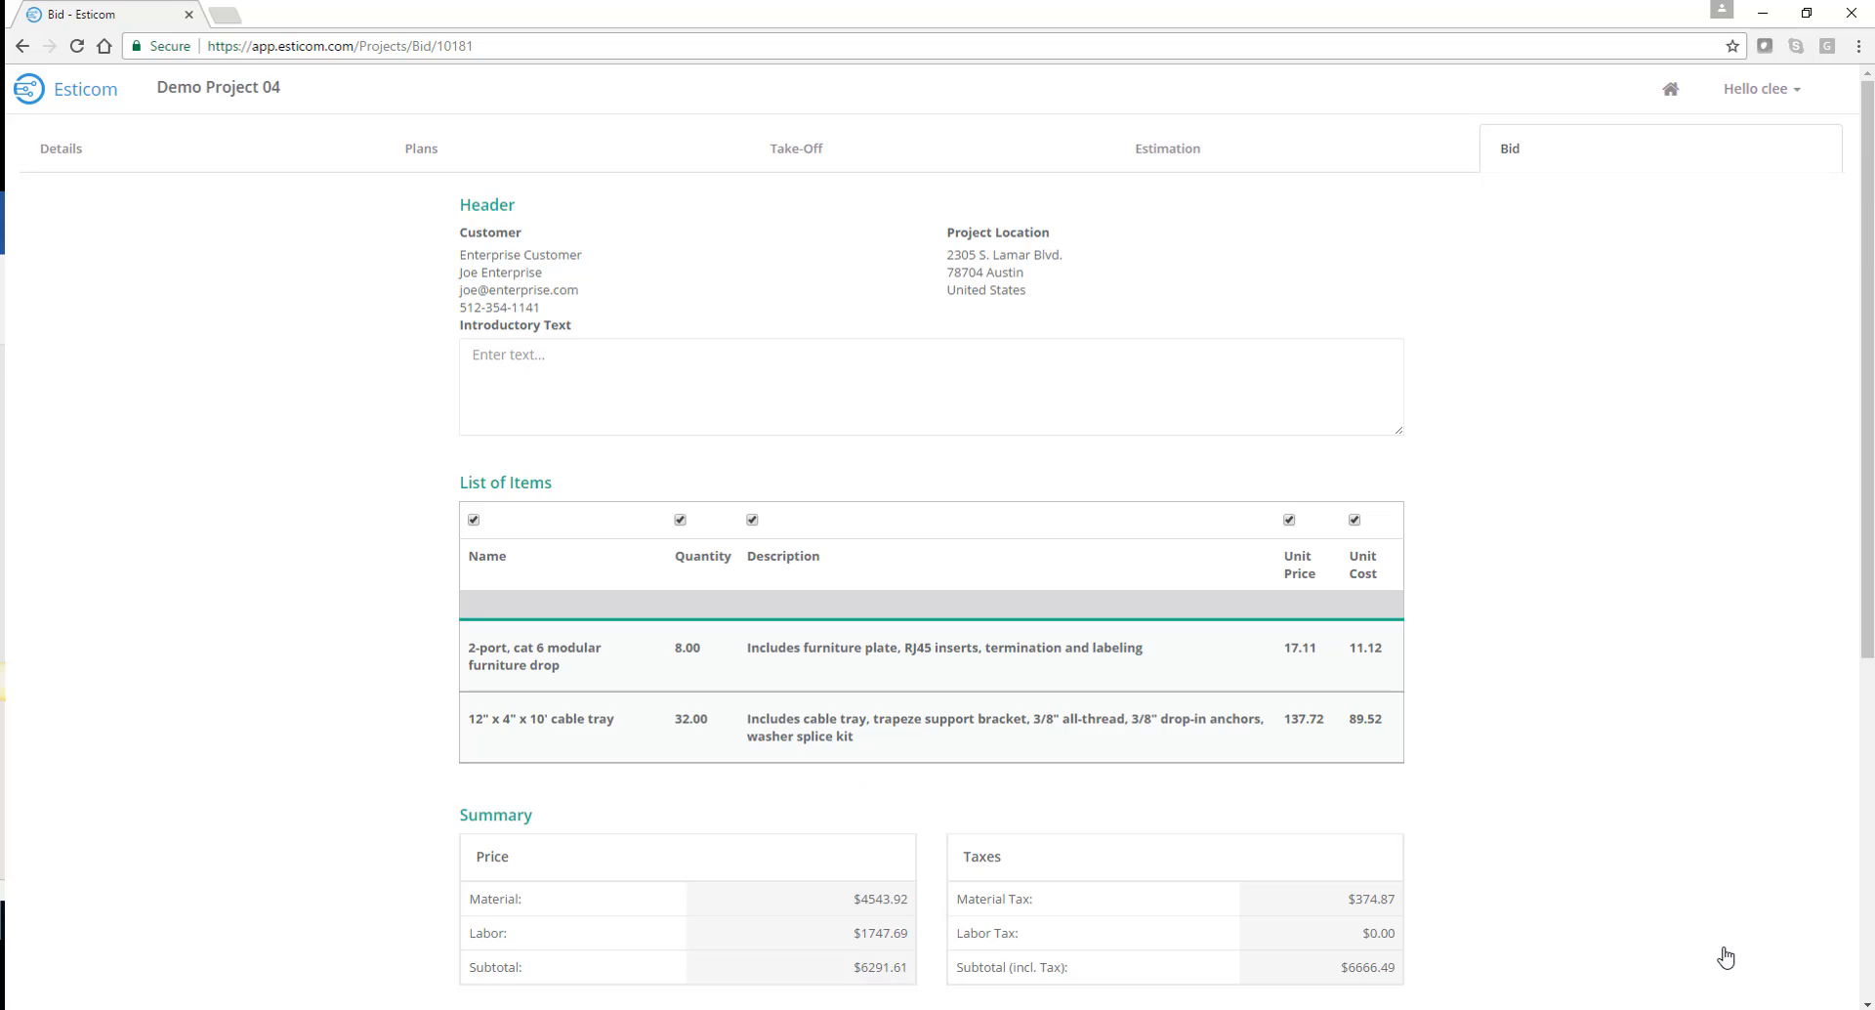
Review the bid down to its $7,266.47 total and footer, then Finish to the project summary
scroll(down, 3)
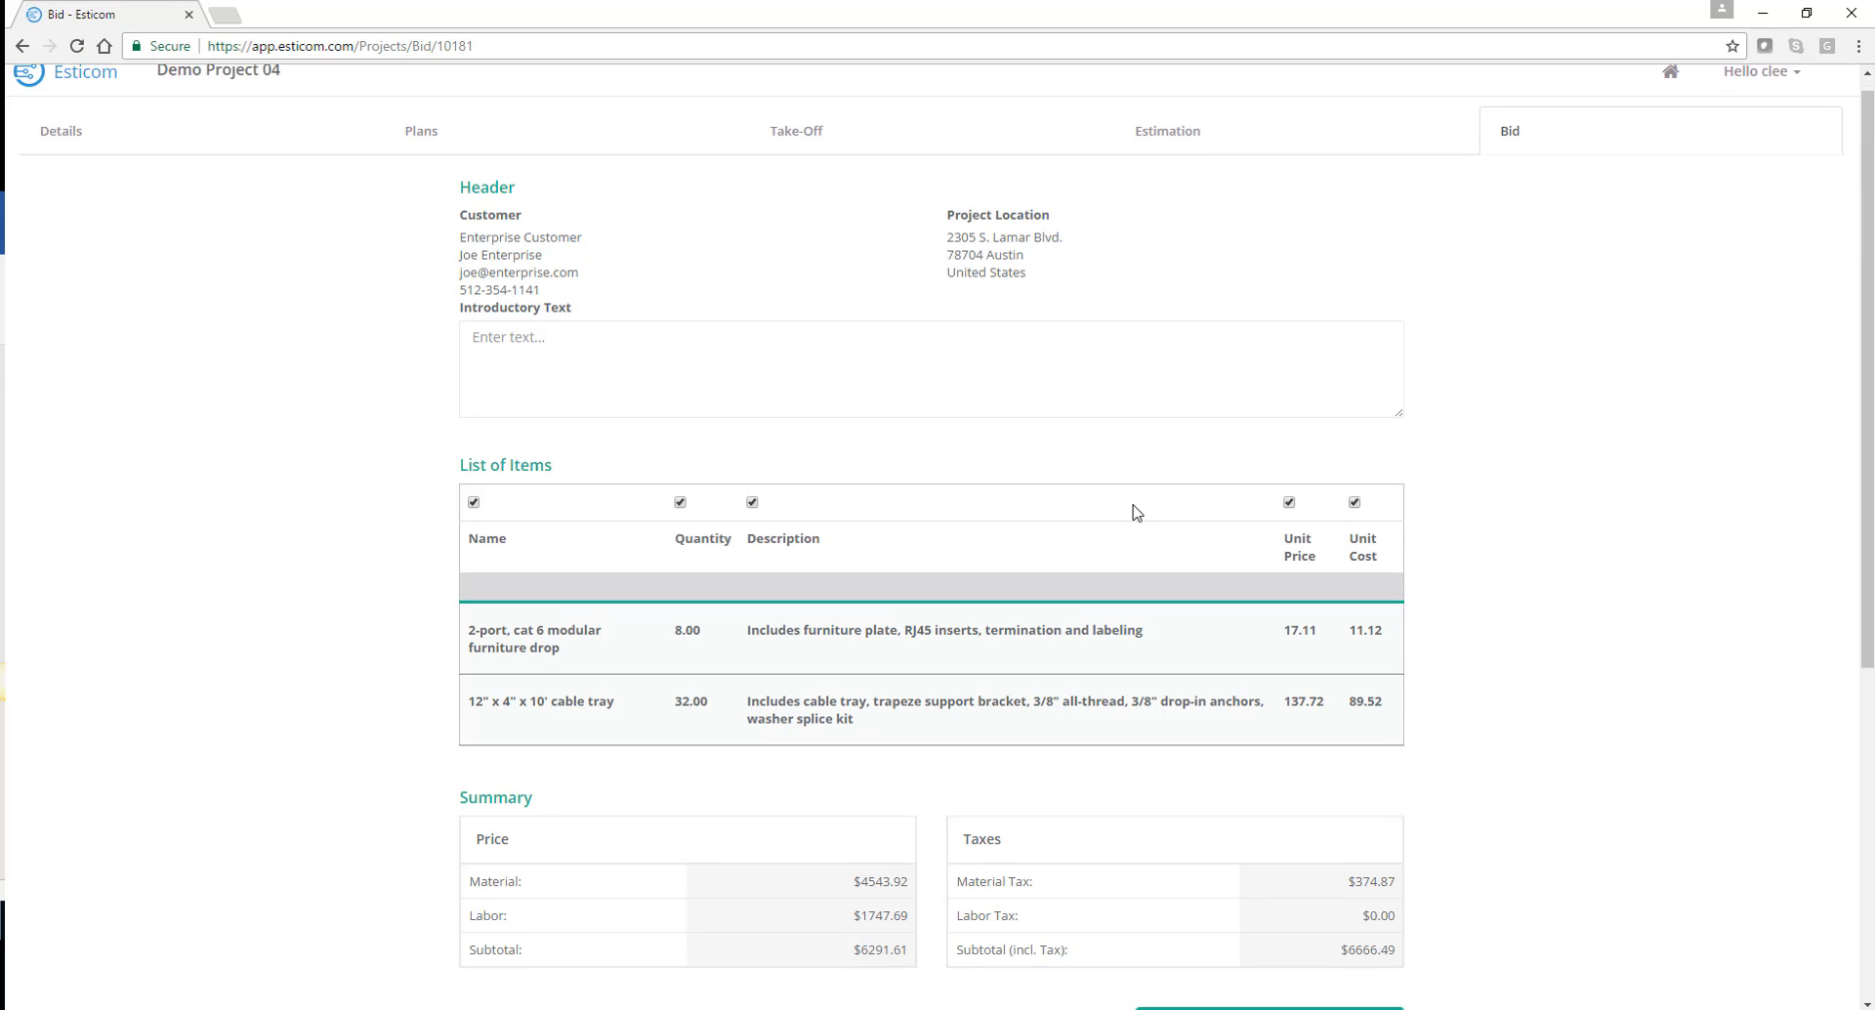
scroll(down, 3)
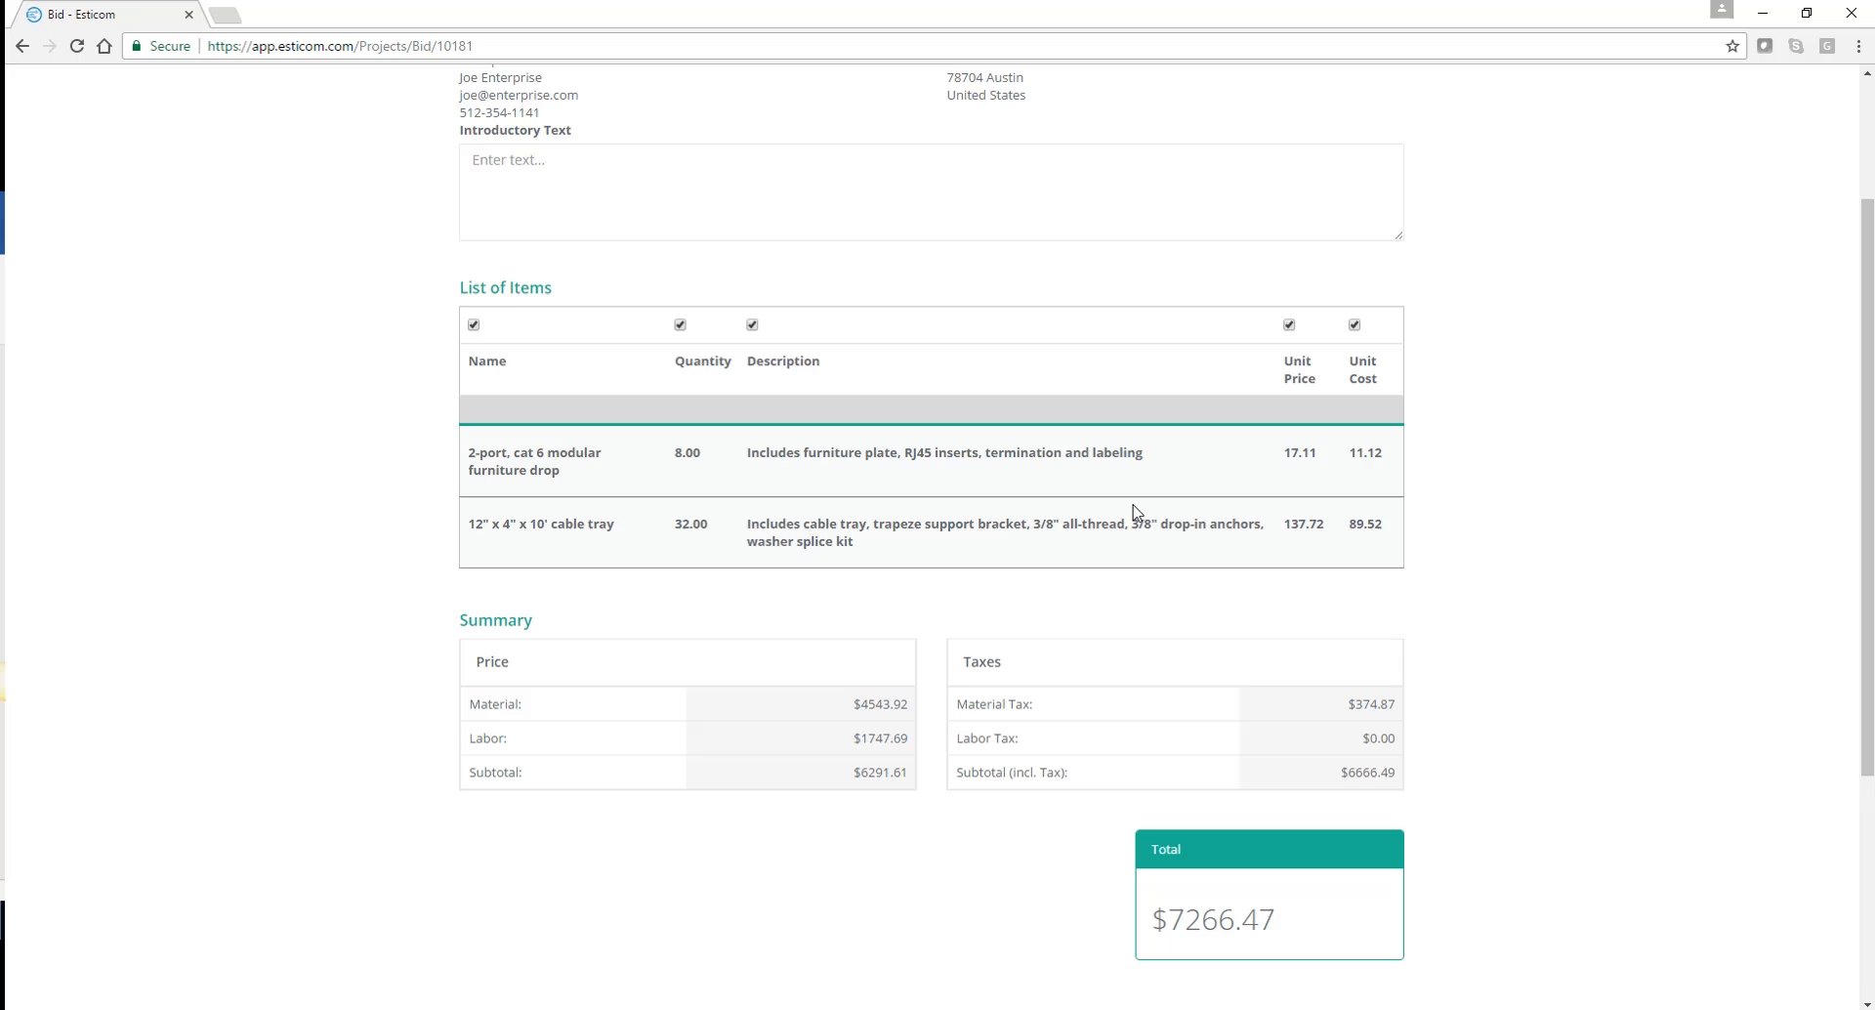
scroll(down, 3)
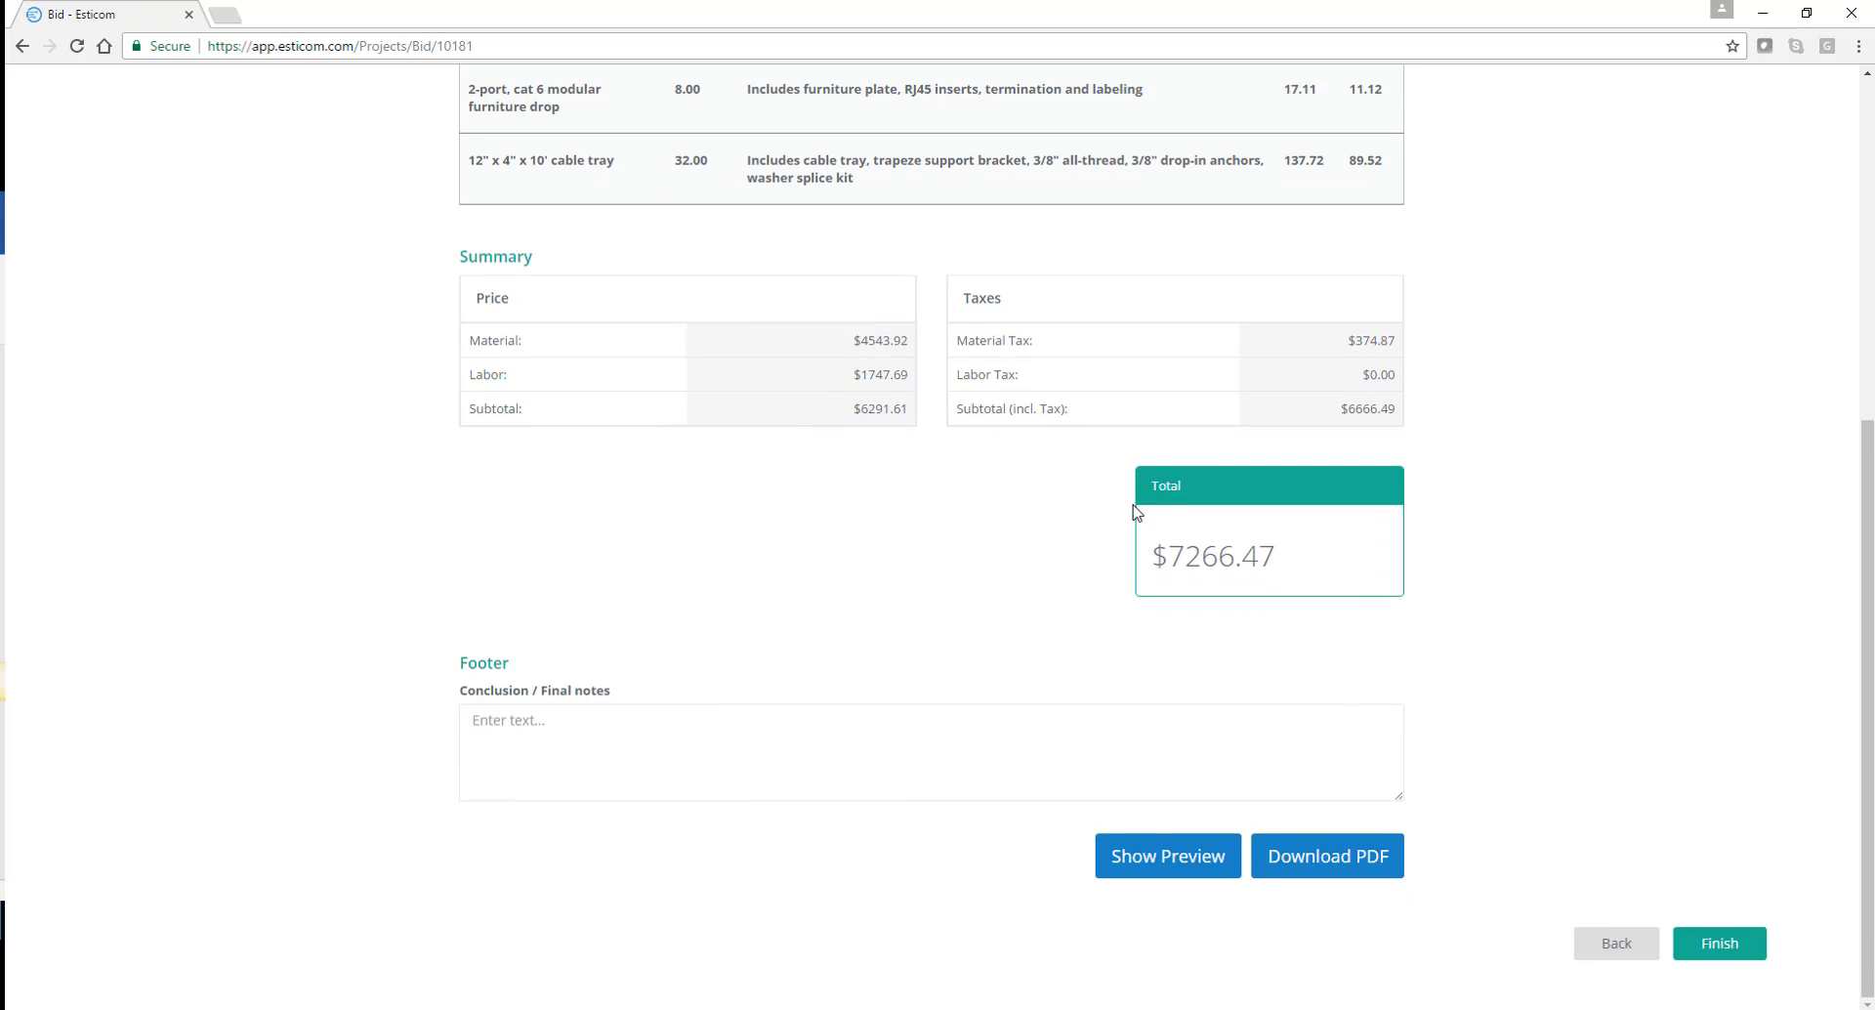
mouse_move(1167, 856)
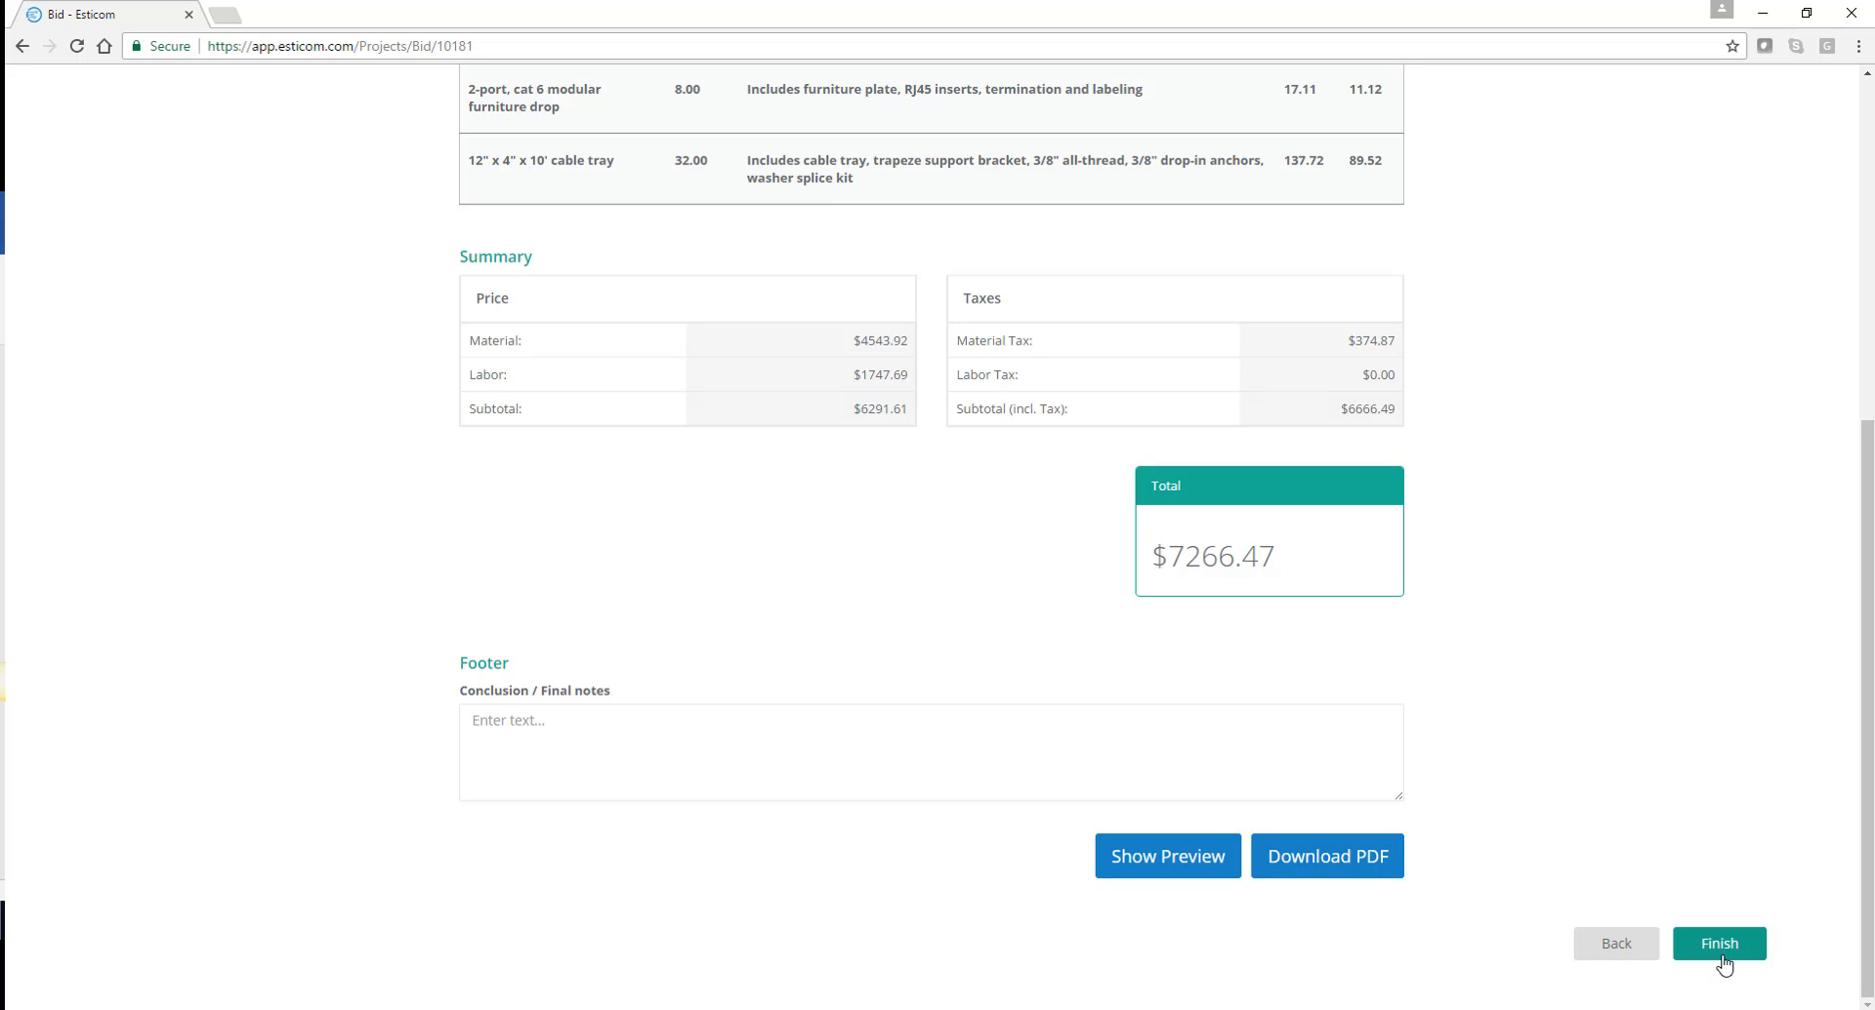
click(1719, 942)
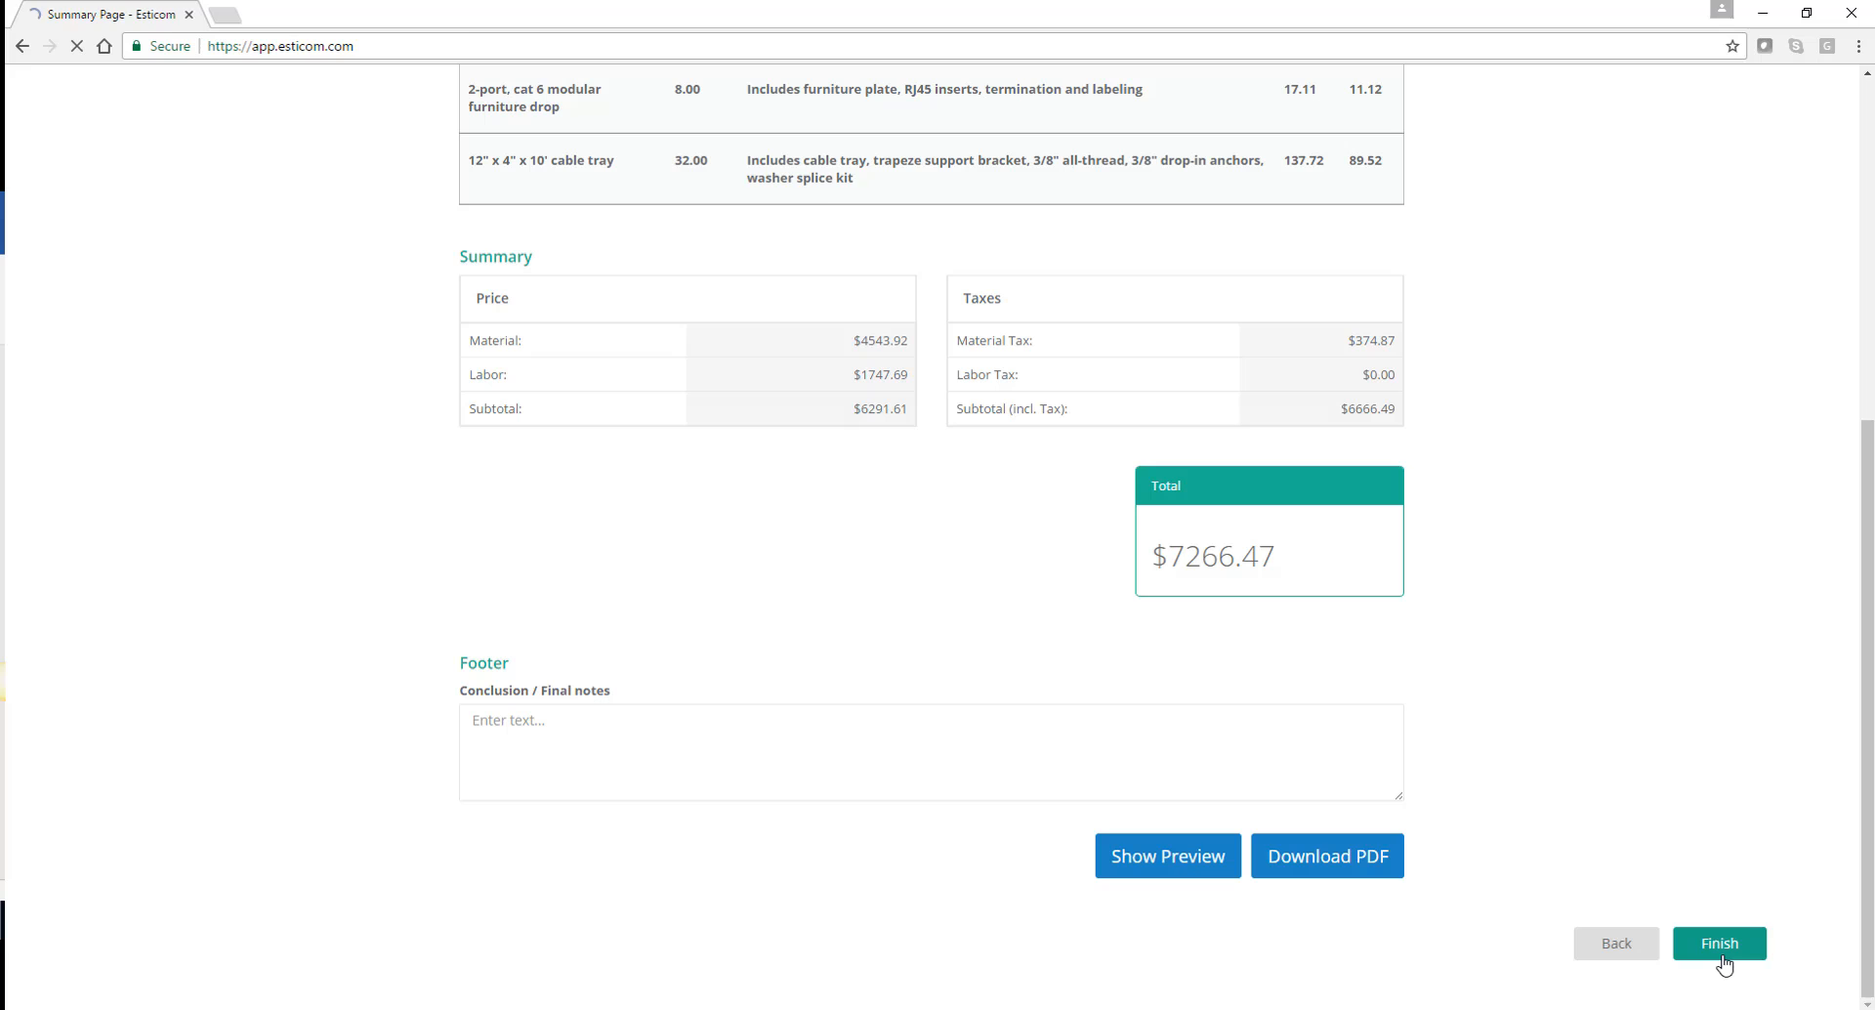